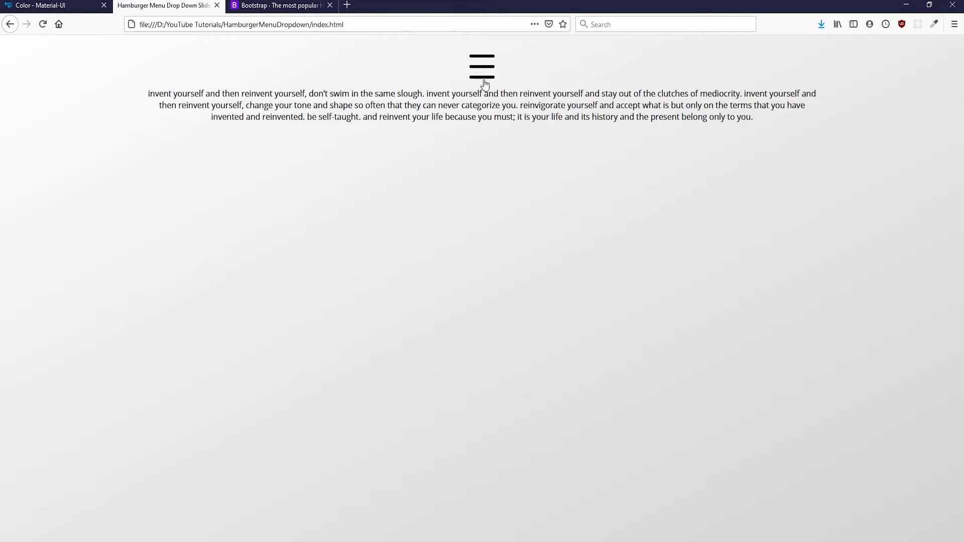
Toggle the local demo page's hamburger drop-down menu open and closed a few times.
left_click(481, 66)
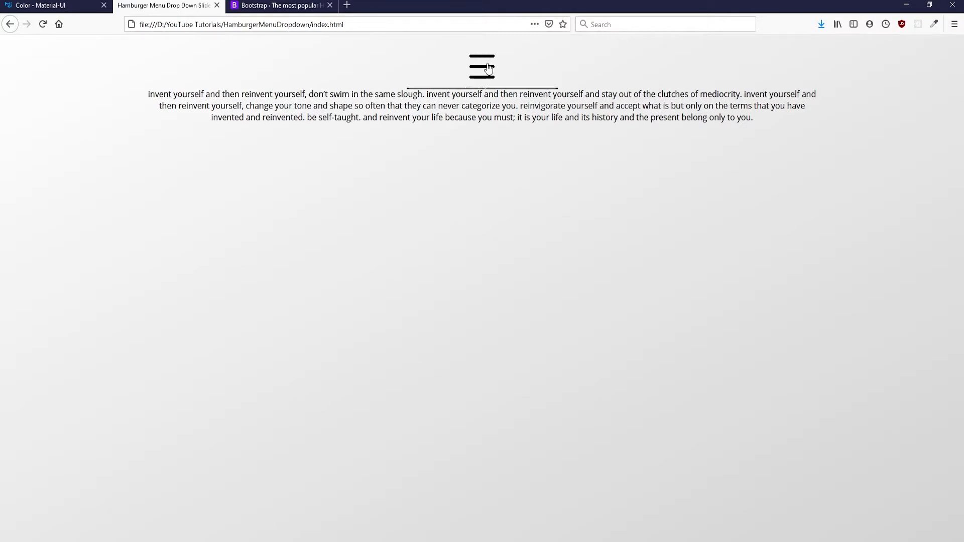
left_click(482, 66)
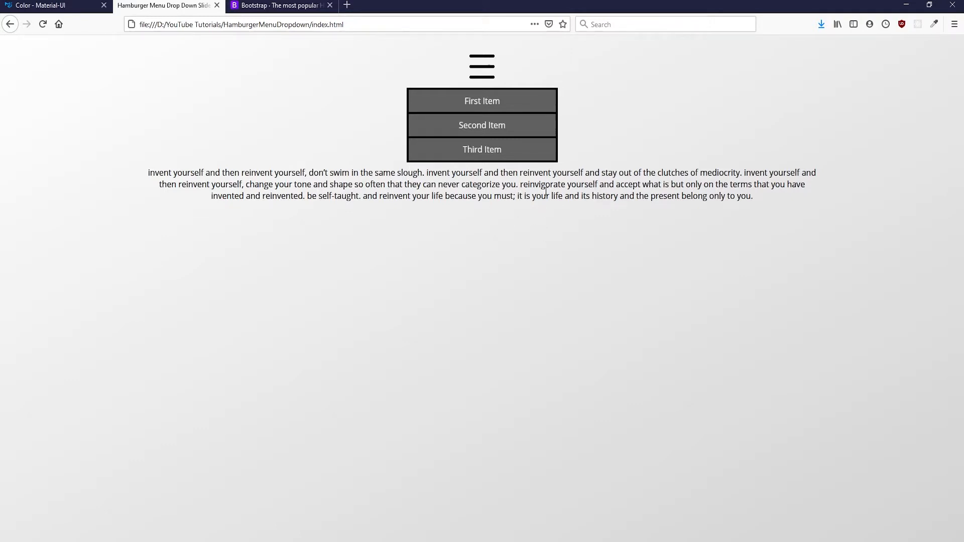
double_click(480, 125)
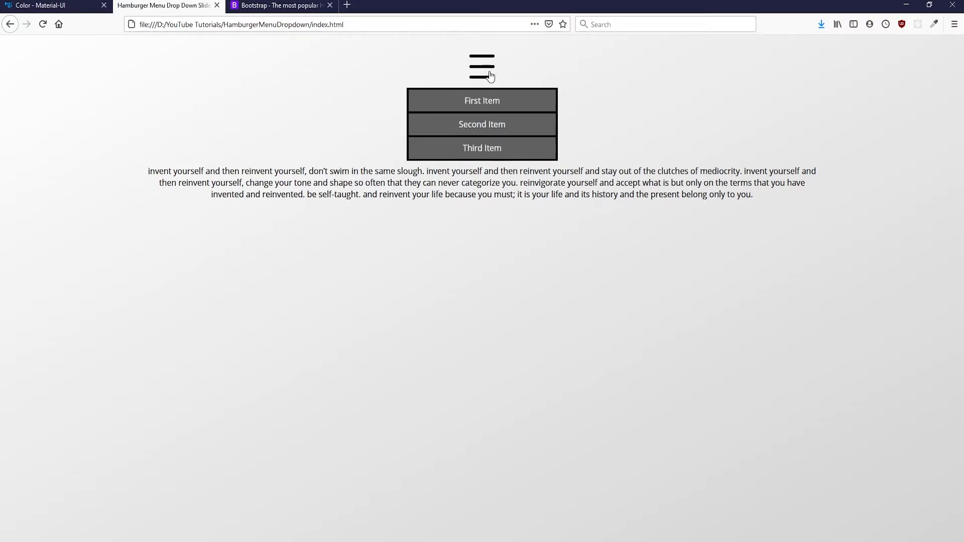
left_click(482, 66)
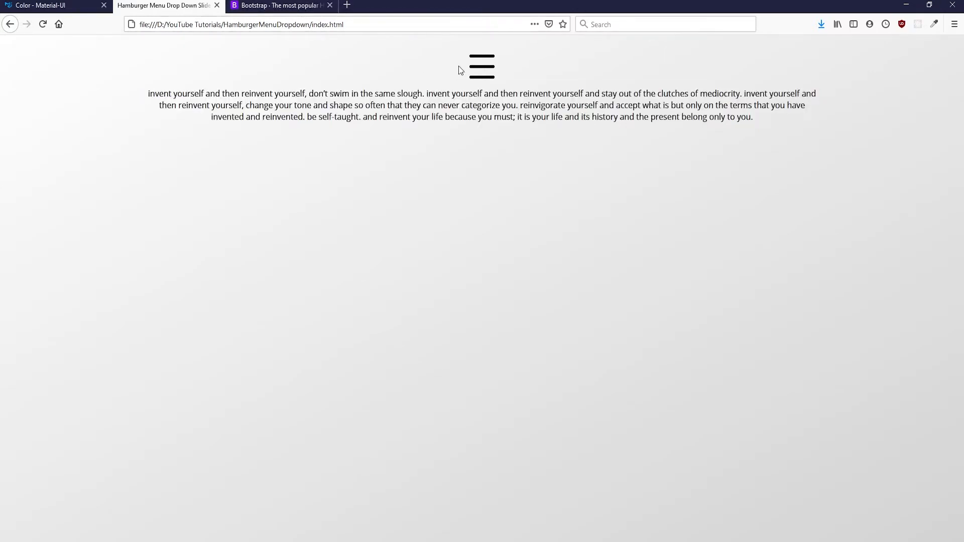
On the Bootstrap site tab, expand and collapse its mobile navbar toggler menu.
left_click(281, 5)
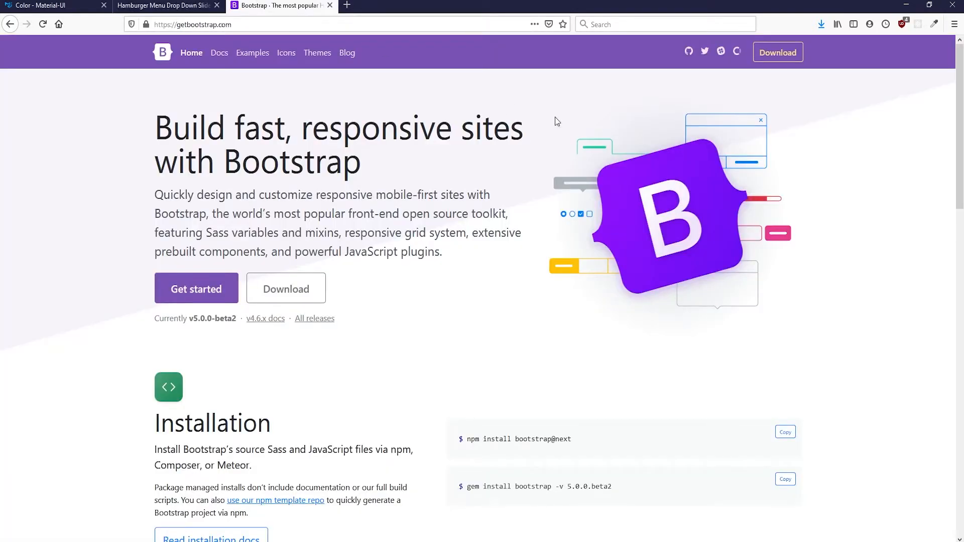
mouse_move(443, 169)
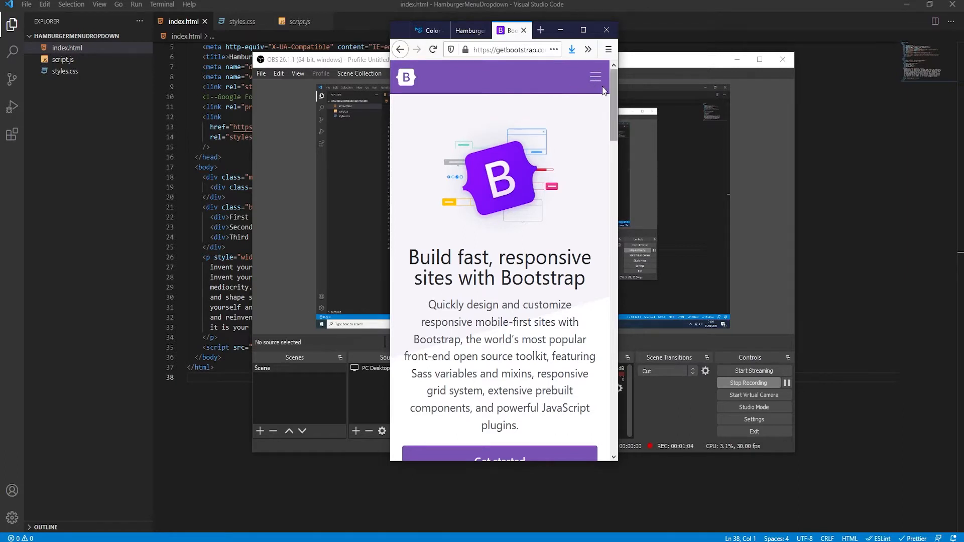
mouse_move(597, 86)
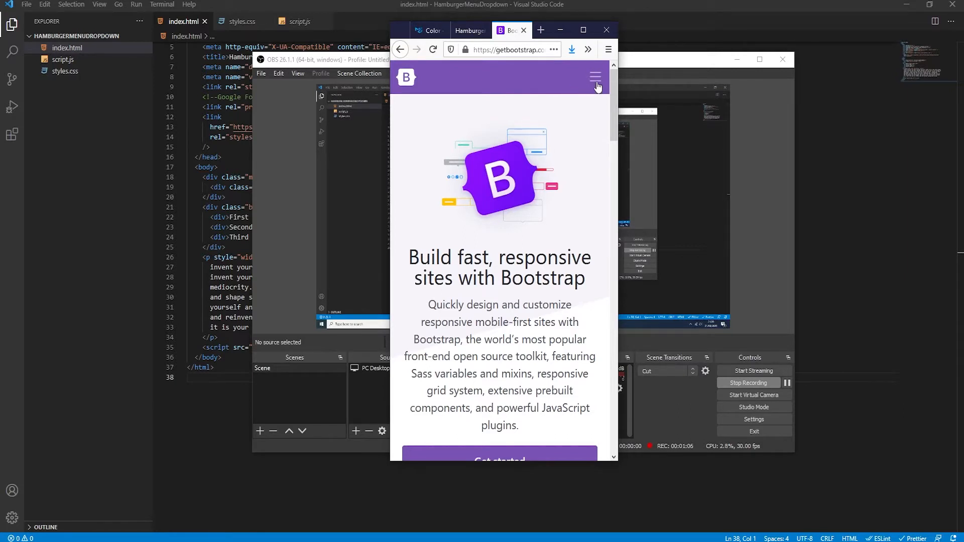
left_click(594, 76)
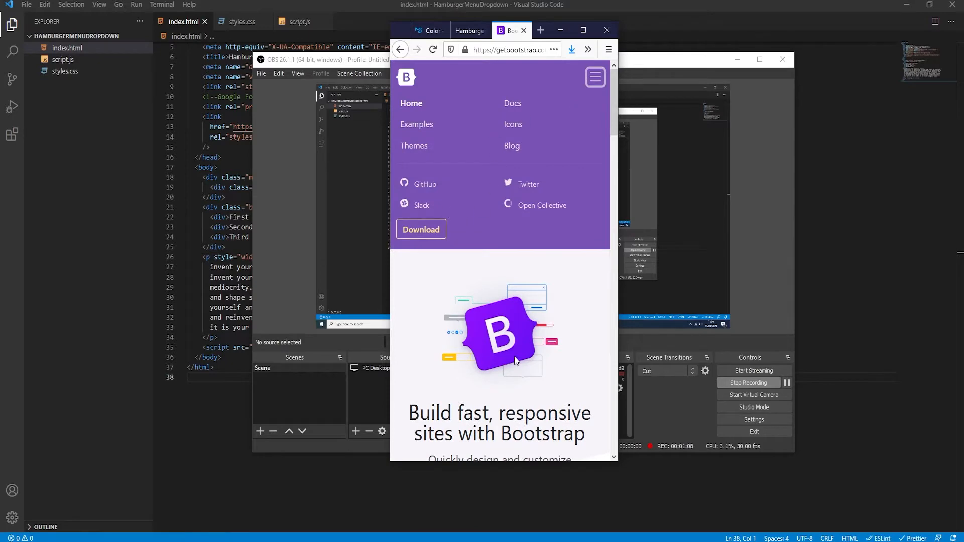
mouse_move(523, 347)
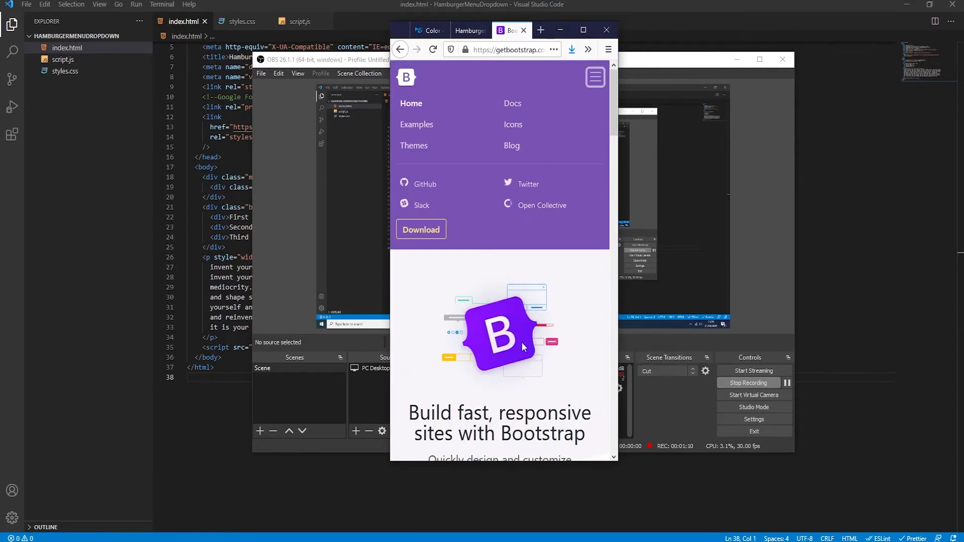
mouse_move(577, 138)
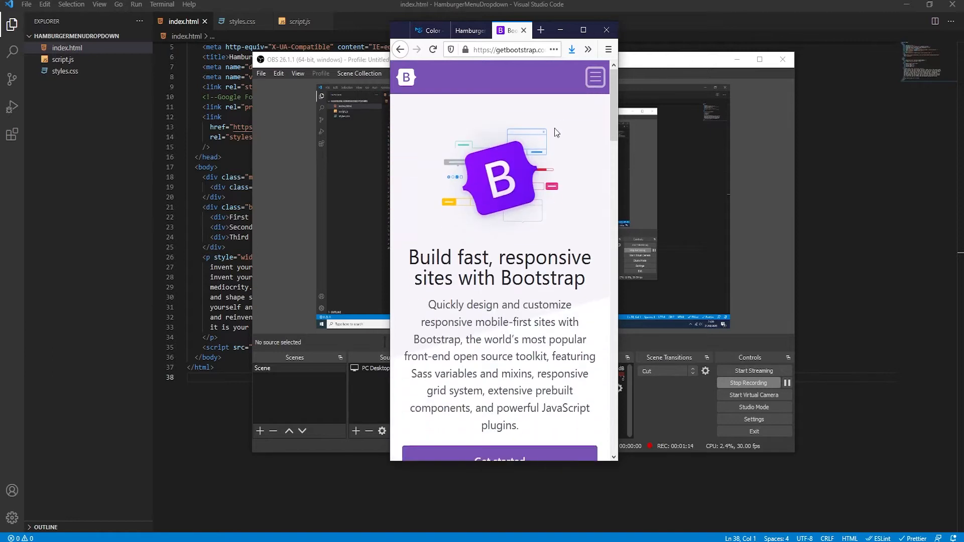
mouse_move(509, 301)
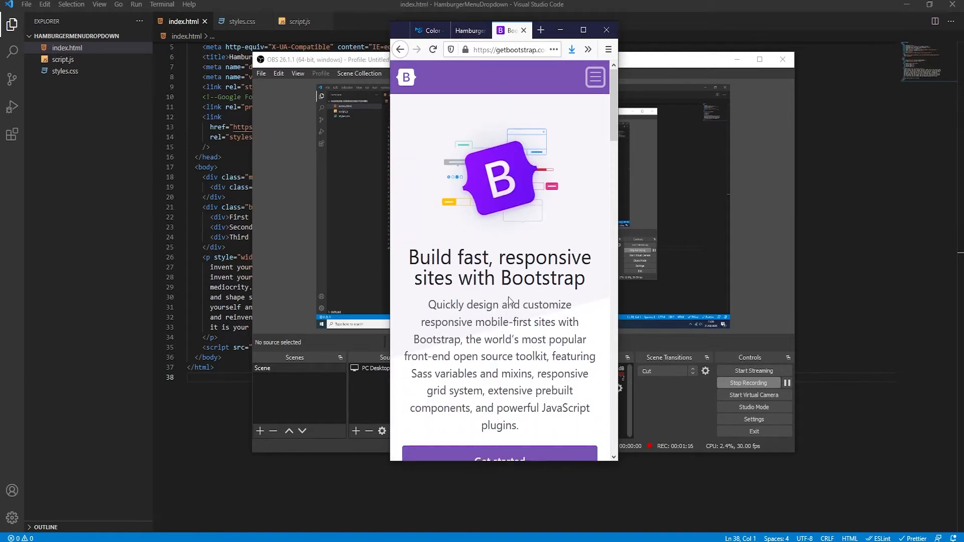
mouse_move(594, 76)
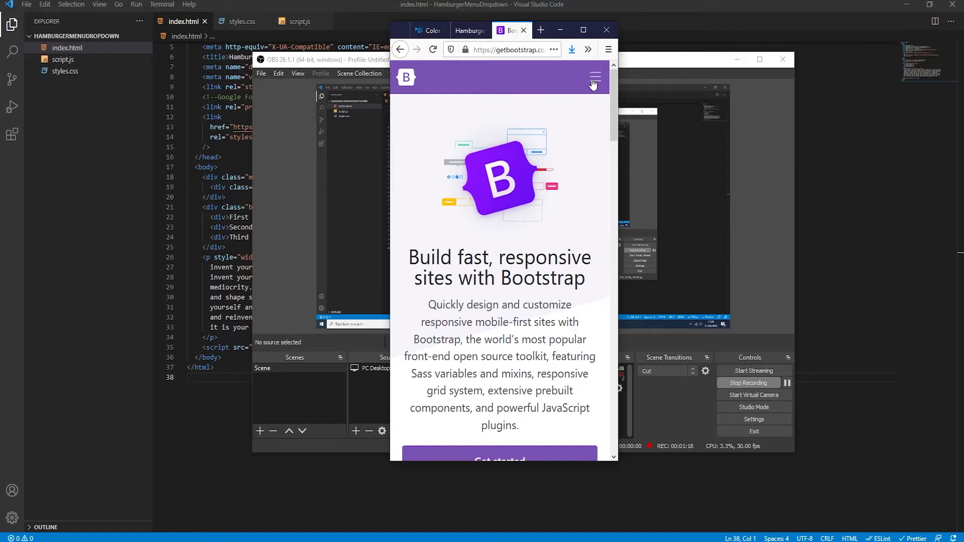
mouse_move(526, 125)
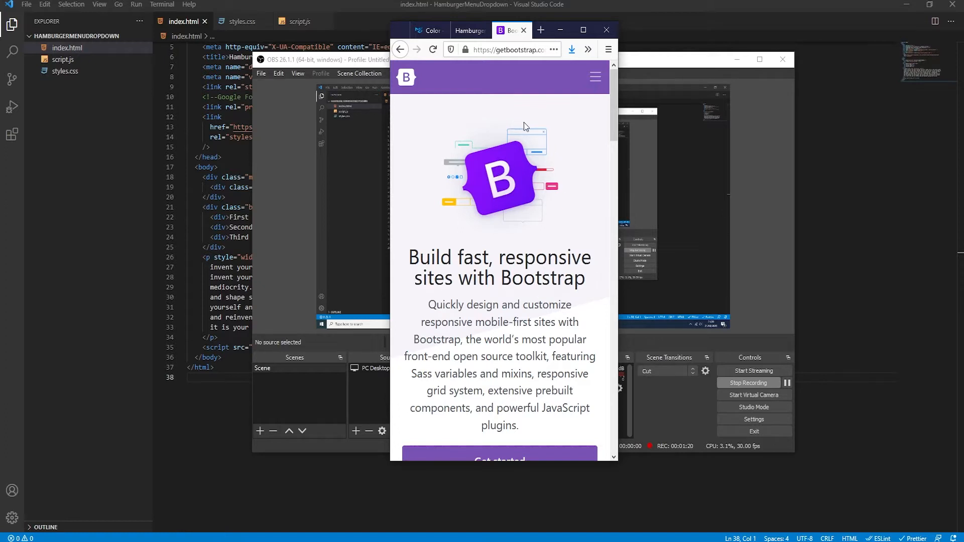
mouse_move(576, 108)
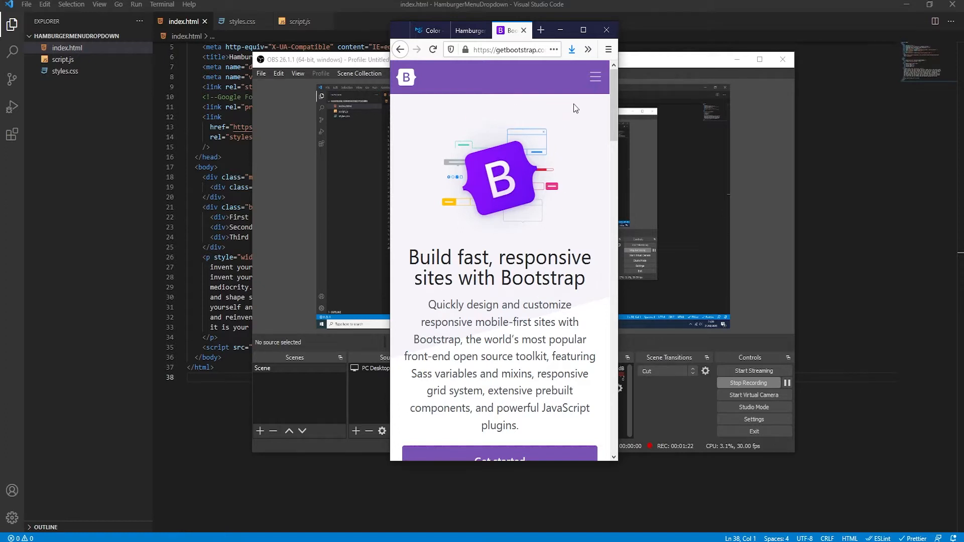
left_click(594, 76)
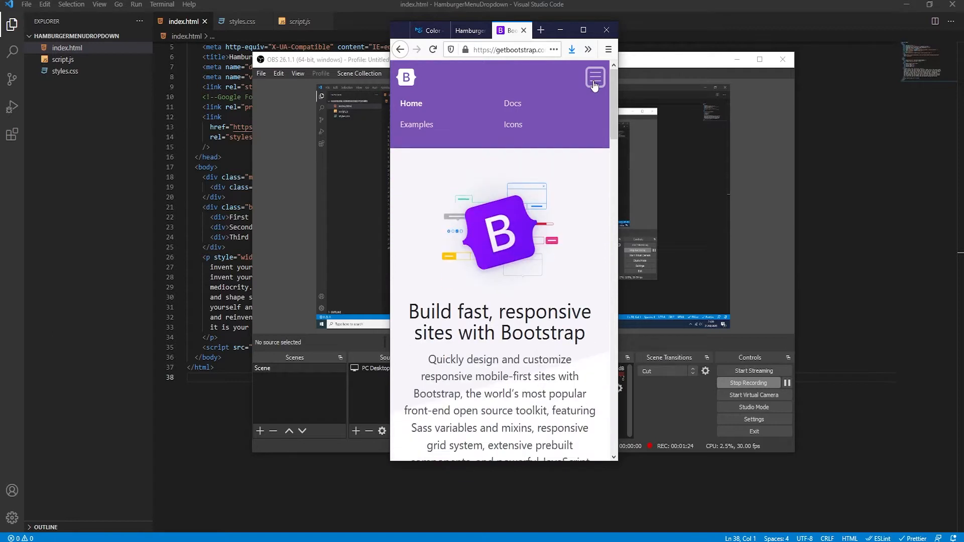
left_click(594, 78)
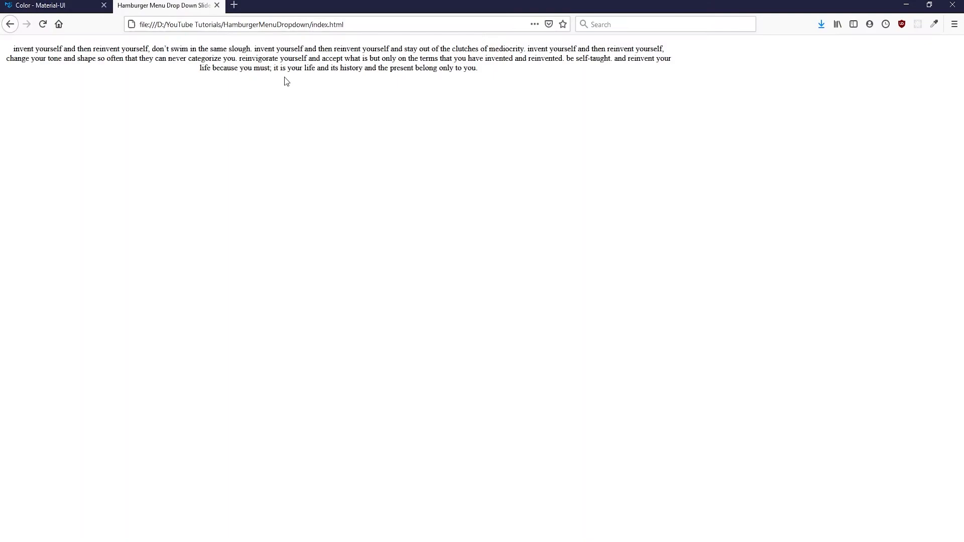
mouse_move(282, 503)
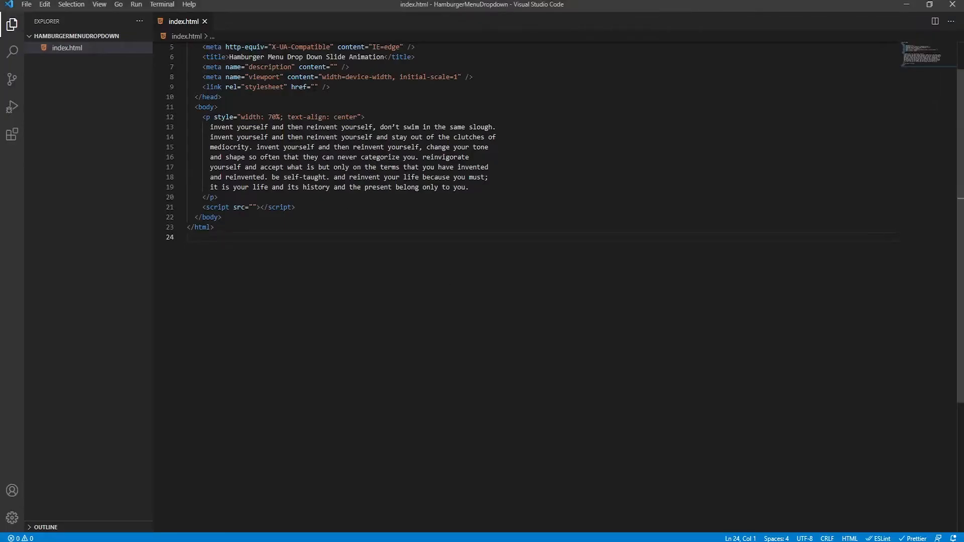
Point the index.html stylesheet link href at style.css.
type("style.cs")
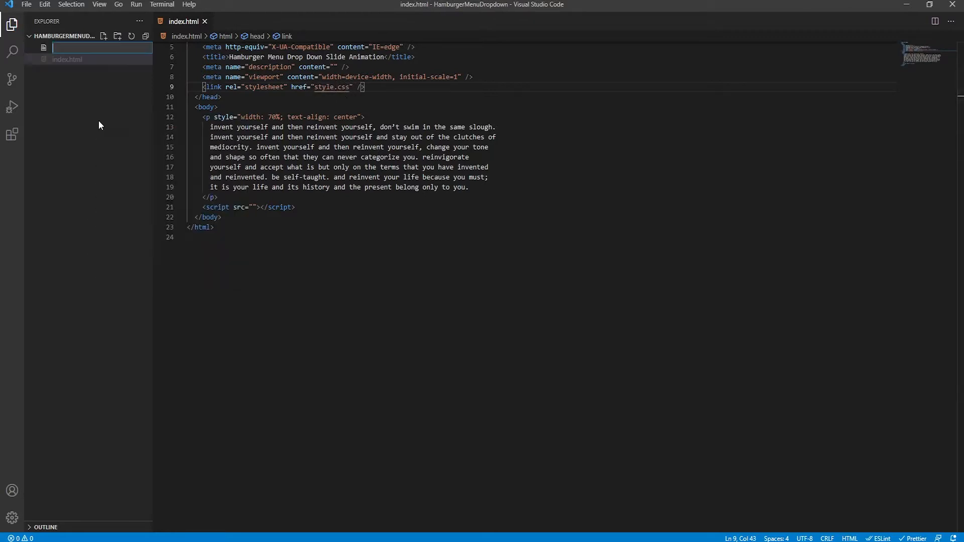
Create style.css with * { box-sizing: border-box; margin: 0; padding: 0; } and save it.
type("style")
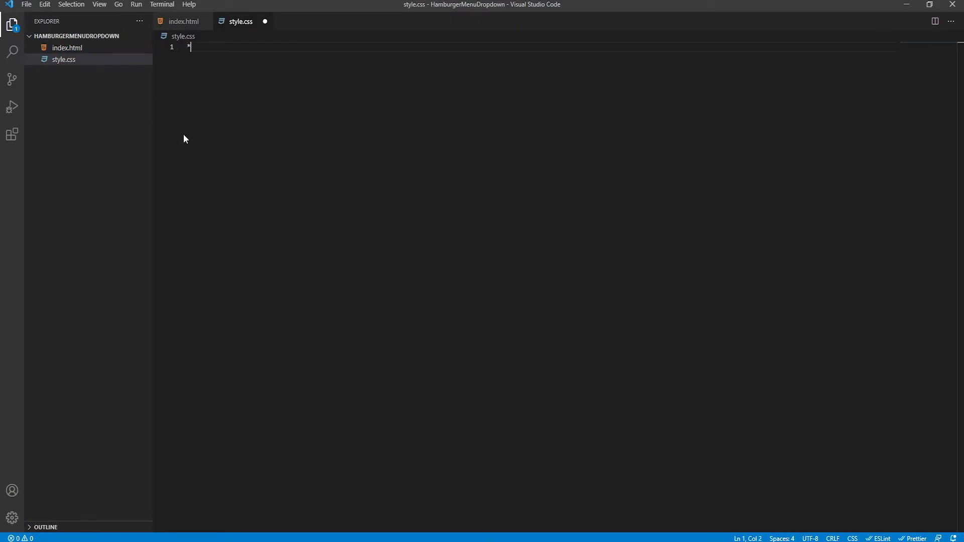
type("{")
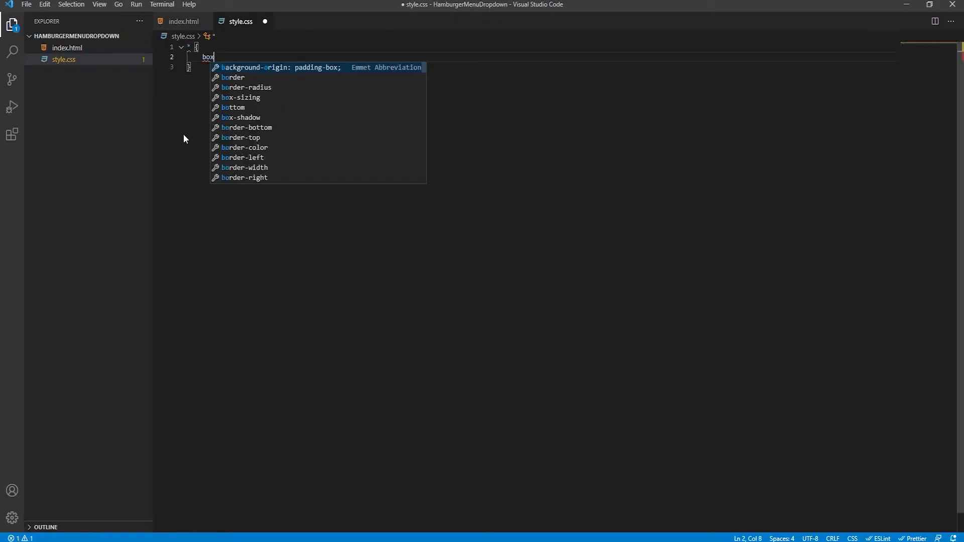
key("Tab")
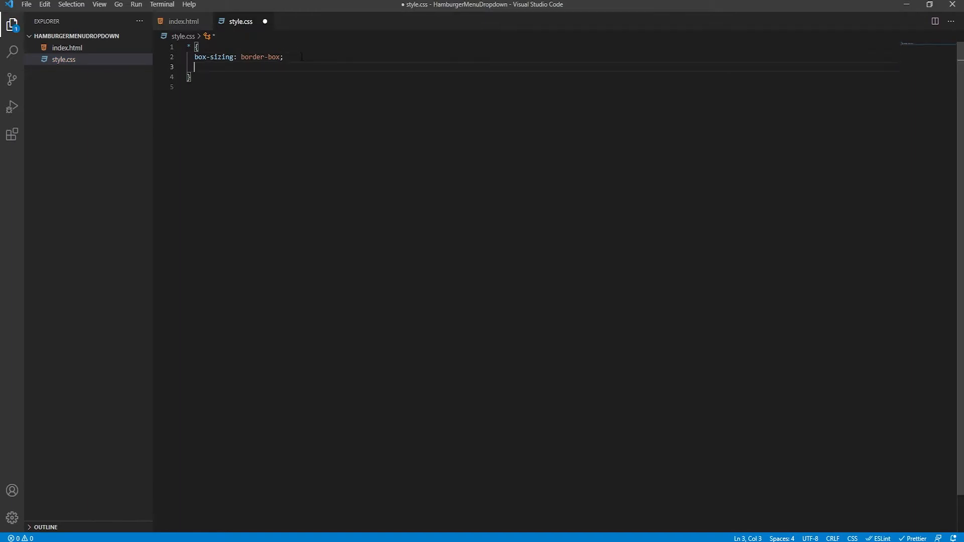
type("margin: 0;")
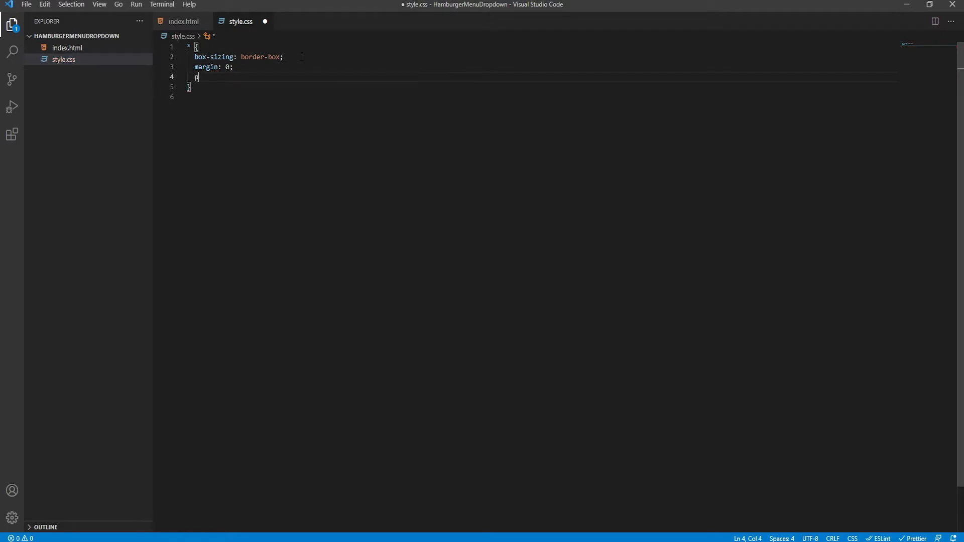
type("adding: 0;")
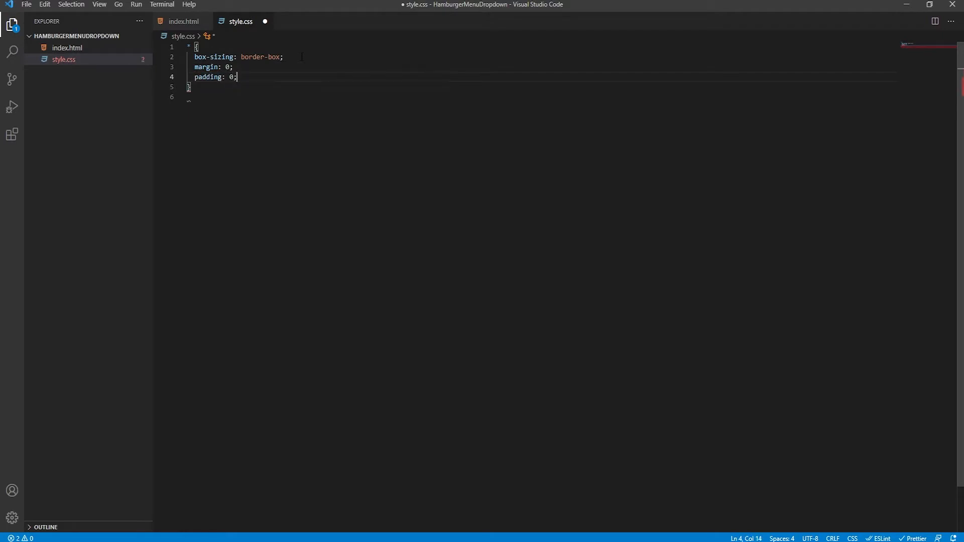
key("Ctrl+s")
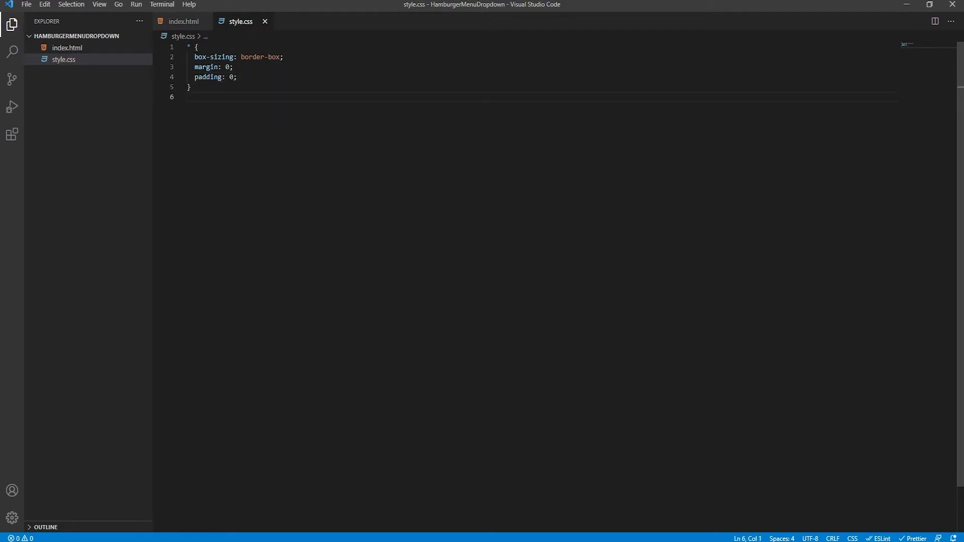
Give body a linear-gradient background to bottom right from white to lightgray.
type("body{")
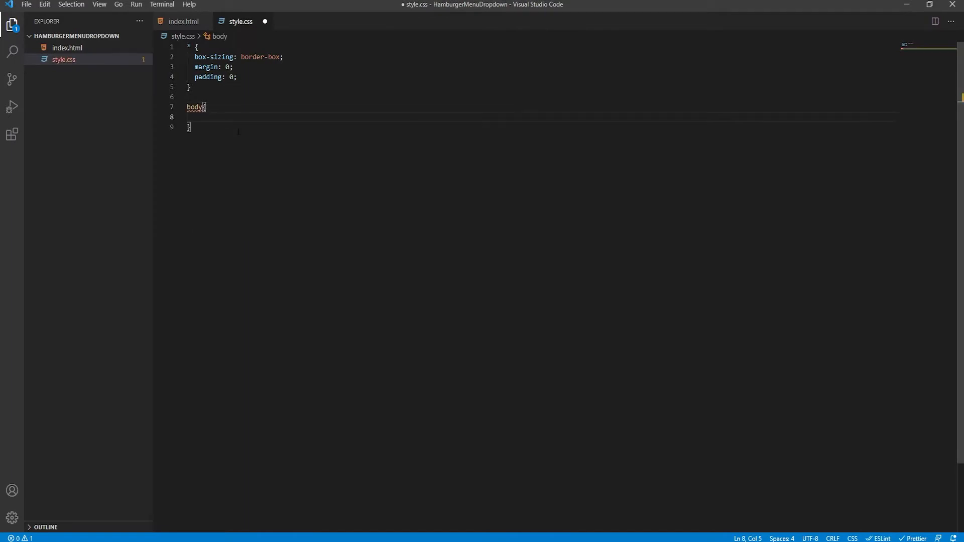
type("background: ;")
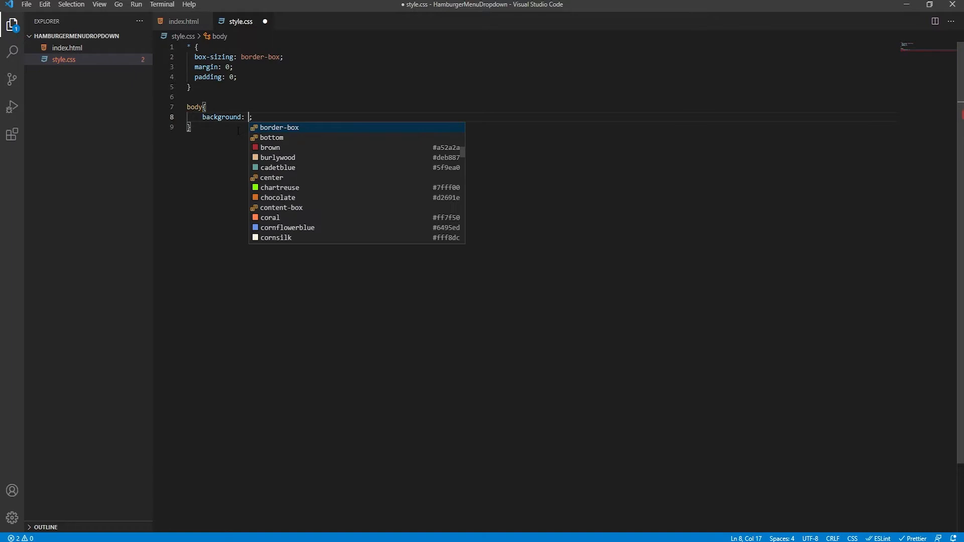
key("Backspace")
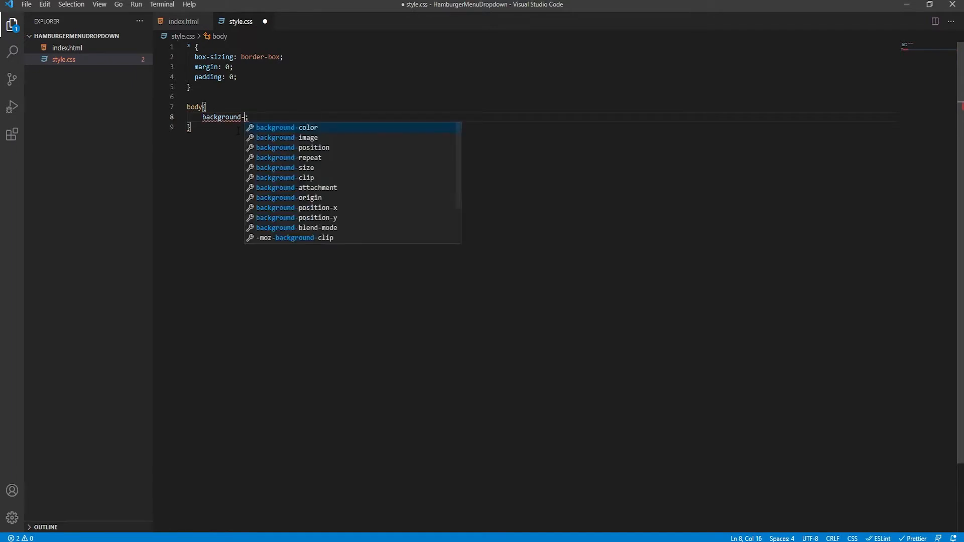
type("-image: linear-gradient(")
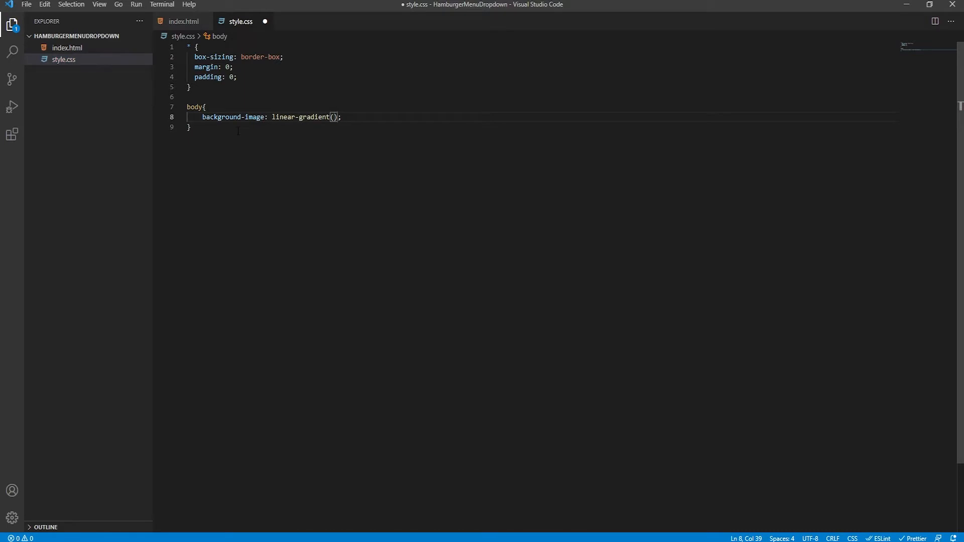
type("to bottom")
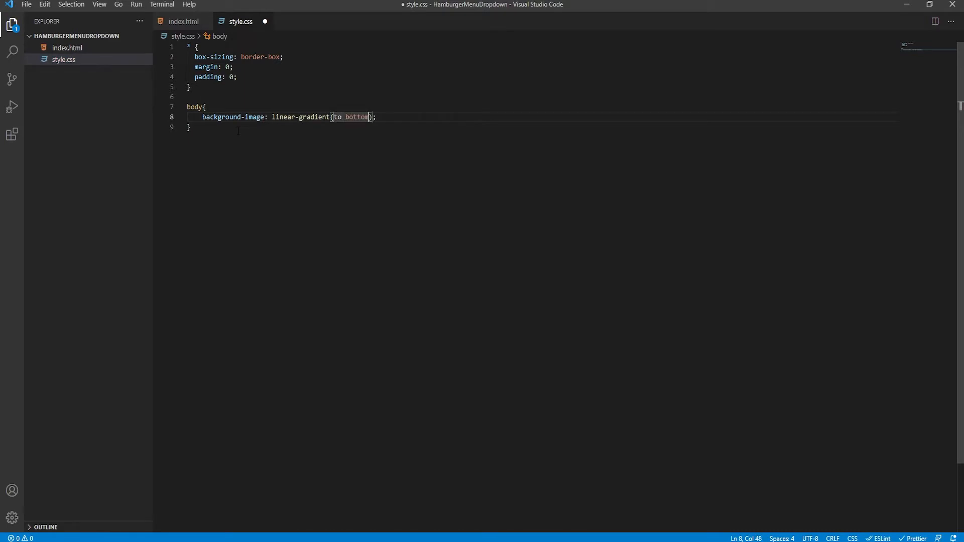
type("right")
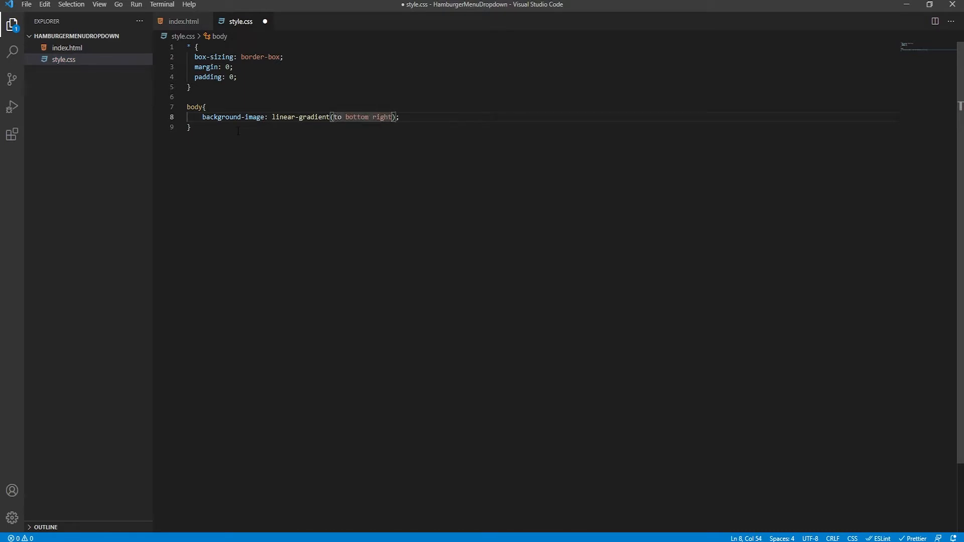
type(",")
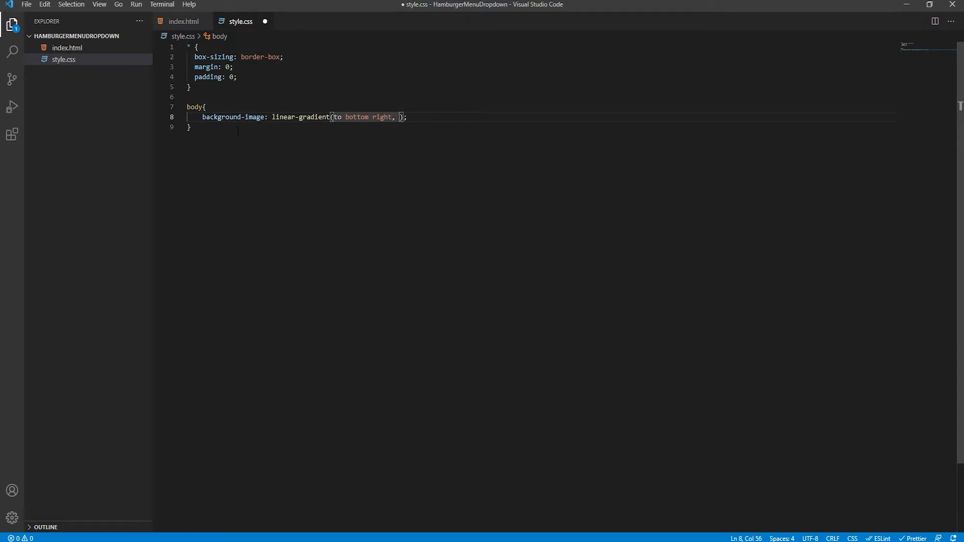
type("white,")
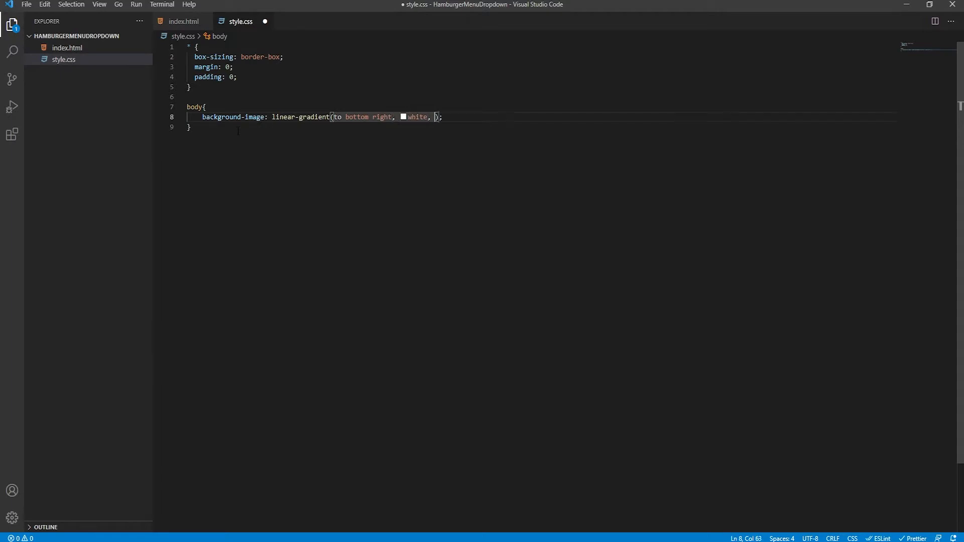
type("lightgray")
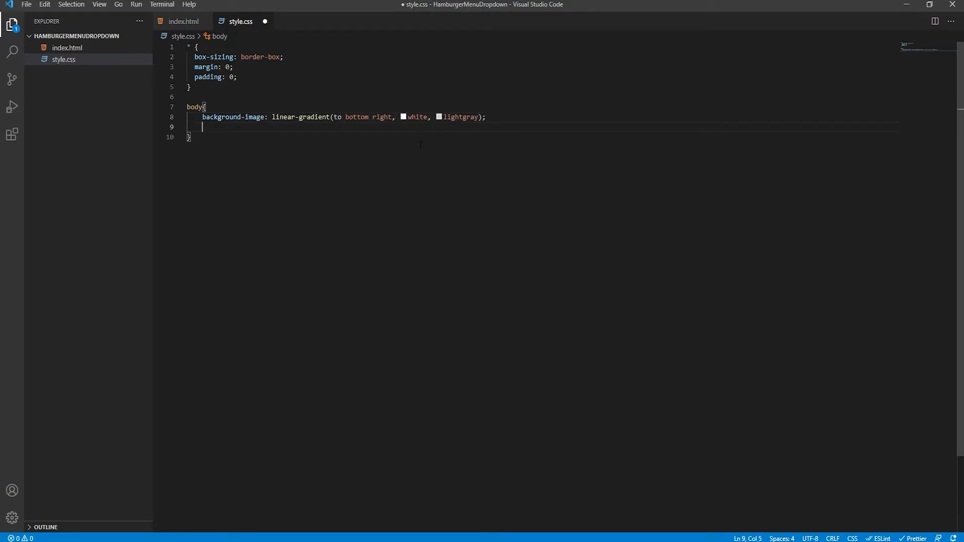
Add height: 100vh, display: flex, flex-direction: column and justify-content: start to body.
type("height:")
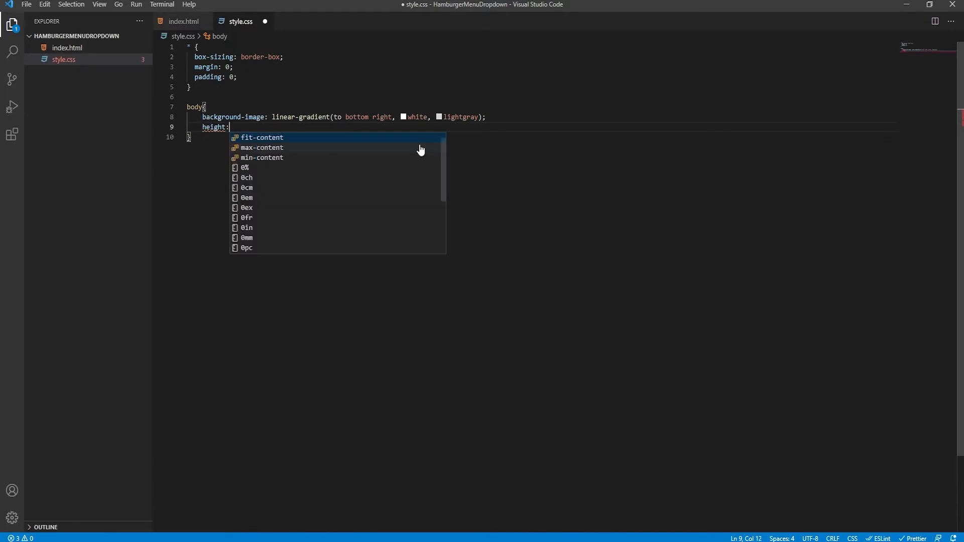
type("100vh")
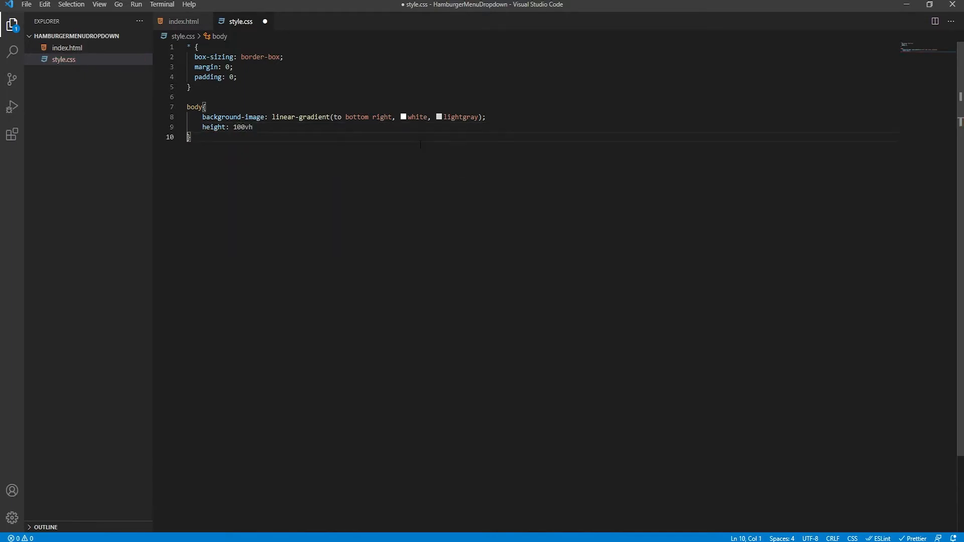
type(";")
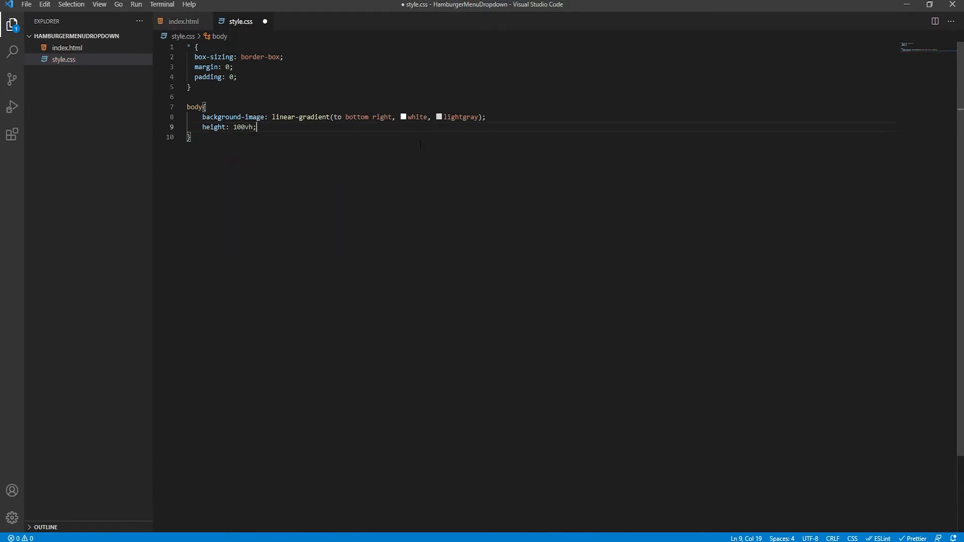
type("display: flex;")
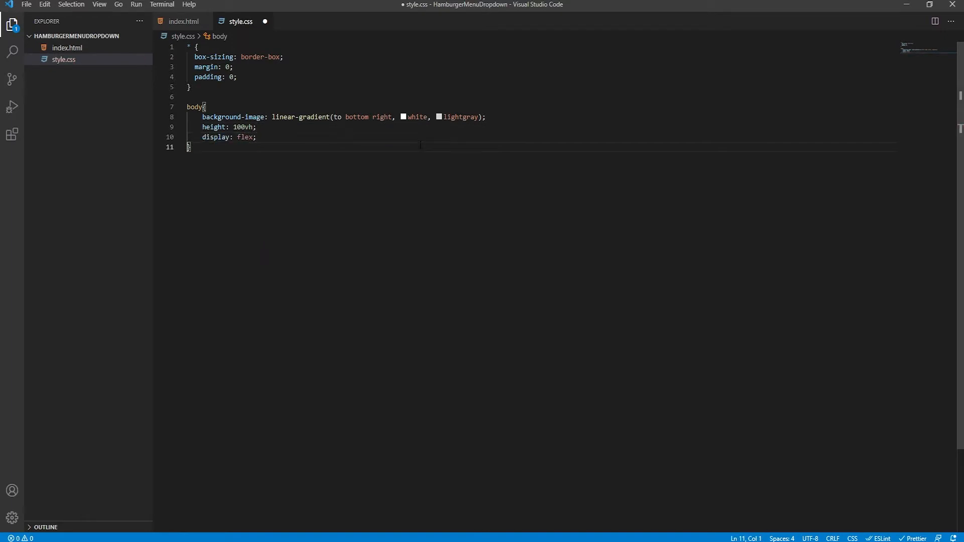
key("Enter")
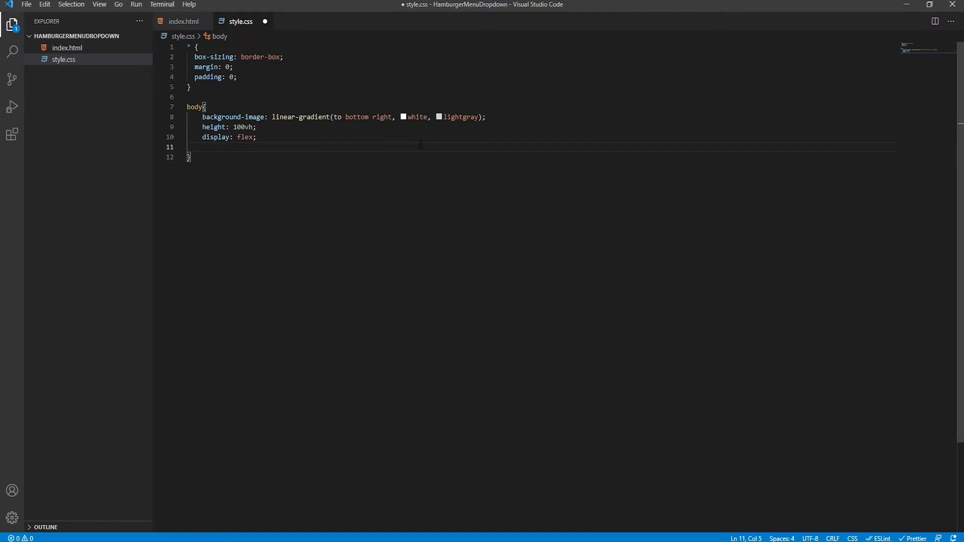
type("flex-direction: column;")
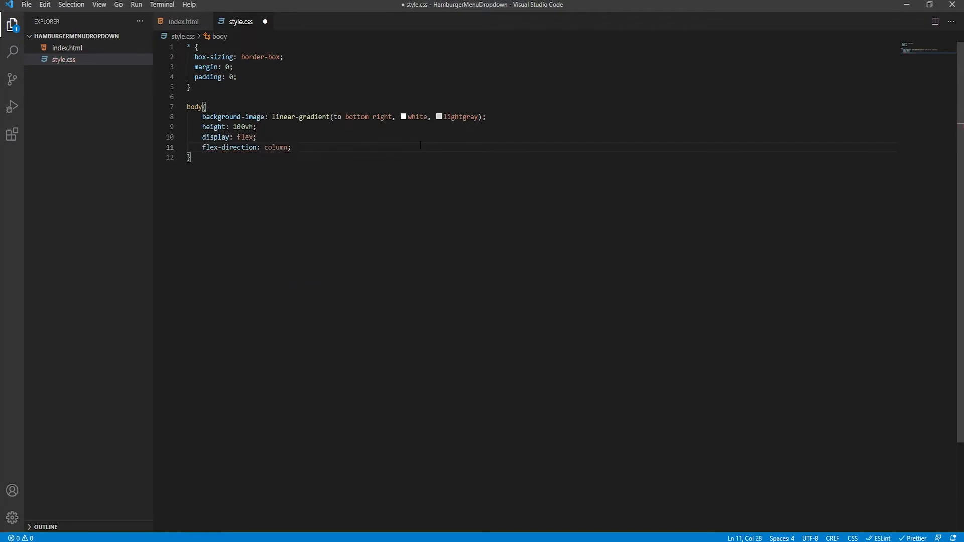
key("Enter")
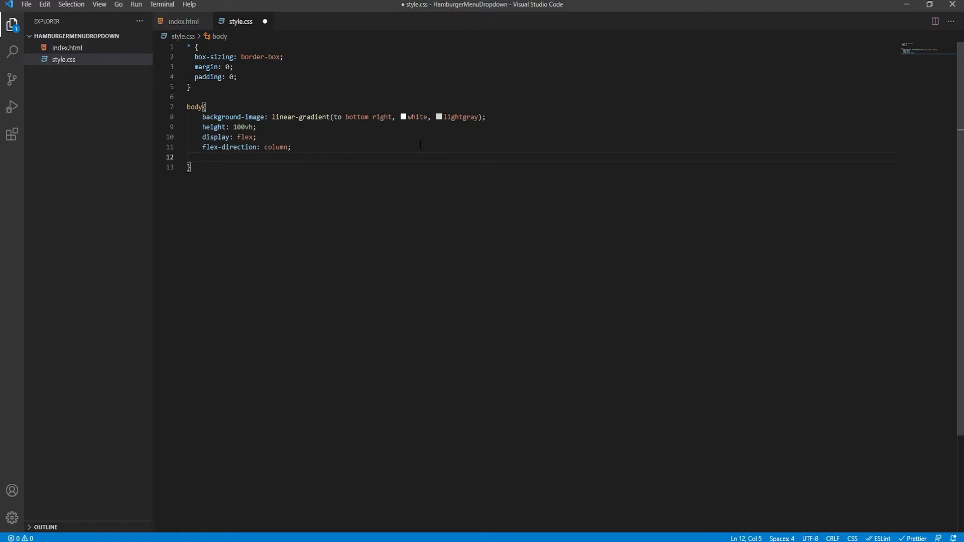
type("justify-content: center;")
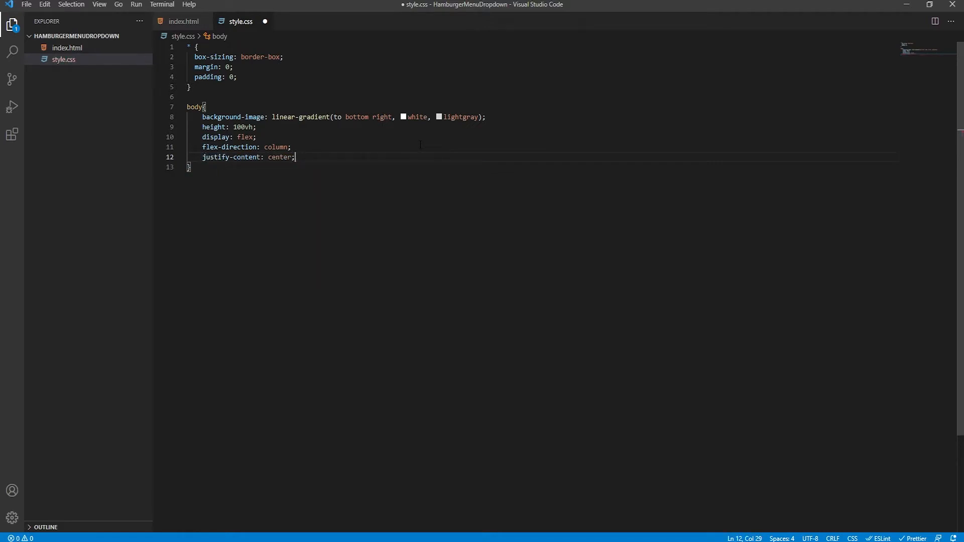
key("Enter")
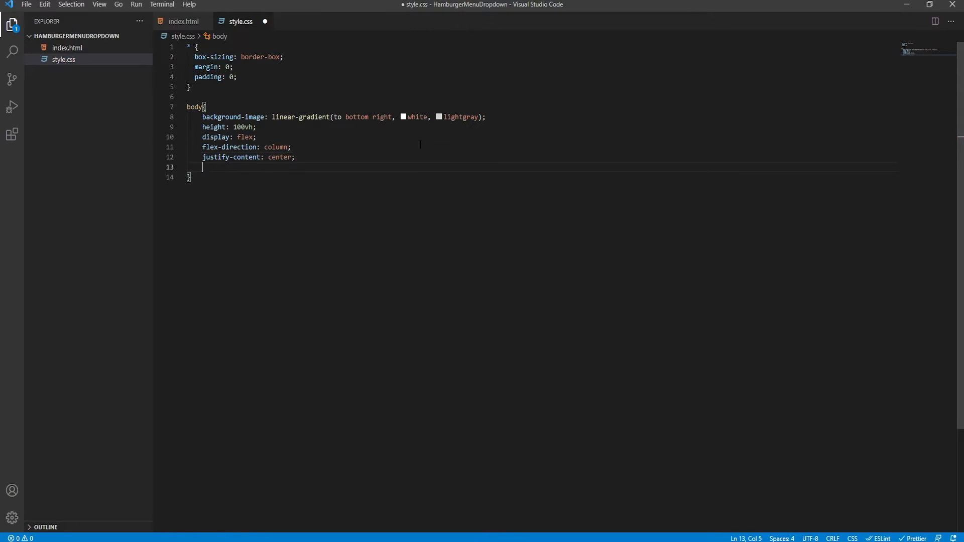
double_click(230, 157)
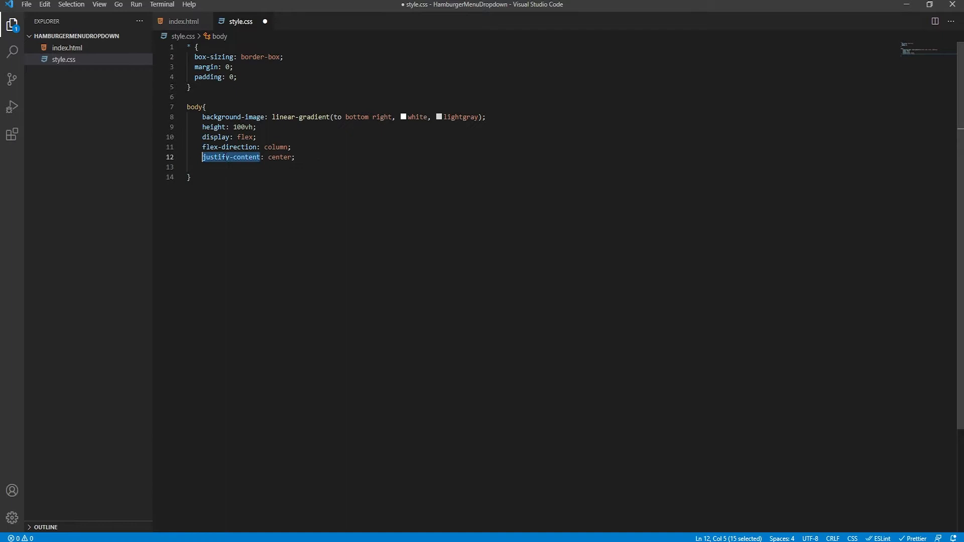
type("start")
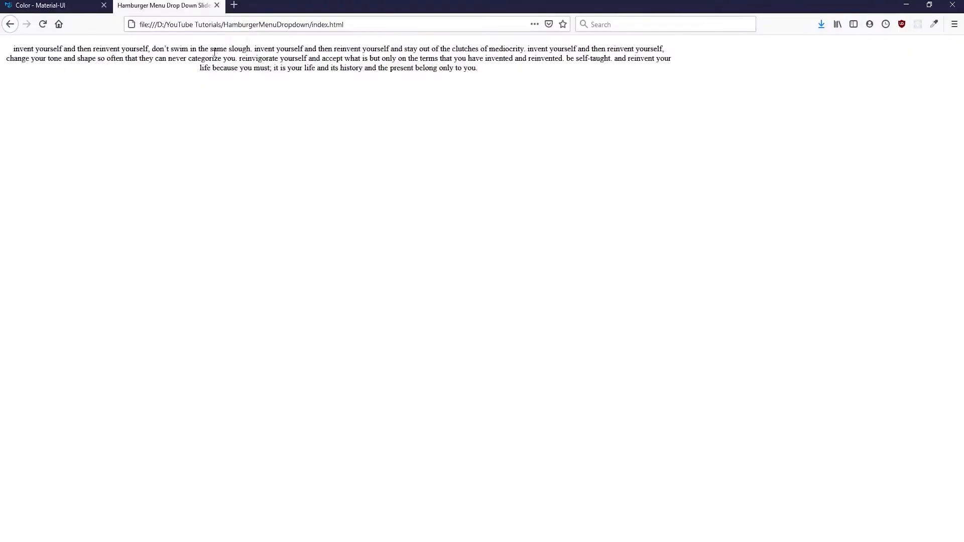
In a new tab, search Google for "open sans" and open the Open Sans Google Fonts page.
left_click(237, 5)
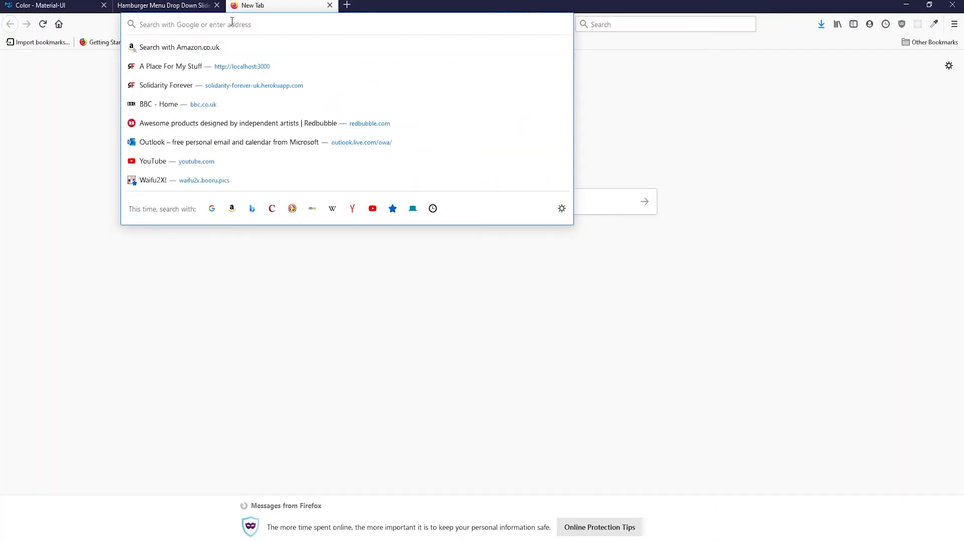
type("open san")
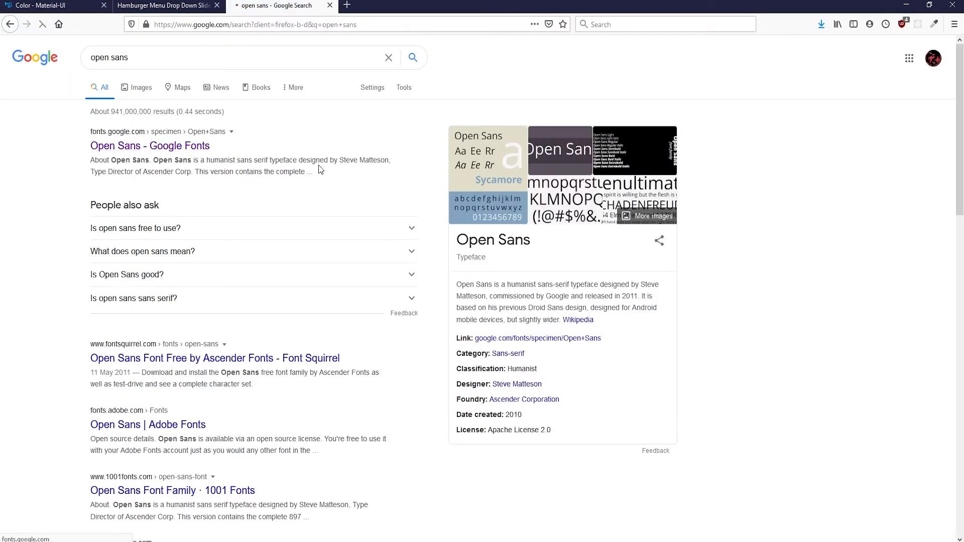
left_click(148, 146)
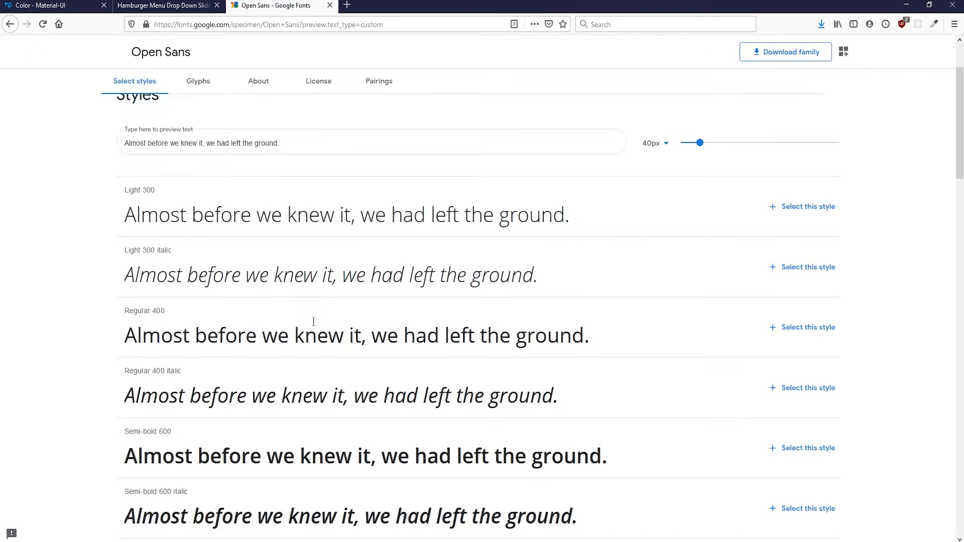
left_click(807, 327)
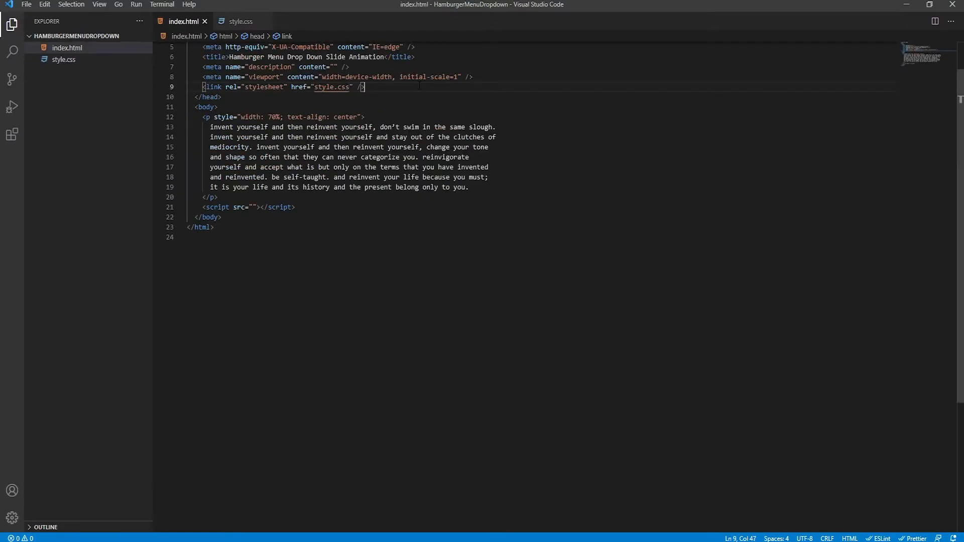
Add the Google Fonts links to the head and a .hide { display: none; } rule, then save.
type("<!--Goog-->")
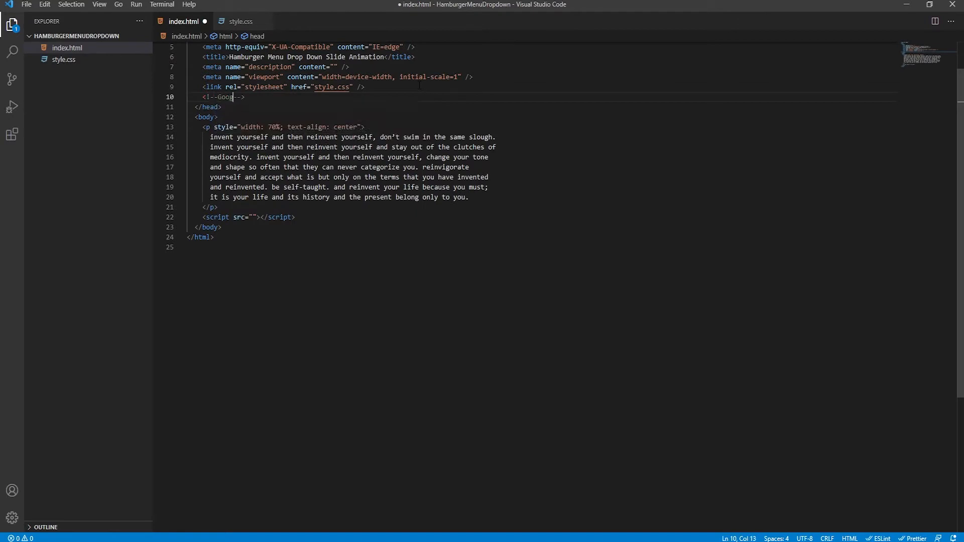
type("le Fonts")
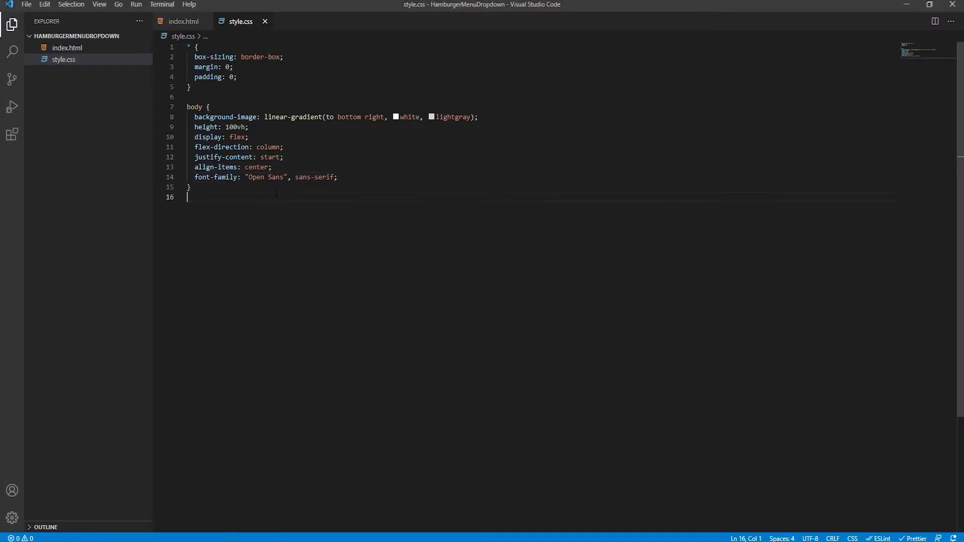
type(".hide")
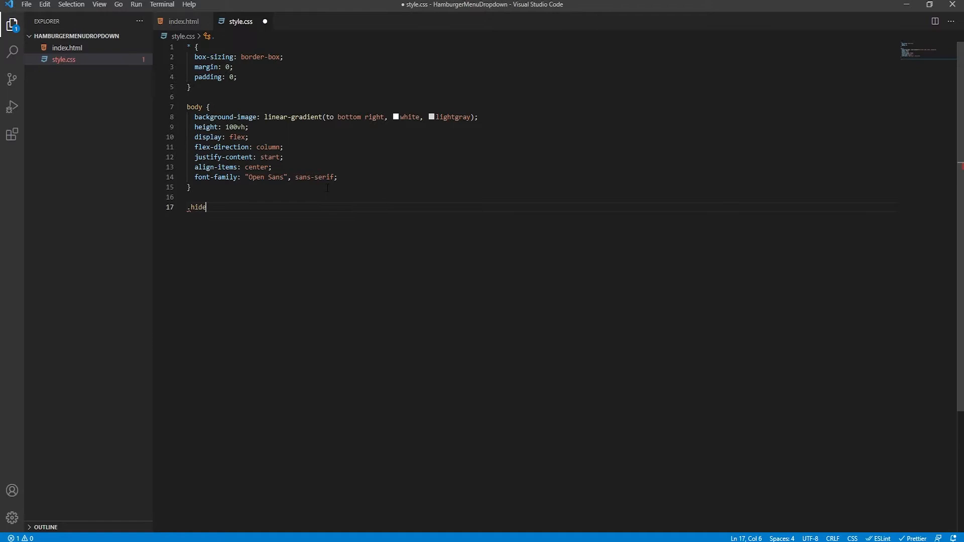
type("{")
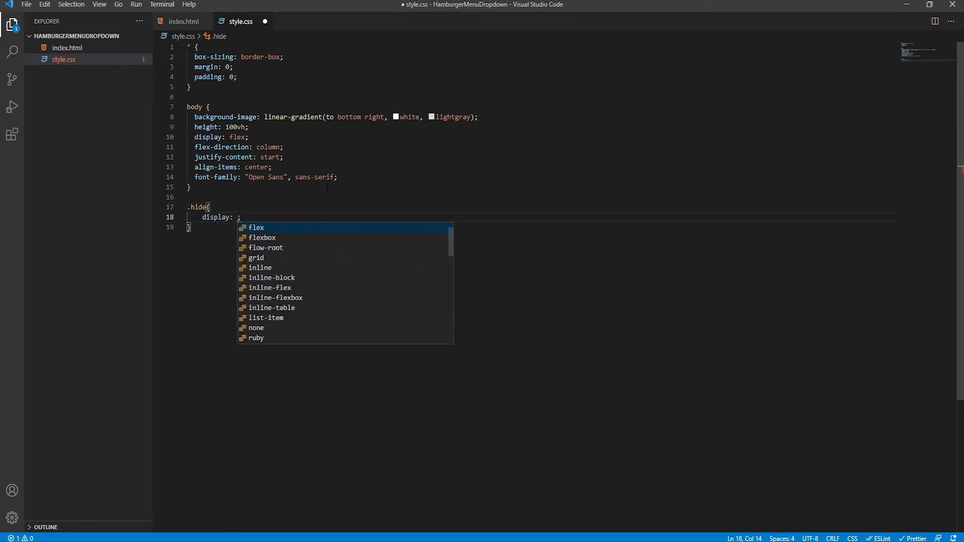
type("none")
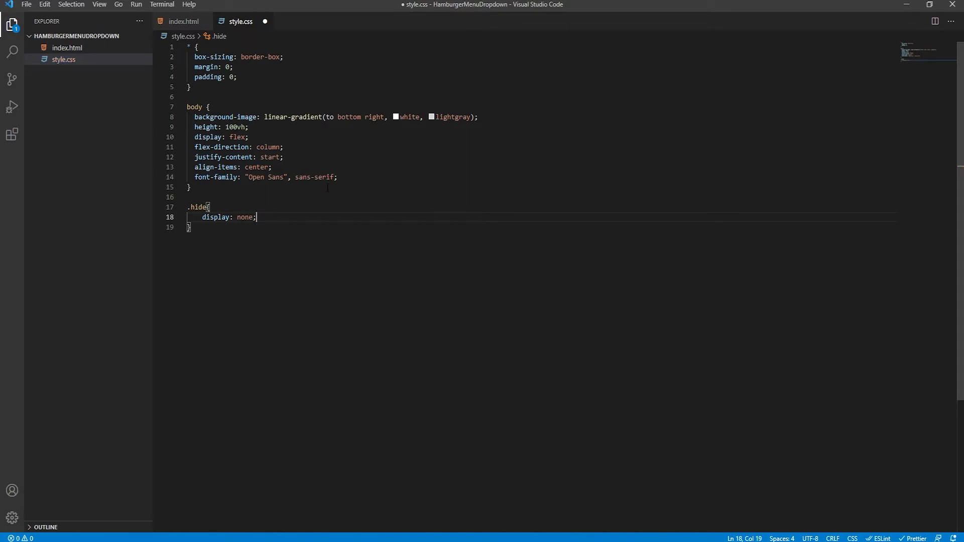
key("Ctrl+s")
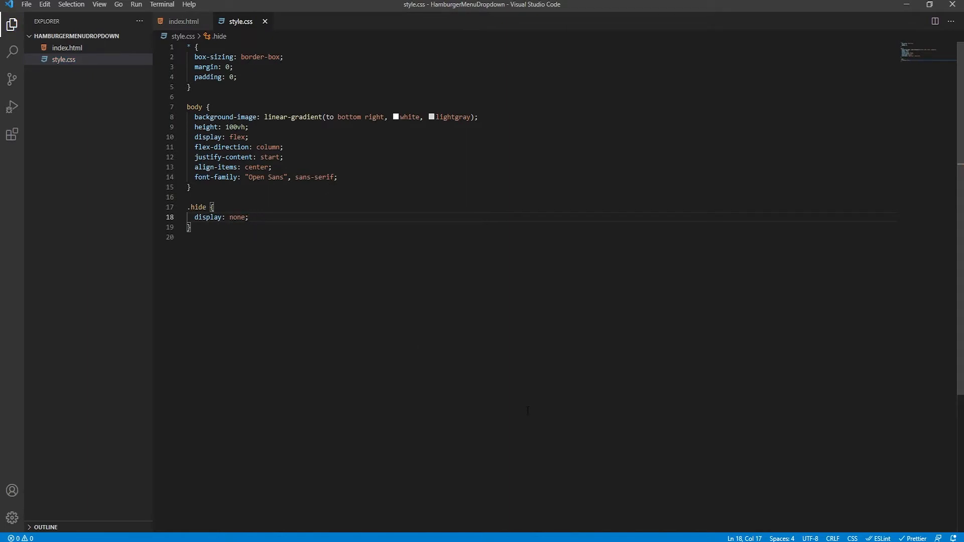
left_click(184, 21)
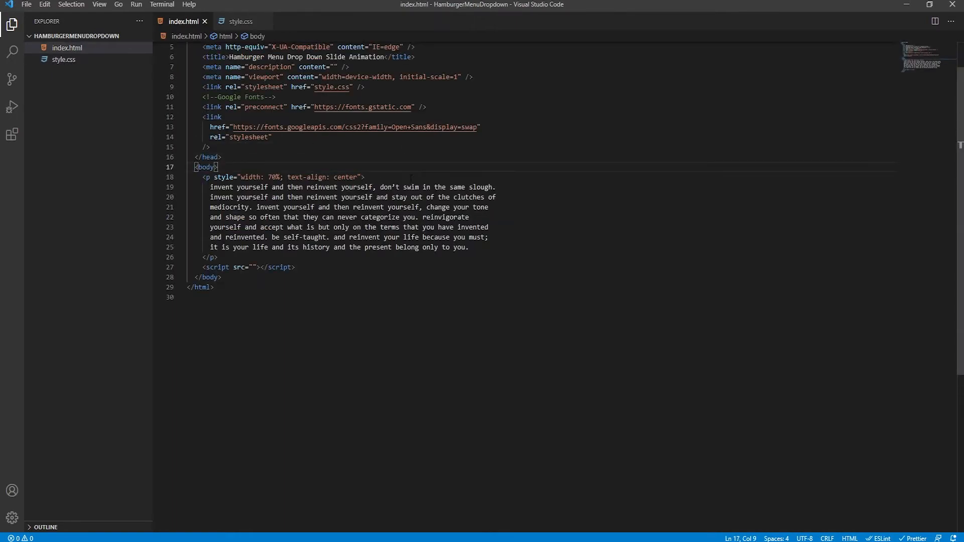
Add a div with class menu-btn to the page body.
type("<div >")
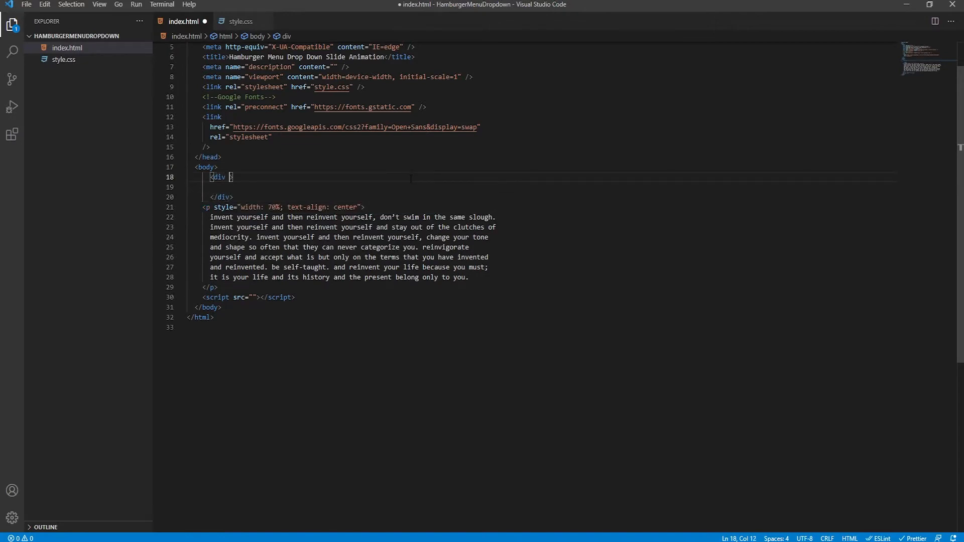
type("class=")
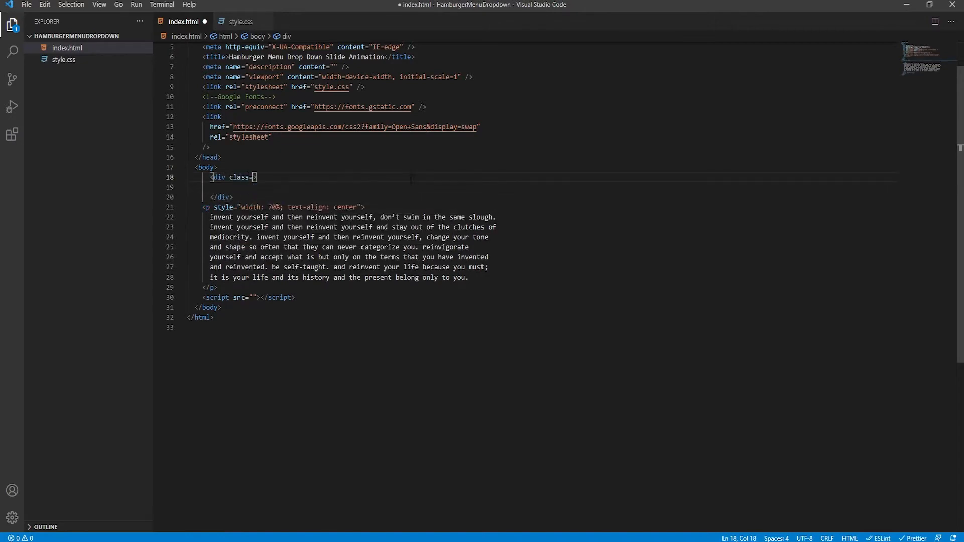
type("menu\"")
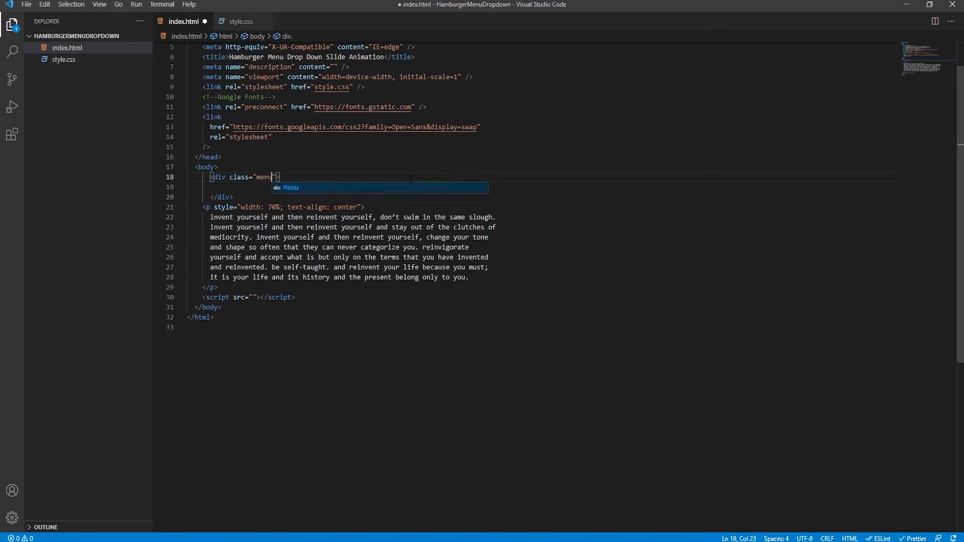
type("-")
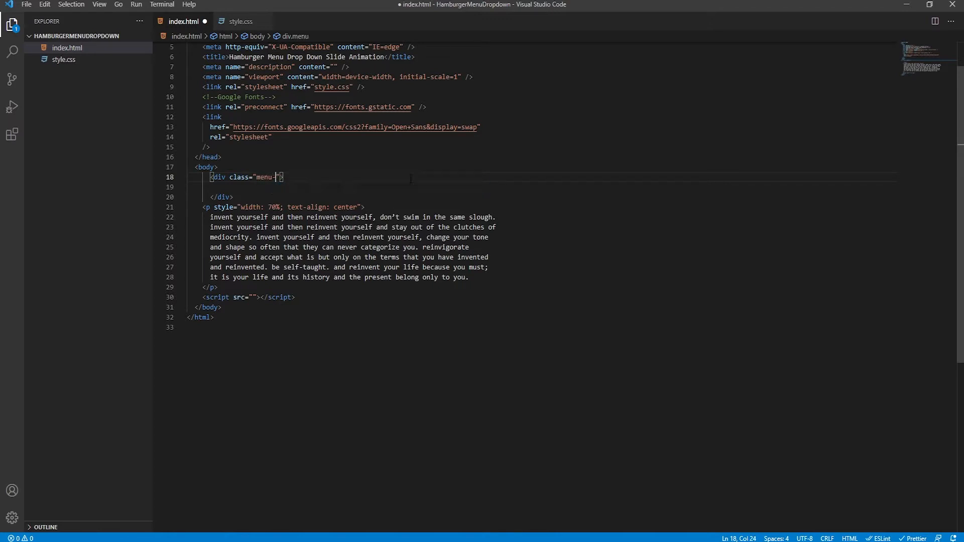
type("btn")
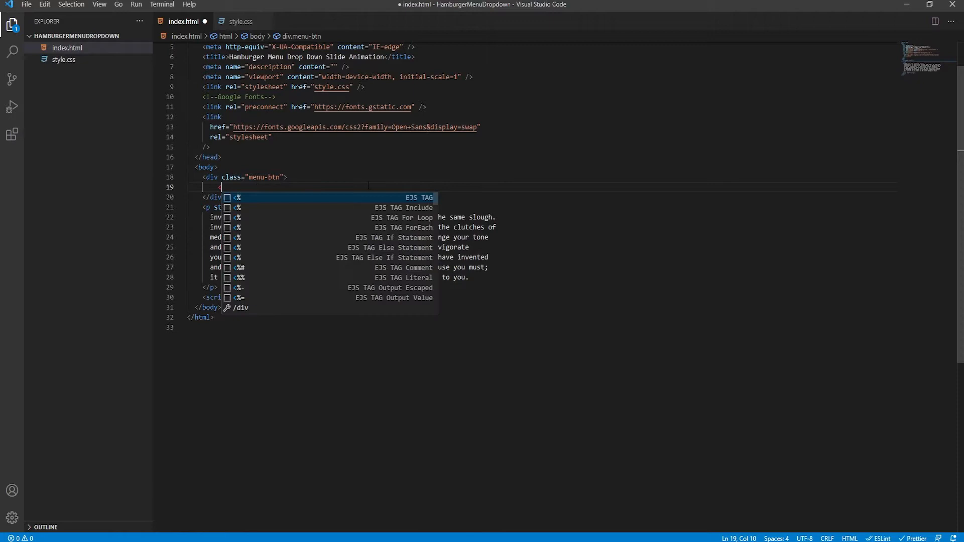
Nest an inner div with class menu-btn_burger inside it.
type("div></div>")
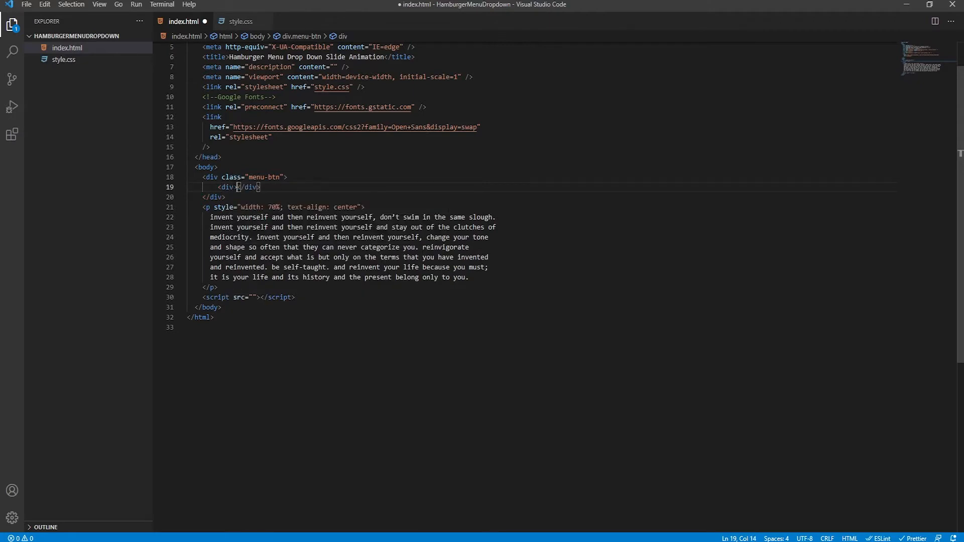
type("class=\"menu-")
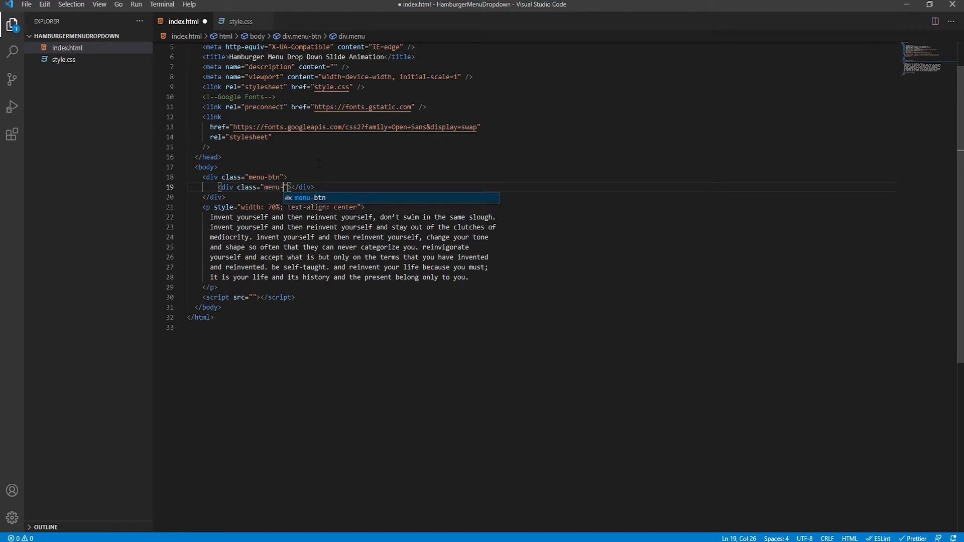
type("_burger")
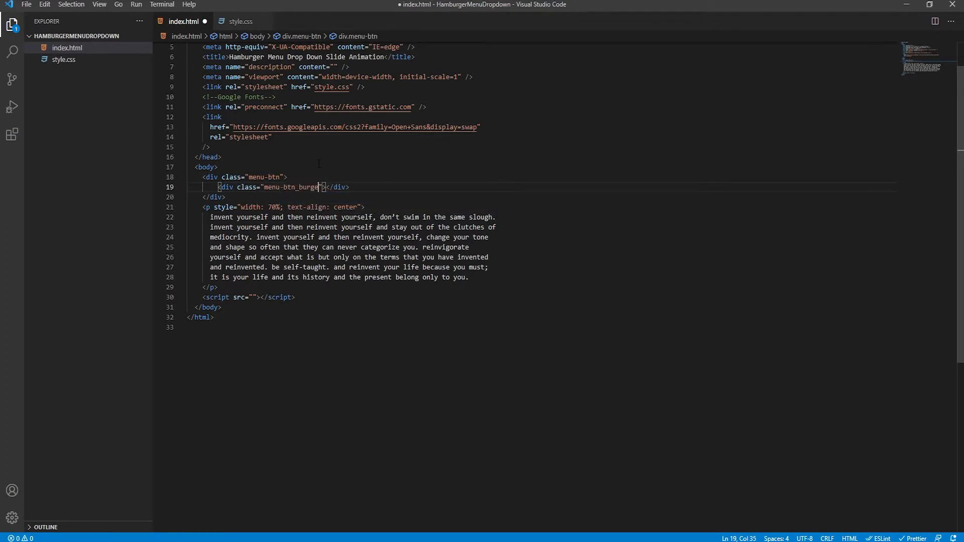
left_click(239, 21)
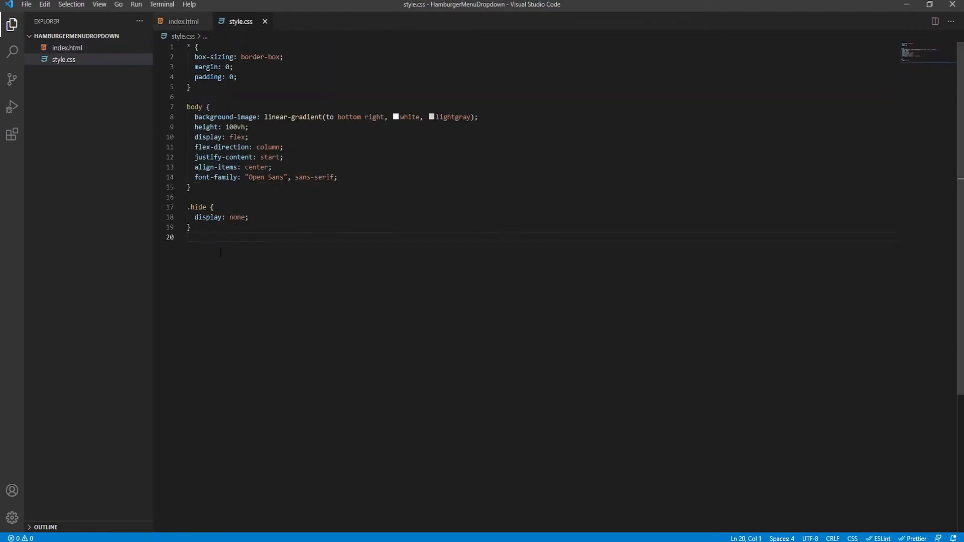
Start .menu-btn with display: flex, position: relative, margin-top: 20px and centred justify/align.
type(".n")
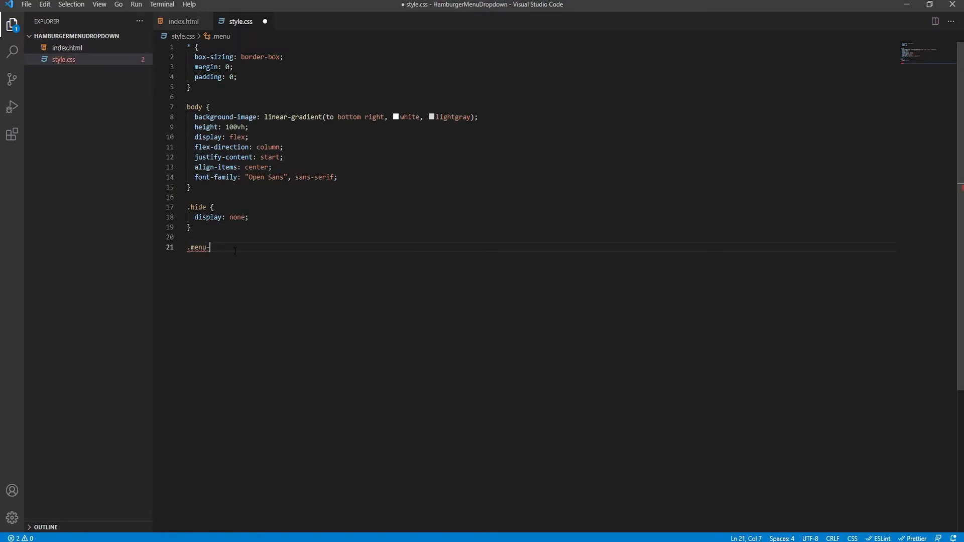
type("btn {")
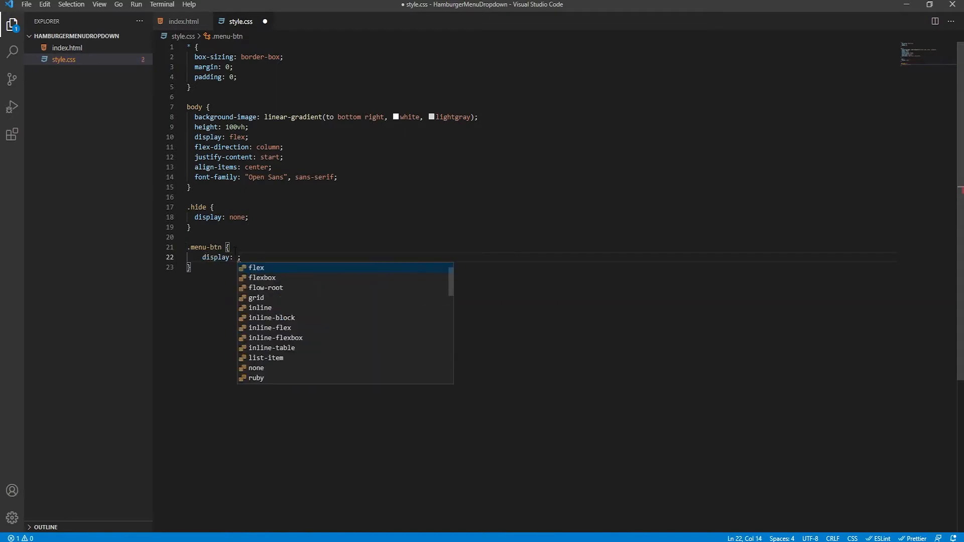
key("Enter")
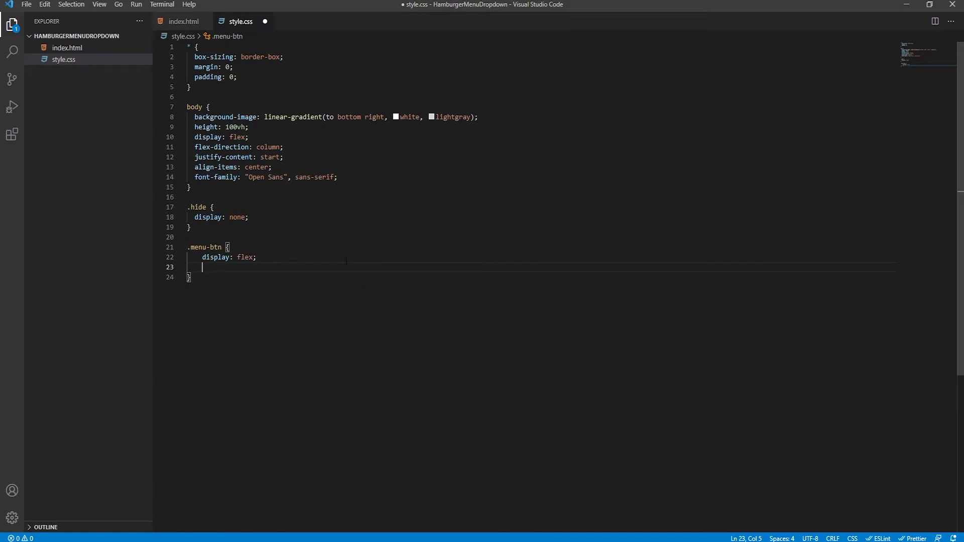
type("position: relative;")
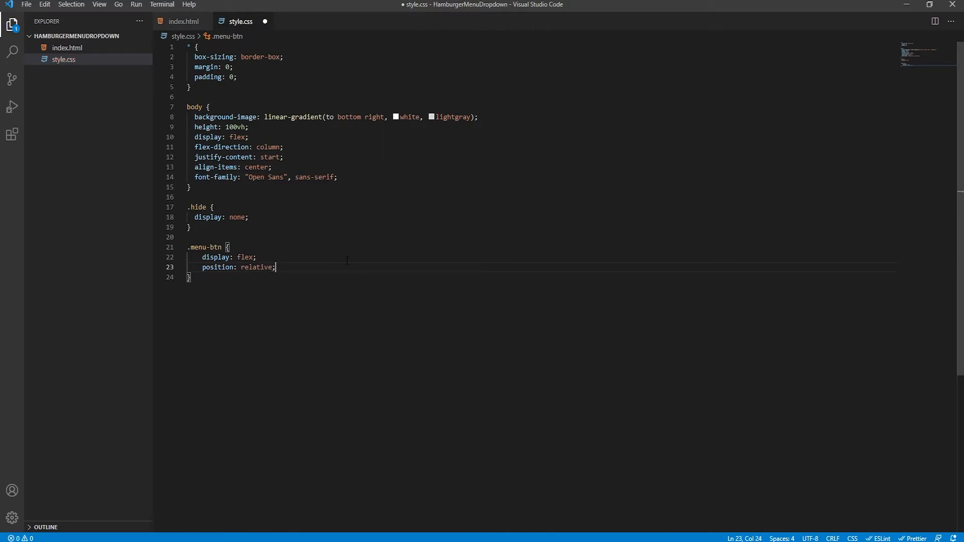
type("margin")
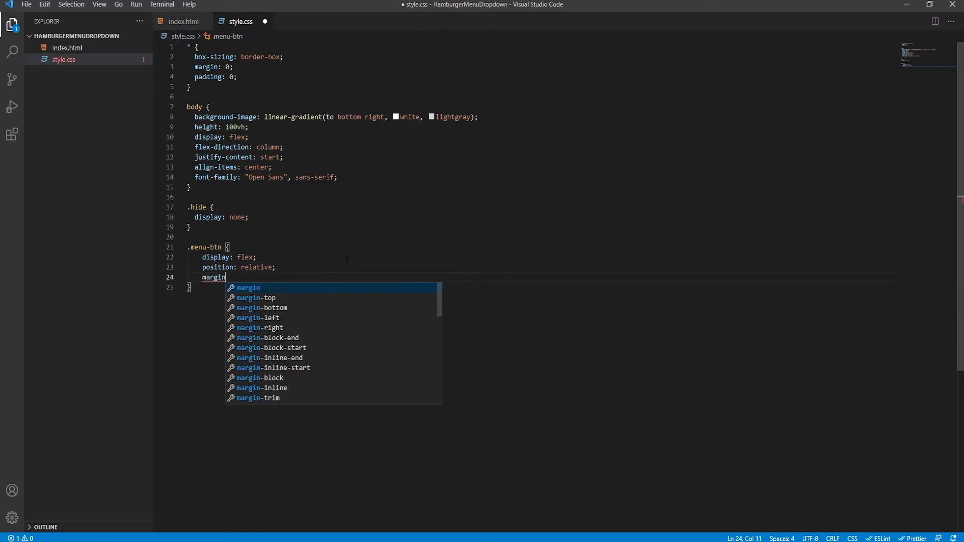
type("-to")
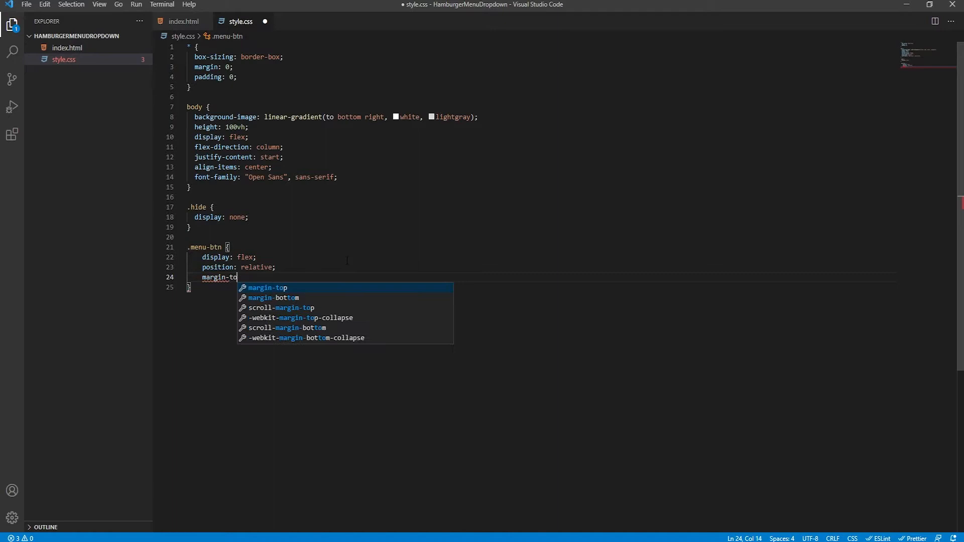
type("p: 20px;")
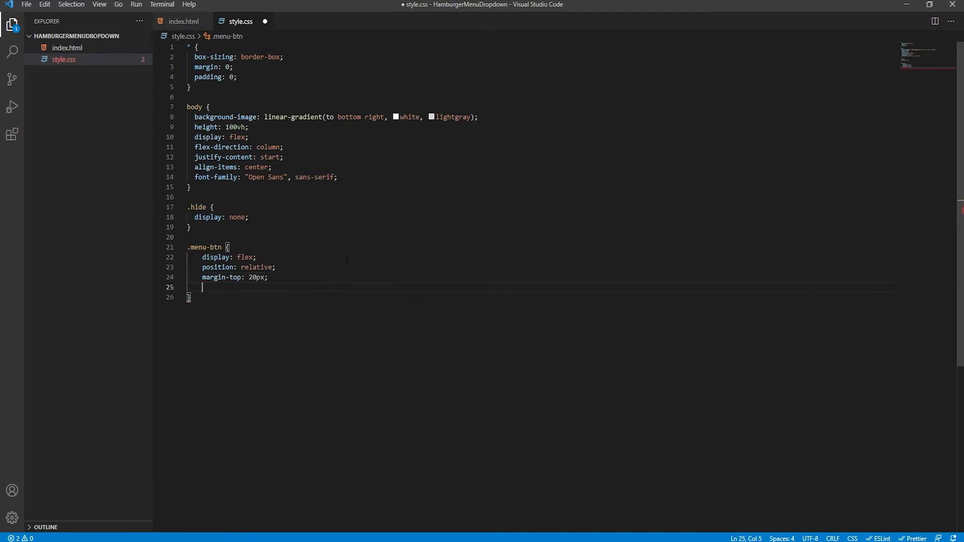
type("justify-content: center;")
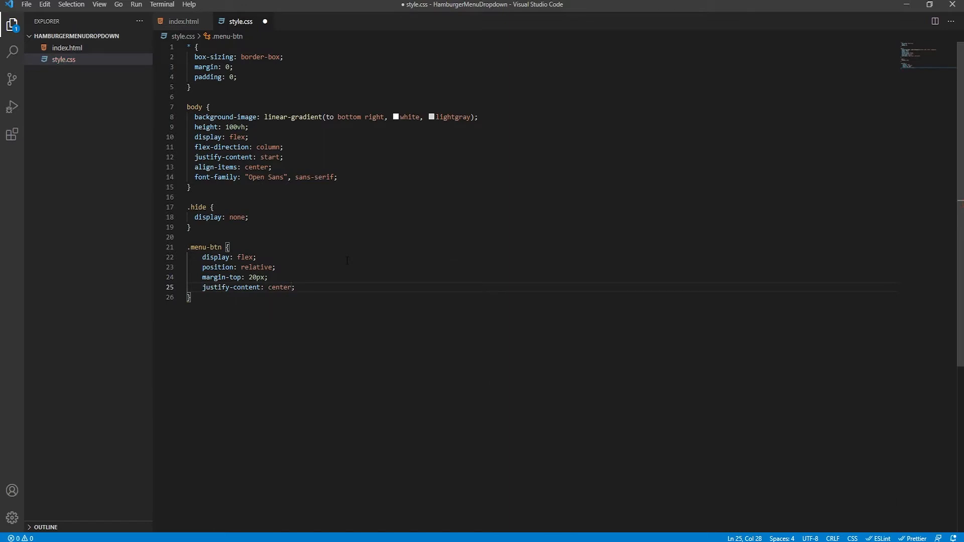
type("align-items: center;")
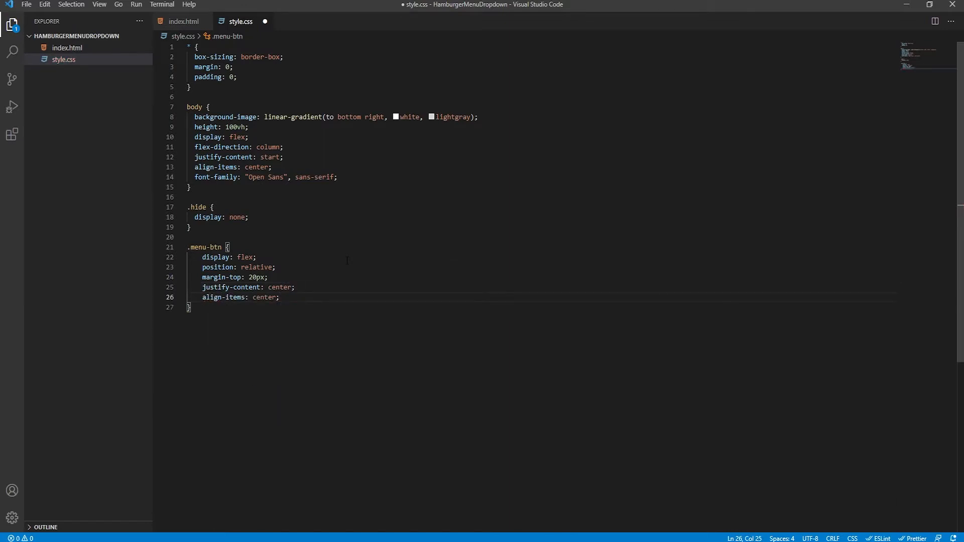
Give .menu-btn width, height and min-height of 80px and cursor: pointer.
type("width")
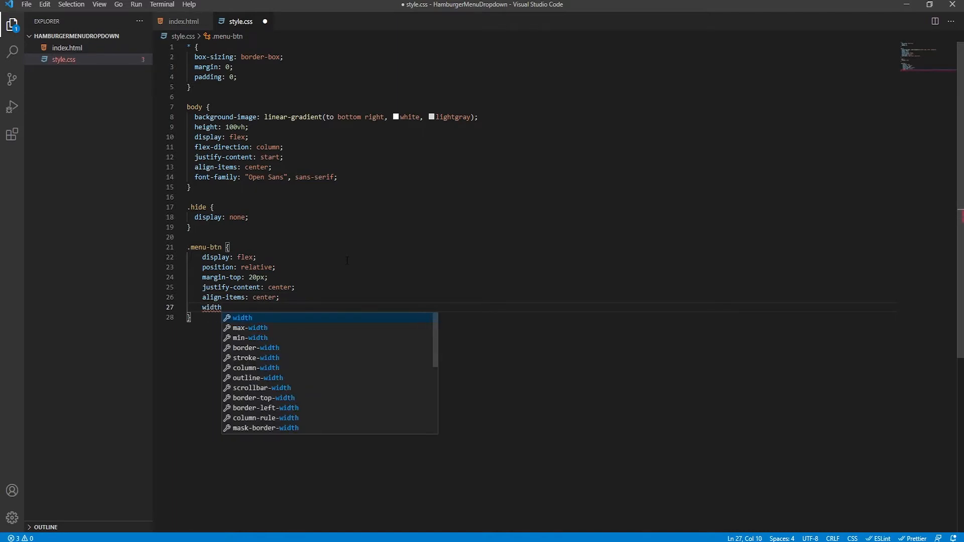
type(": 80px;")
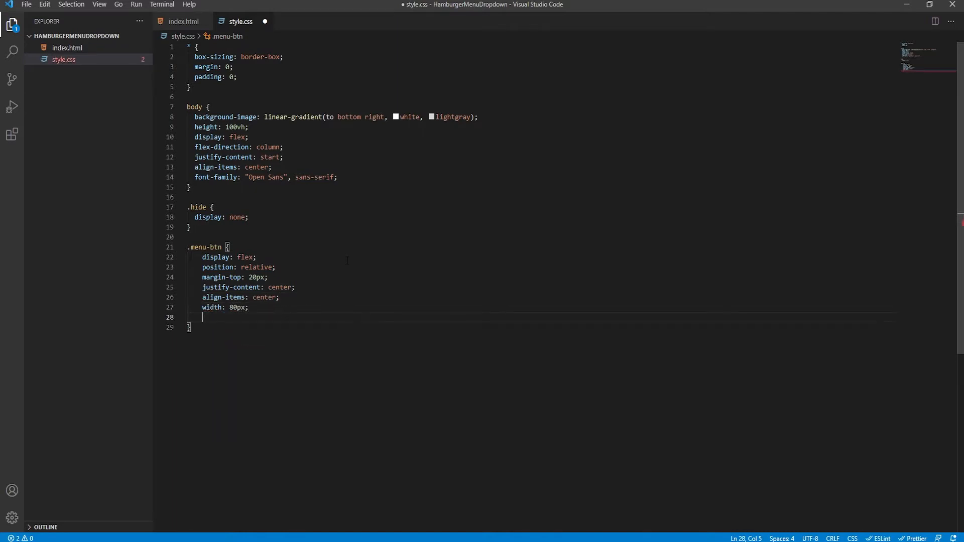
type("height")
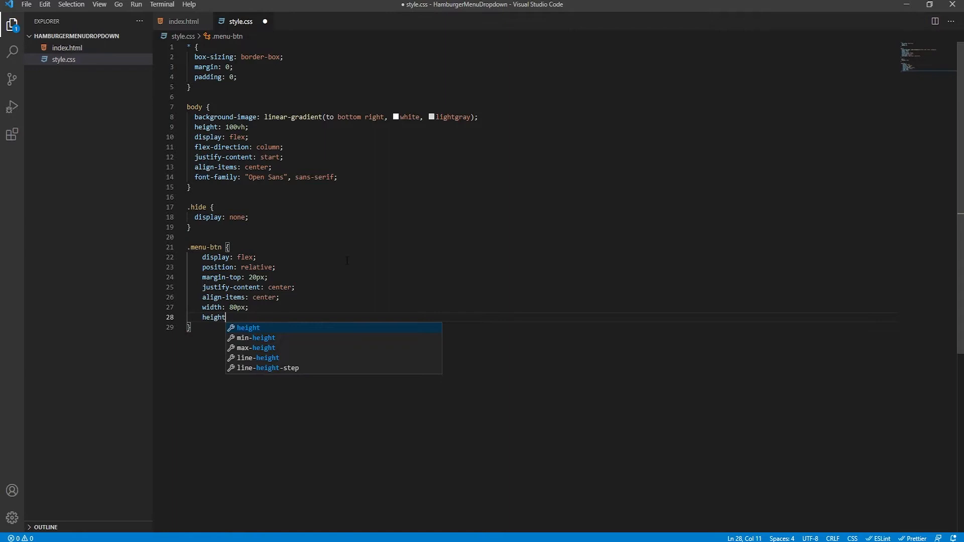
type(": 80x")
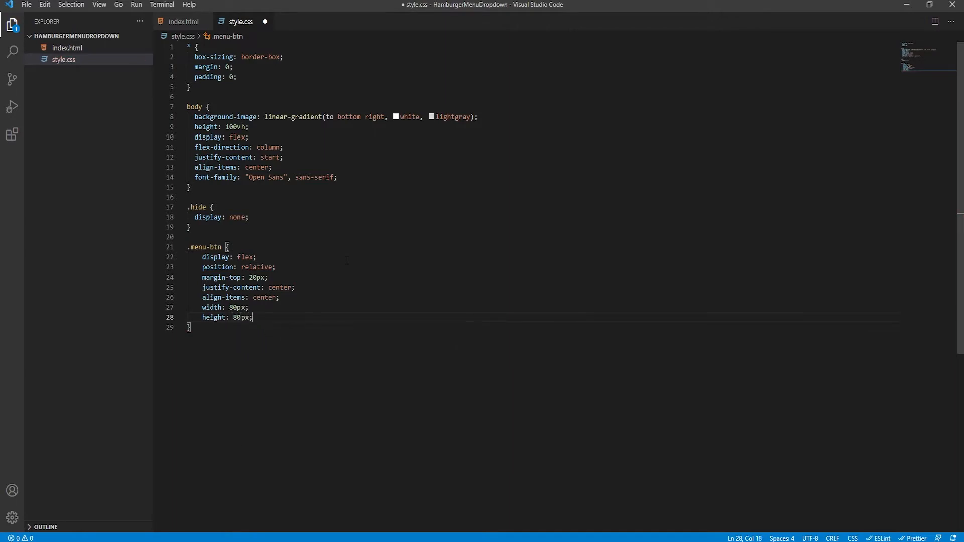
type("min-height: ;")
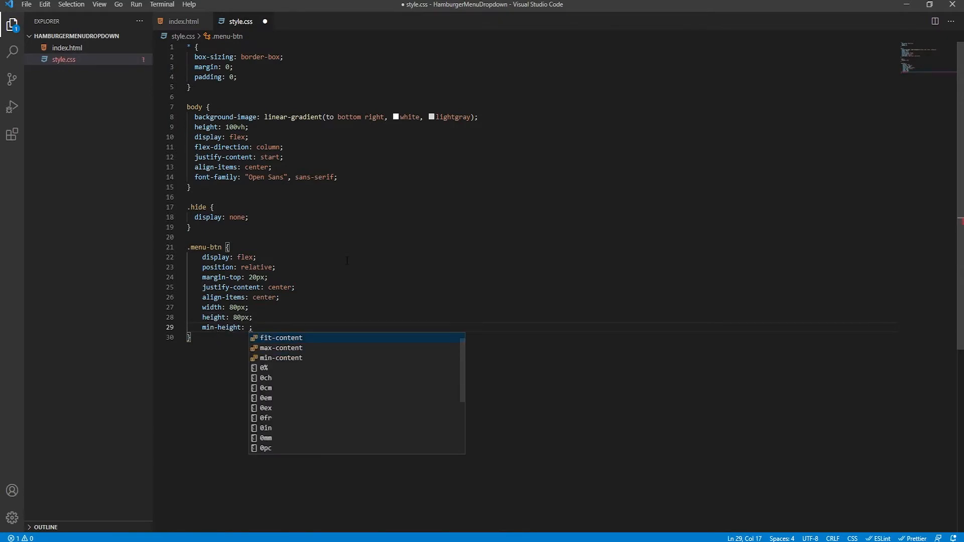
type("80px")
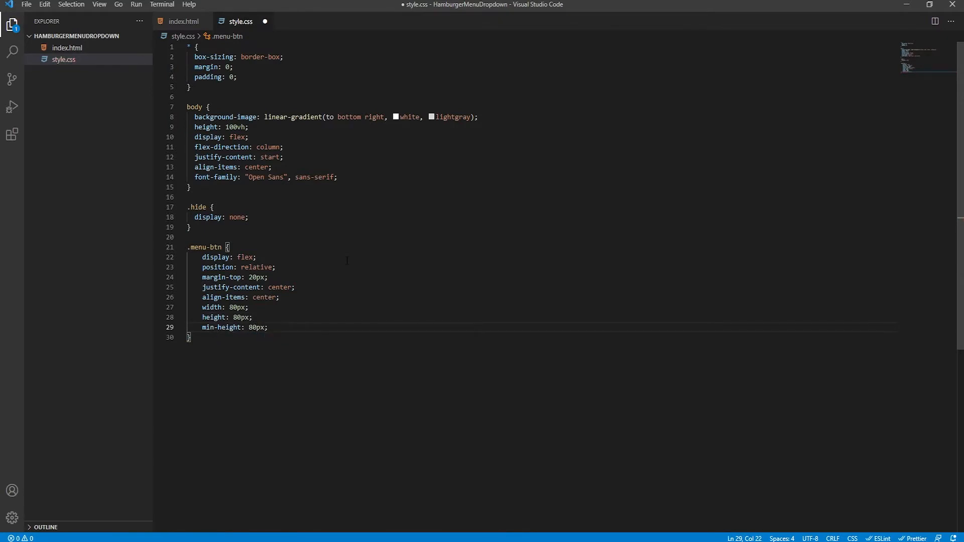
type("cursor")
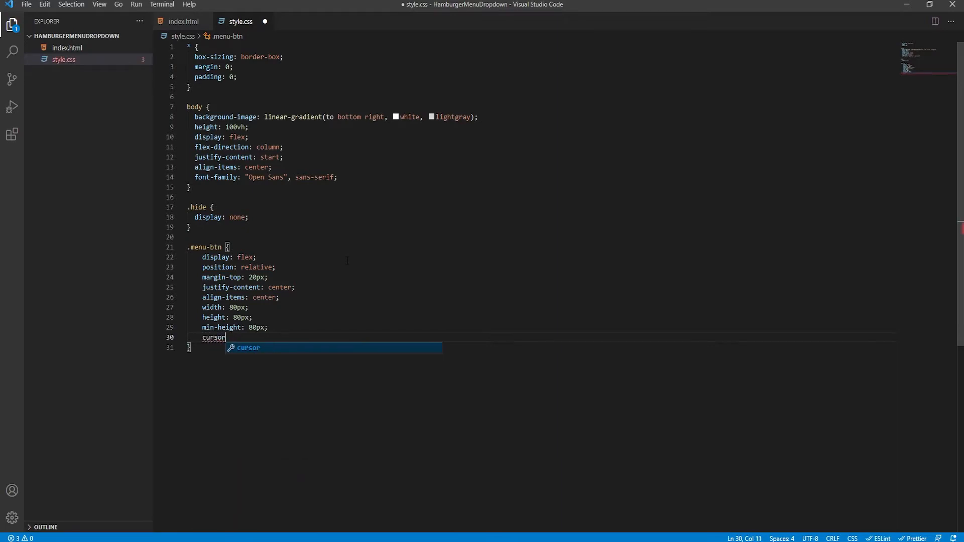
type(": pointer;")
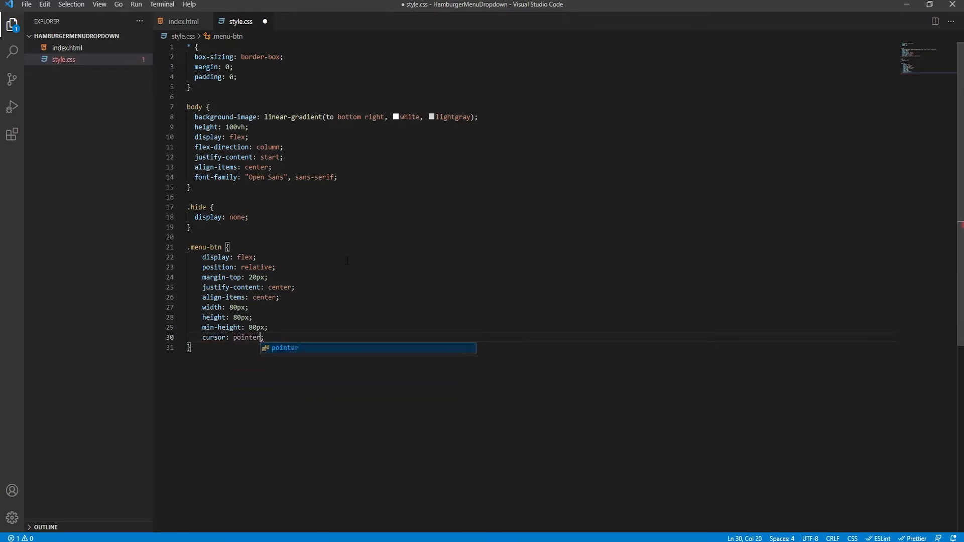
Finish .menu-btn with border: black solid 2px.
key("Enter")
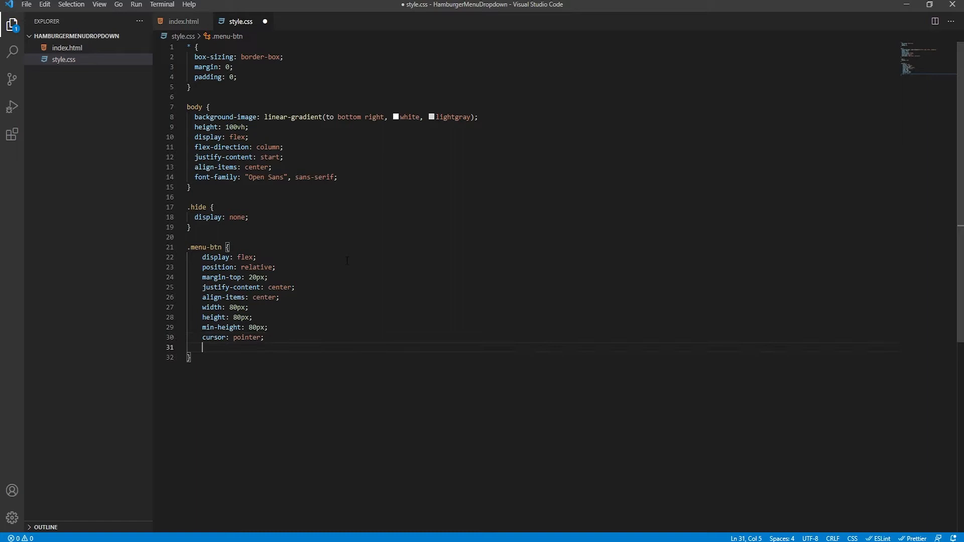
type("border")
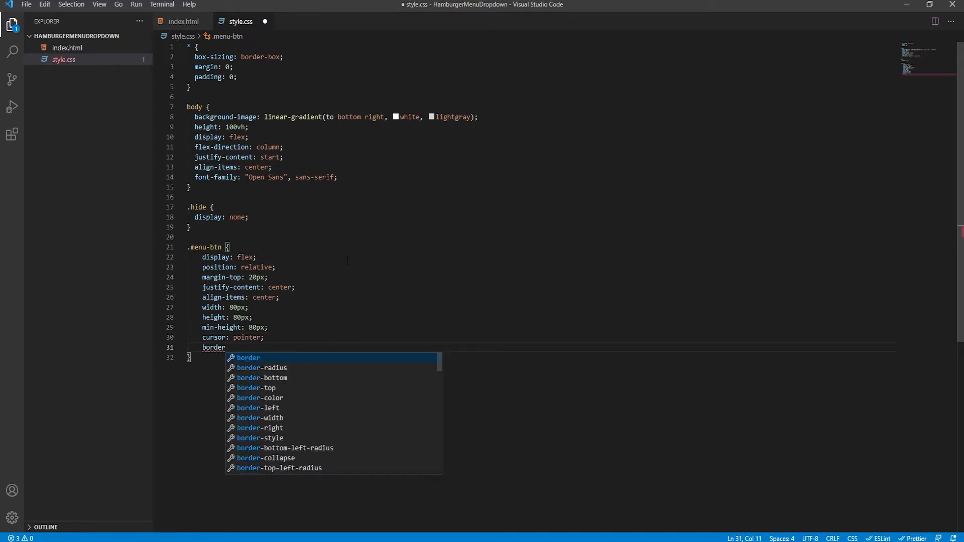
type(":")
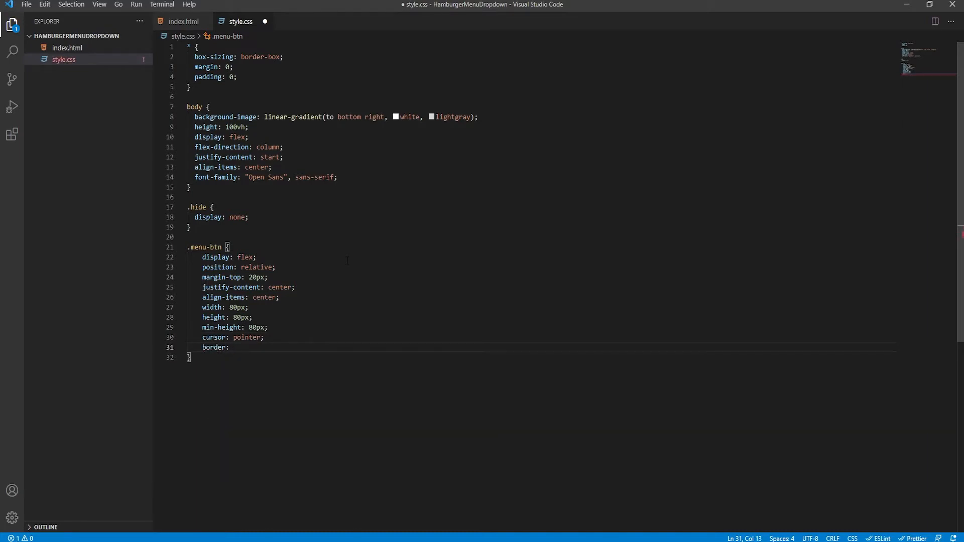
type("black s")
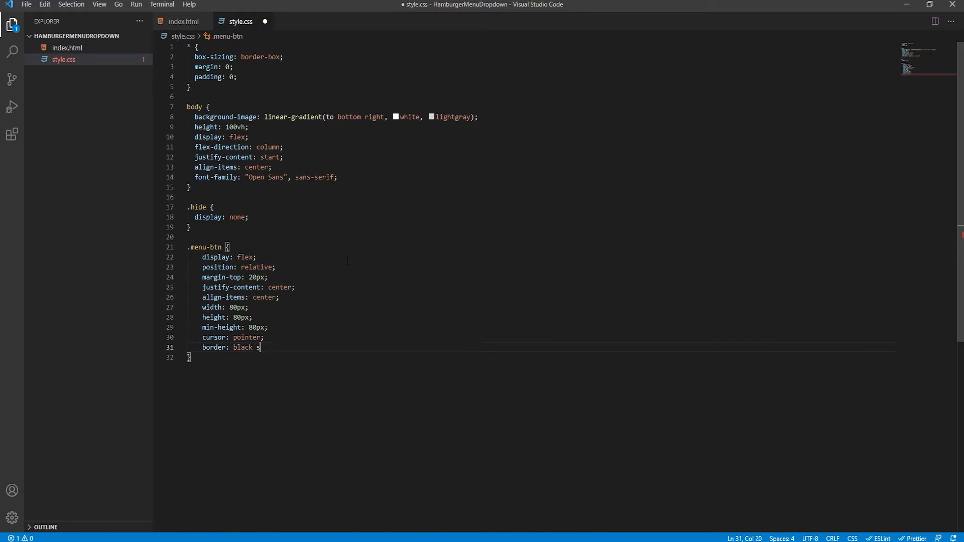
type("olid 2px;")
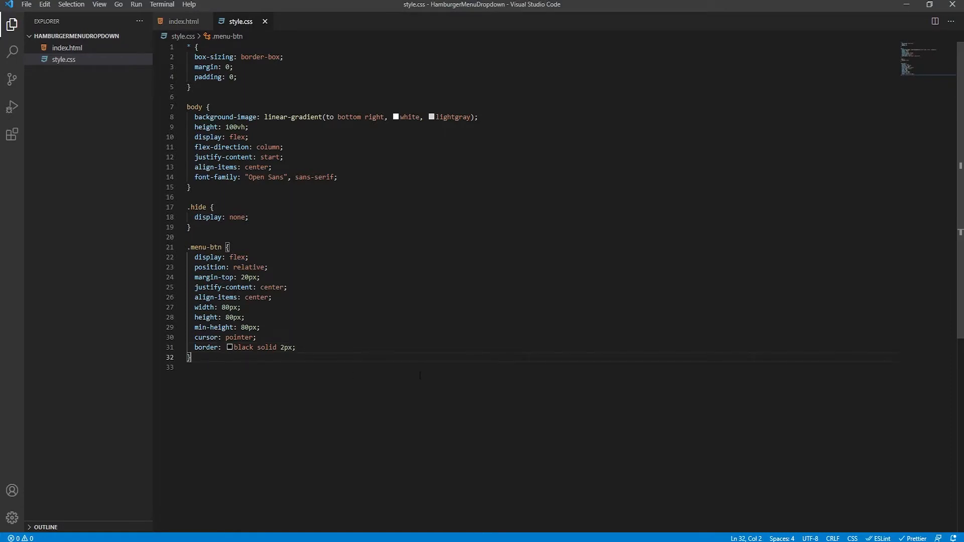
key("Enter")
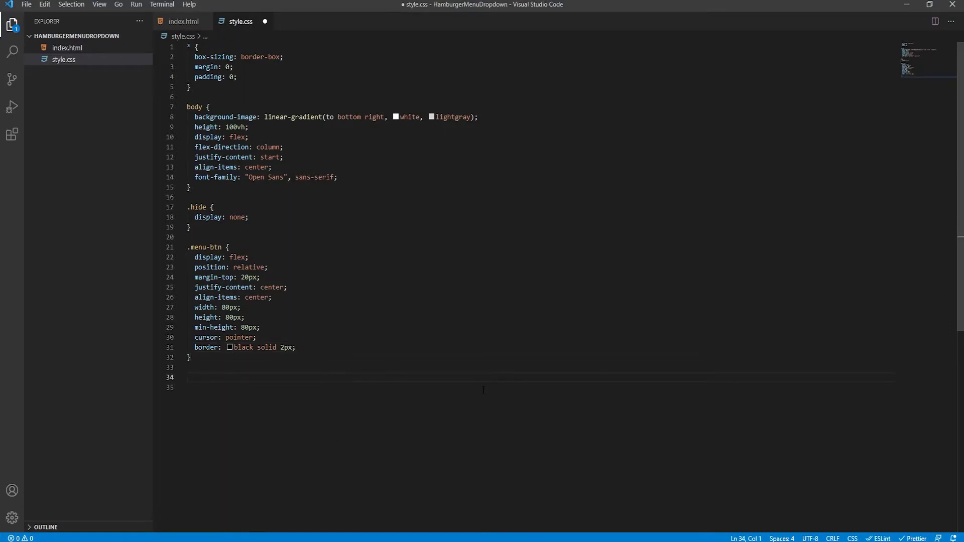
Write .menu-btn_burger with width 50px, height 6px, black background and border-radius 5px.
type(".menu-btn b")
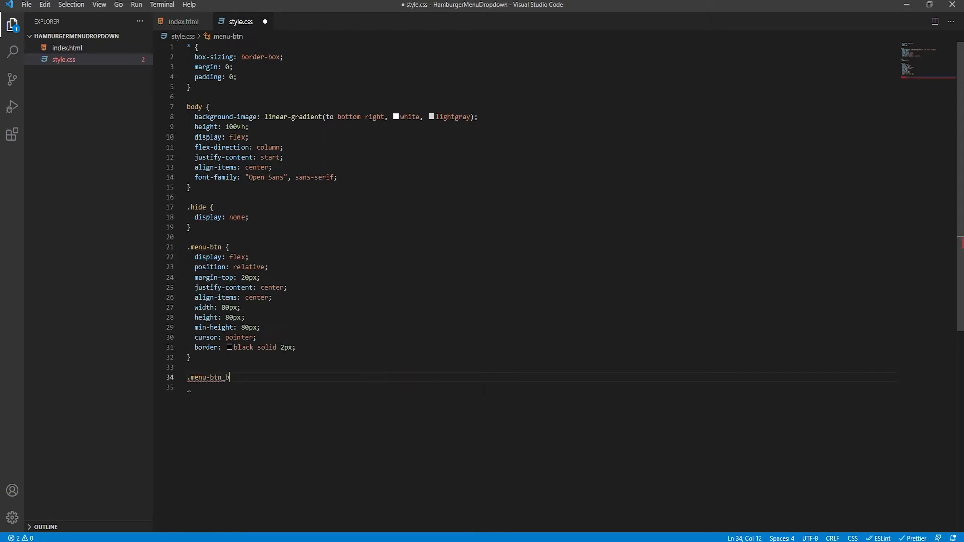
type("urger{")
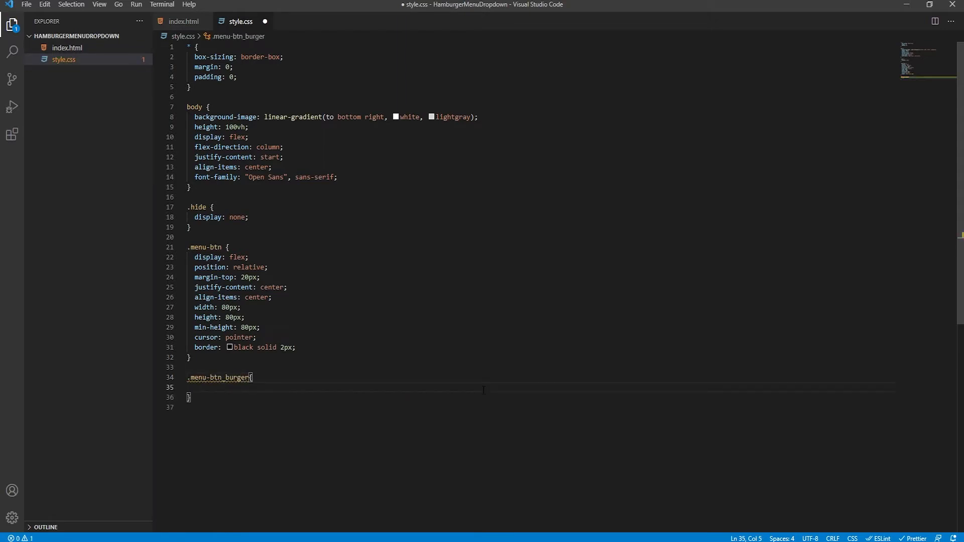
type("width:")
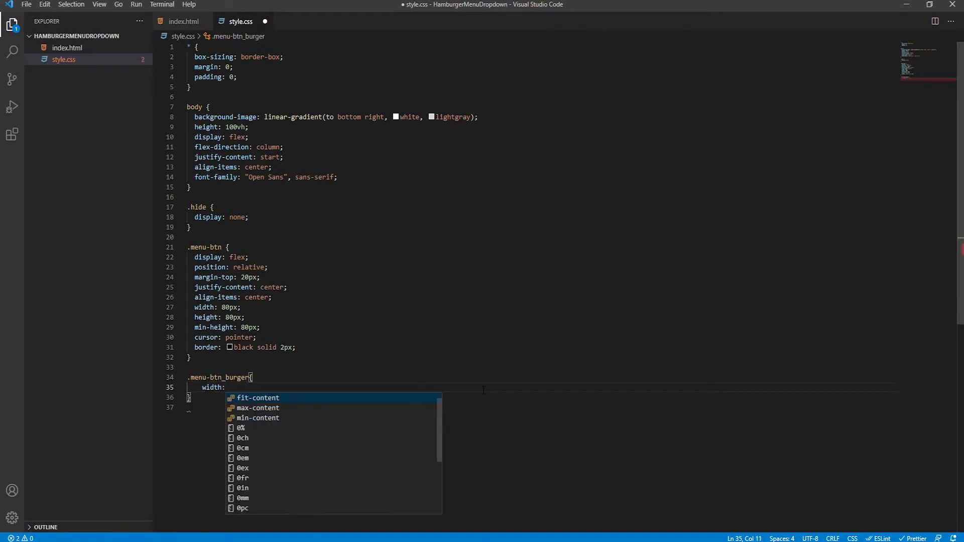
type("50px;")
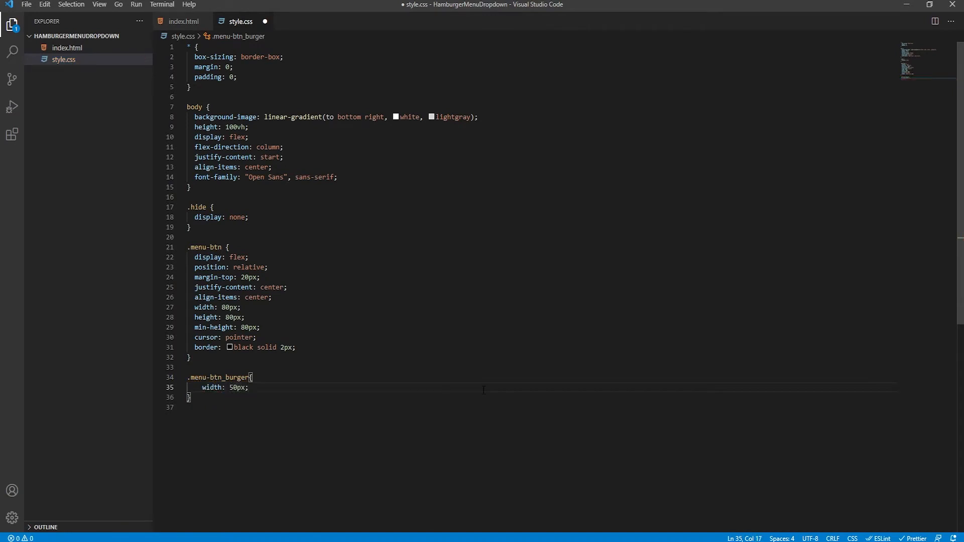
type("height:")
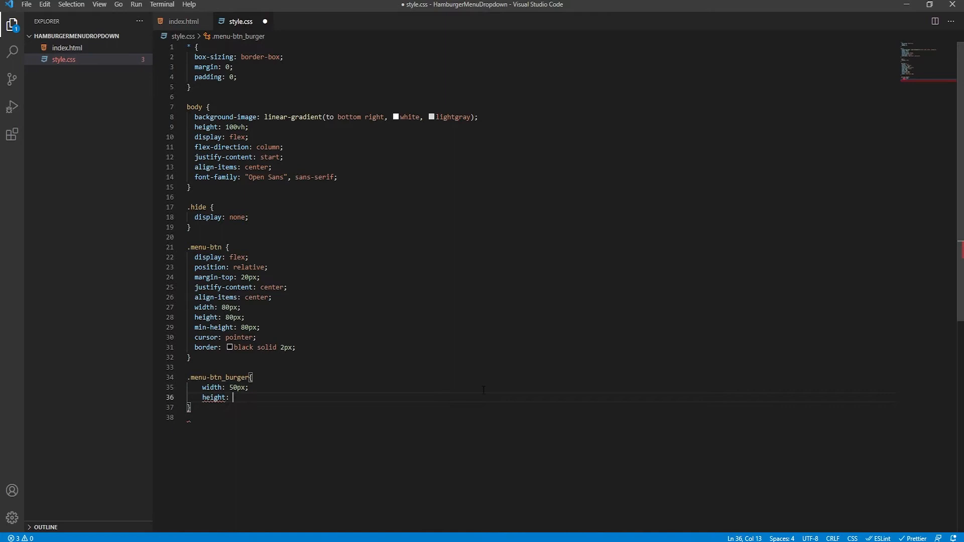
type("6px;")
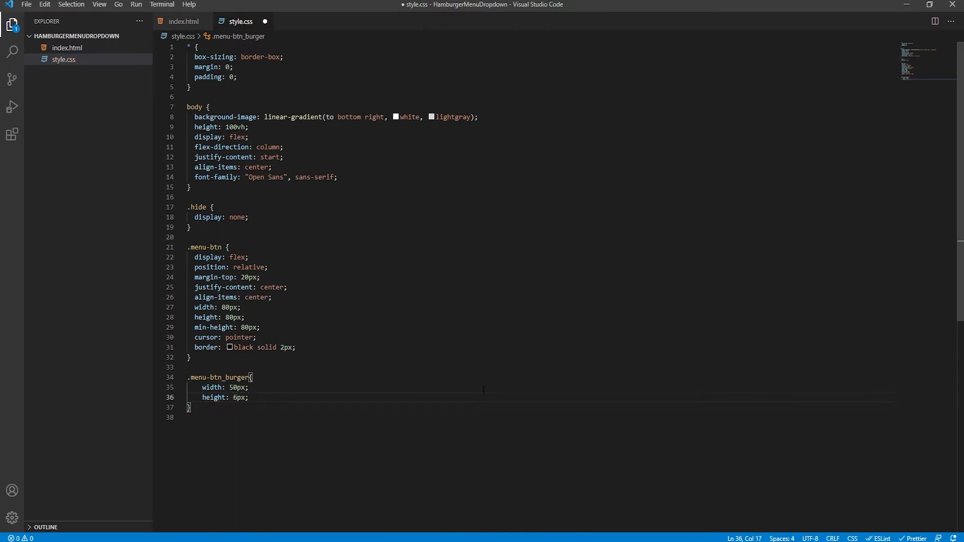
type("background")
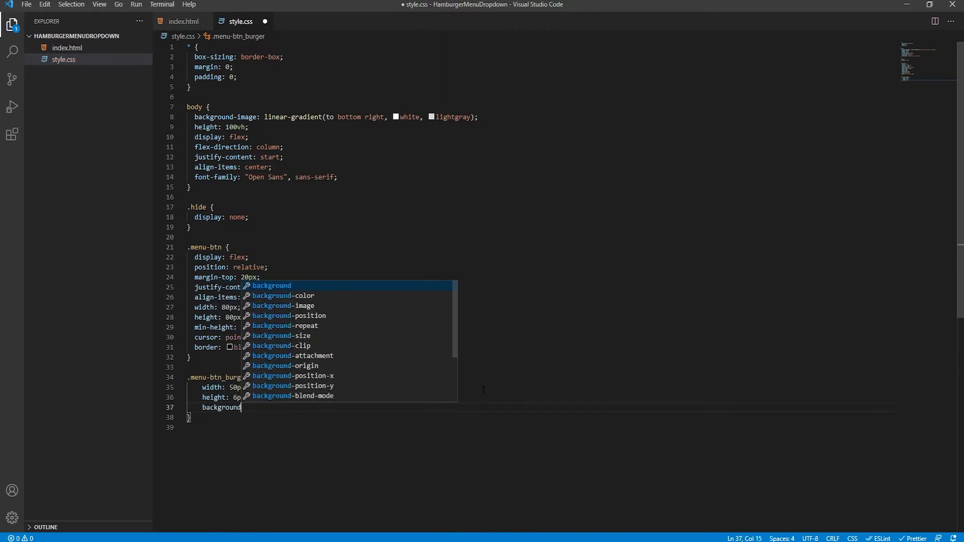
type("-color: b")
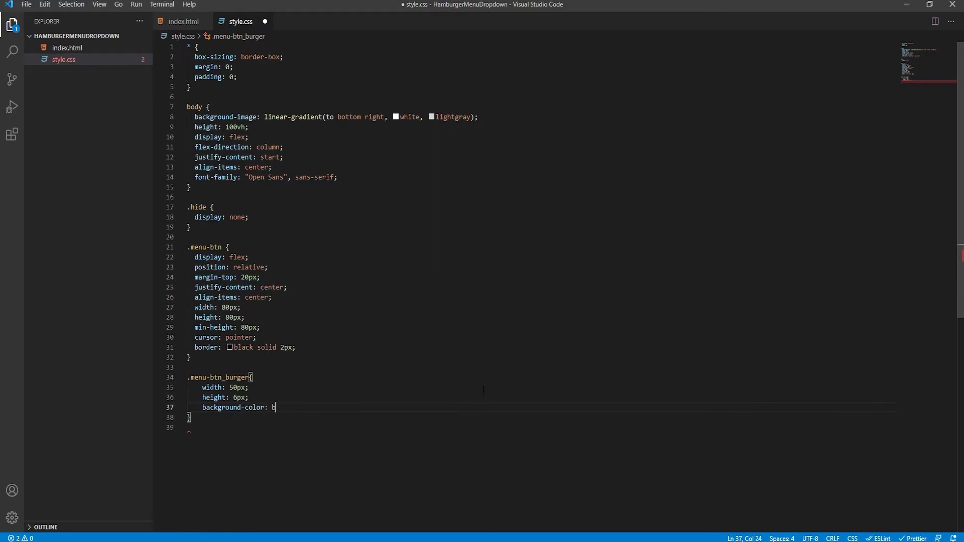
type("lack;")
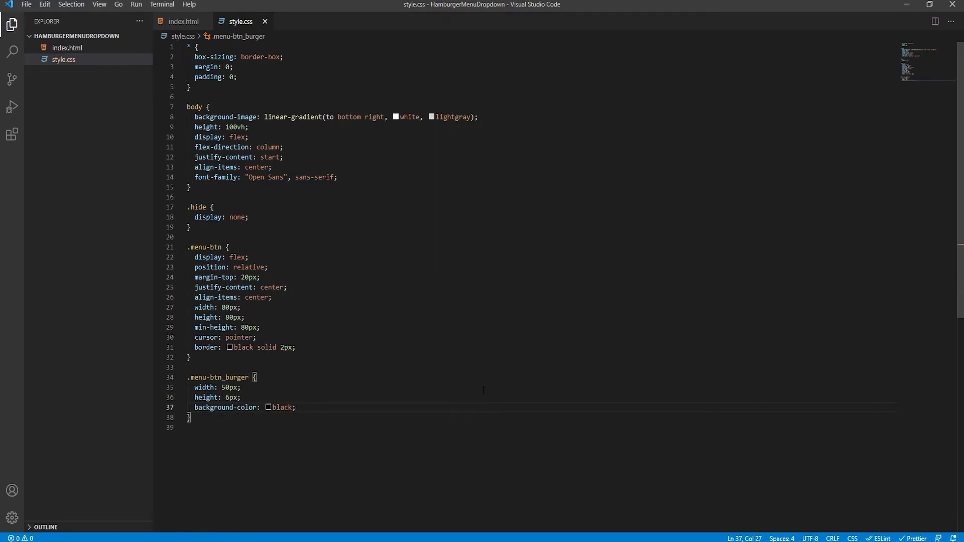
type("b")
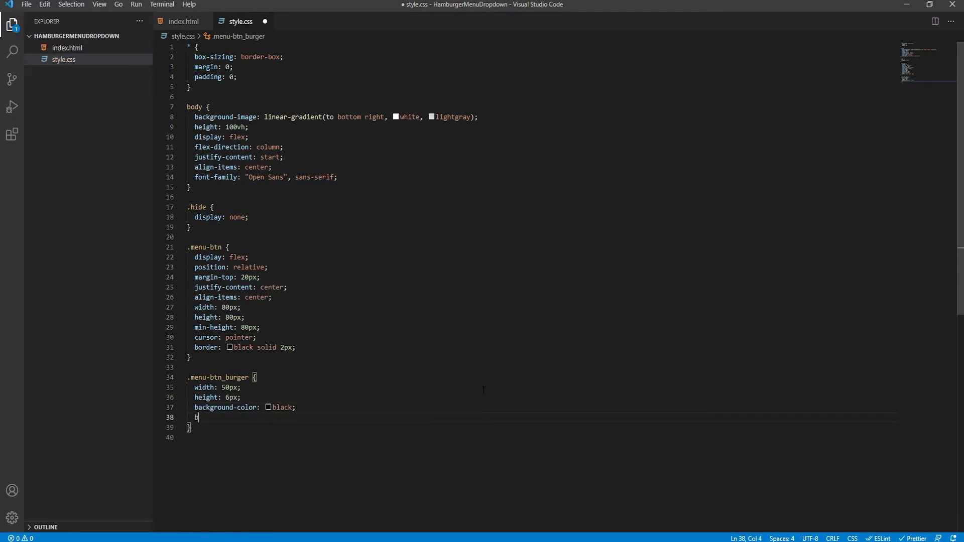
type("order-radius: ;")
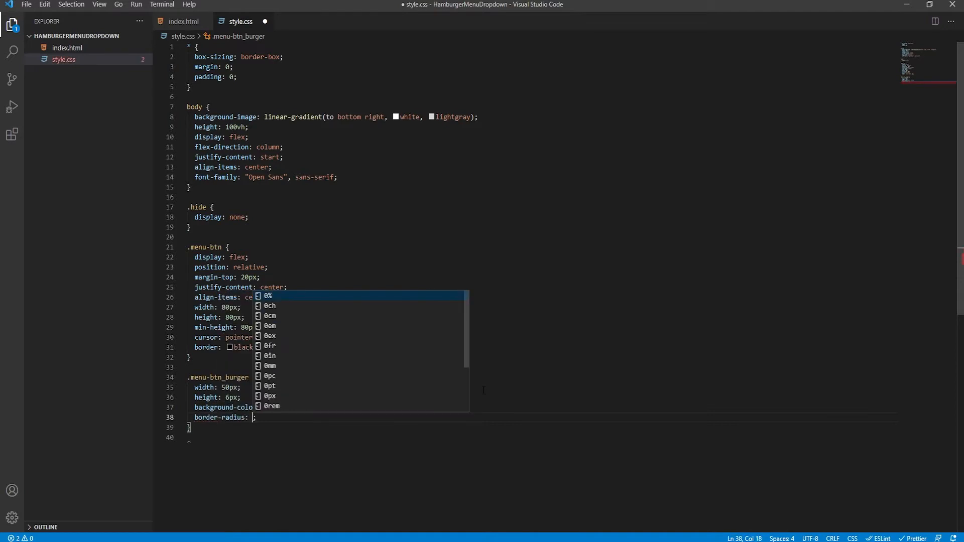
type("5px")
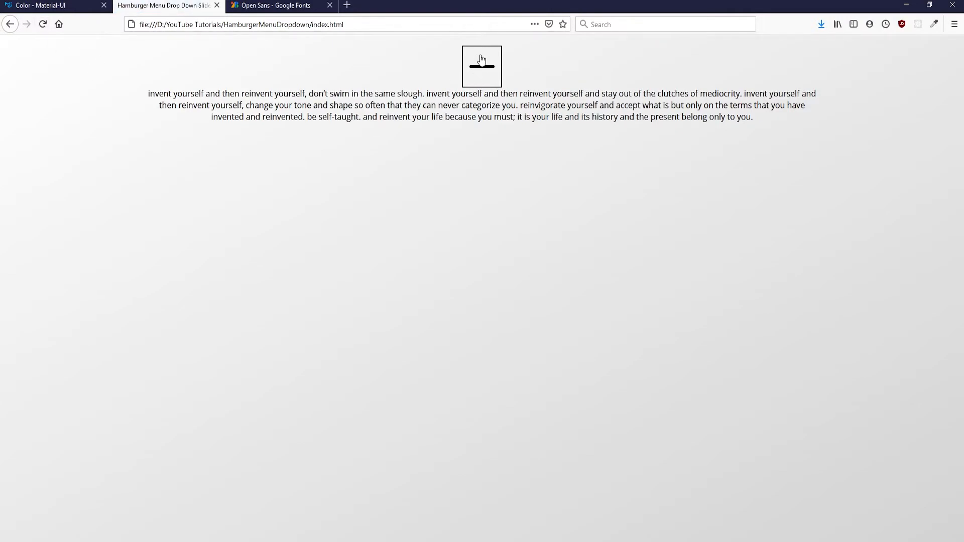
Check the page in Firefox, where the black burger bar sits inside the square button.
left_click(482, 66)
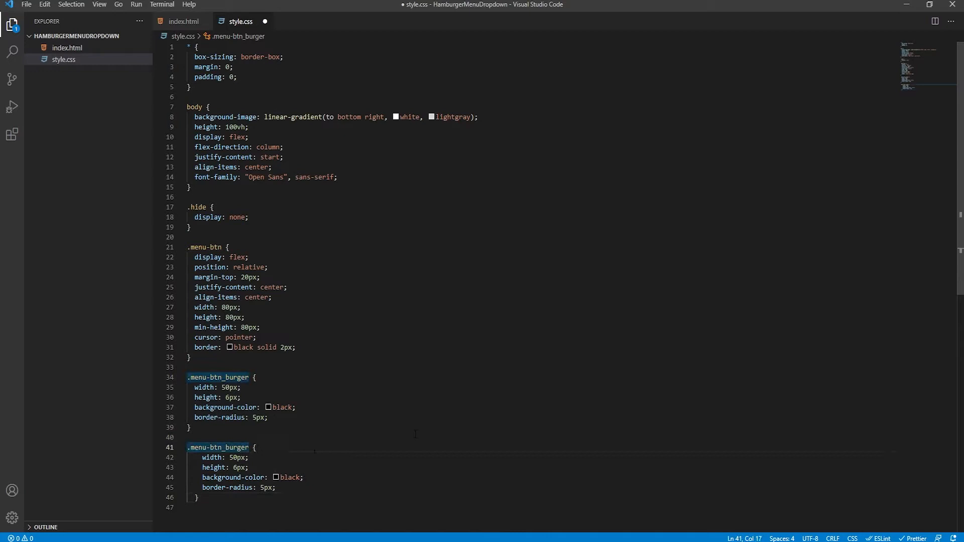
Retarget the duplicated rule to .menu-btn_burger::before and ::after with empty content, and save.
type("::before,")
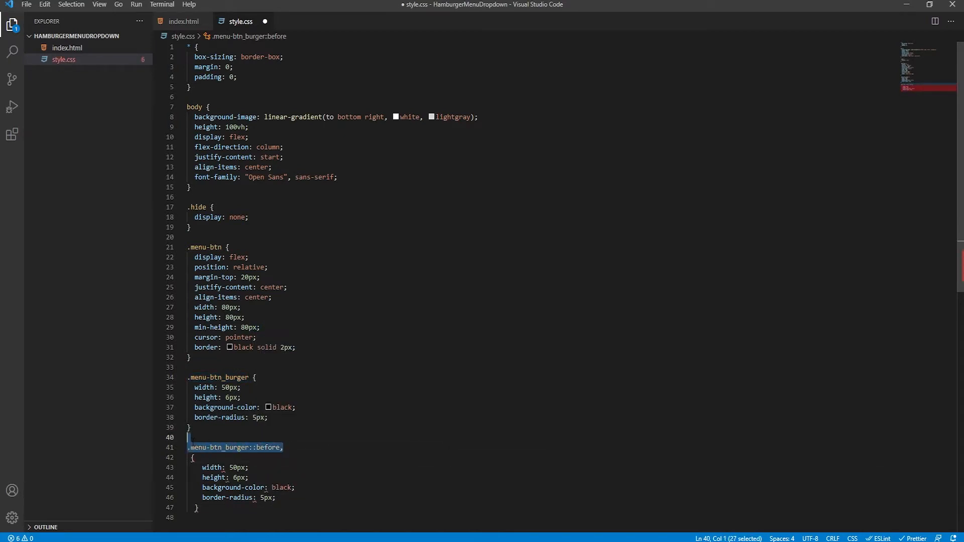
type(".menu-btn_burger::before,")
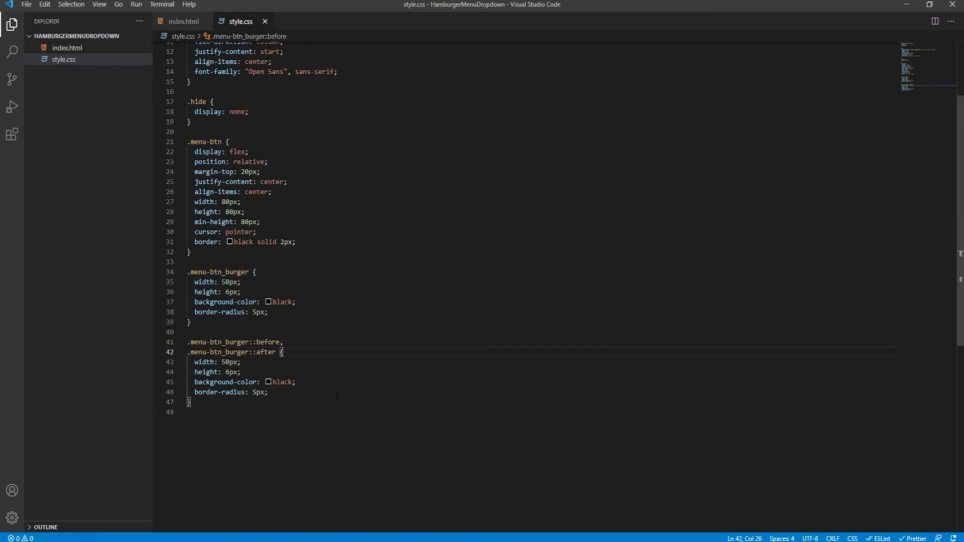
key("Enter")
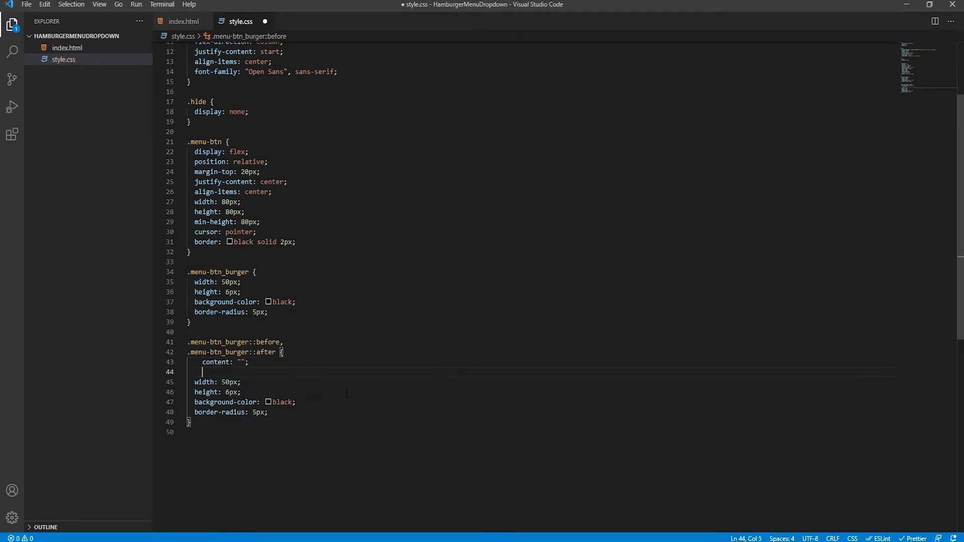
key("Ctrl+S")
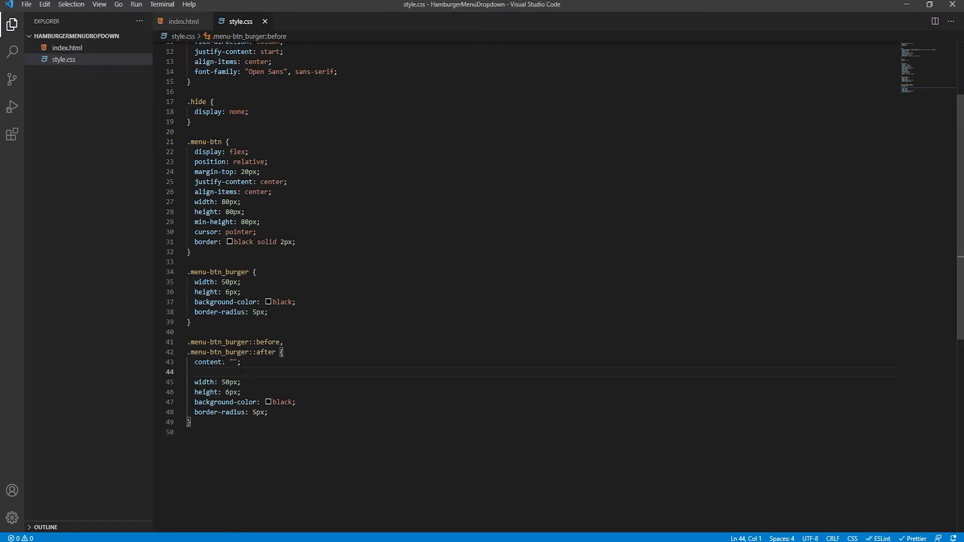
Add position: absolute to the pseudo-element rule and save the stylesheet.
left_click_drag(230, 362, 237, 363)
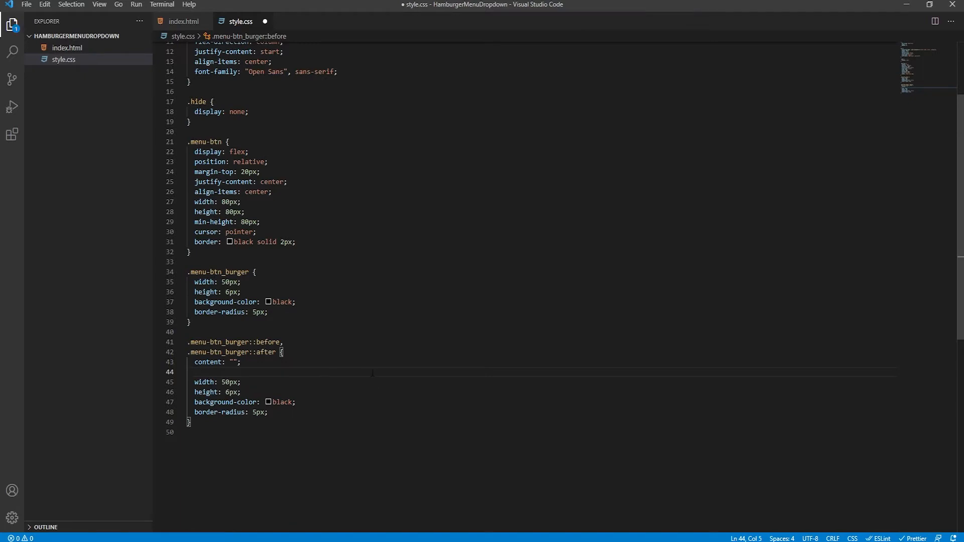
type("position")
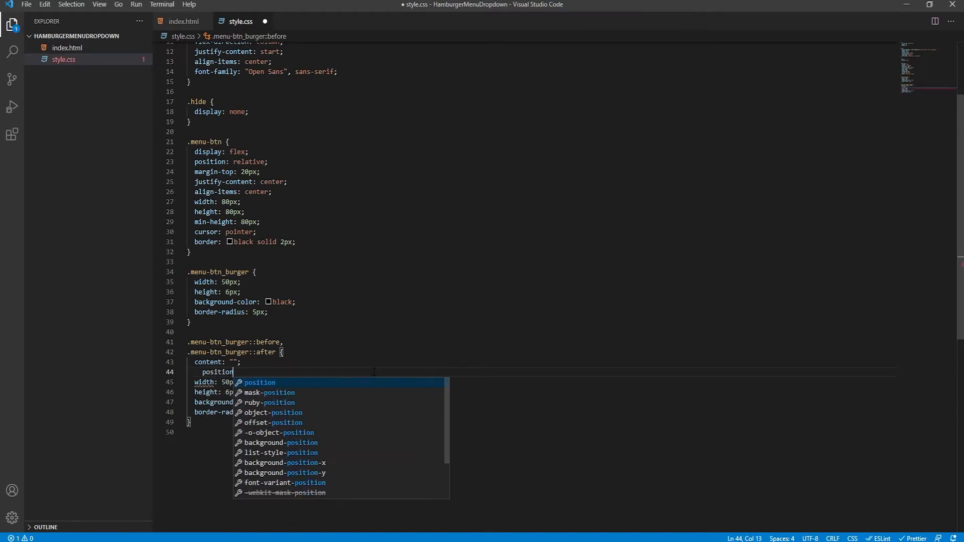
type("absolute;")
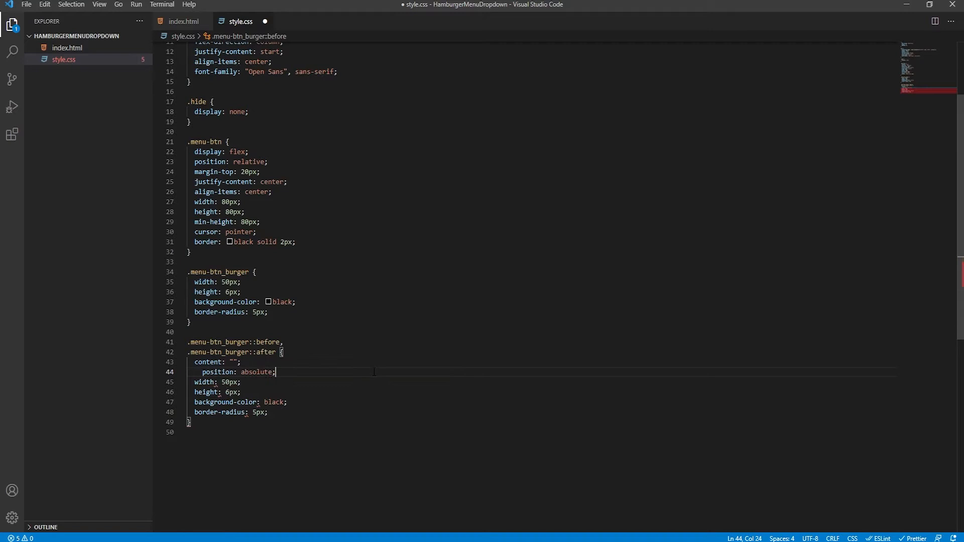
key("Ctrl+s")
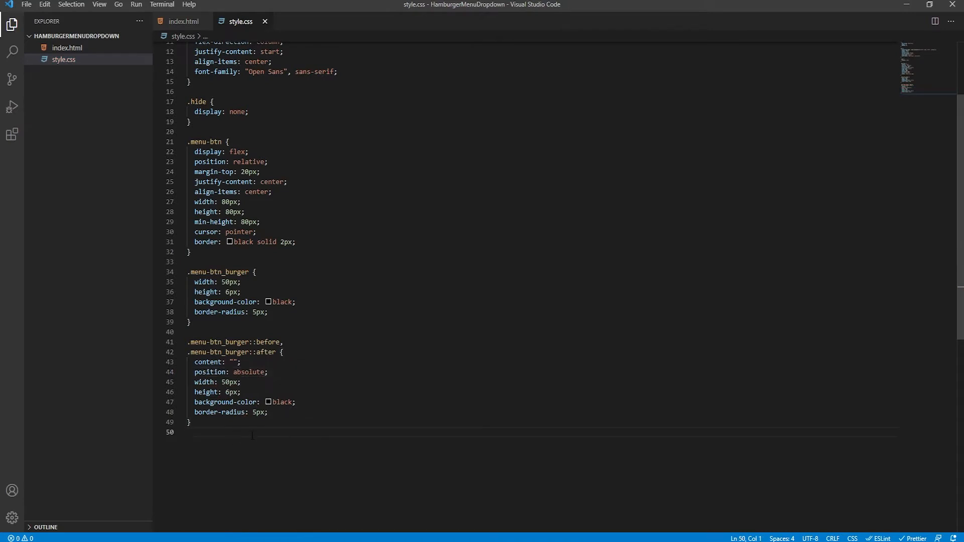
key("Enter")
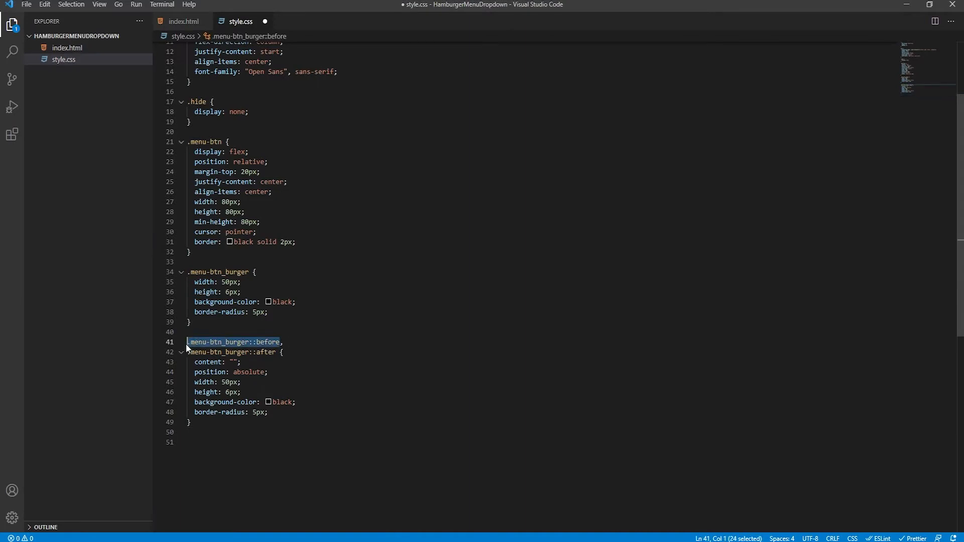
Begin a .menu-btn_burger::before rule with a transform declaration for translateY(-20px).
type(".menu-btn_burger::before")
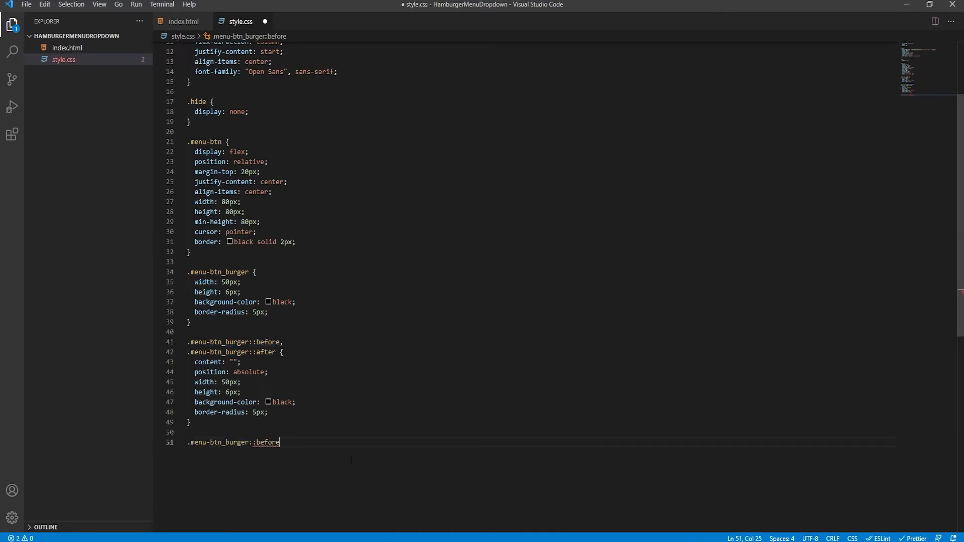
type("{")
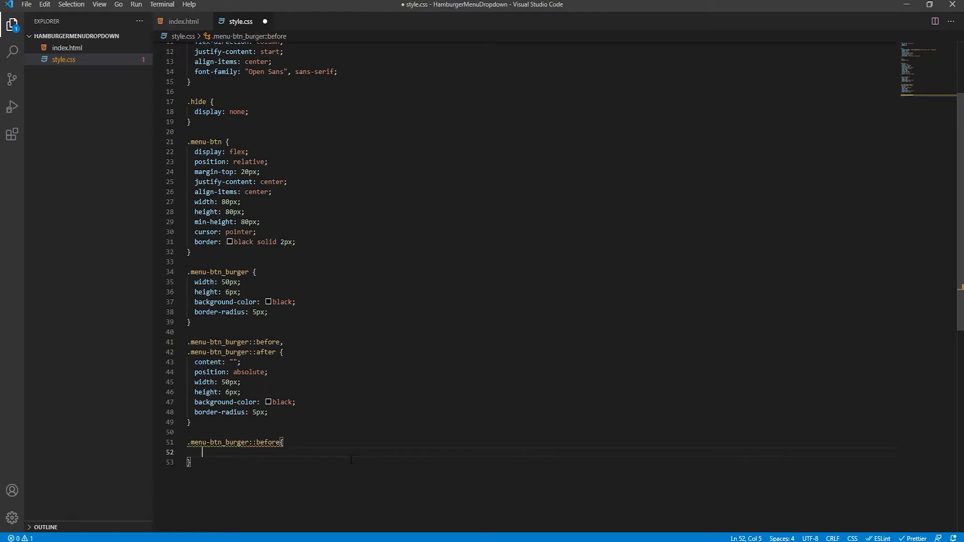
type("tran")
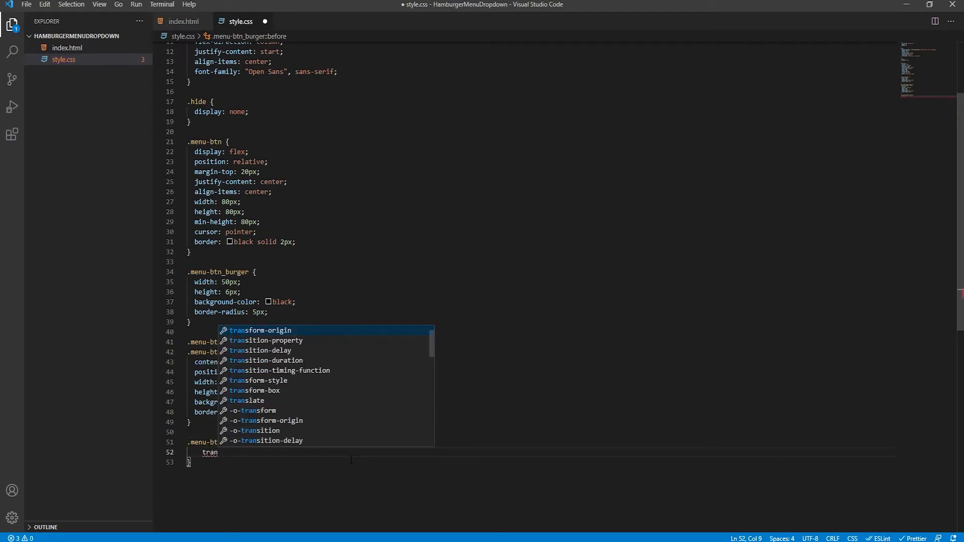
type("sform: translateY(-20px);")
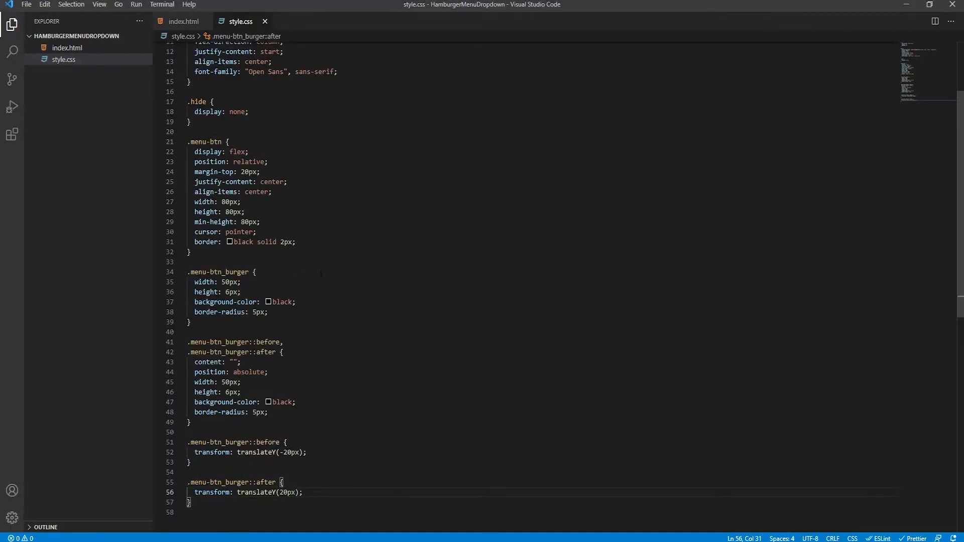
Delete the border: black solid 2px line from .menu-btn and switch to index.html.
left_click_drag(226, 242, 295, 242)
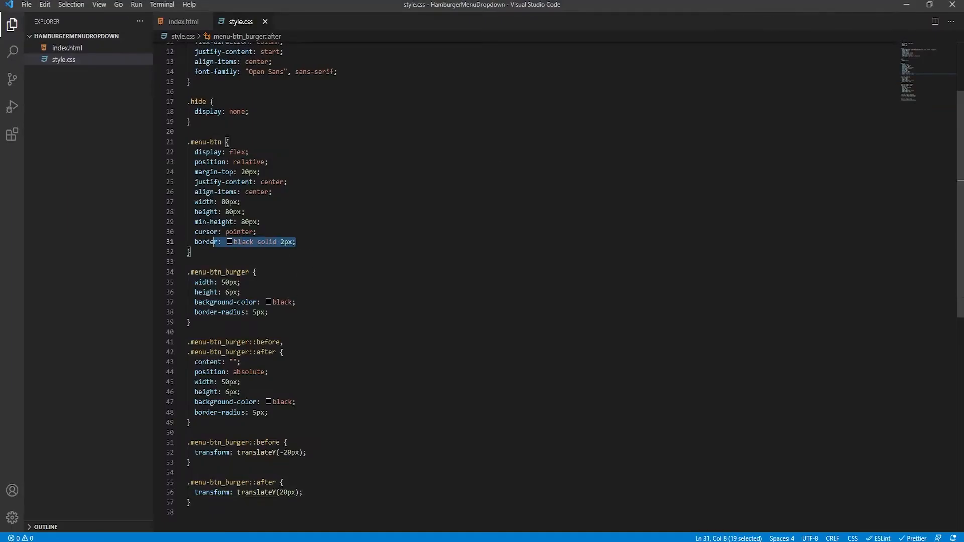
key("Delete")
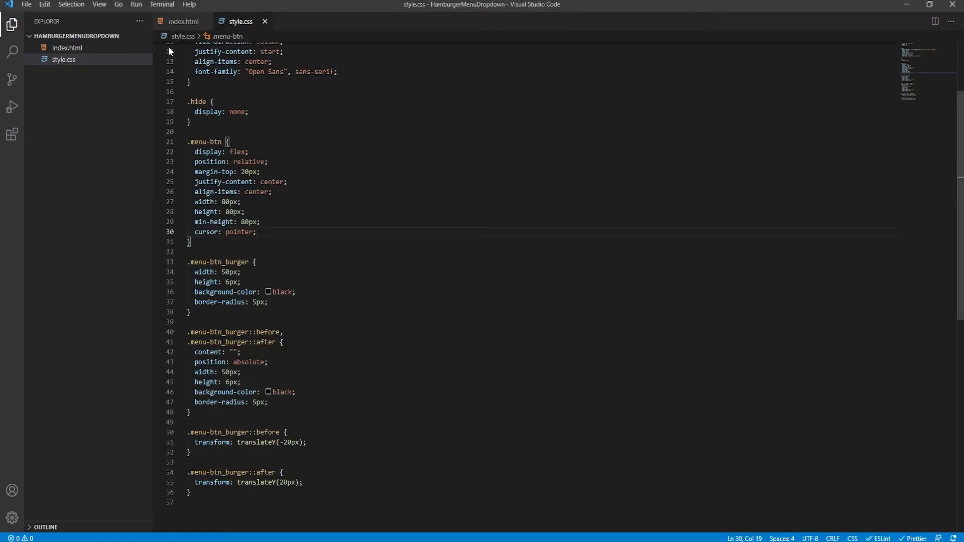
left_click(182, 21)
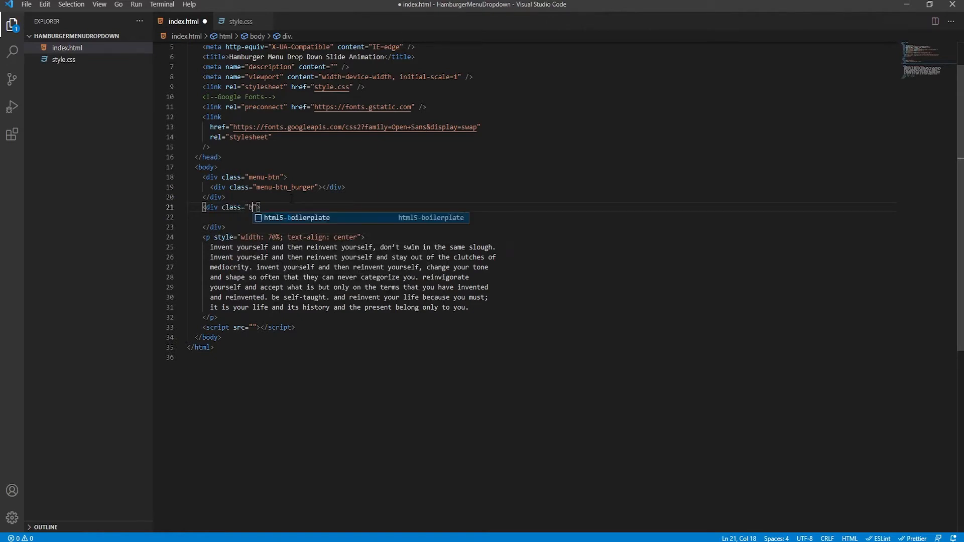
Add a burger-items div containing First Item, Second Item and Third Item divs, and save.
type("urger-items")
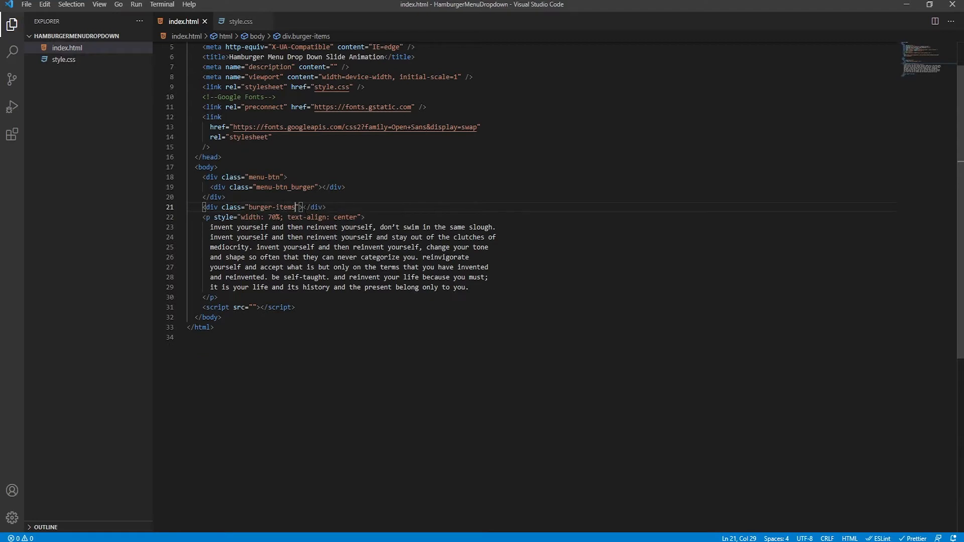
key("Enter")
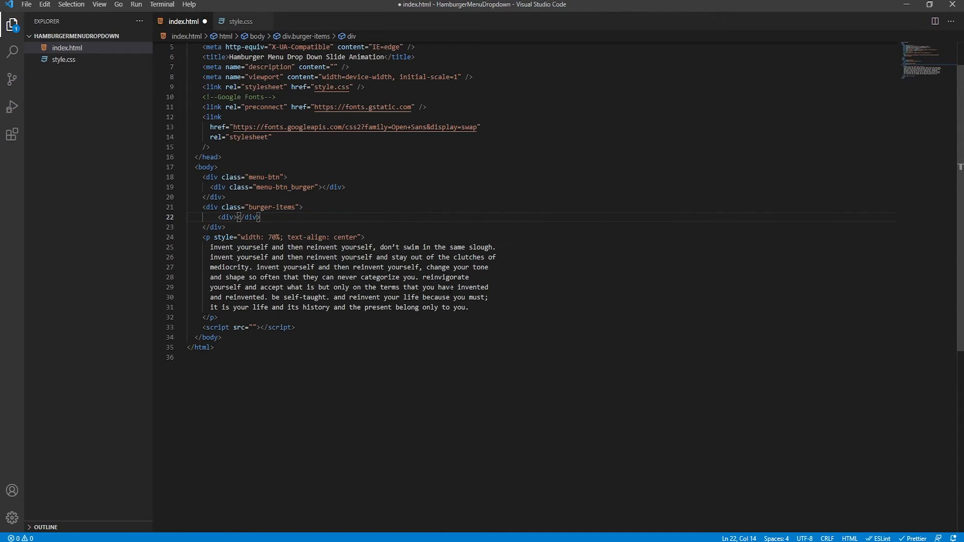
type("First Item")
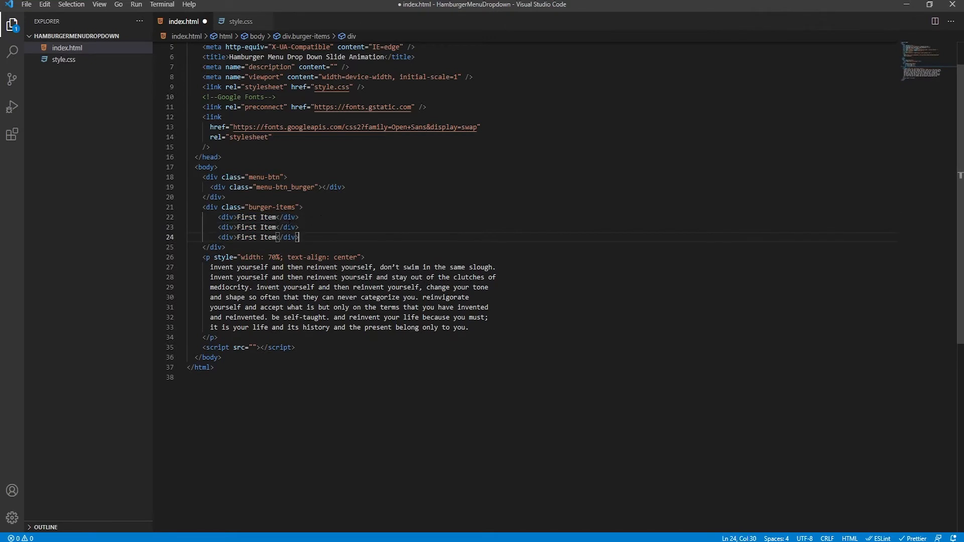
type("Second")
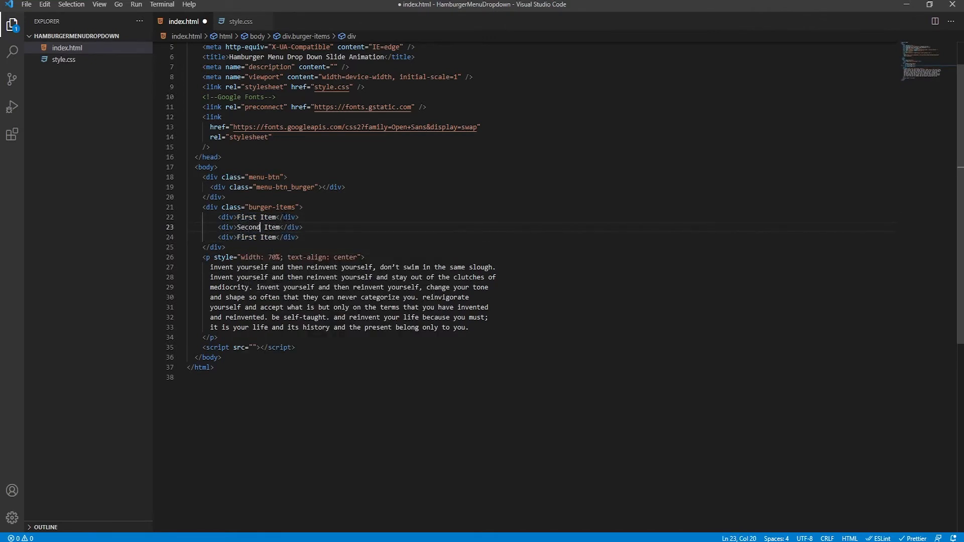
type("Third")
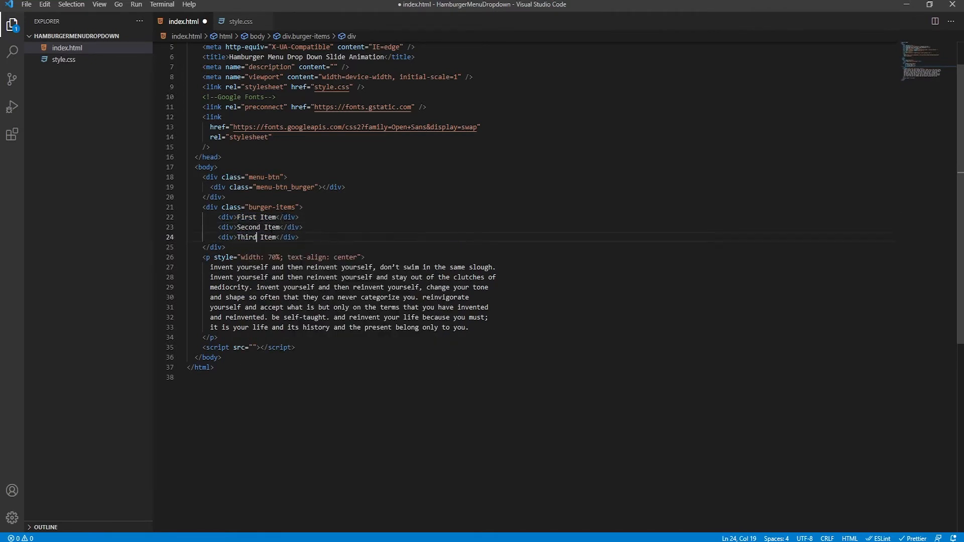
key("Ctrl+s")
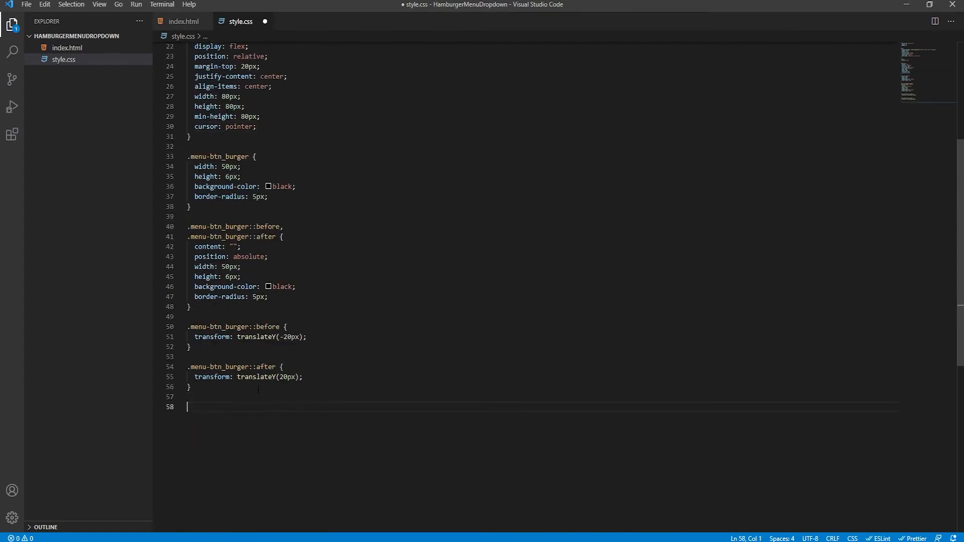
Add a /* Dropdown Styling */ comment section in style.css.
type("/*  */")
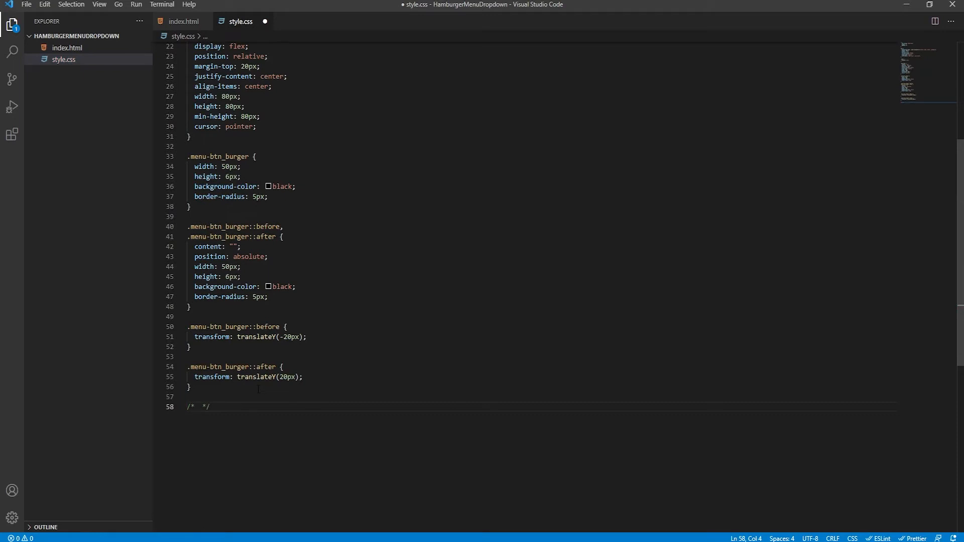
type("Dropdown S")
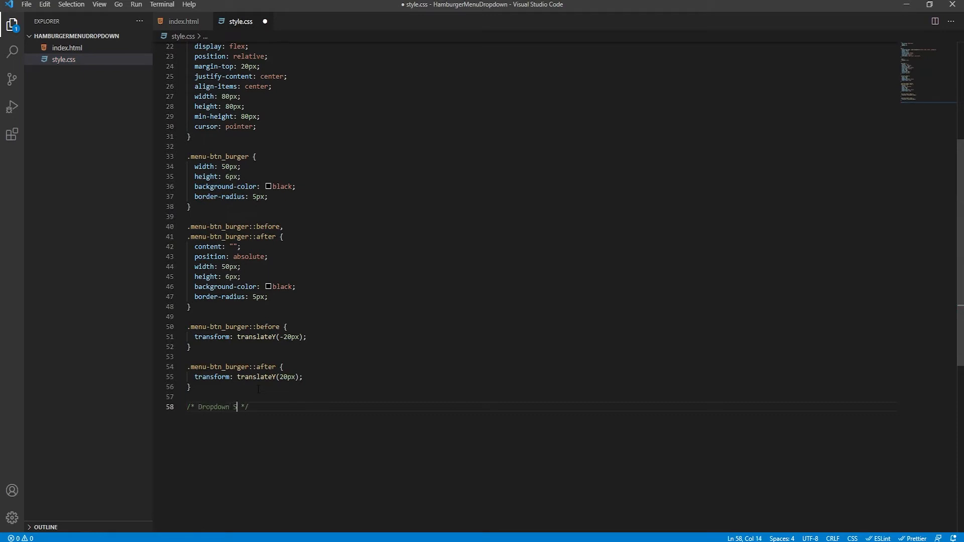
type("tyling")
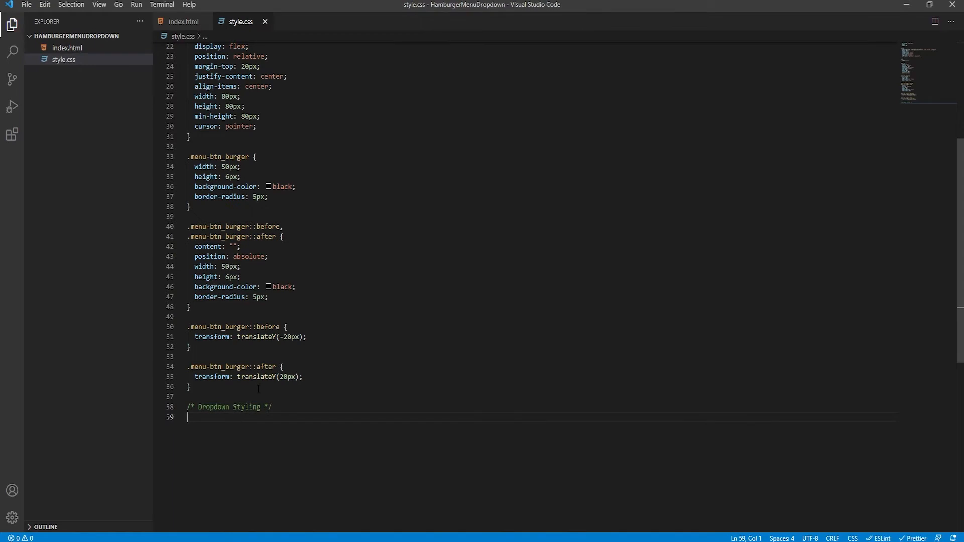
Write a .burger-items rule with text-align: center and transform-origin: center top.
type(".burger")
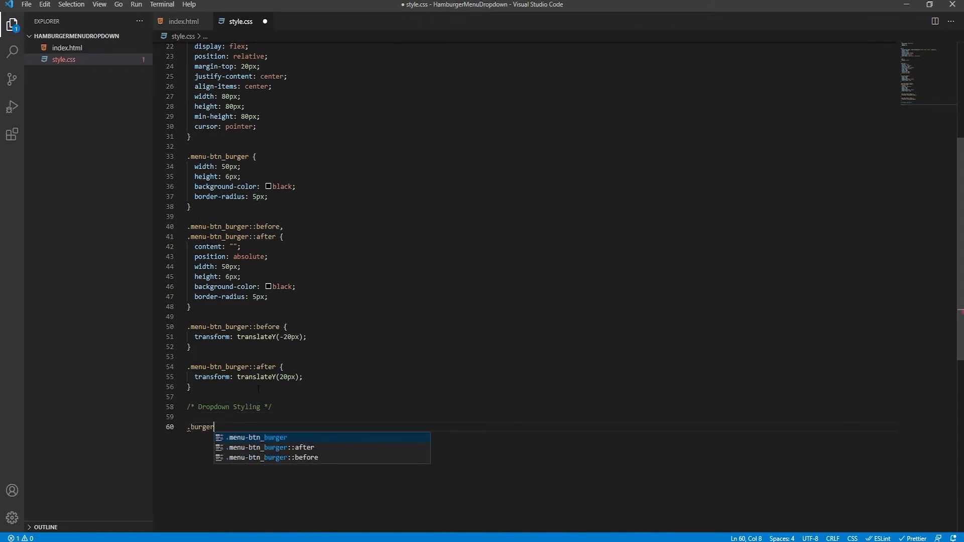
type("-items {")
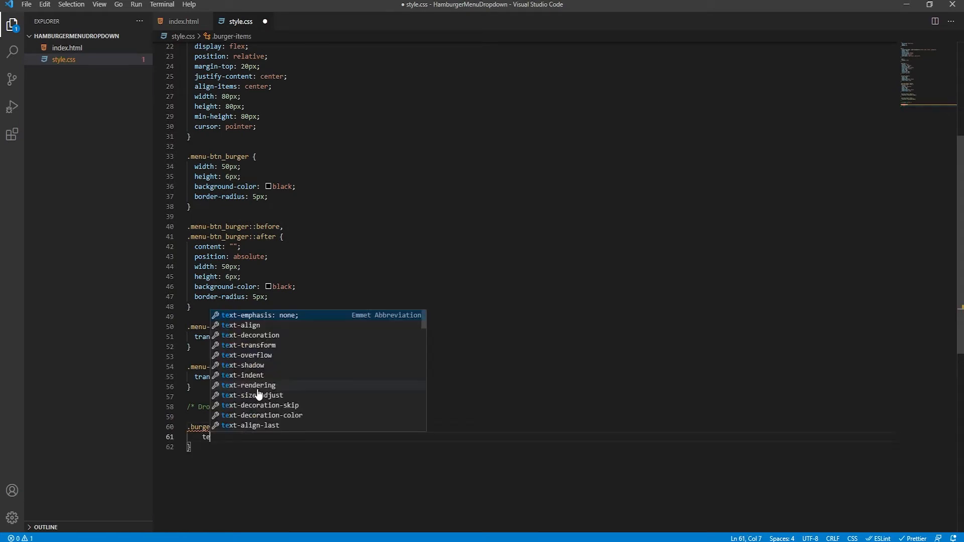
type("ext-align: center;")
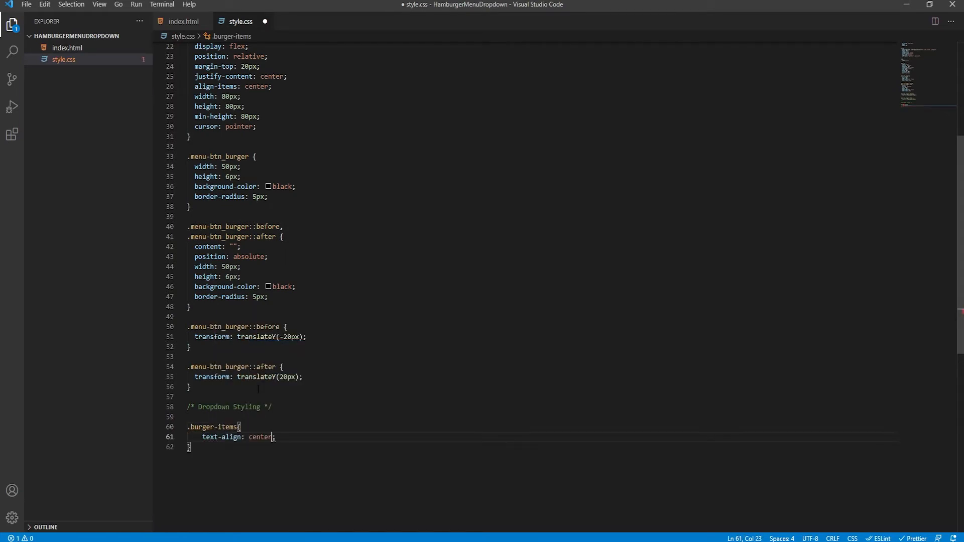
key("Enter")
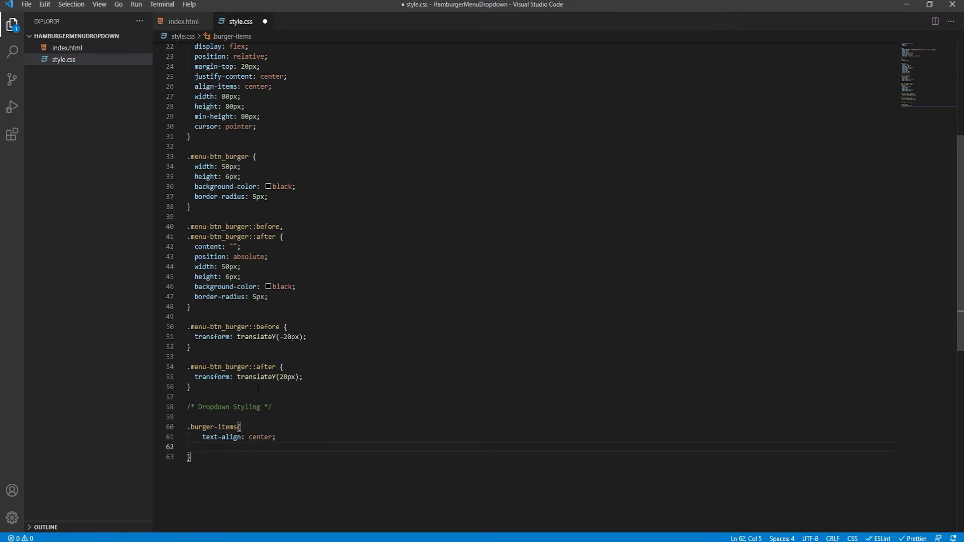
type("transform-origin: center top;")
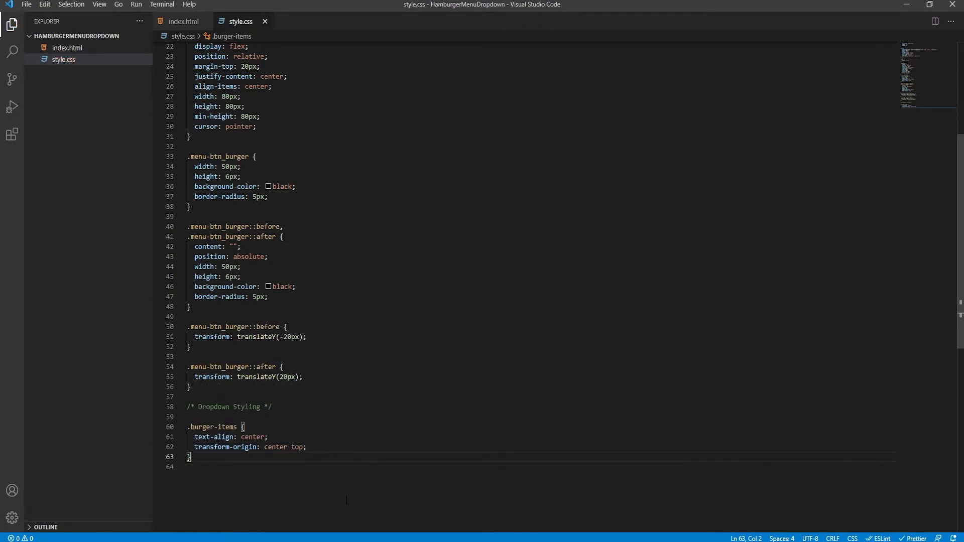
type(".burger-items")
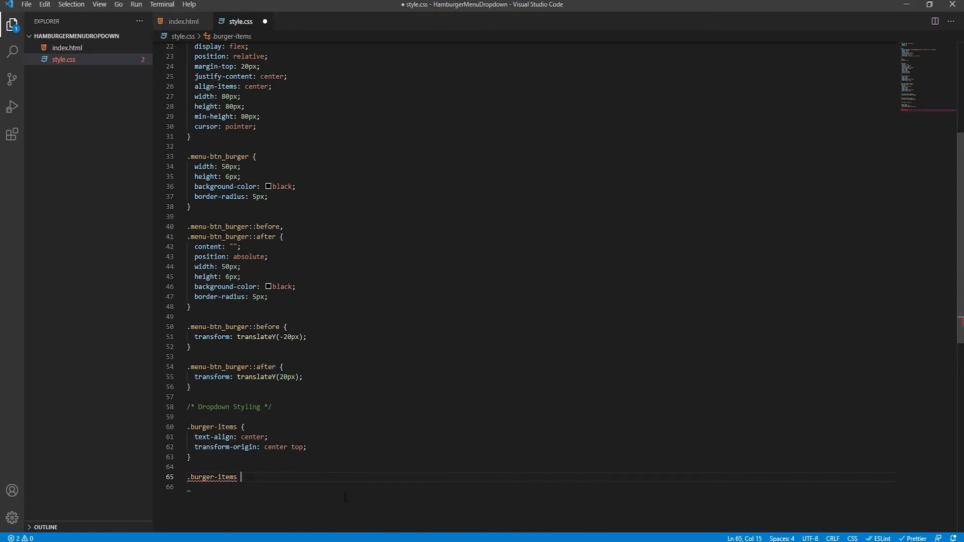
Start a .burger-items > div rule with padding: 10px 100px.
type("> div")
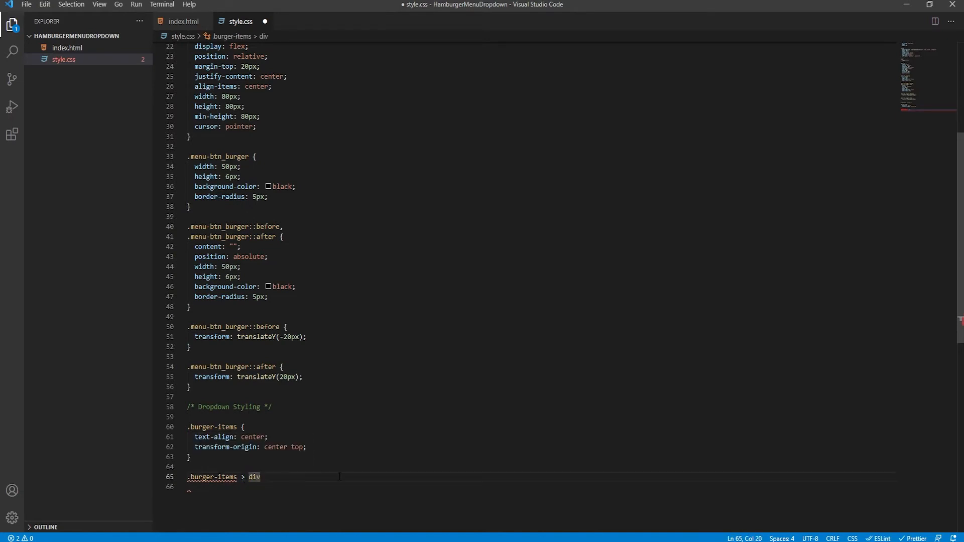
type("{")
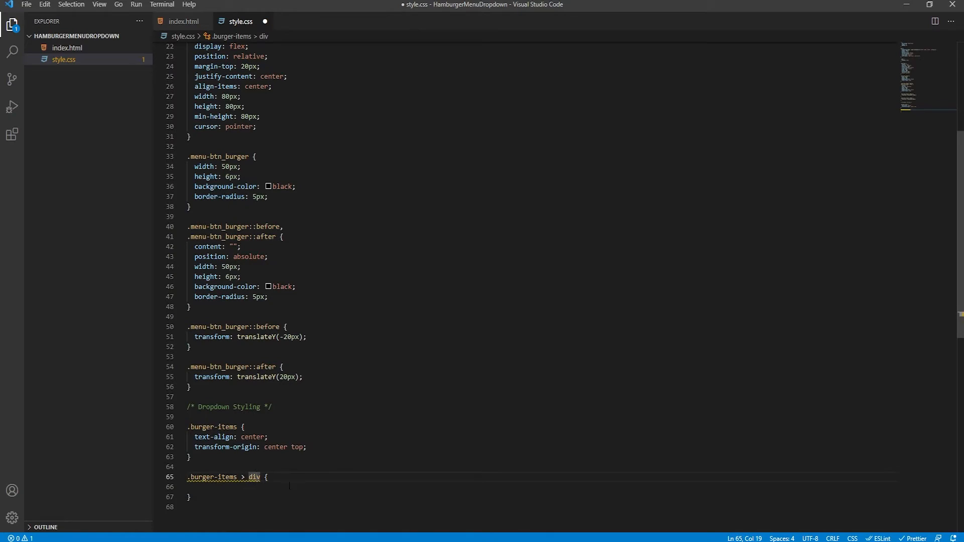
left_click(185, 21)
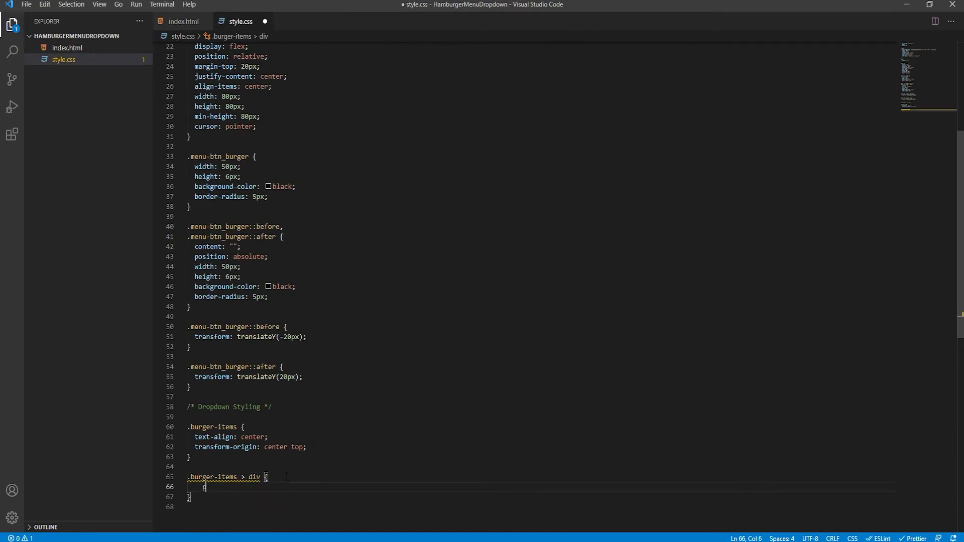
type("padding:")
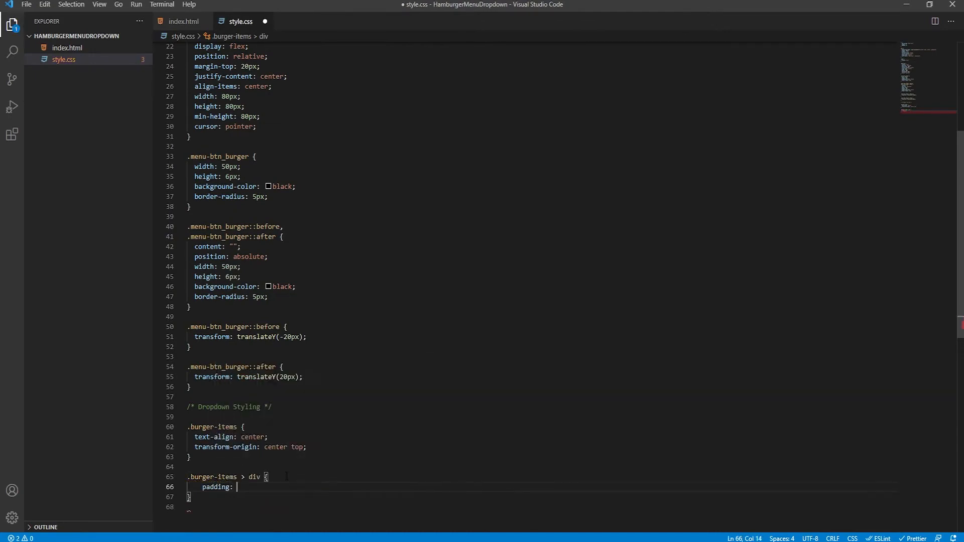
type("10px")
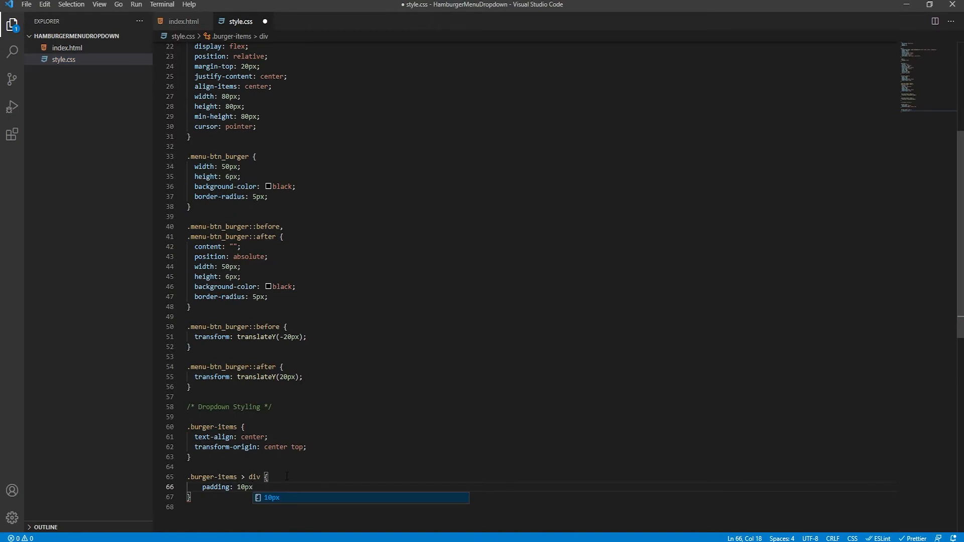
type("100px")
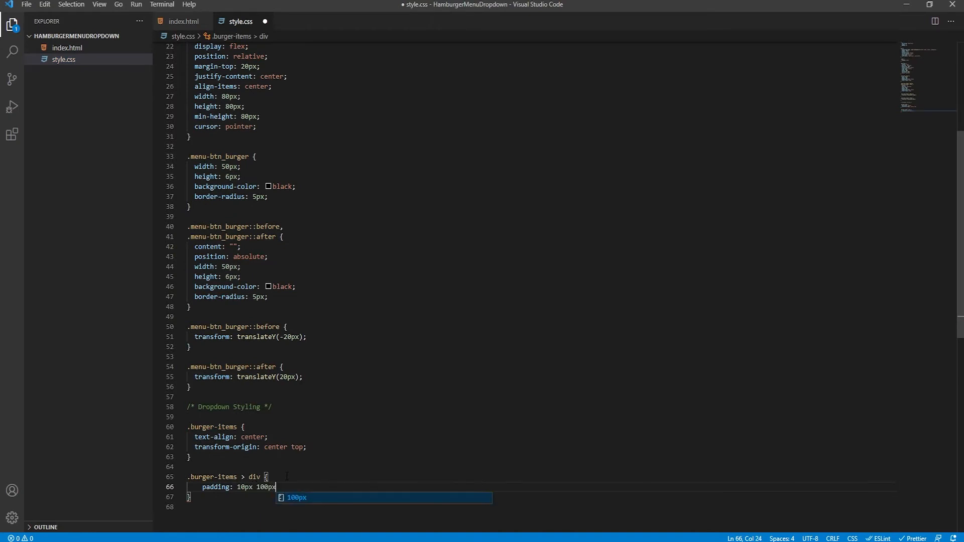
Add color: white and begin a background-color declaration for the items.
key("Enter")
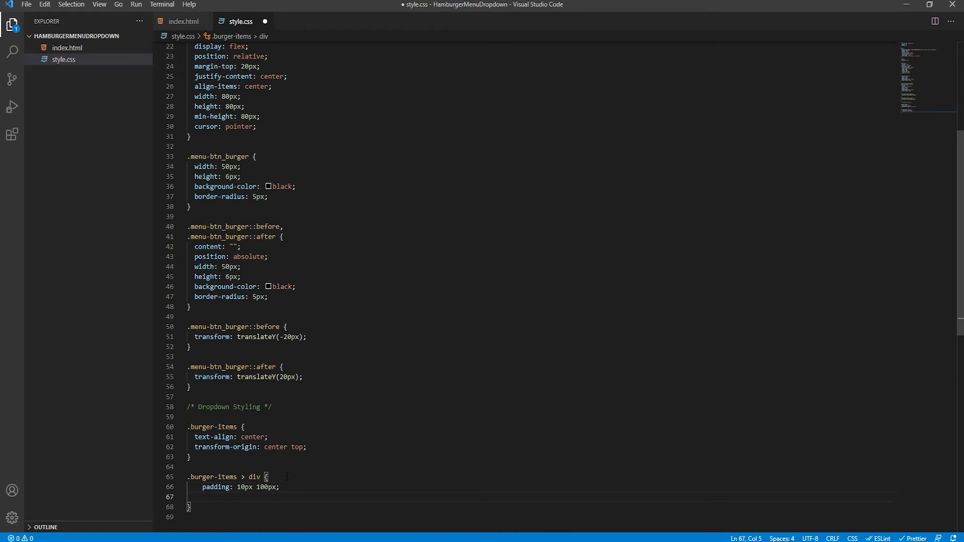
type("color:")
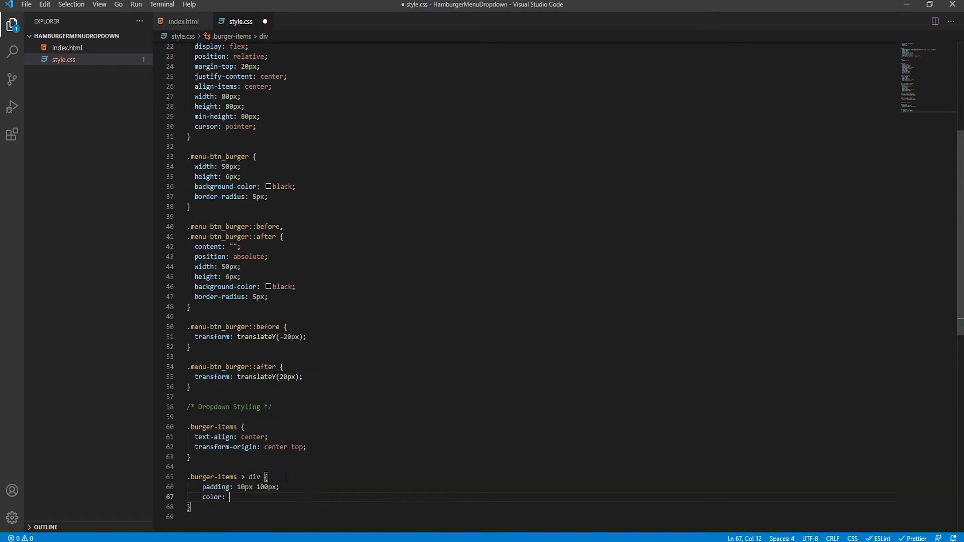
type("white;")
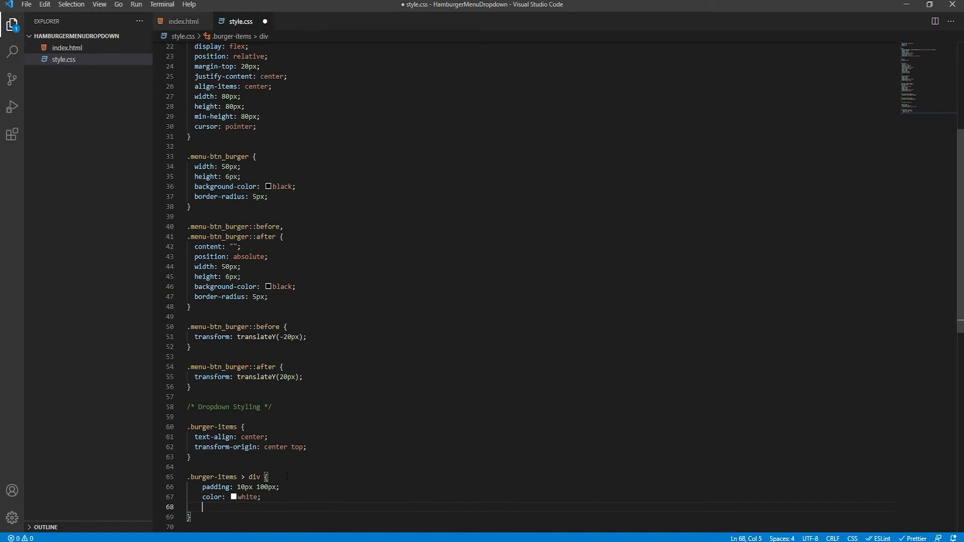
type("background")
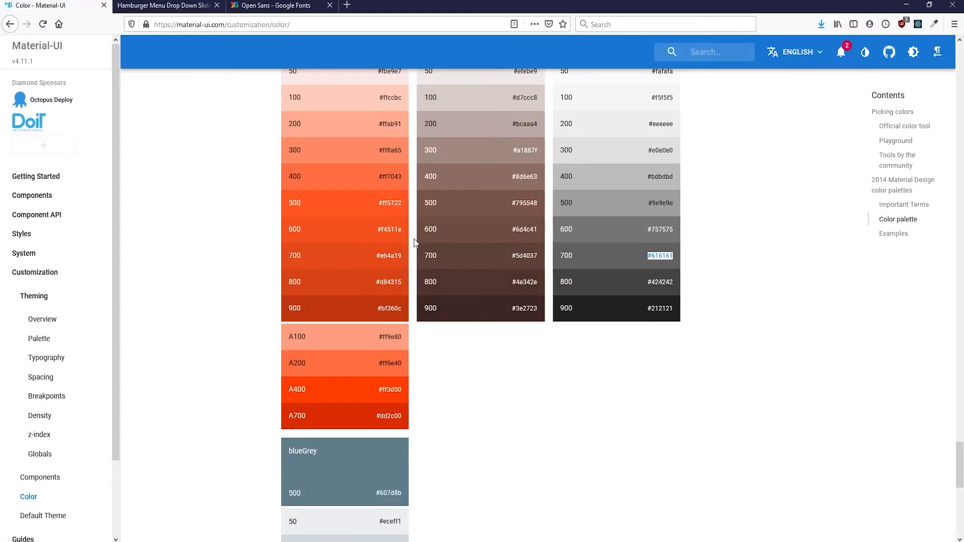
Pick the grey 700 hex #616161 on the Material-UI Color page for the items' background.
left_click(241, 24)
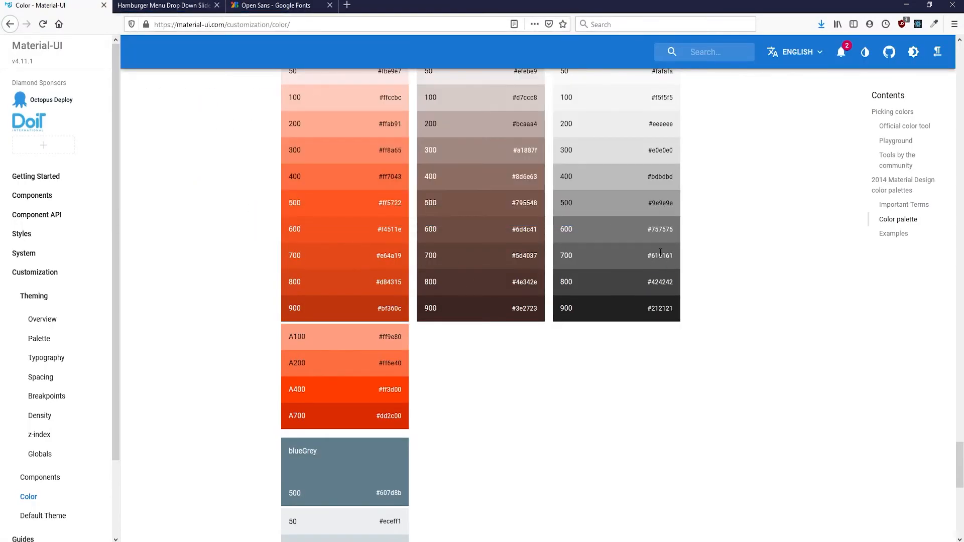
double_click(660, 256)
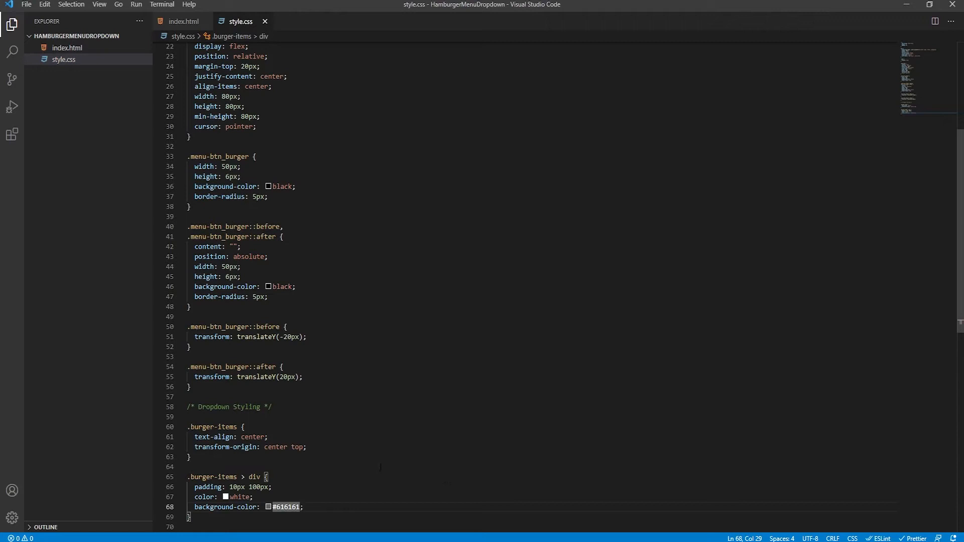
Give each menu item border: 4px solid black.
type("border")
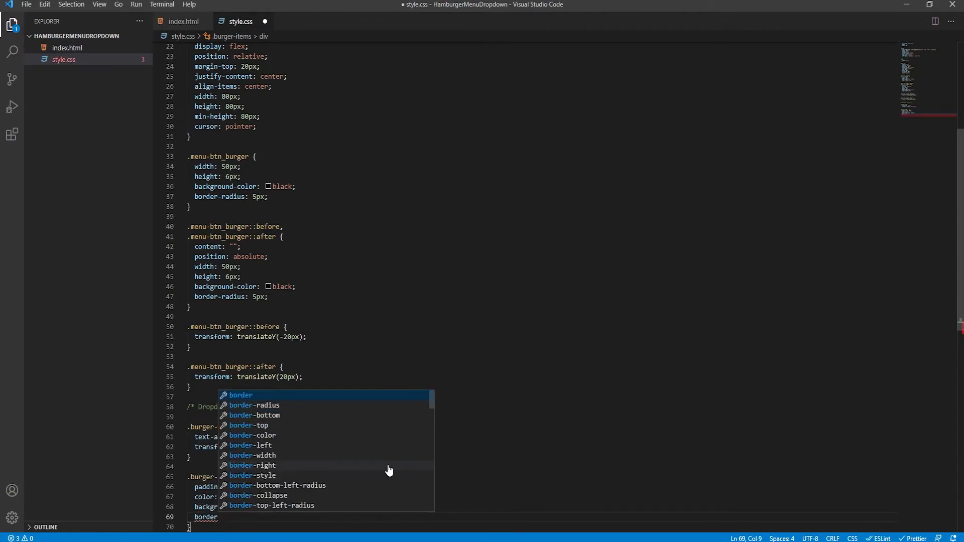
type("4px")
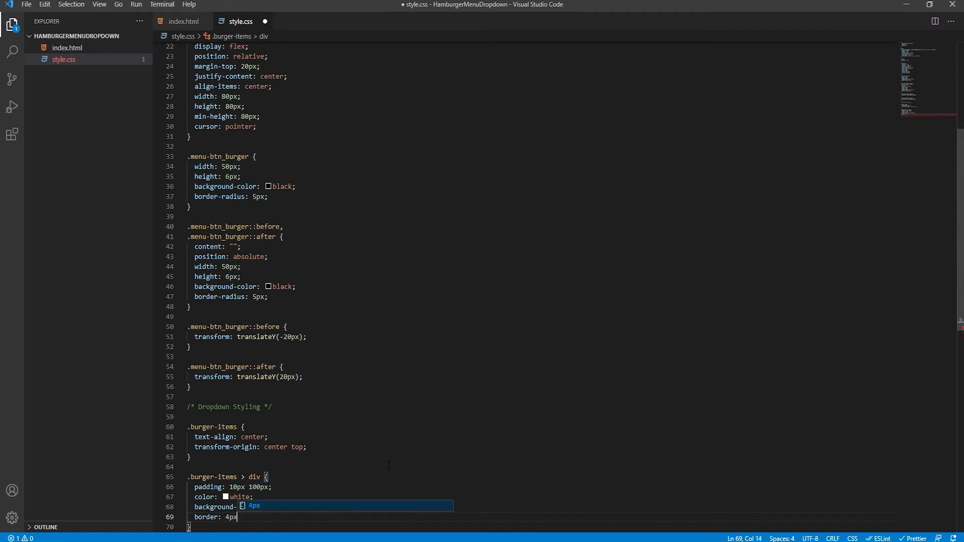
type("solid bla")
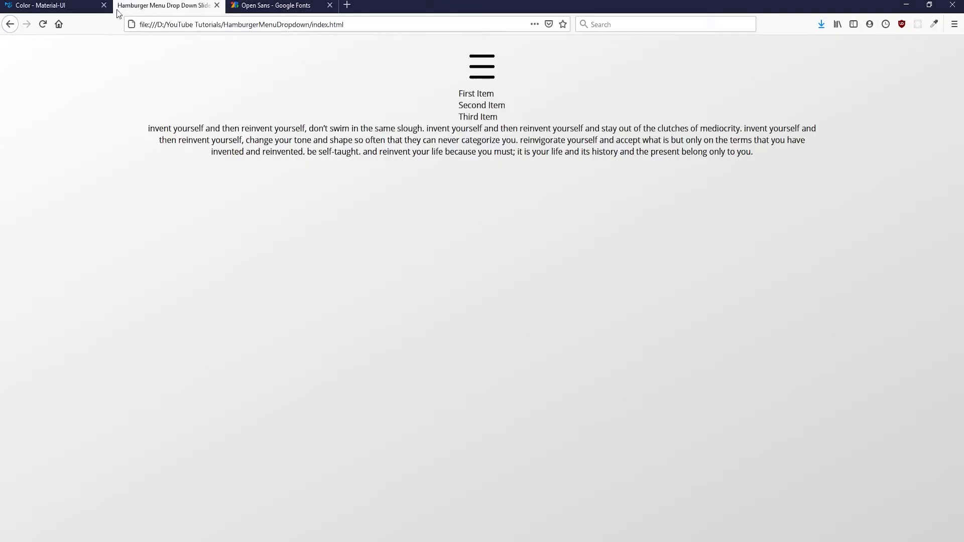
Reload the page in Firefox to see the three grey bordered menu items.
left_click(482, 66)
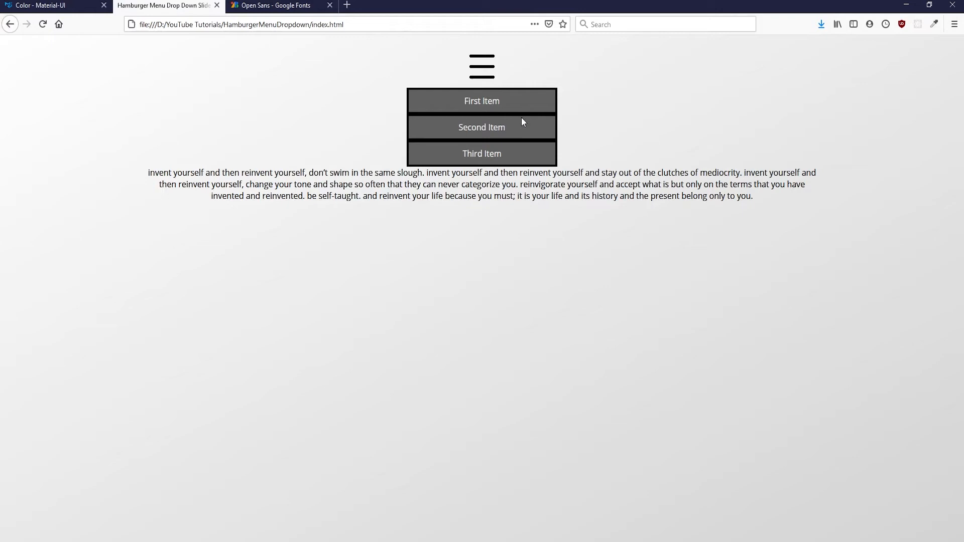
mouse_move(513, 119)
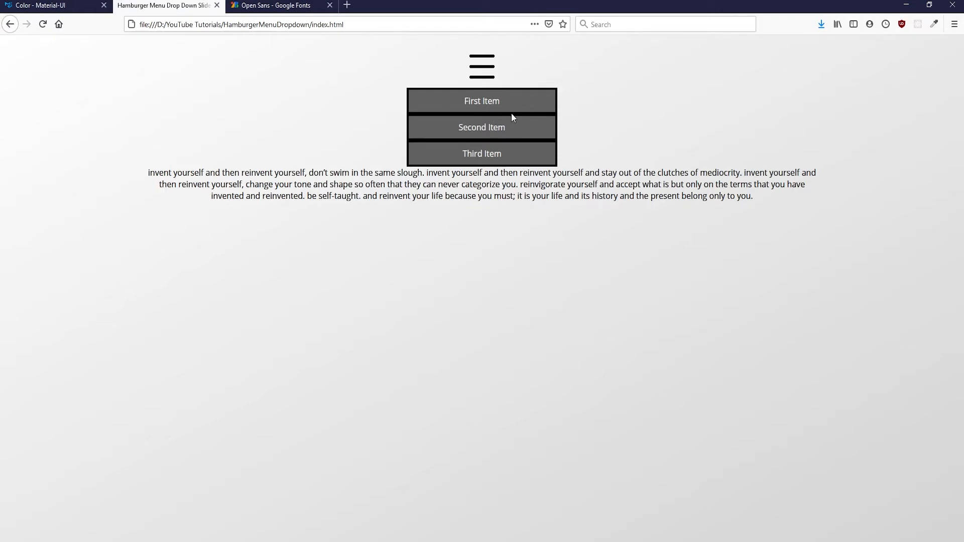
mouse_move(486, 112)
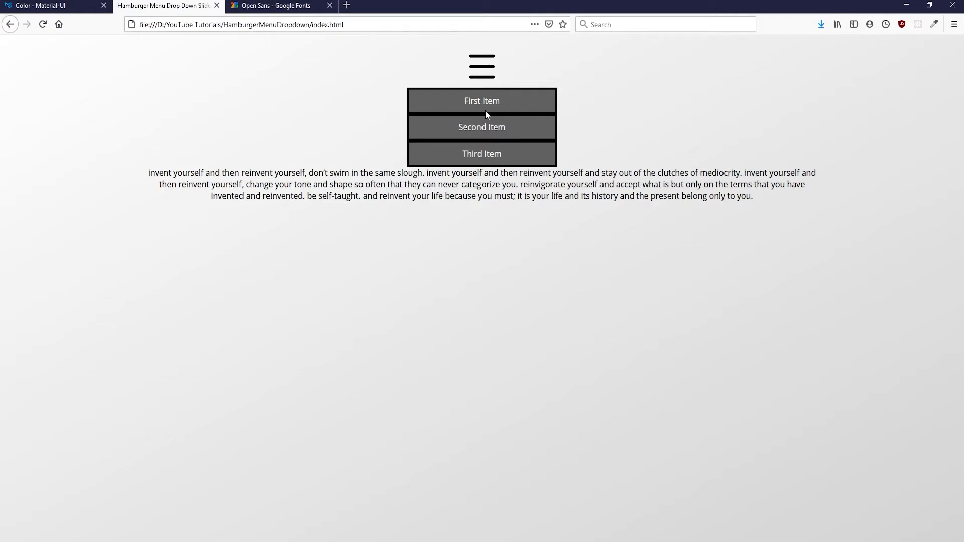
mouse_move(484, 116)
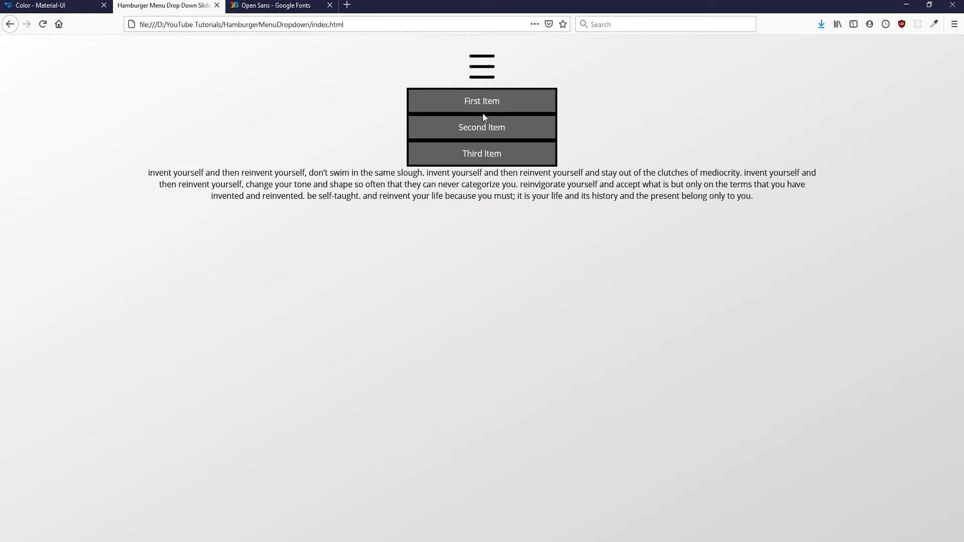
mouse_move(481, 108)
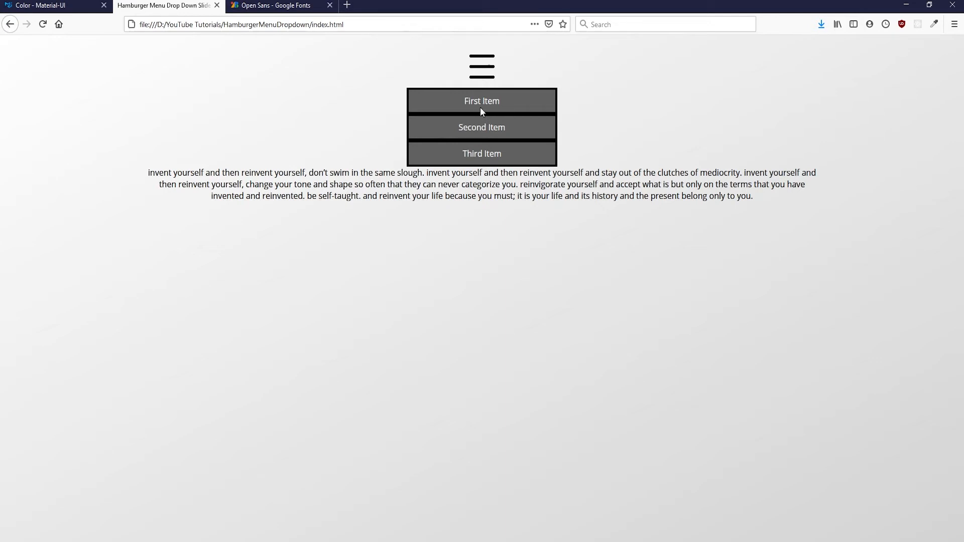
mouse_move(543, 292)
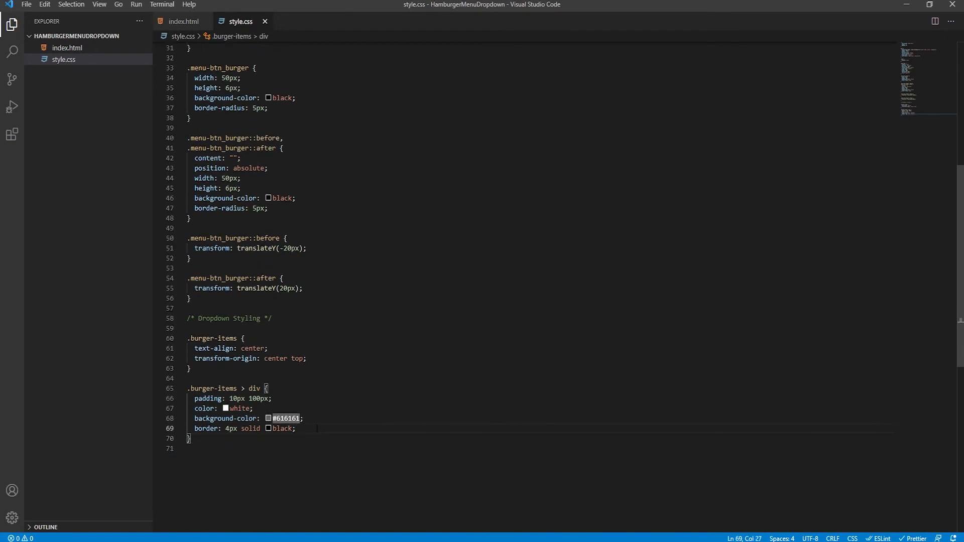
Add border-top-style: none to .burger-items > div so stacked items share single borders.
type("border-top-ty")
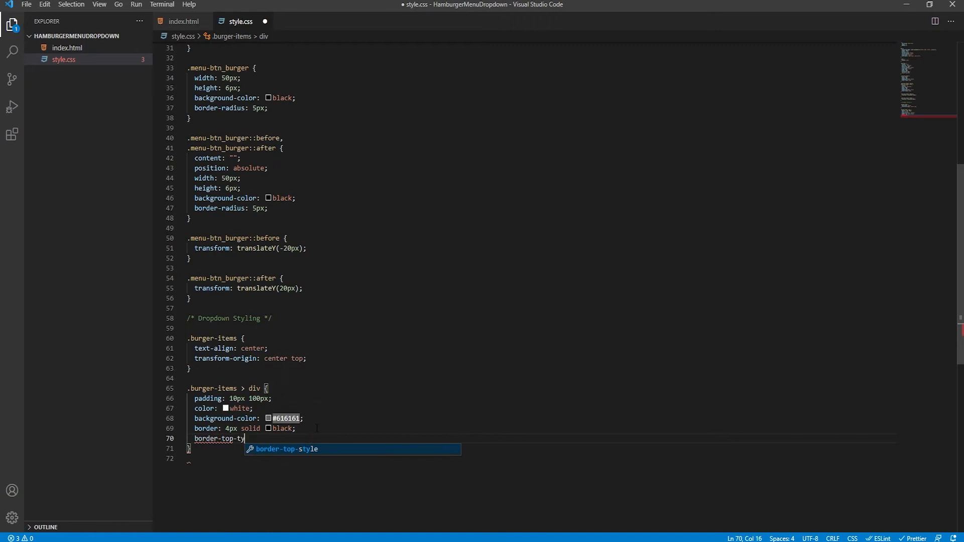
key("Tab")
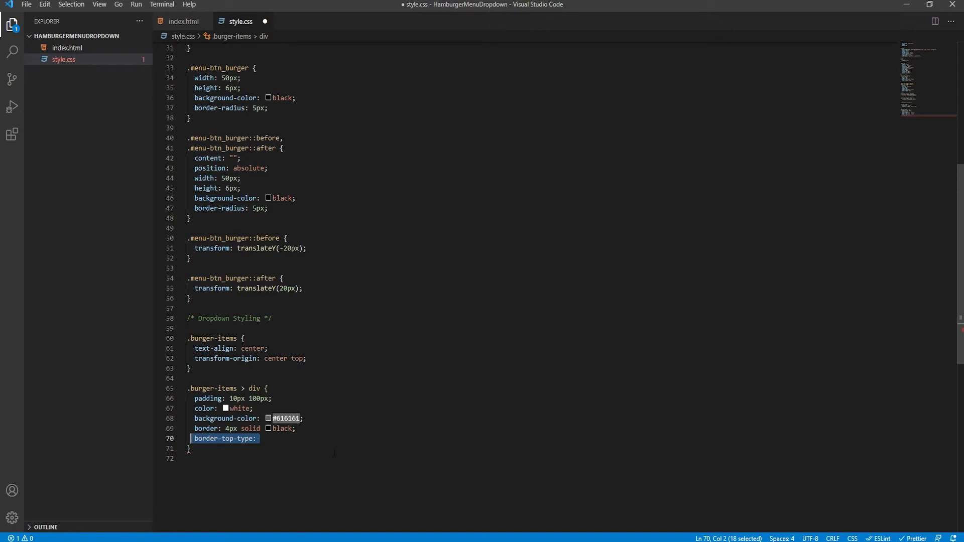
type("bor")
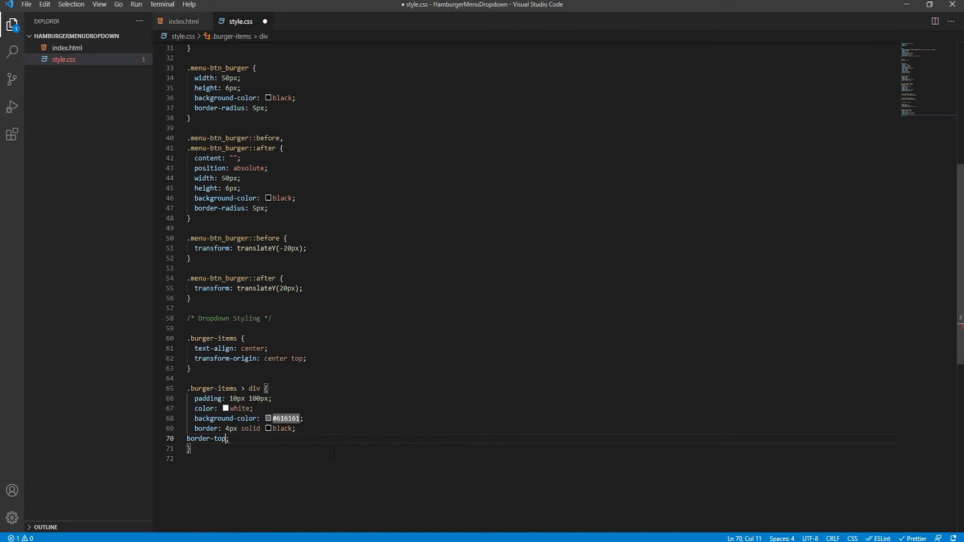
type("-style:")
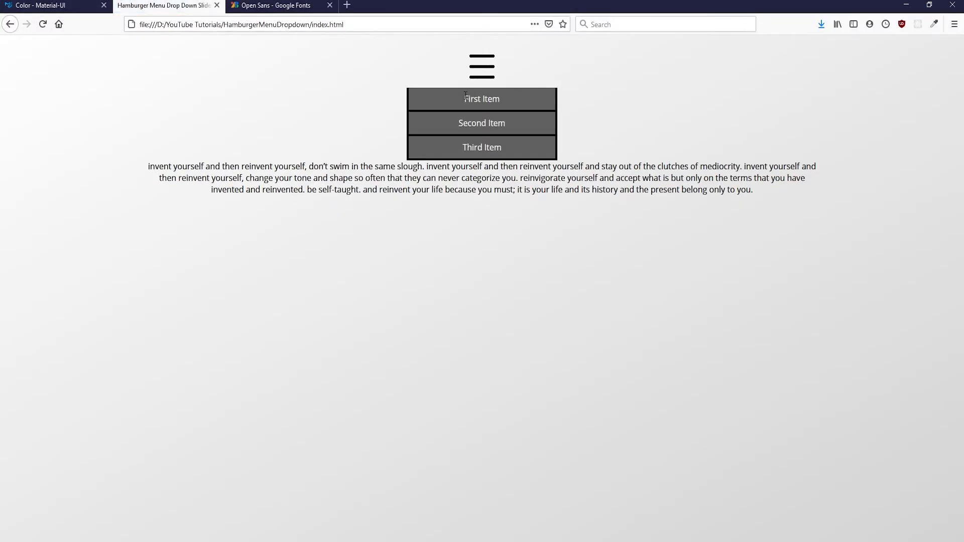
mouse_move(489, 100)
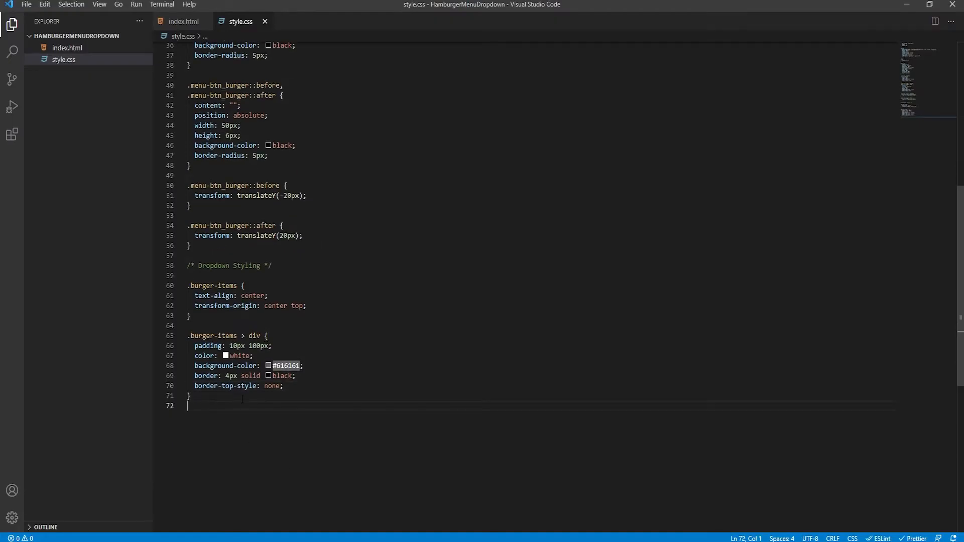
Add a .burger-items div:first-child rule with border-top-style: solid and save.
type(".")
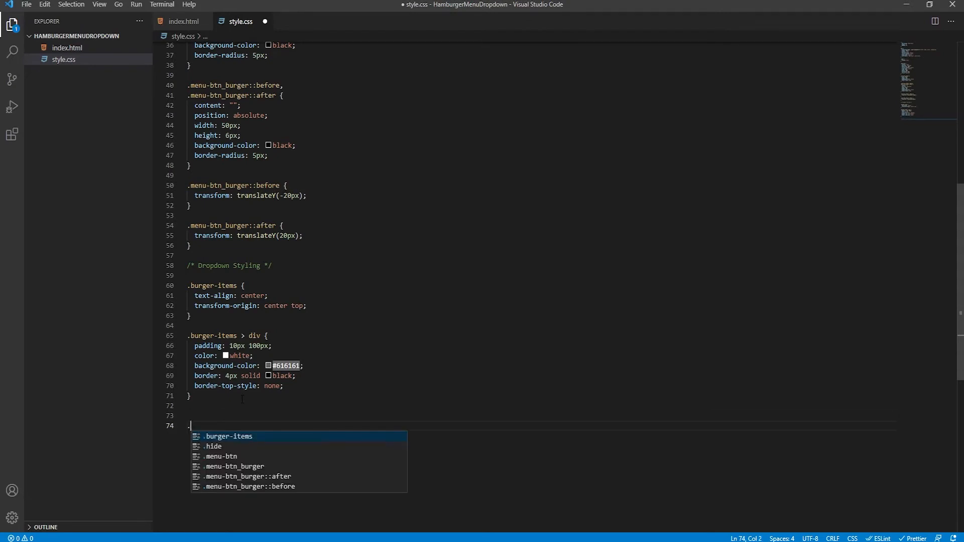
type("burger")
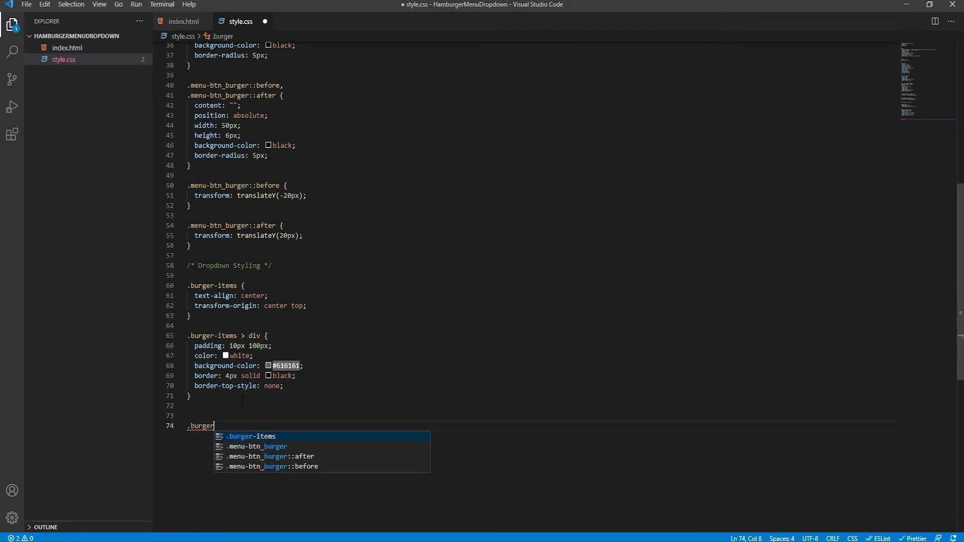
key("Tab")
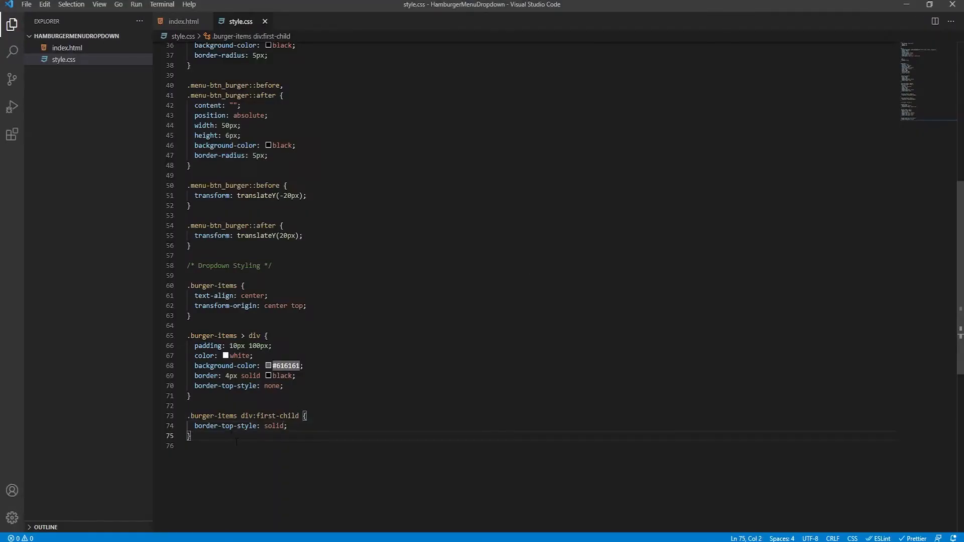
key("Enter")
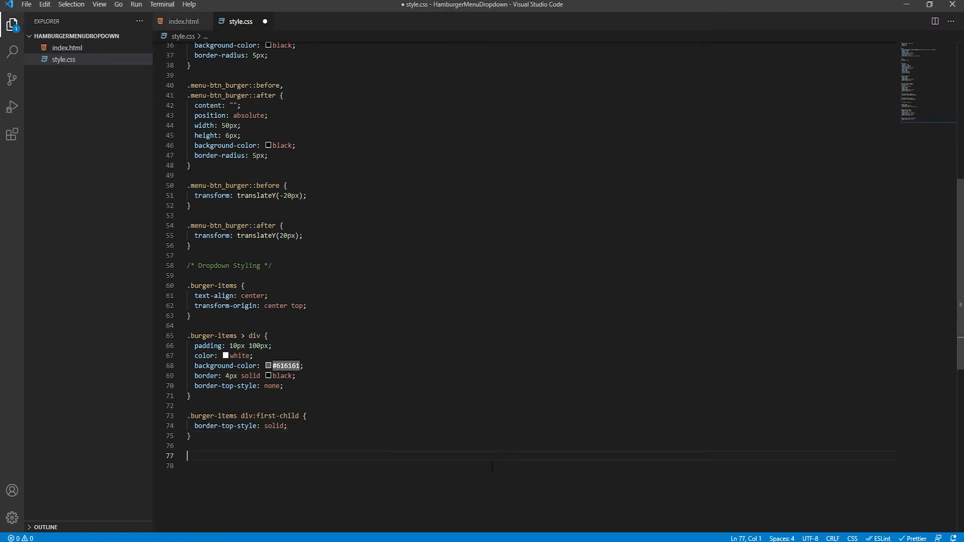
Write .dropdown-open { animation: open 0.3s ease-in-out forwards; } and save.
type(".drop")
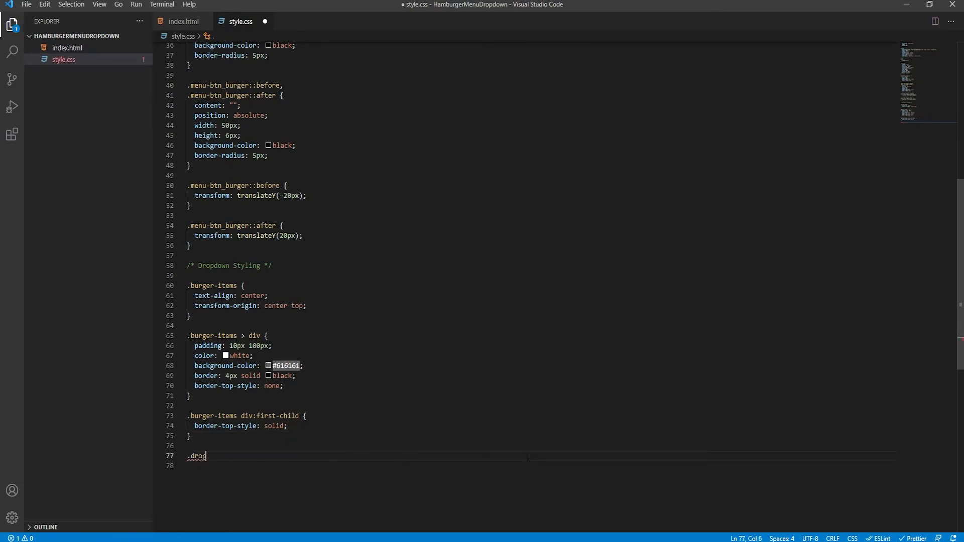
type("down-c")
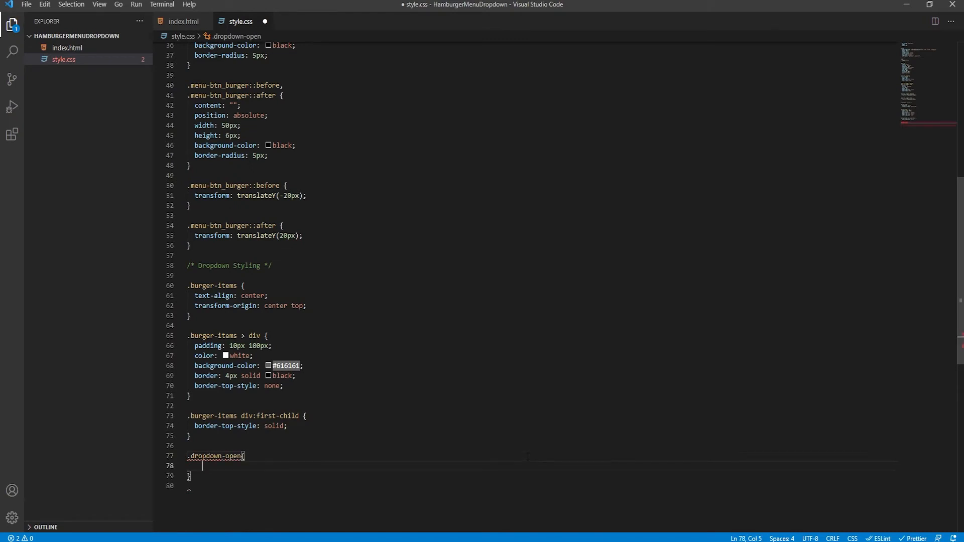
type("animation: open")
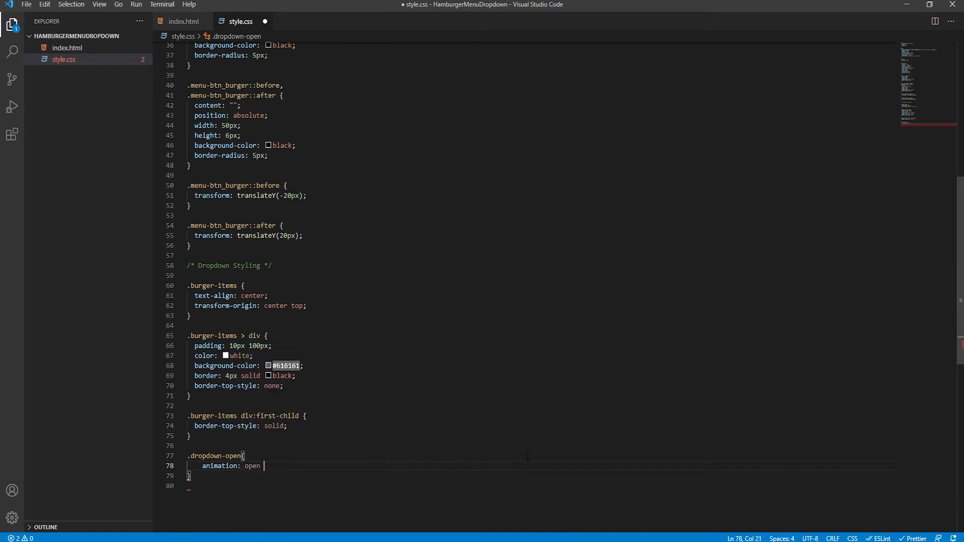
type("0.3s")
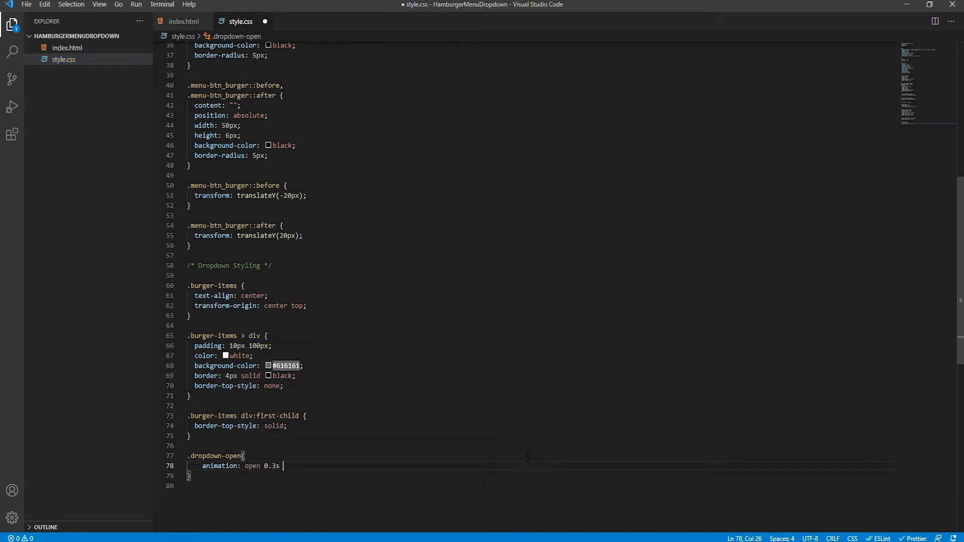
type("ease-")
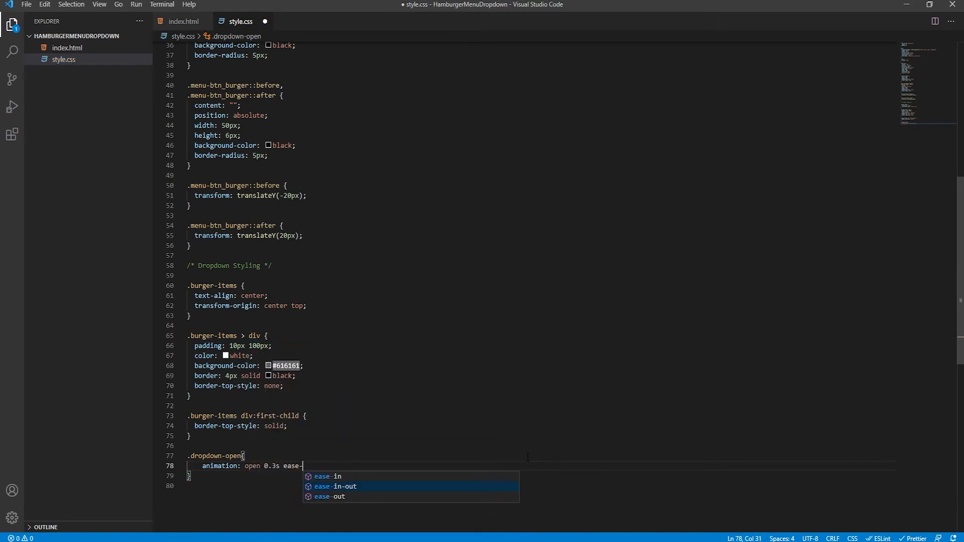
type("in-out for")
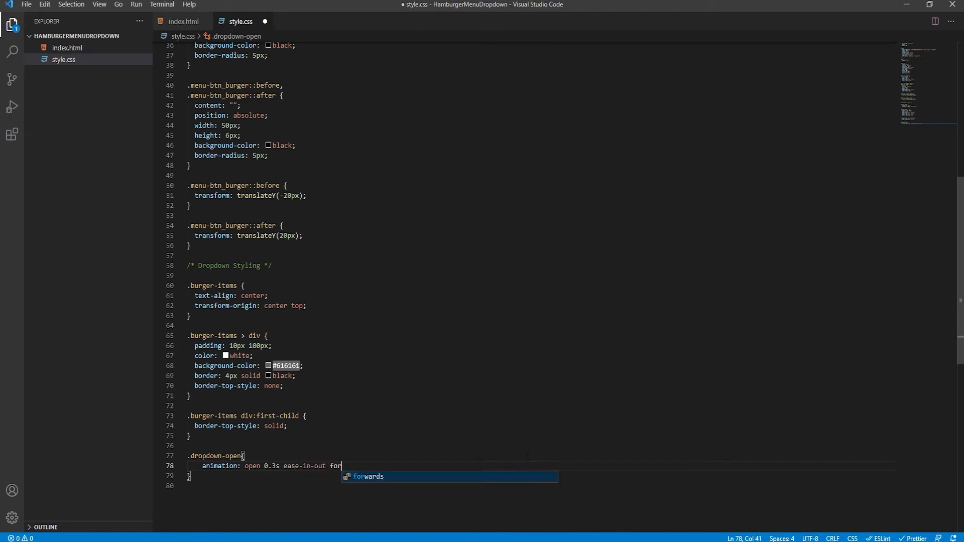
key("Tab")
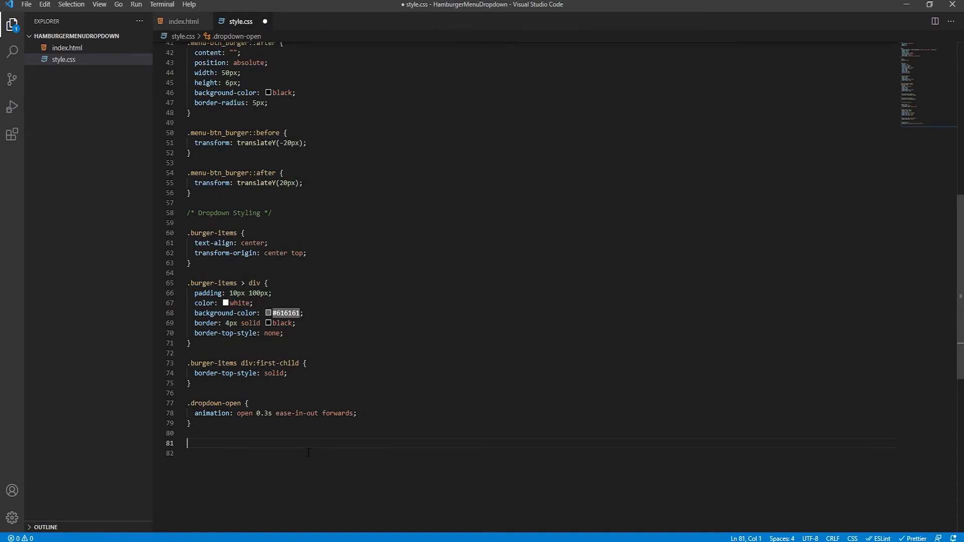
type("@keyframes open")
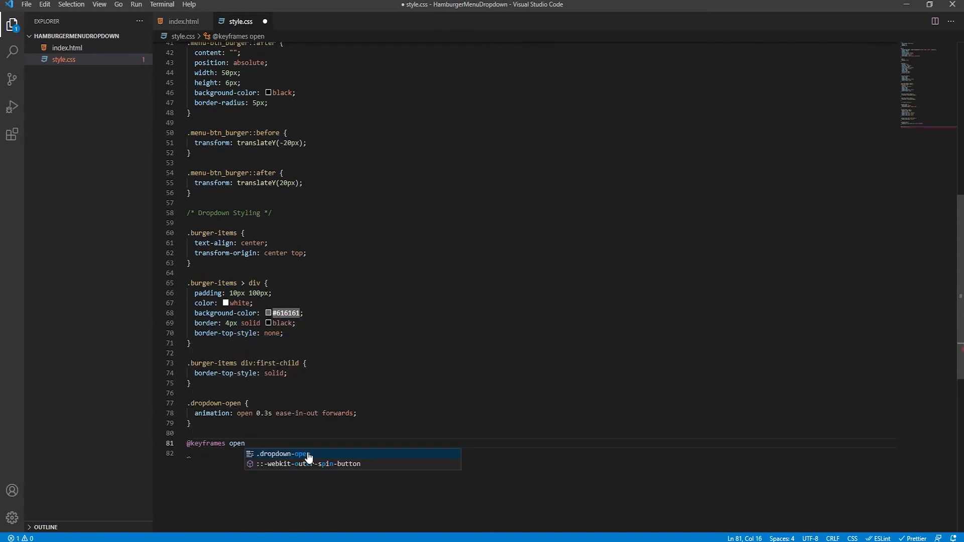
type("{")
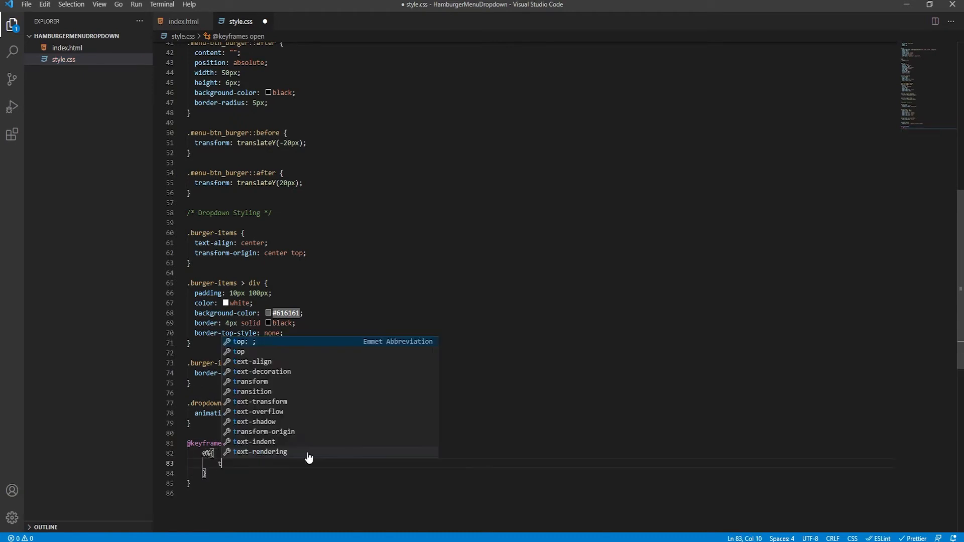
type("ransform:")
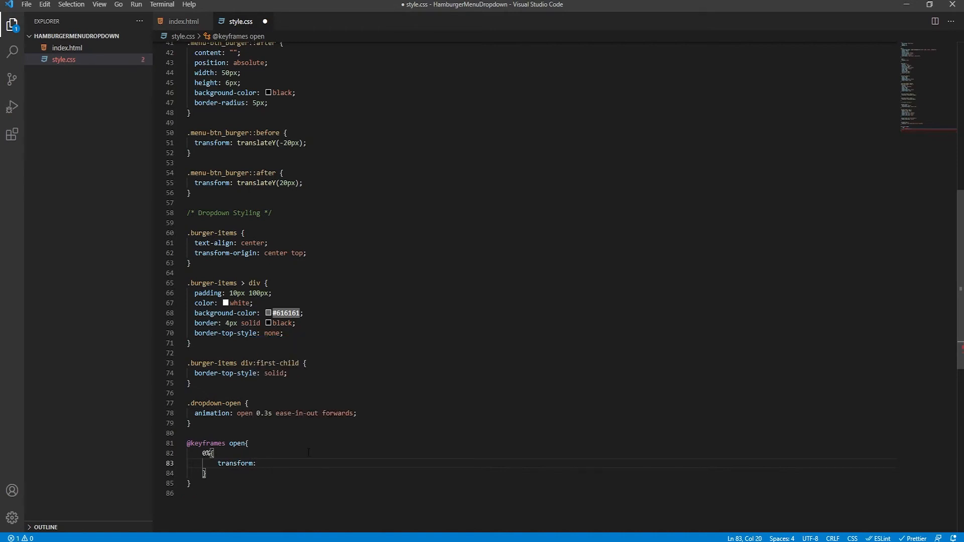
type("scaleY(0")
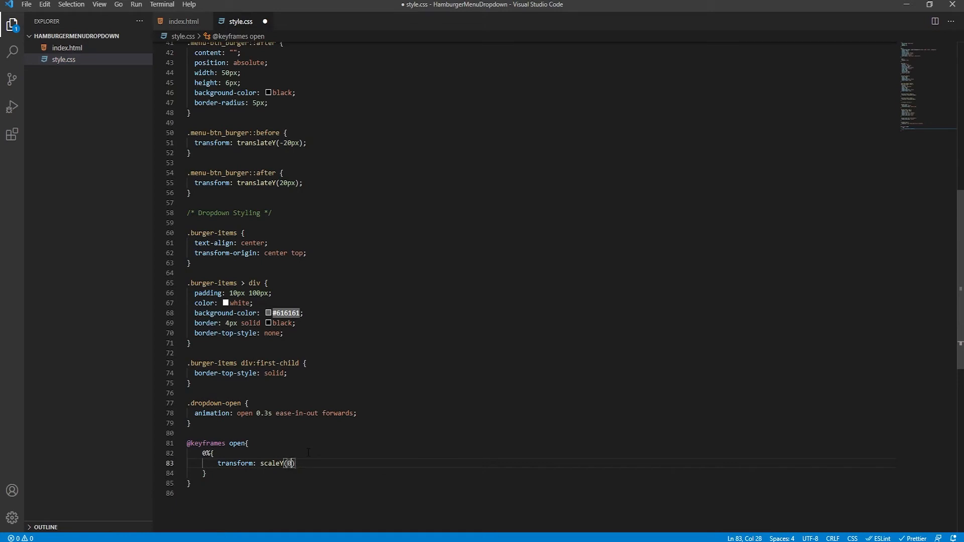
key("Ctrl+s")
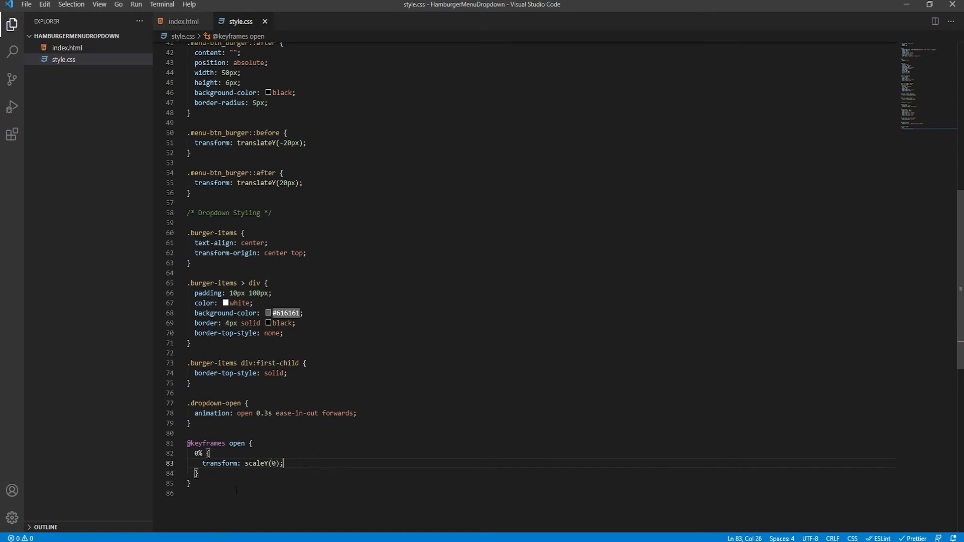
Add the 100% step with transform: scaleY(1) to complete the open keyframes.
scroll("down", 3)
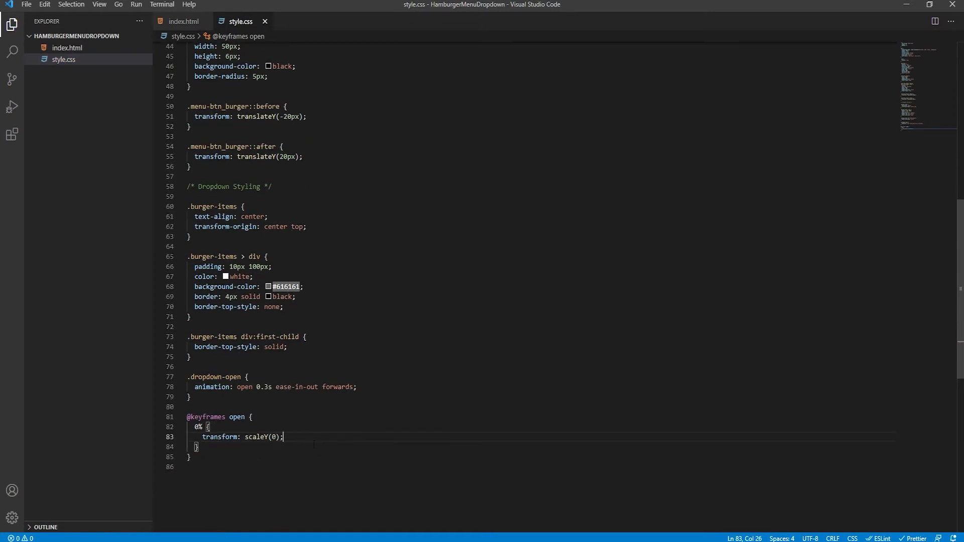
type("10")
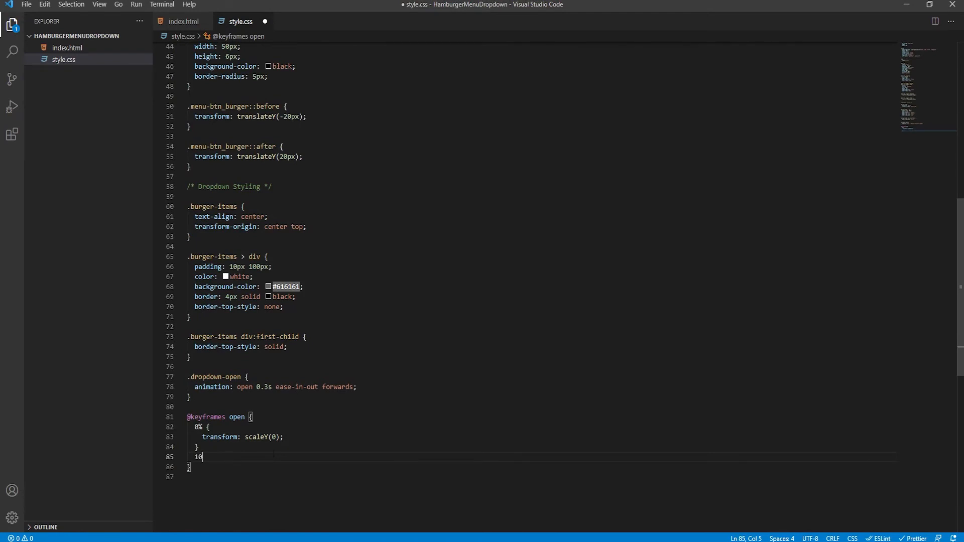
type("0% {")
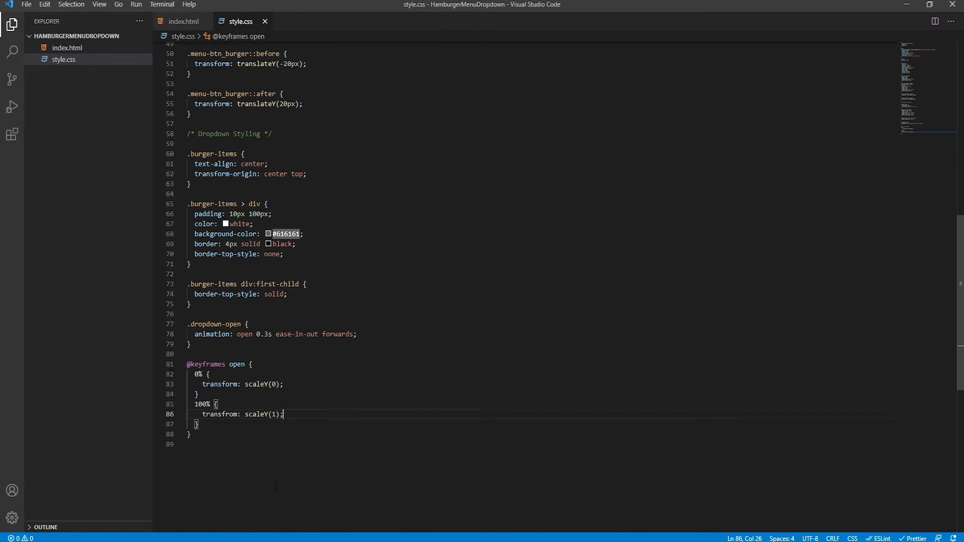
key("Enter")
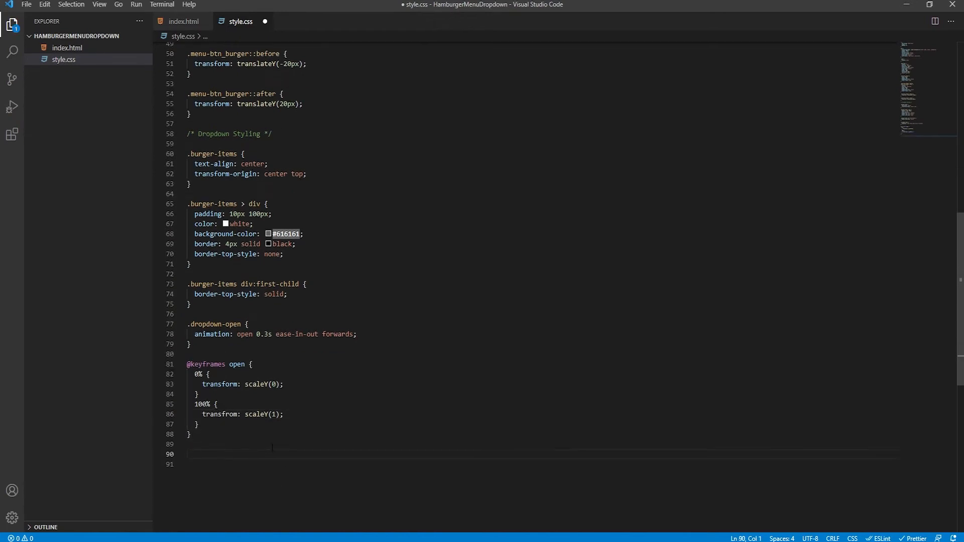
type(".drop")
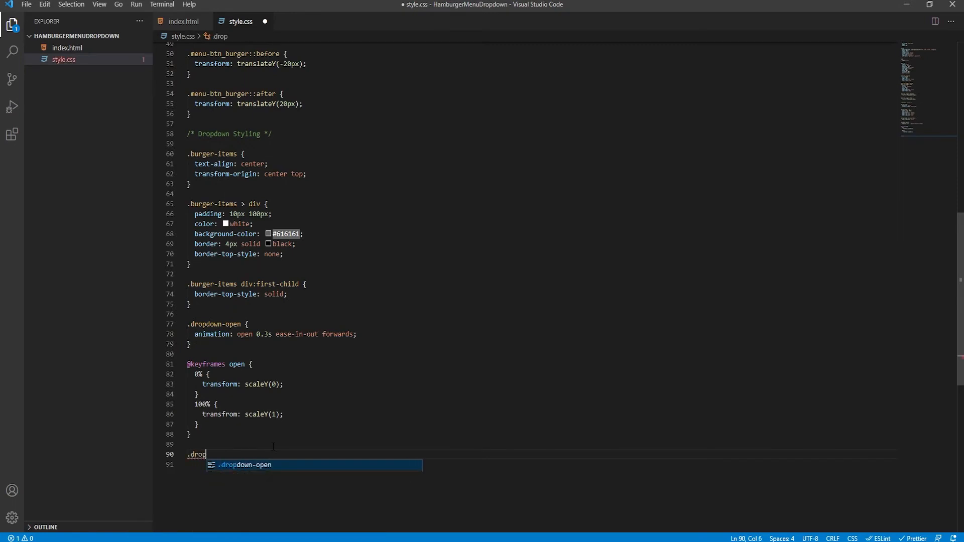
type("down-")
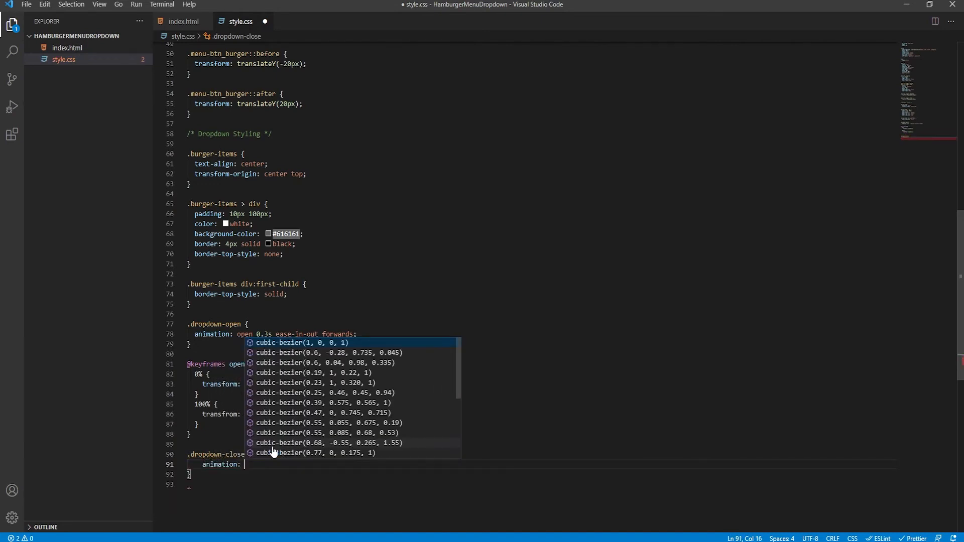
type("close 0.3")
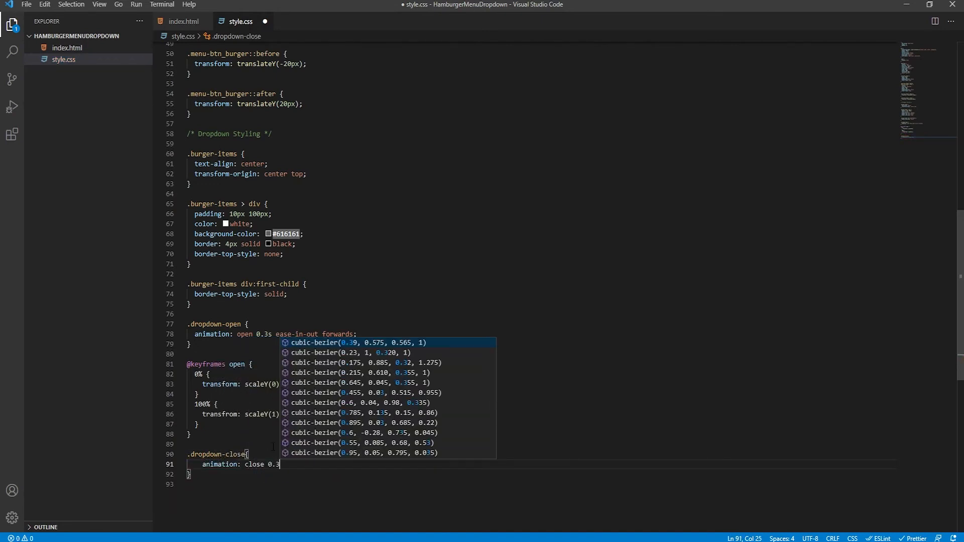
key("Escape")
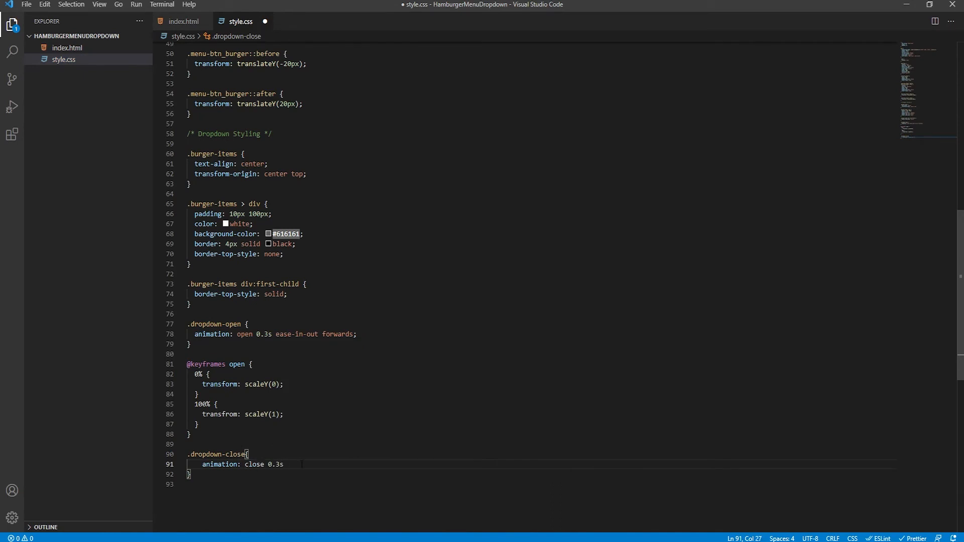
type("ease-in-out forwards;")
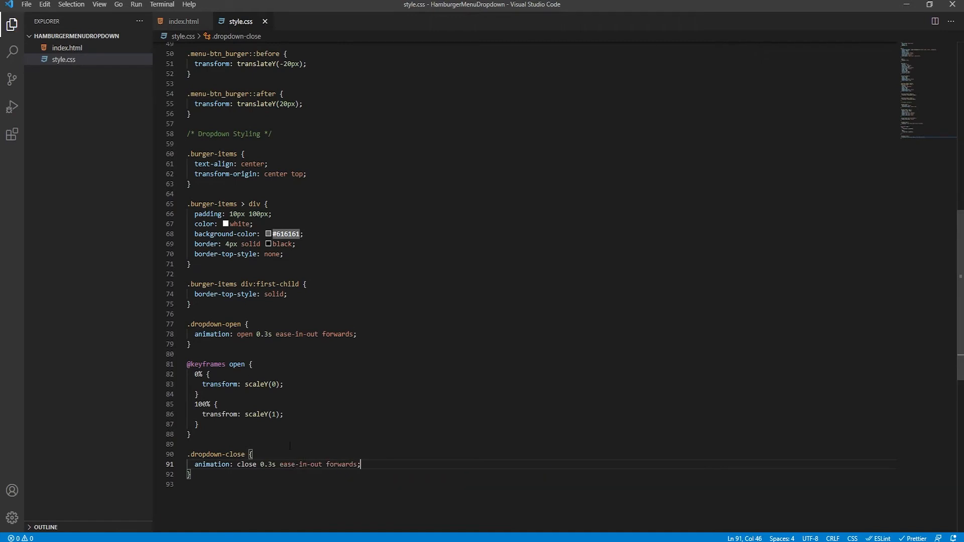
left_click(191, 474)
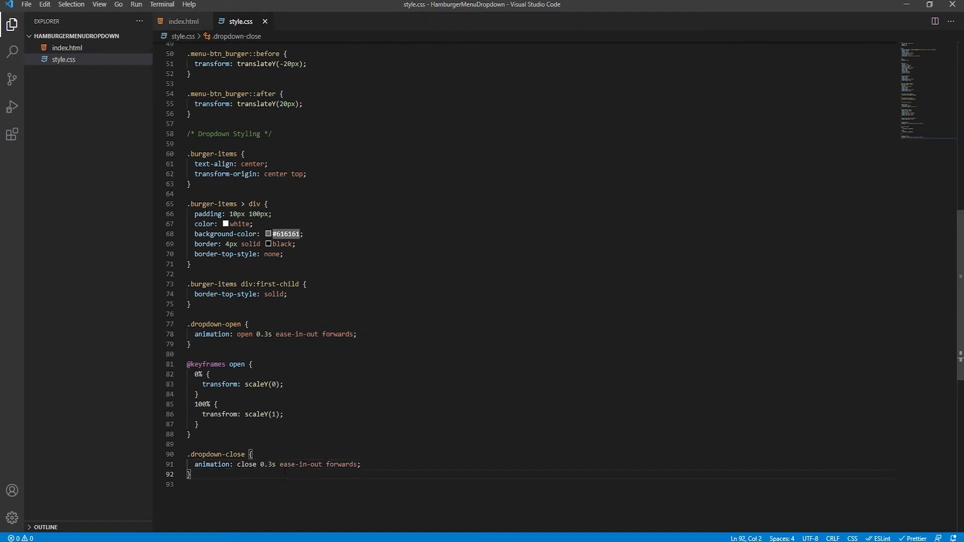
type("@keyframes")
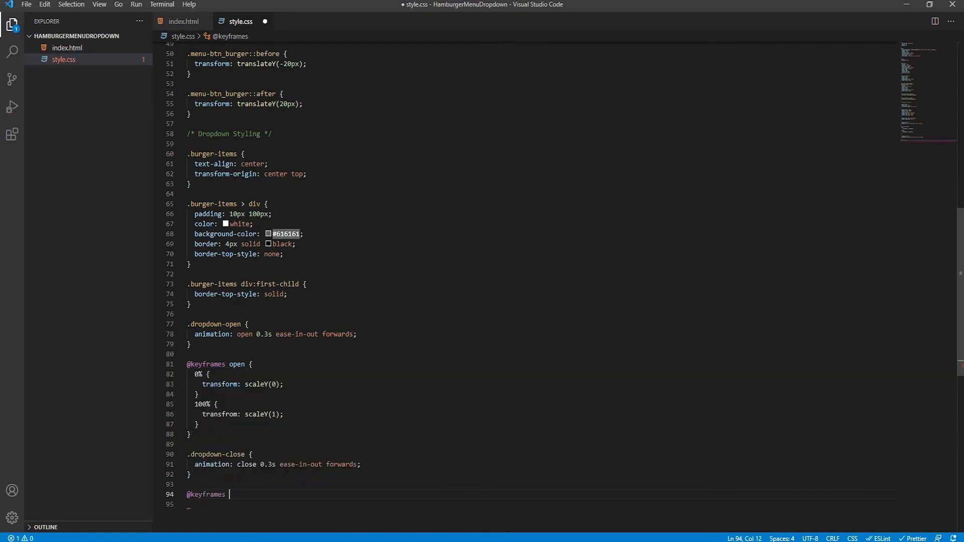
type("close{")
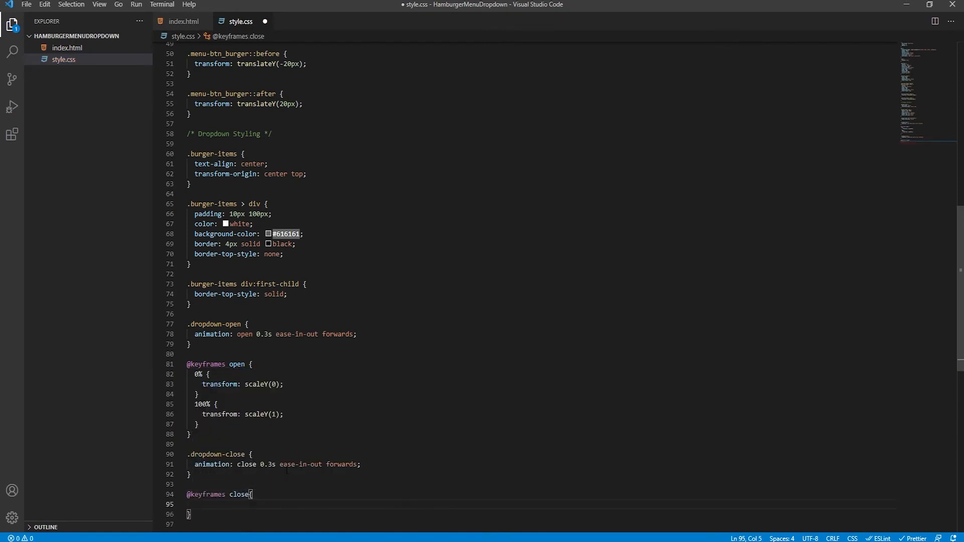
type("transfor")
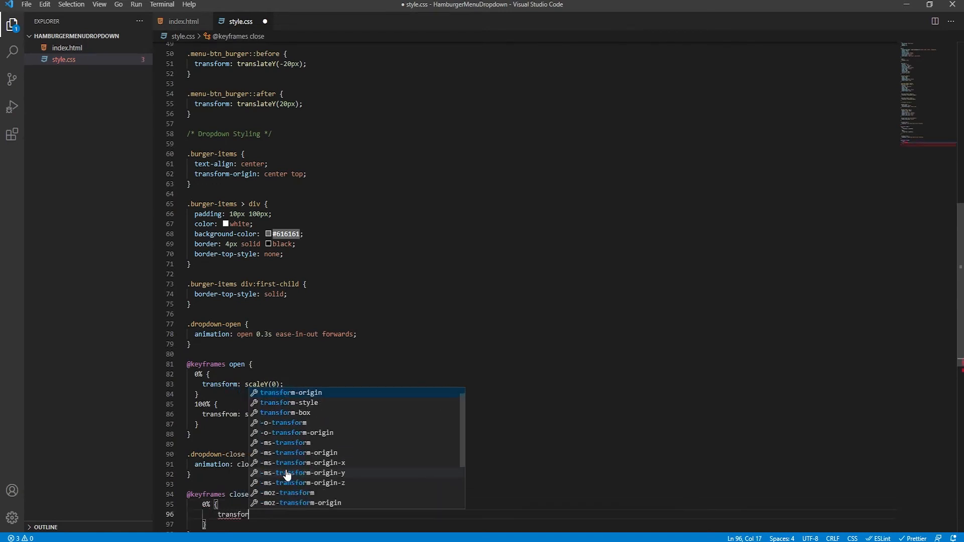
type("scaleY(1);")
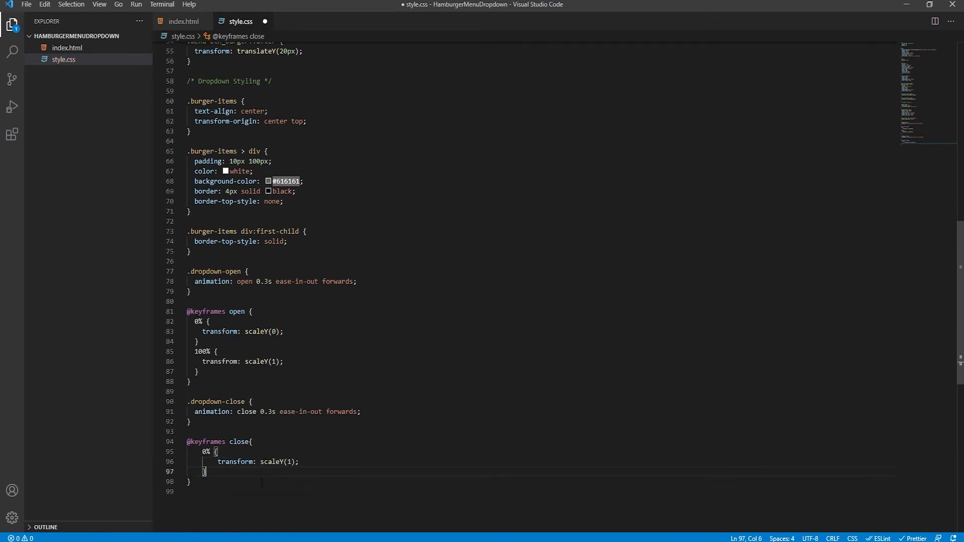
type("100%")
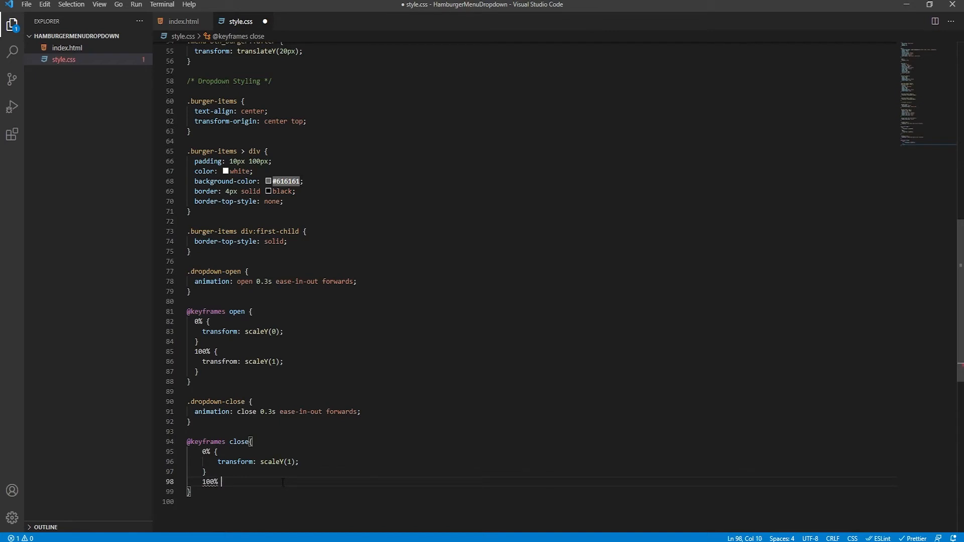
type("transform: scaleY(0")
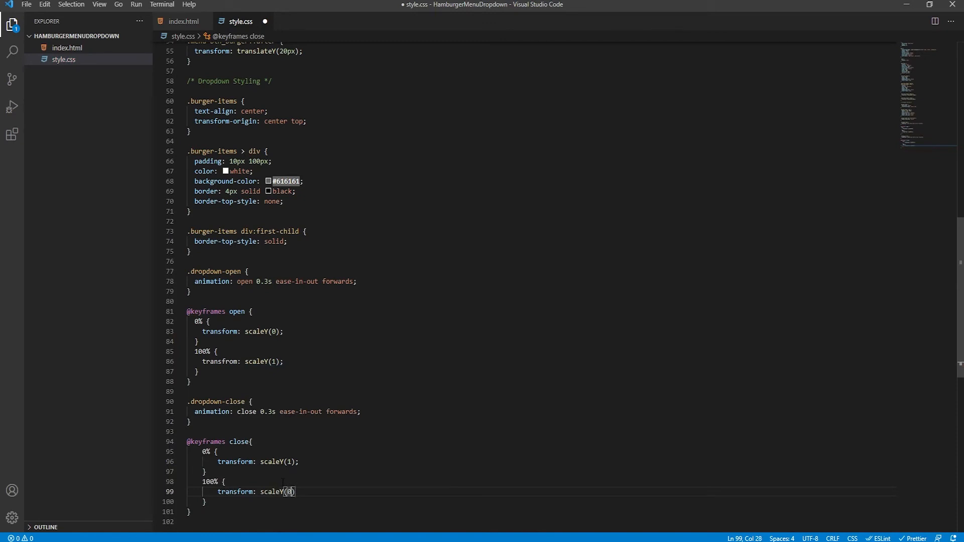
key("ctrl+s")
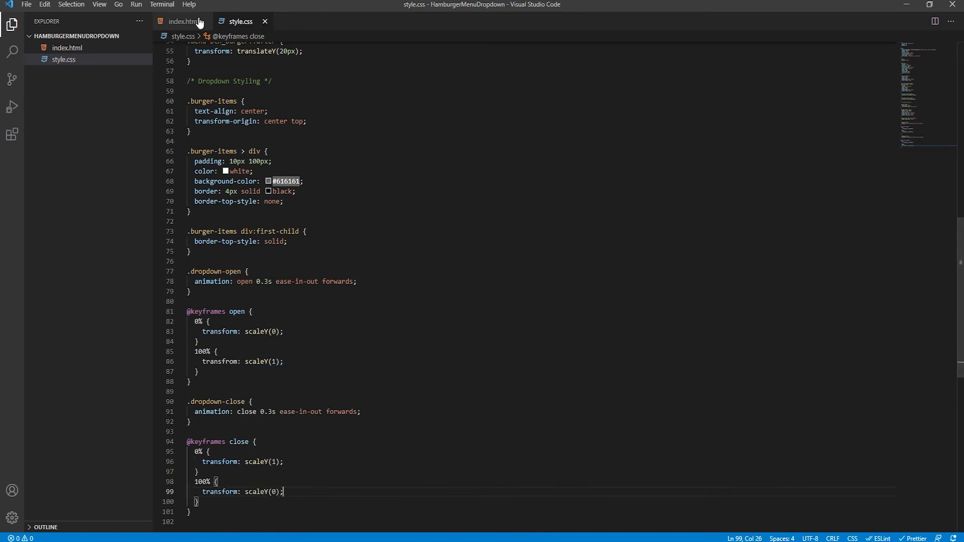
Link a scripts.js file from index.html with a script tag and create it.
left_click(187, 21)
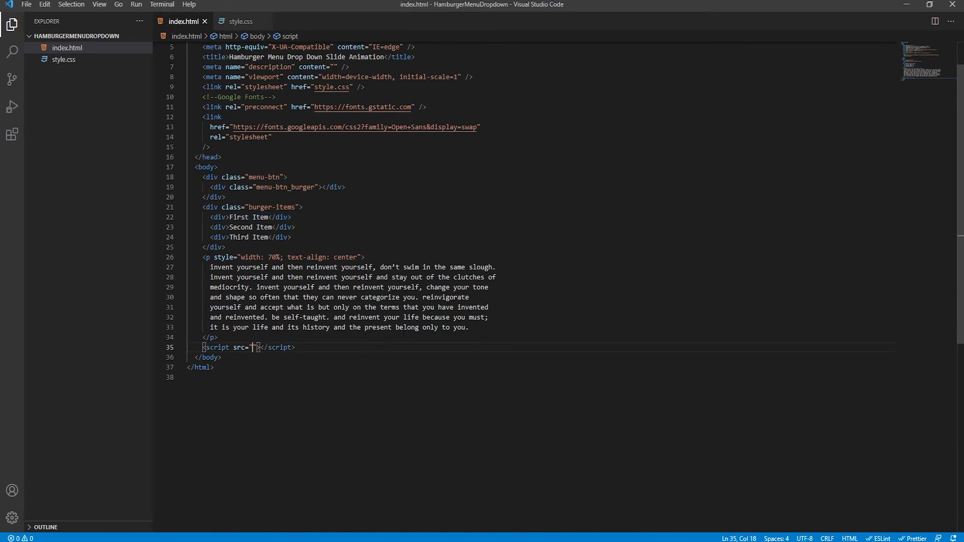
type("scripts.js")
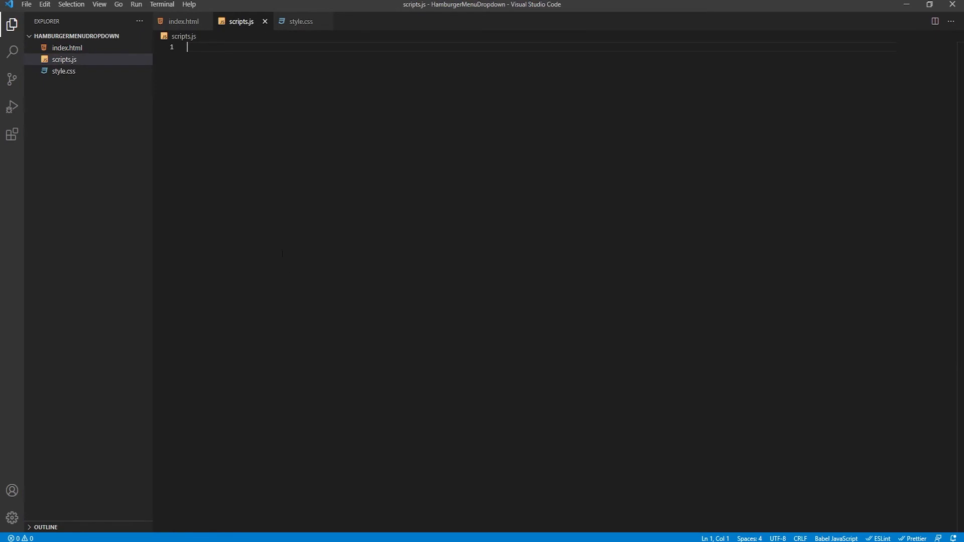
Declare let dropDown = document.getElementsByClassName("burger-items")[0]; in scripts.js.
type("let")
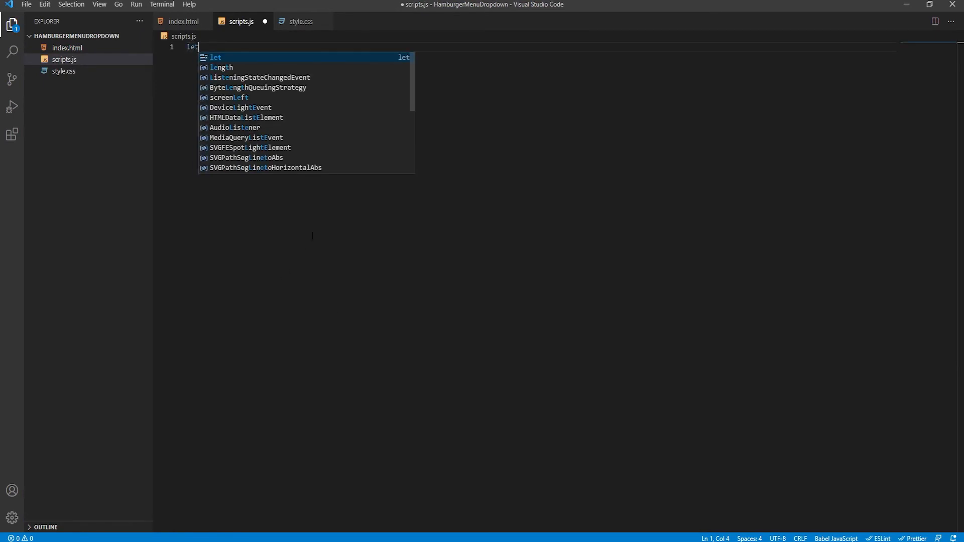
type("drop")
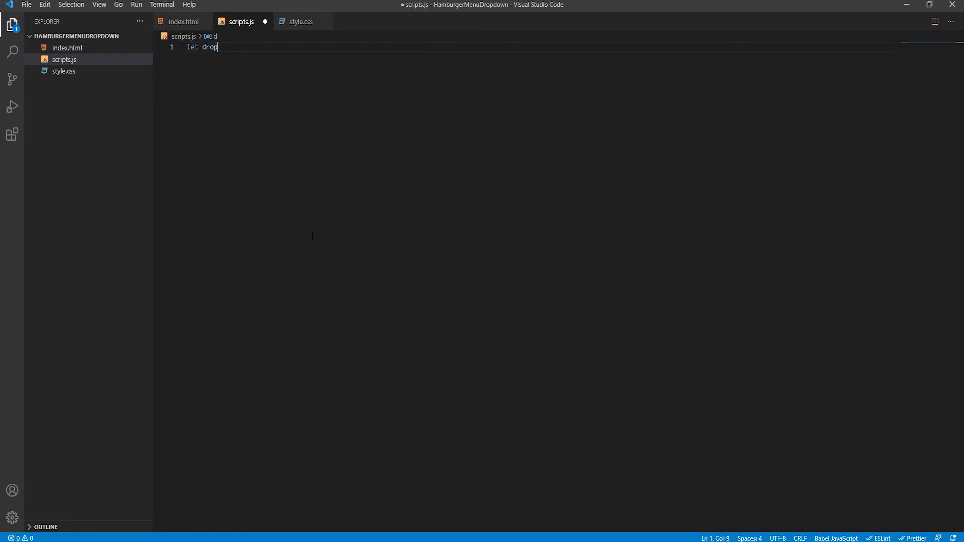
type("Down")
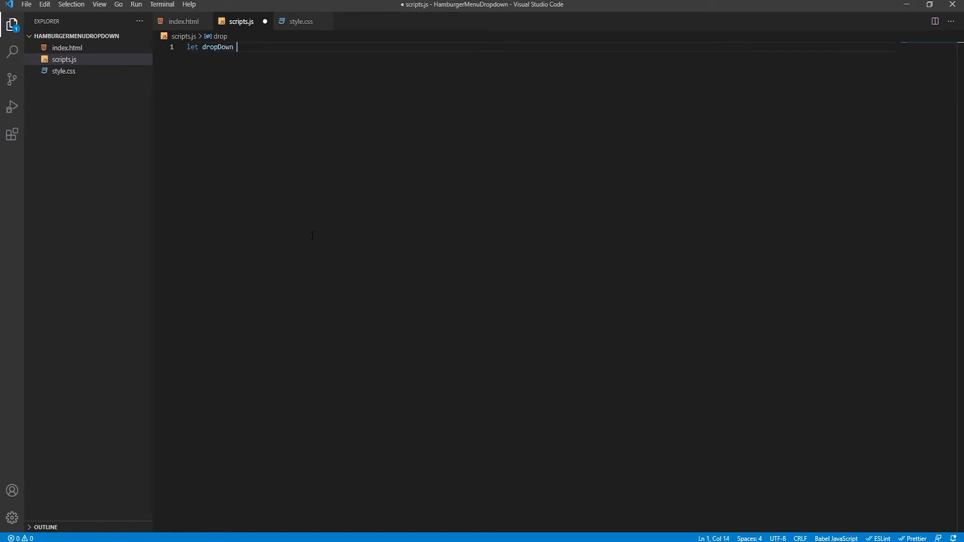
type("= document")
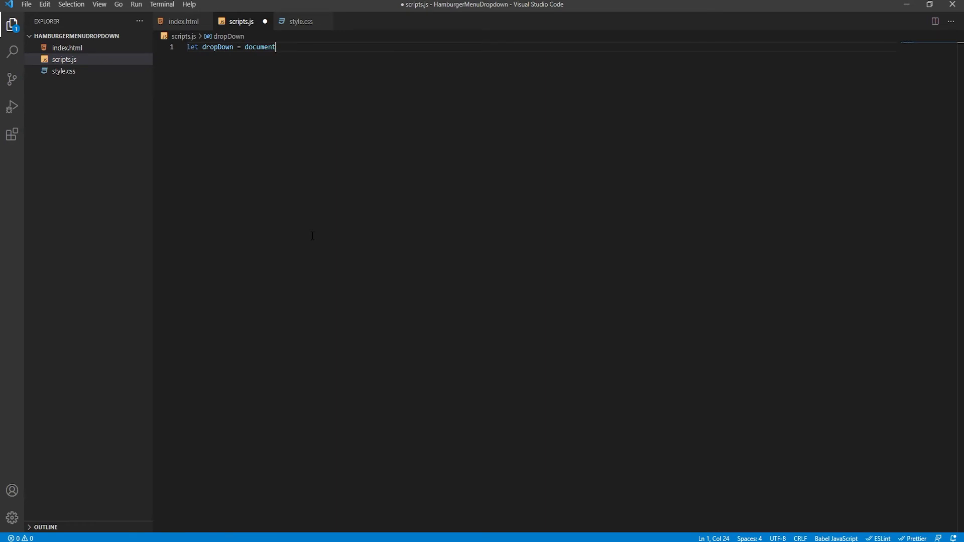
type(".get")
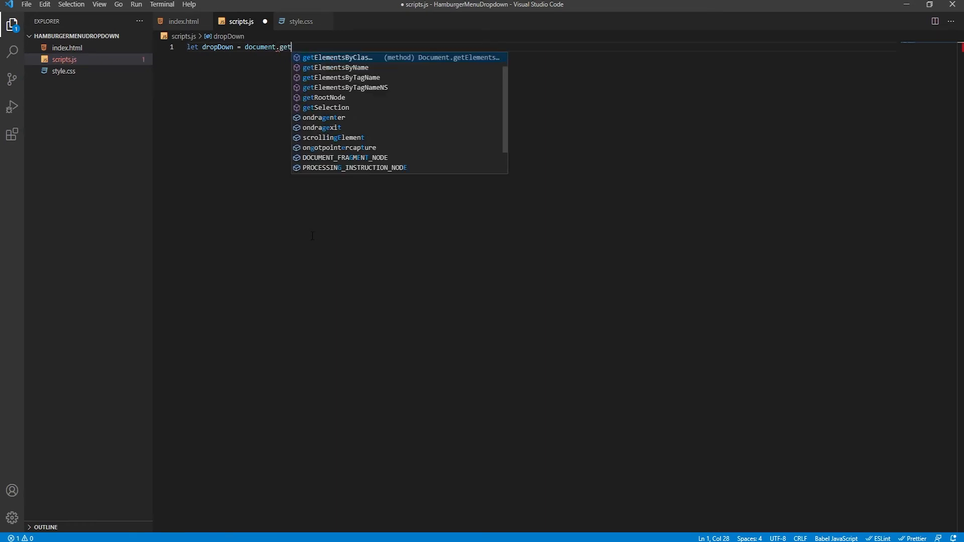
key("Tab")
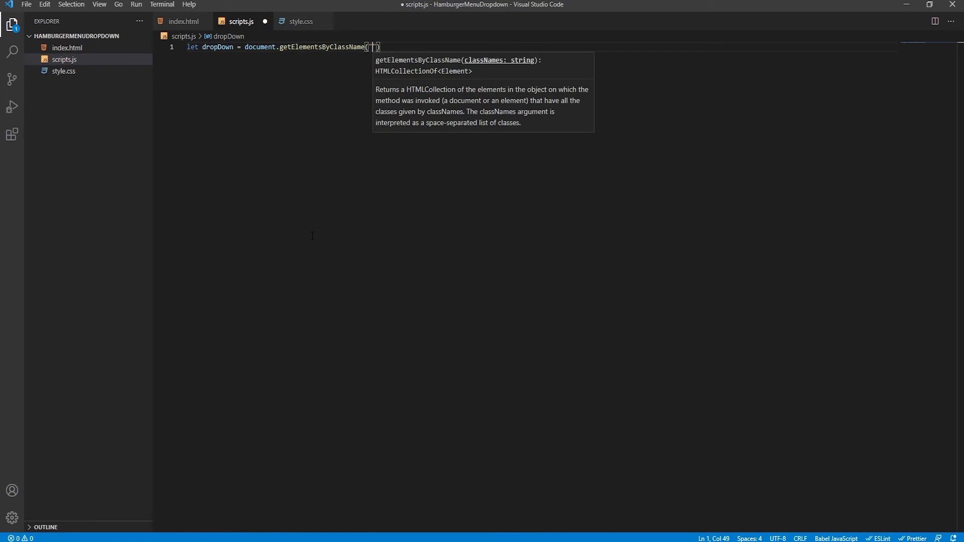
type("burger")
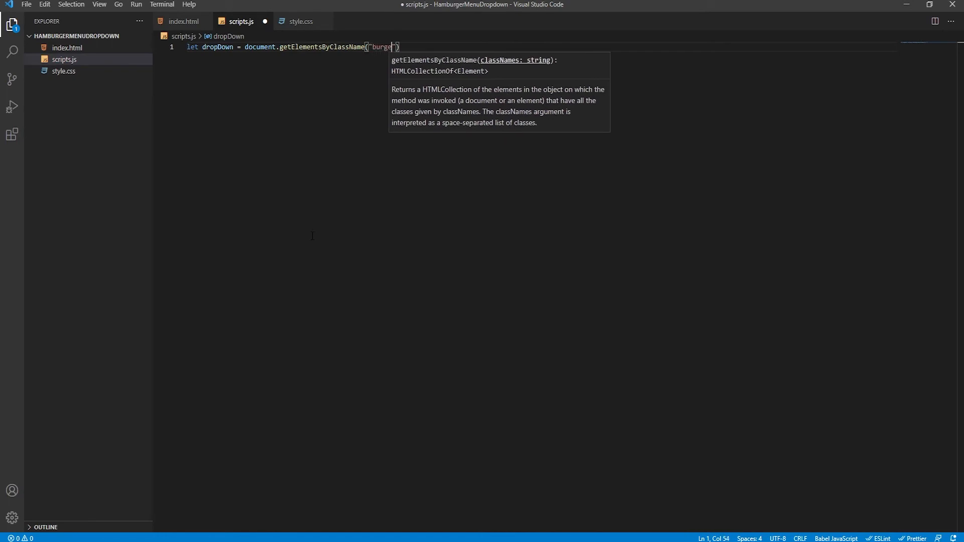
type("r-items")
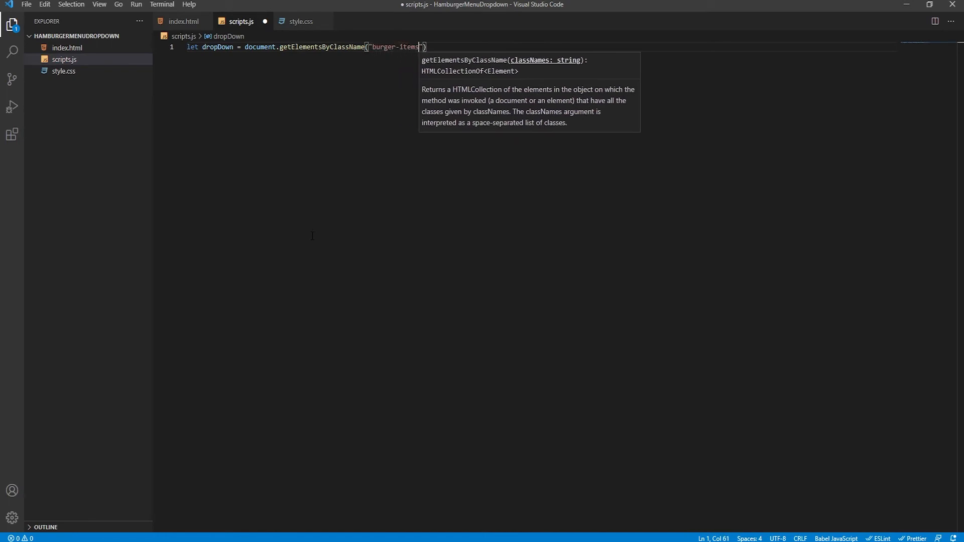
type("[0]")
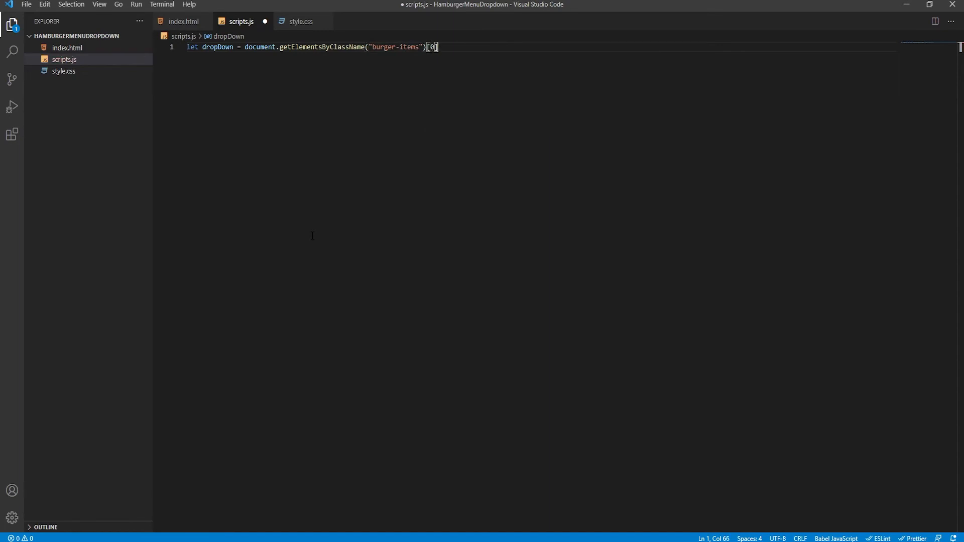
key("Enter")
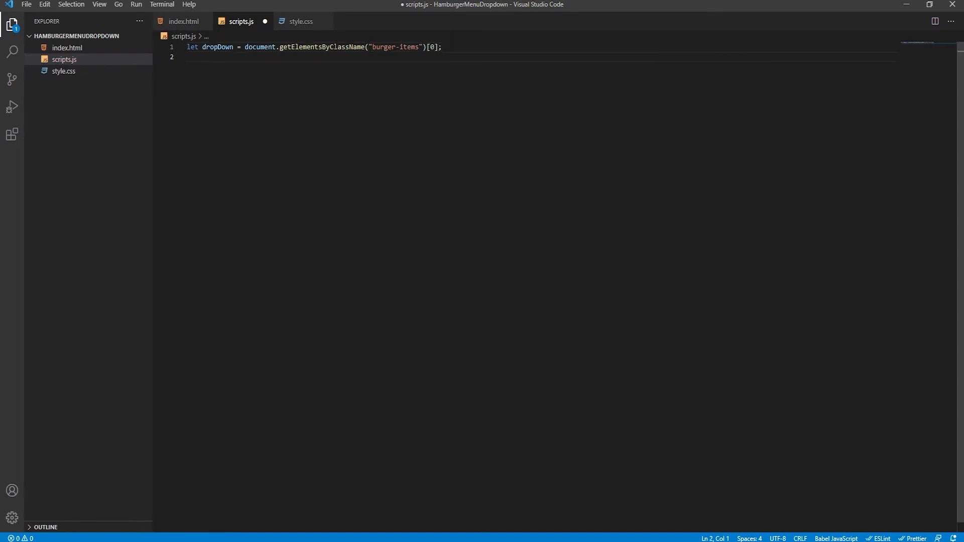
Add let isOpen = false; as the second line, save, and return to index.html.
key("Ctrl+s")
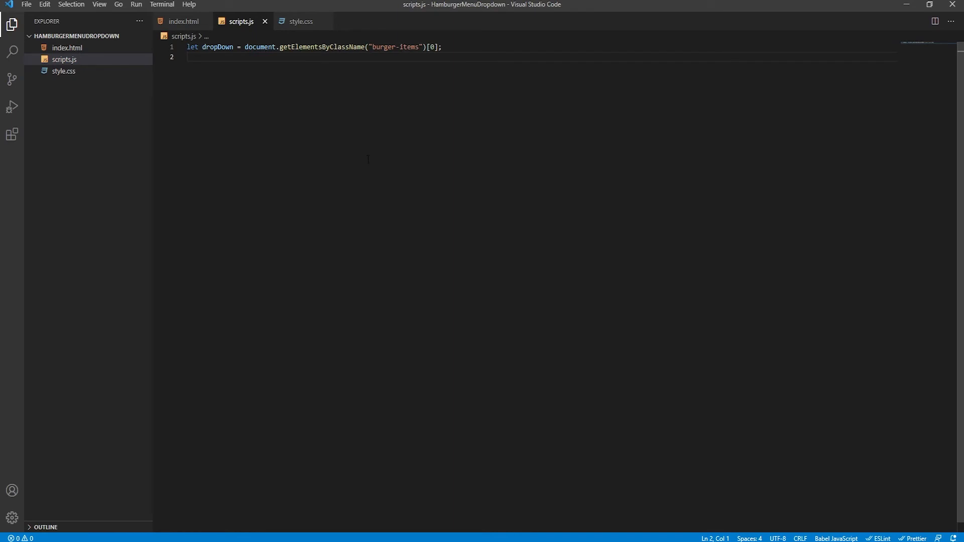
type("let is")
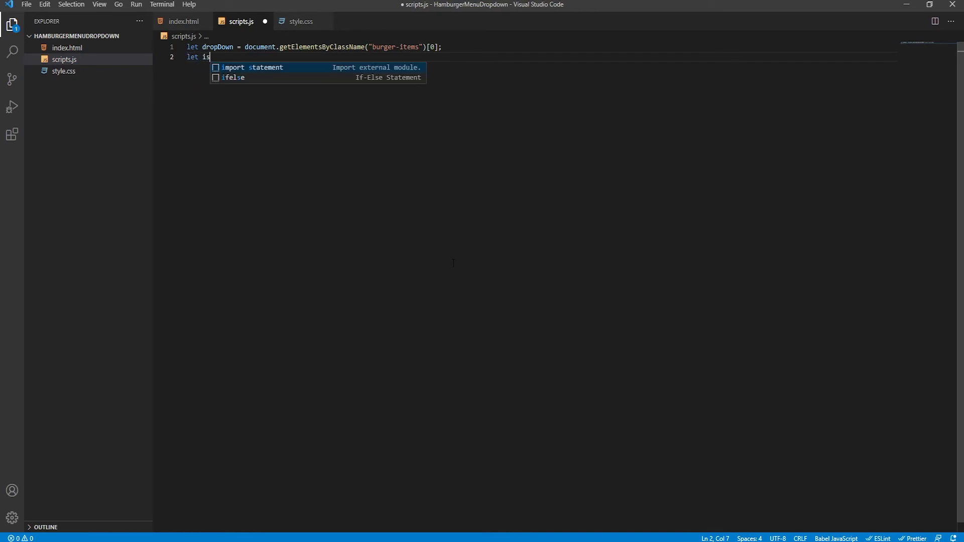
type("Open")
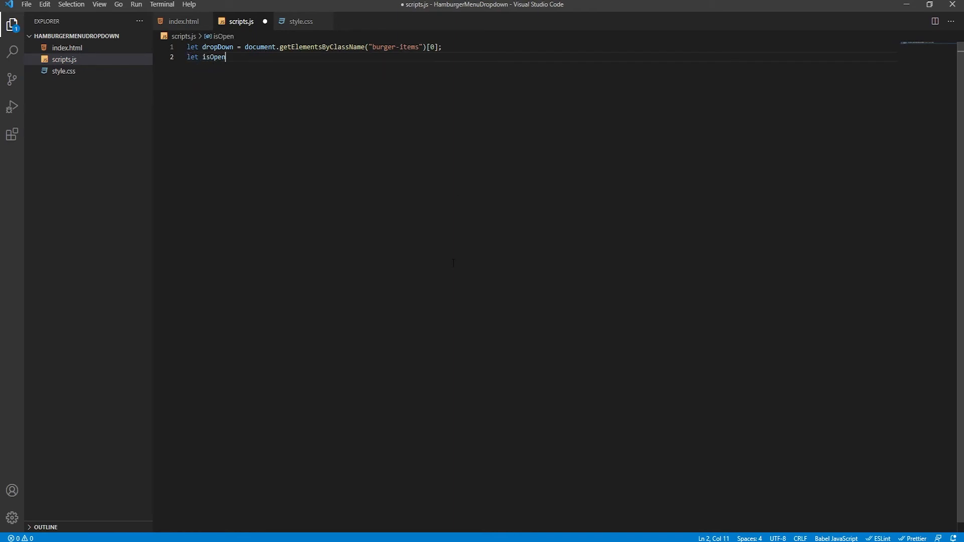
type("= false;")
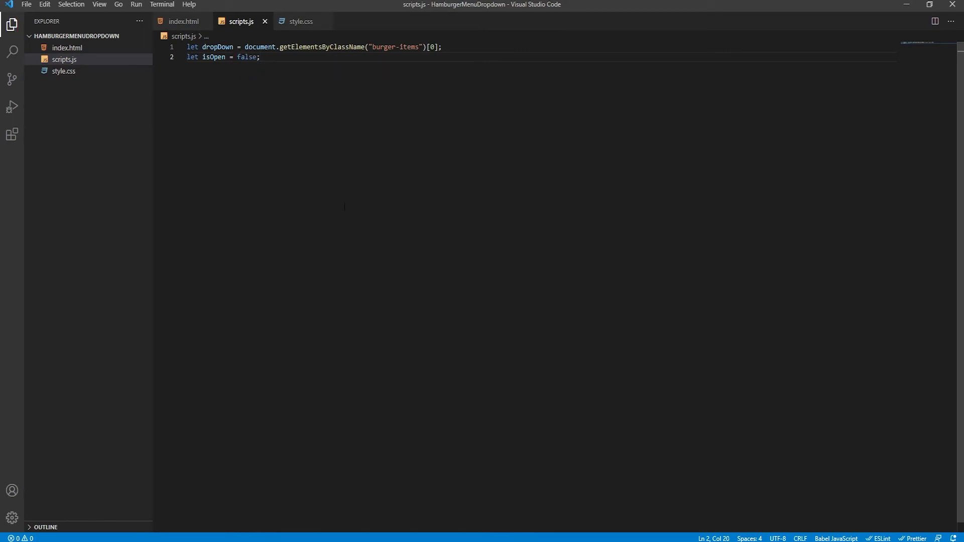
left_click(183, 21)
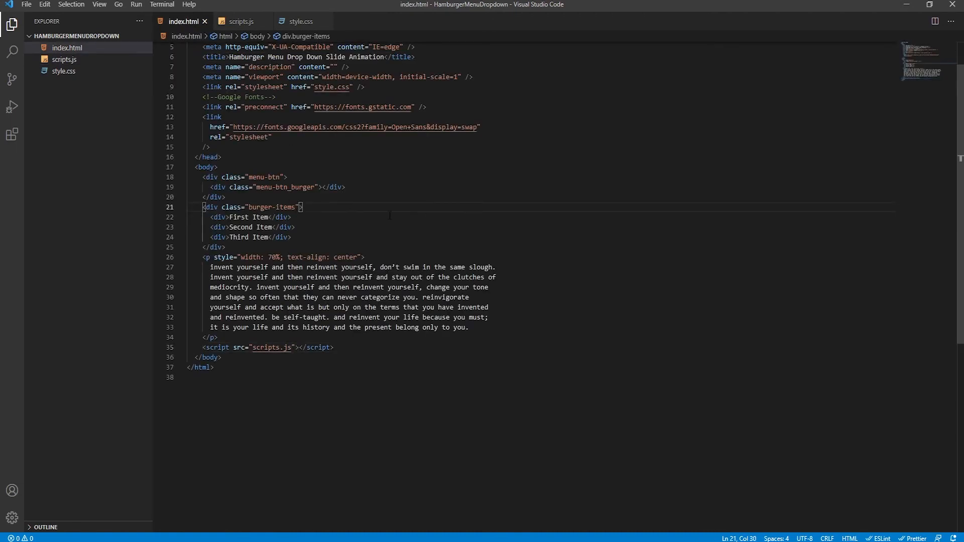
Give the burger-items div onclick="openDropDown()" via the attribute suggestion.
type("o")
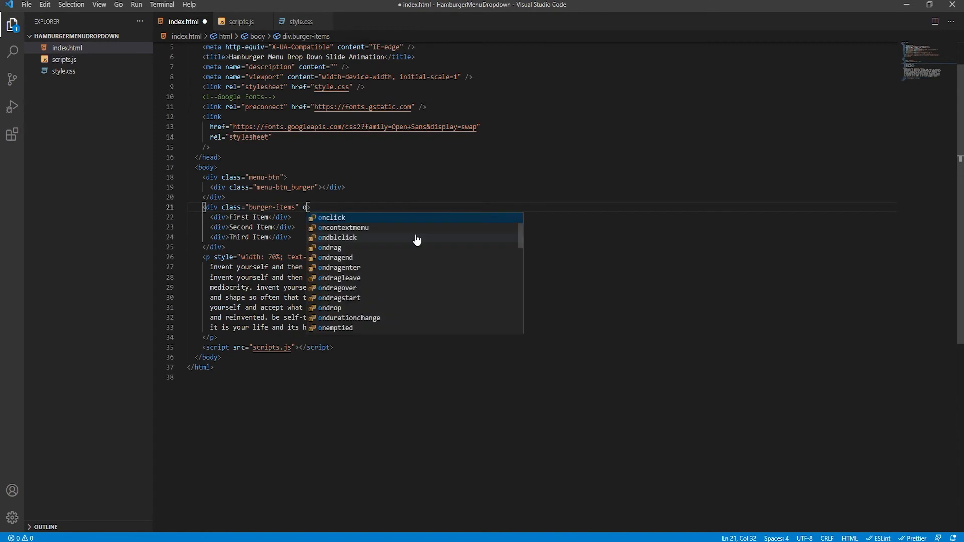
left_click(331, 217)
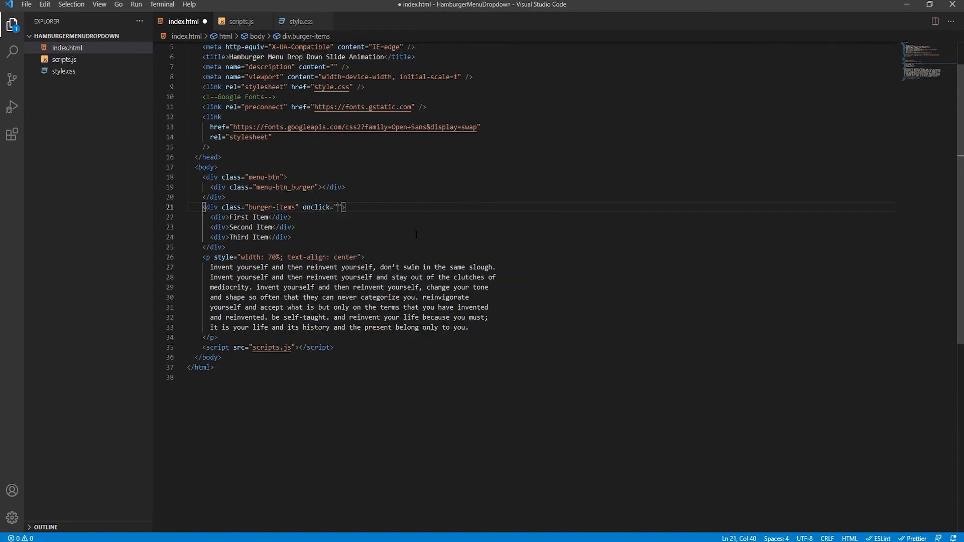
type("openDrop")
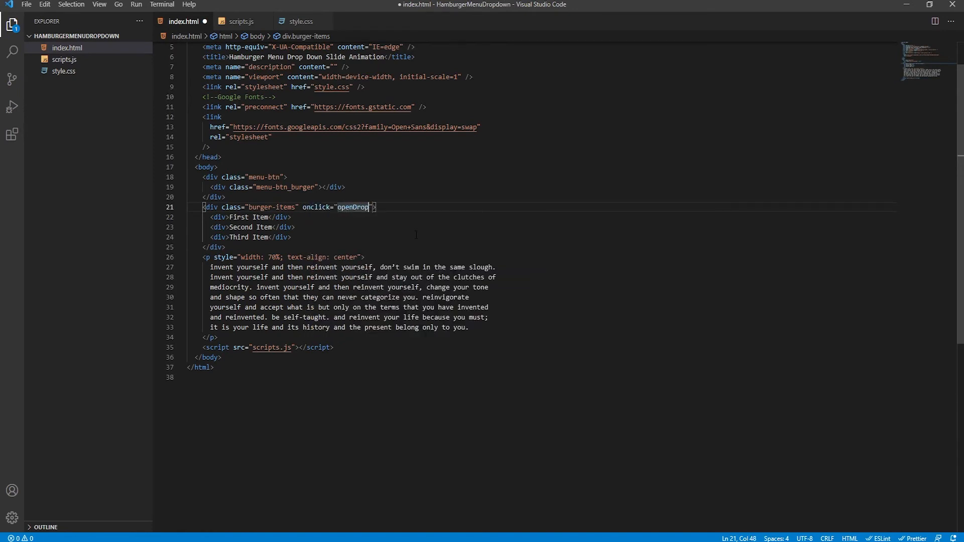
type("Down()")
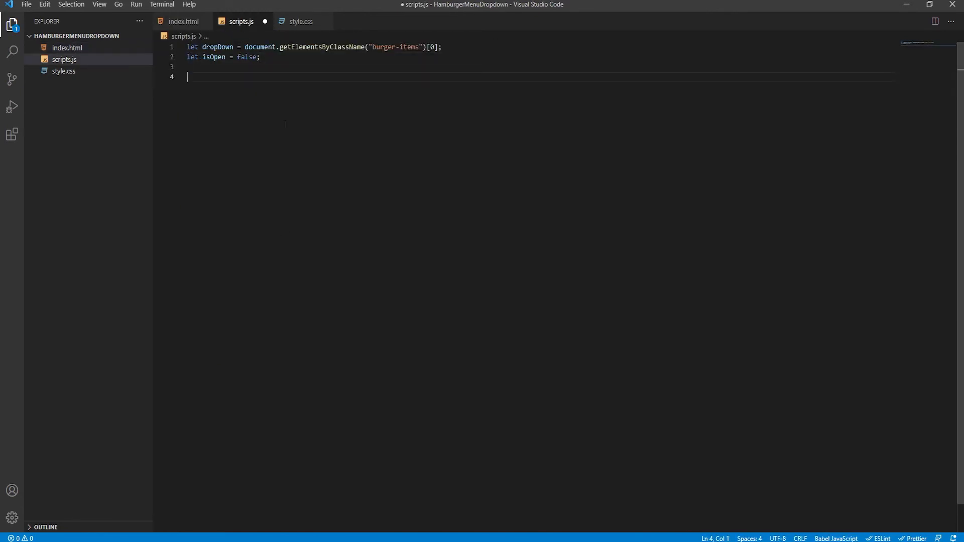
Define function openDropDown() that toggles isOpen with isOpen = !isOpen.
type("function op")
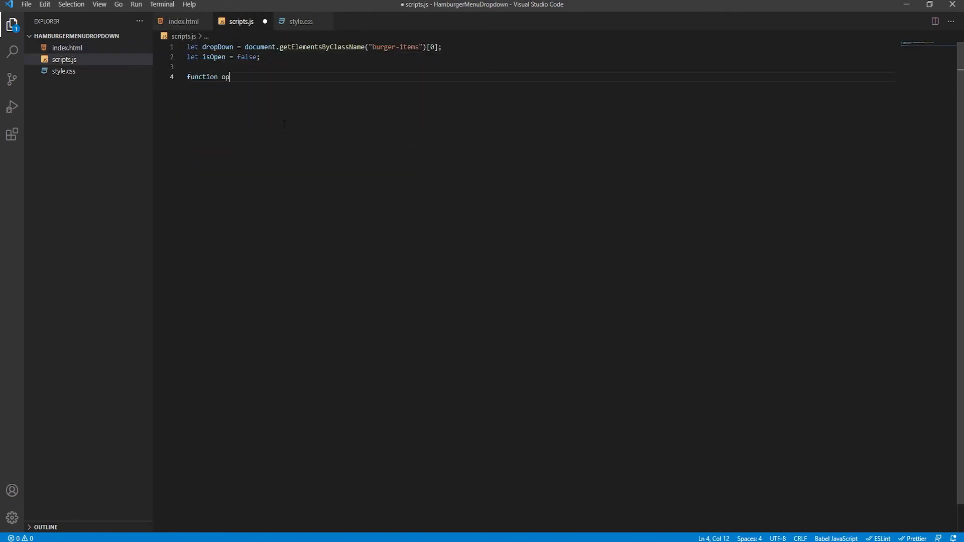
type("enDropDown")
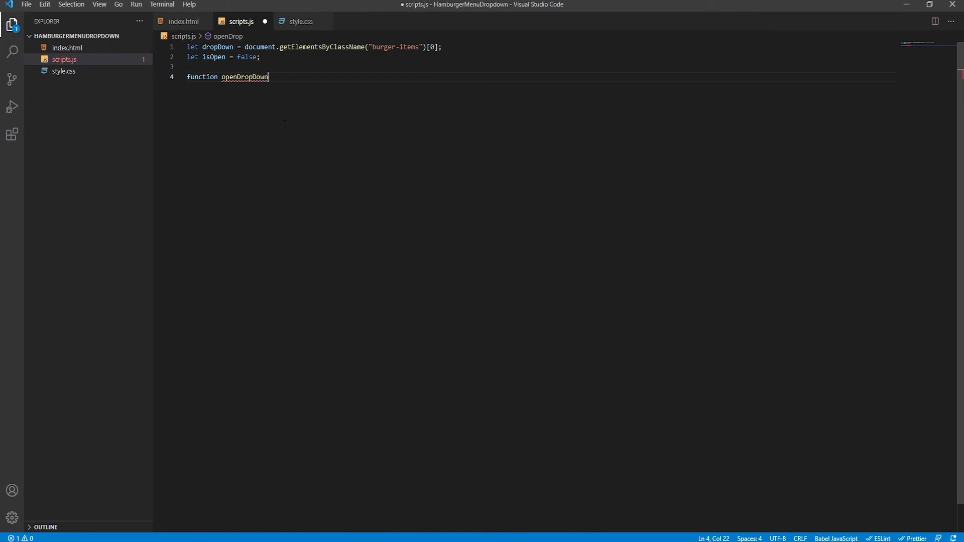
type("(){")
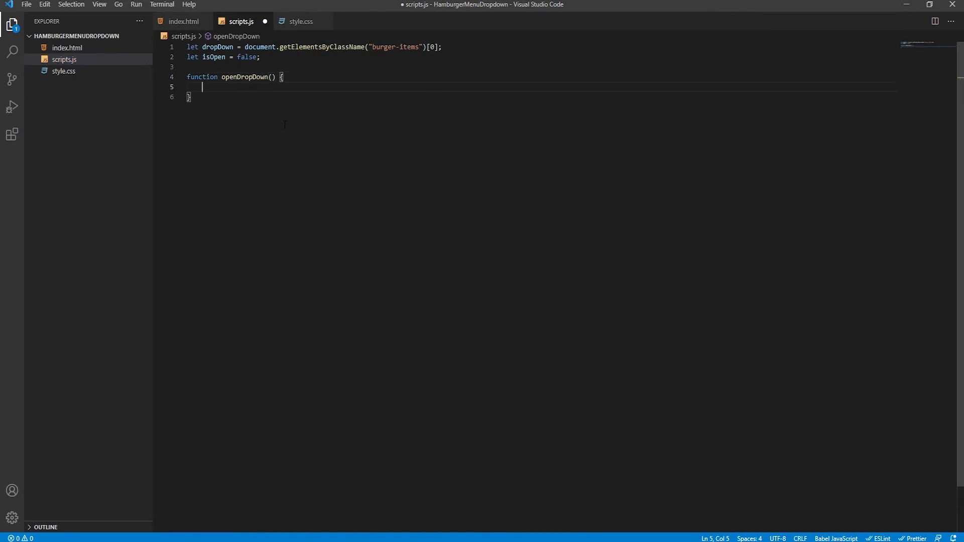
type("isOpen")
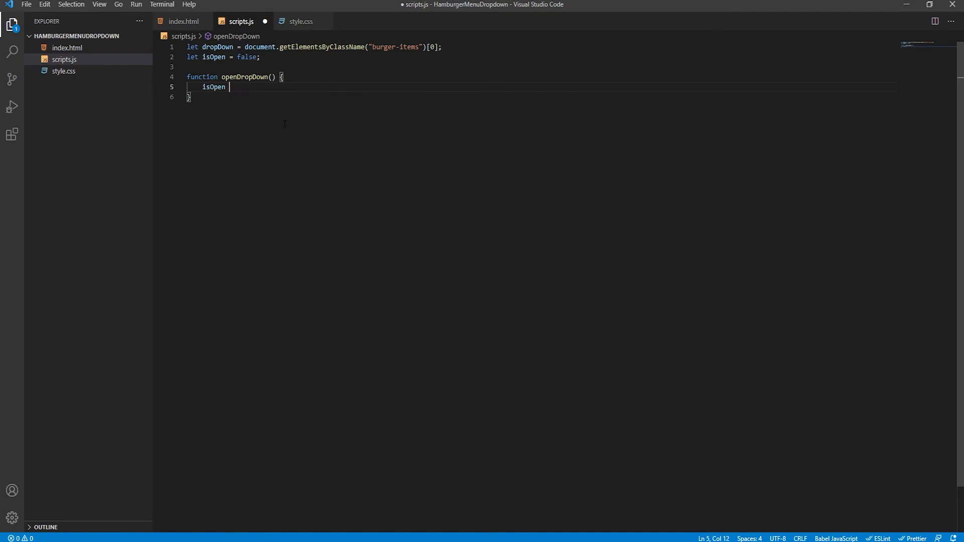
type("= !isOpen;")
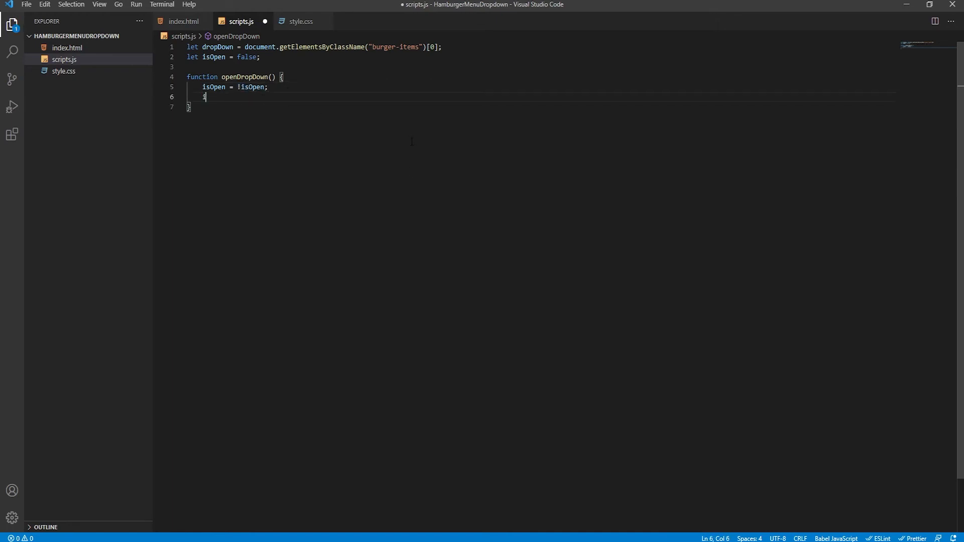
type("isOpen(is")
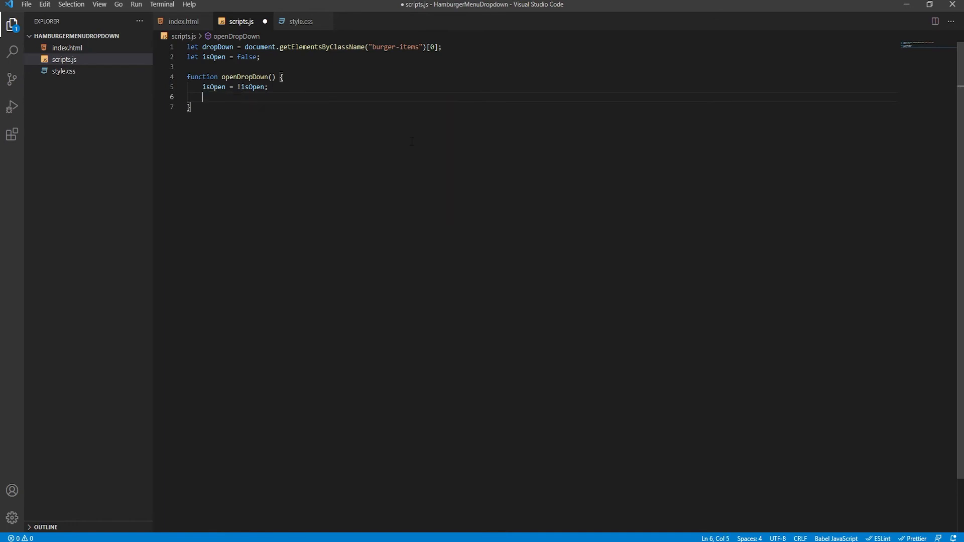
When isOpen, set dropDown's class to 'burger-items dropdown-open' with setAttribute, and save.
type("if(")
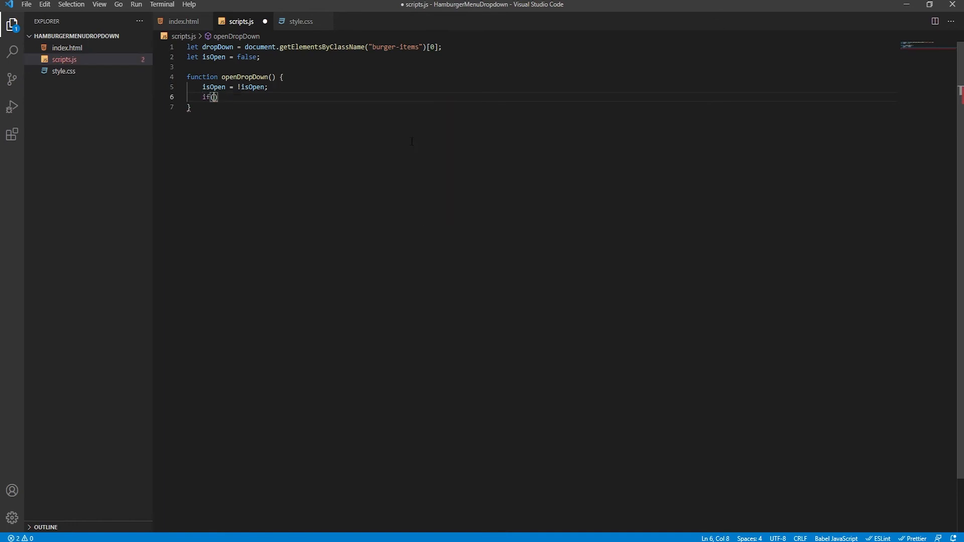
type("isOpen")
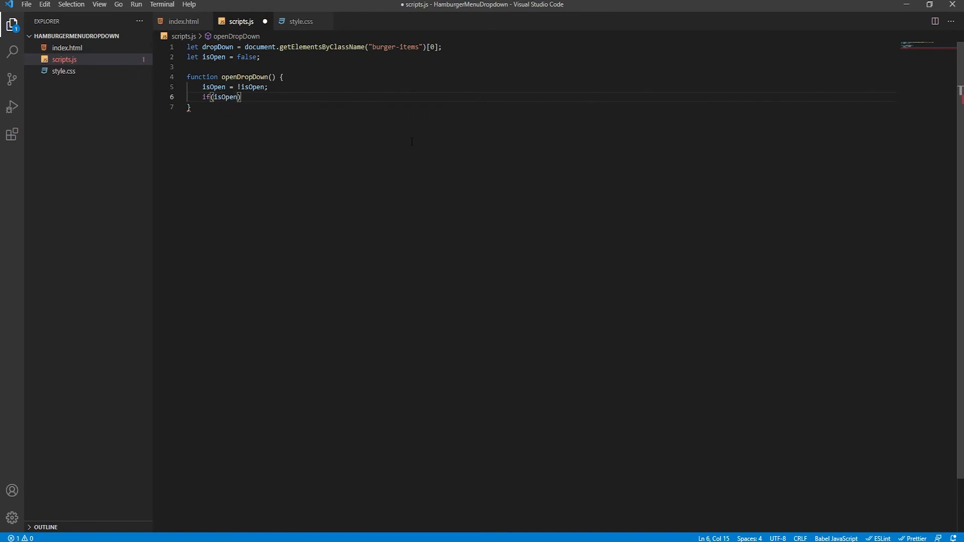
type("{")
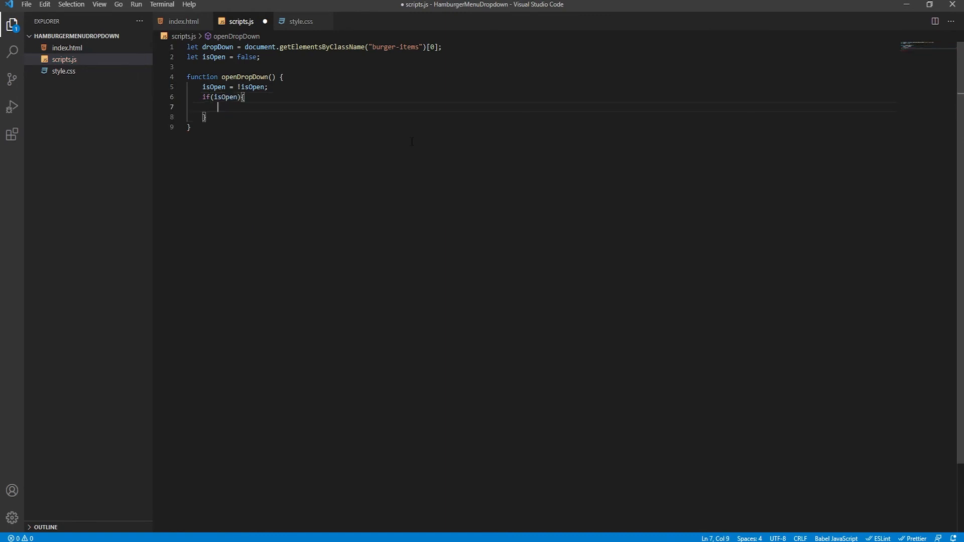
type("dropDown.se")
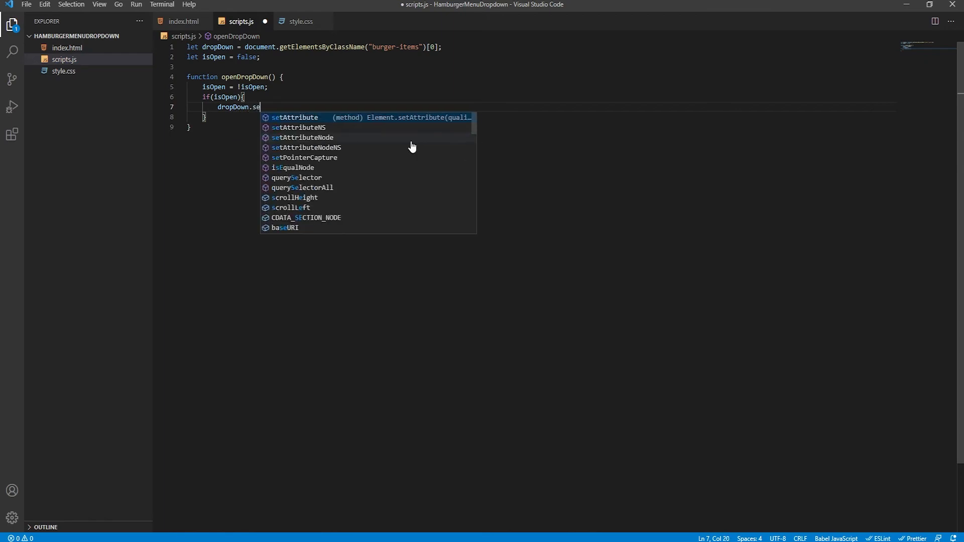
key("Tab")
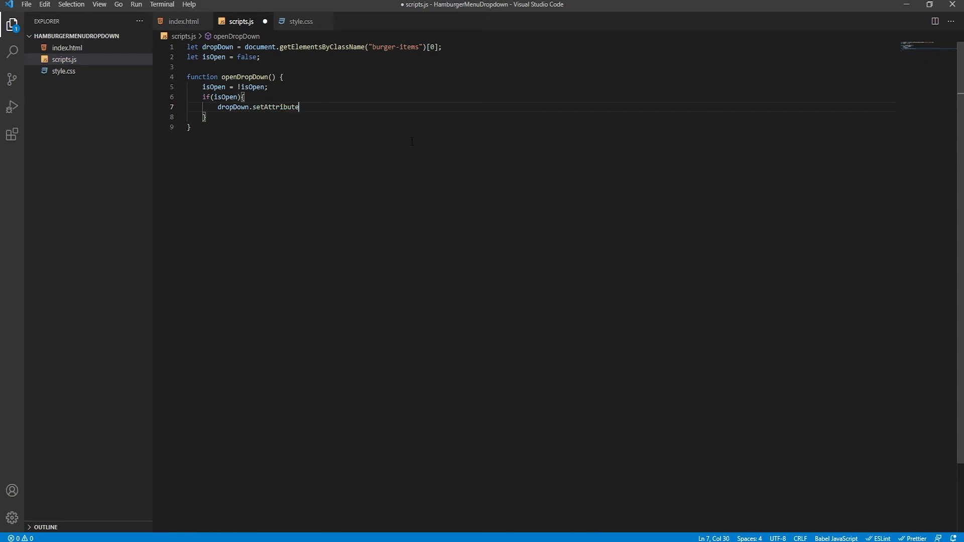
type("('clas'")
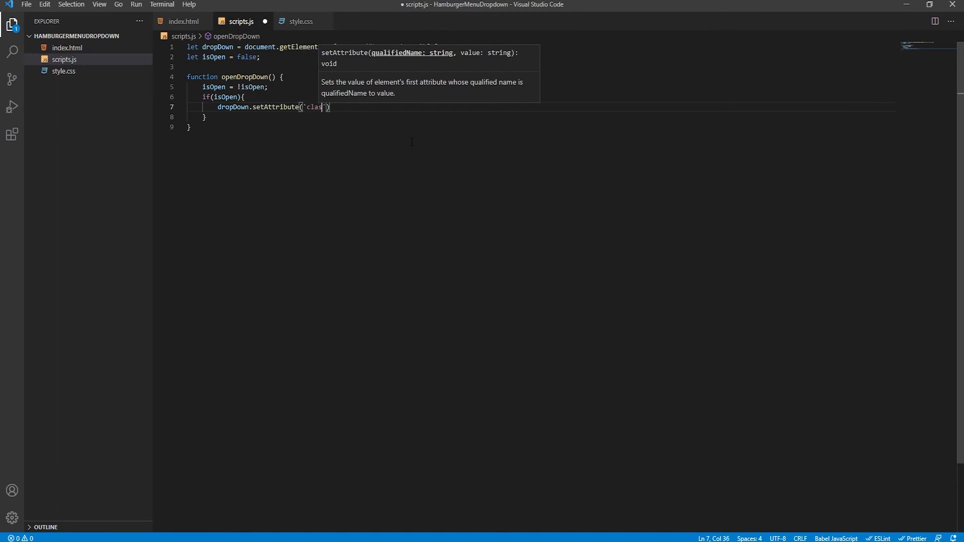
type("s")
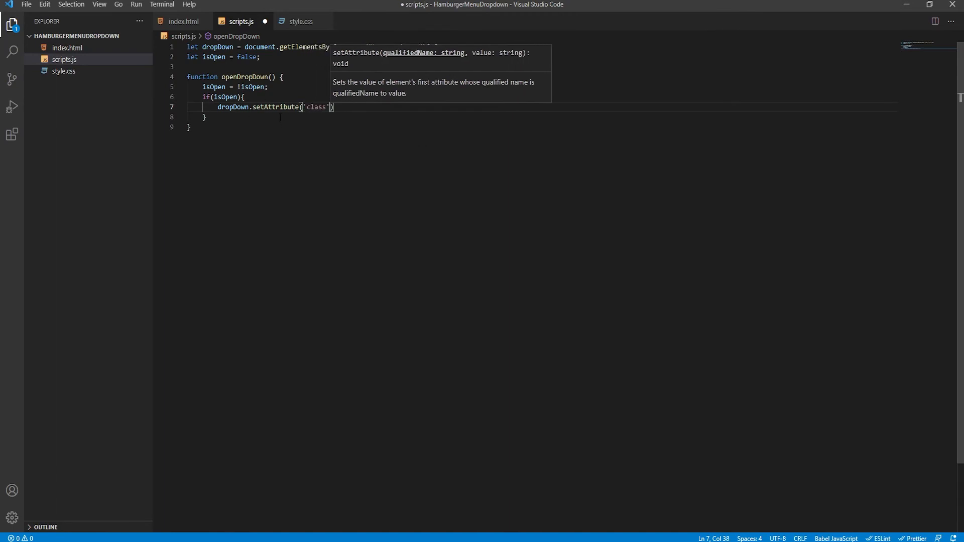
type(", ''")
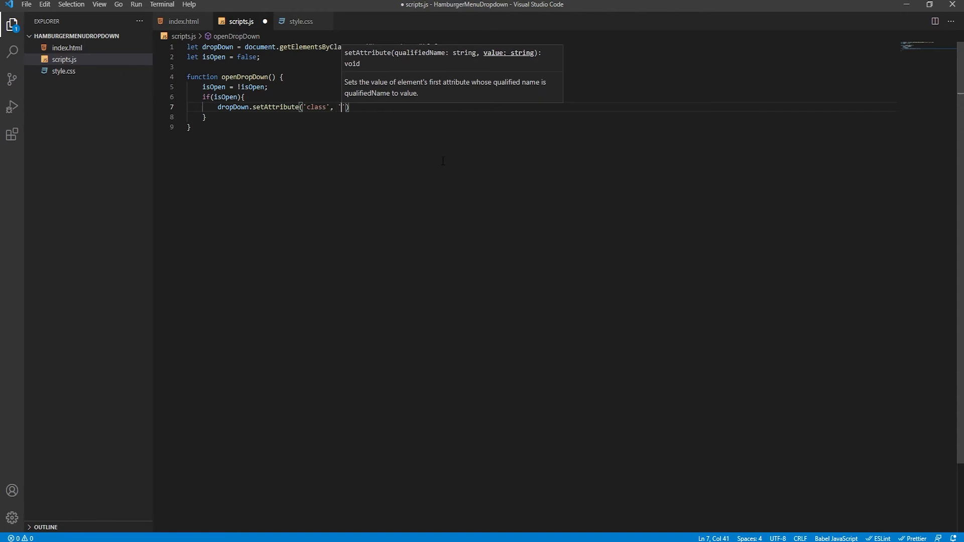
type("burger")
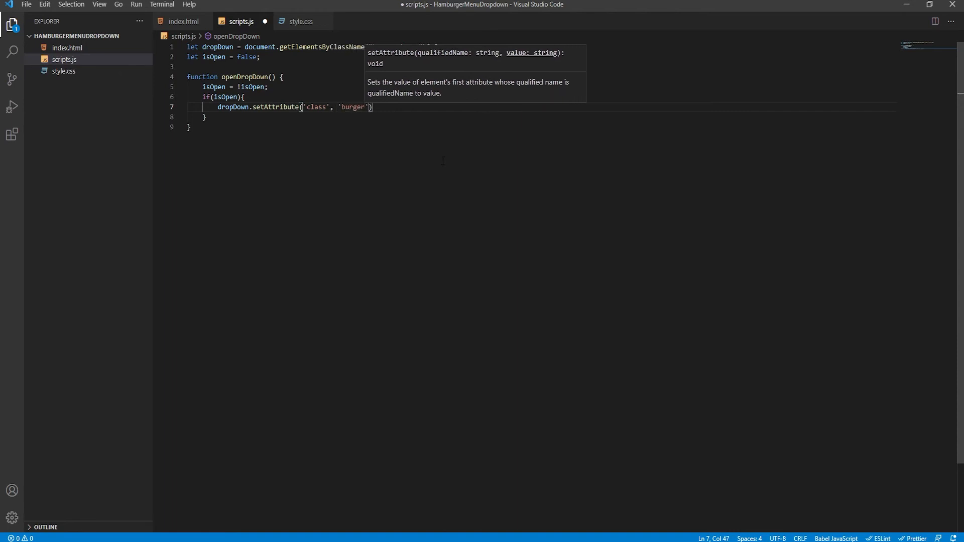
key("Backspace")
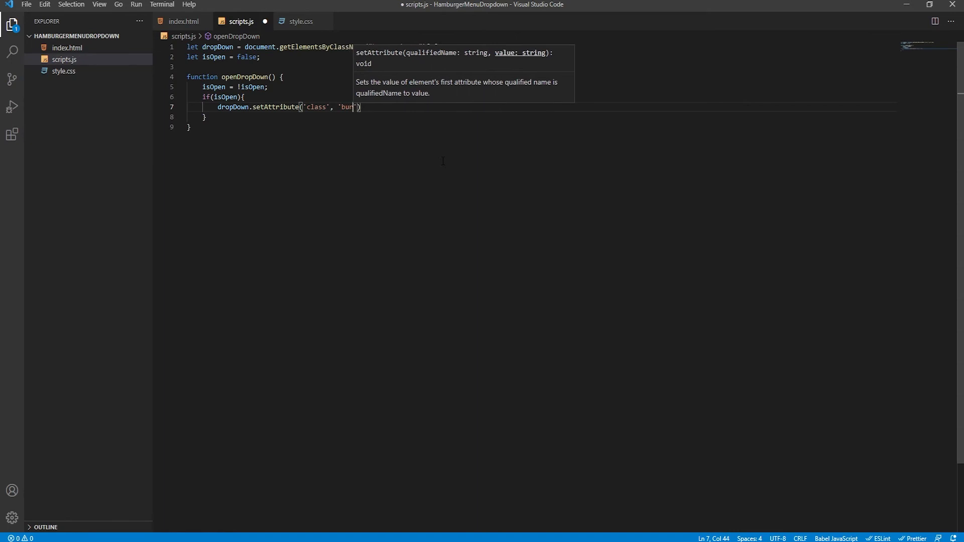
type("ger-1")
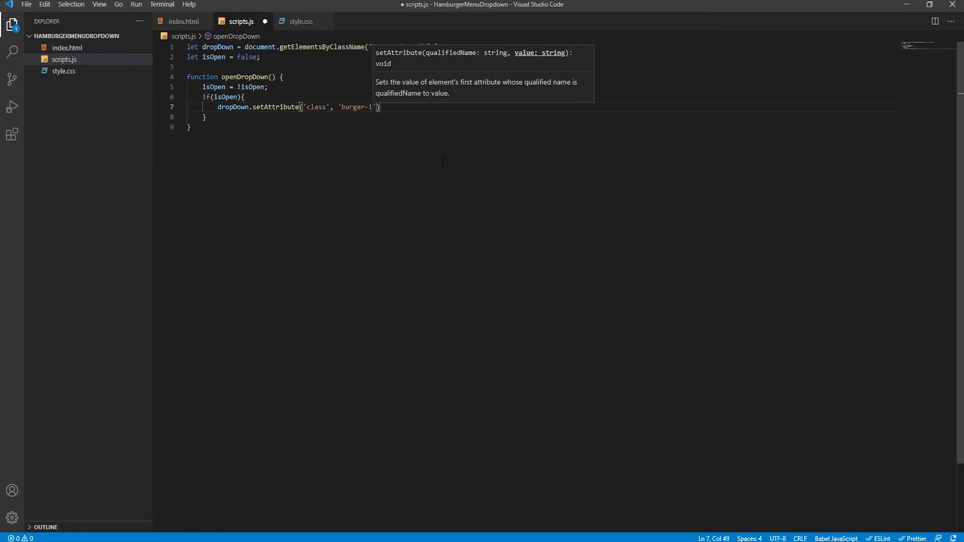
type("tems")
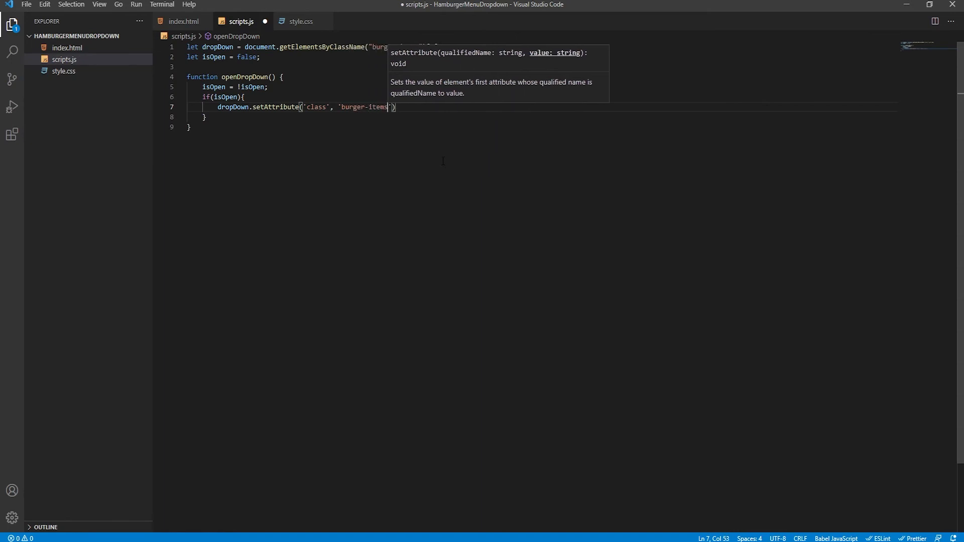
type("\" \"")
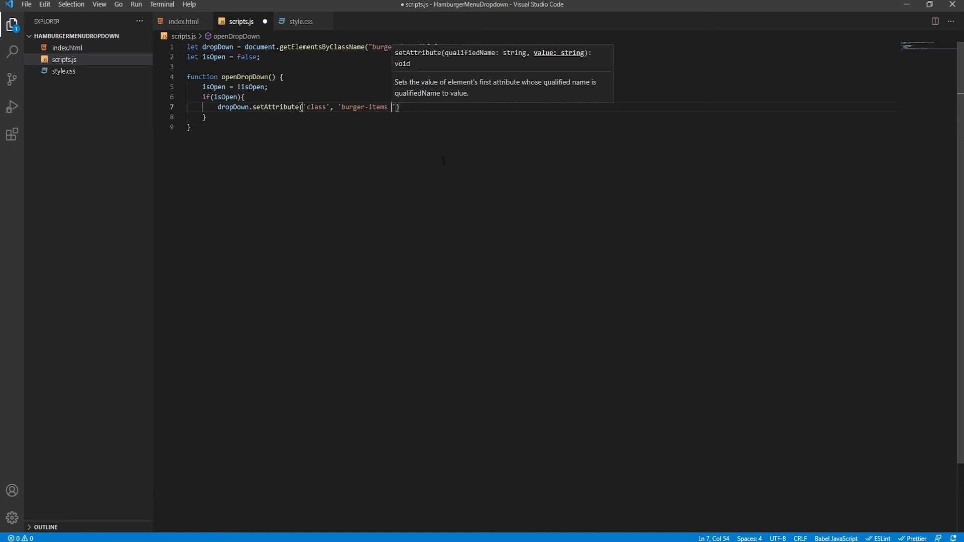
type("dropdown")
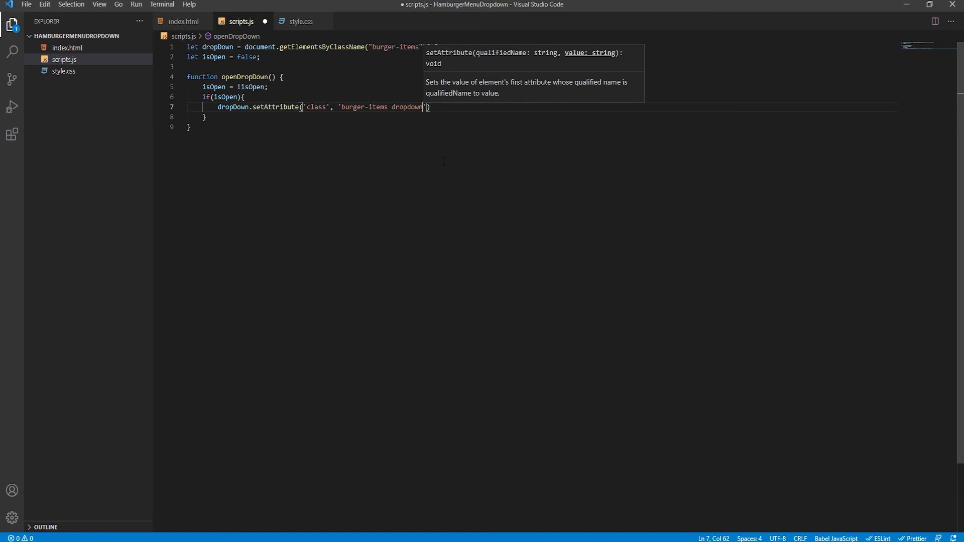
type("-open")
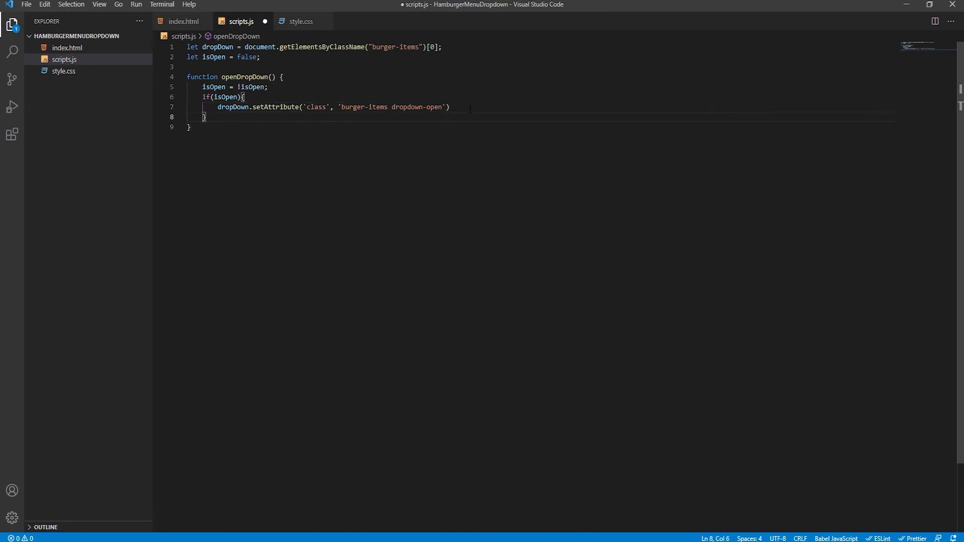
key("ctrl+s")
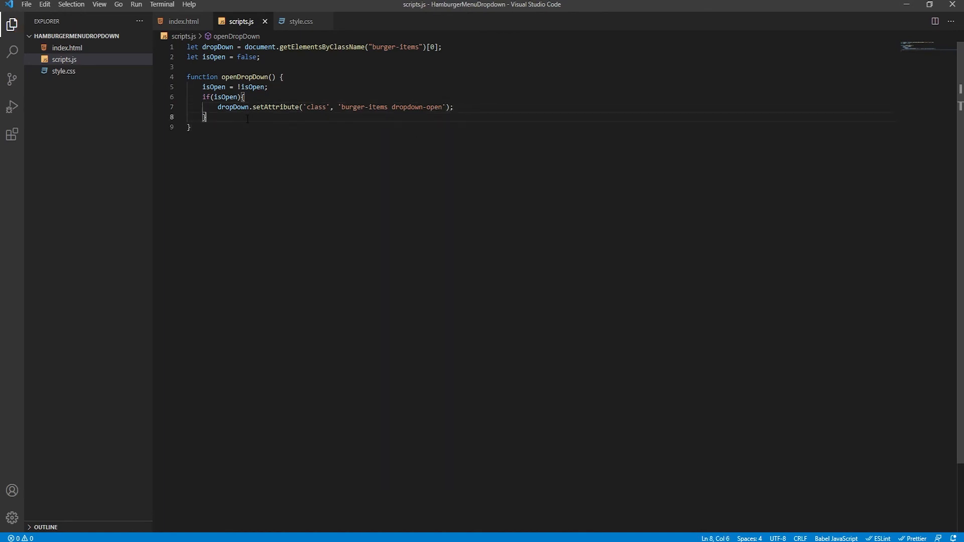
Add an else branch setting the class to 'burger-items dropdown-close', then return to index.html.
type("else{")
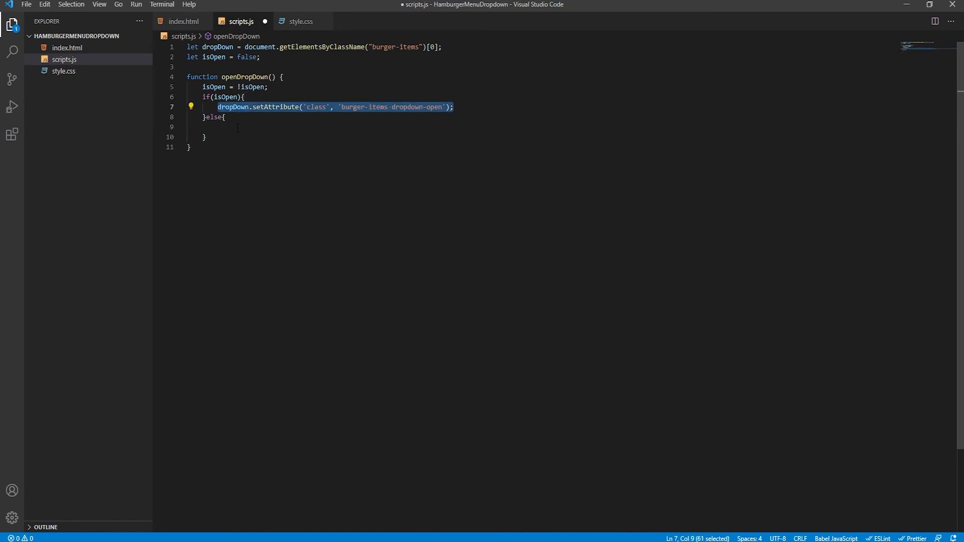
type("dropDown.setAttribute('class', 'burger-items dropdown-open');")
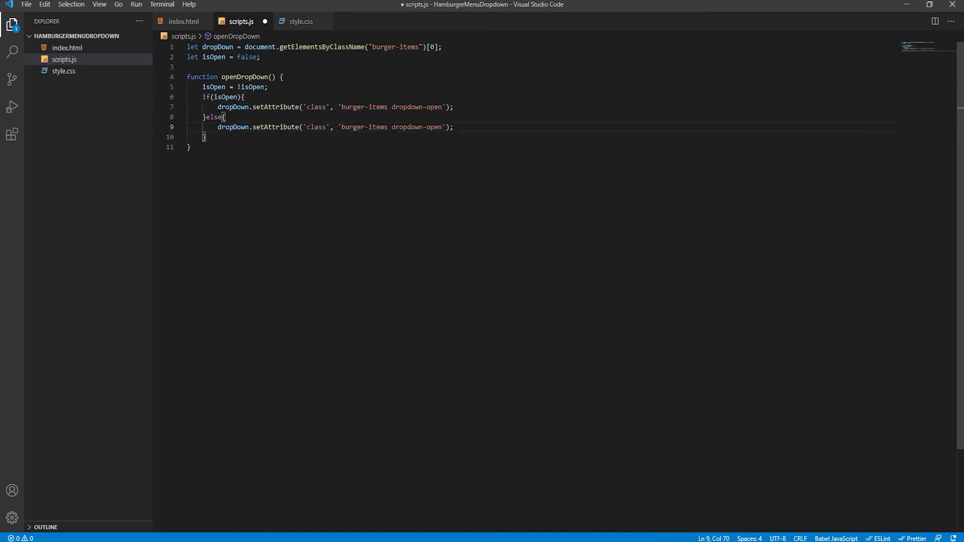
double_click(416, 127)
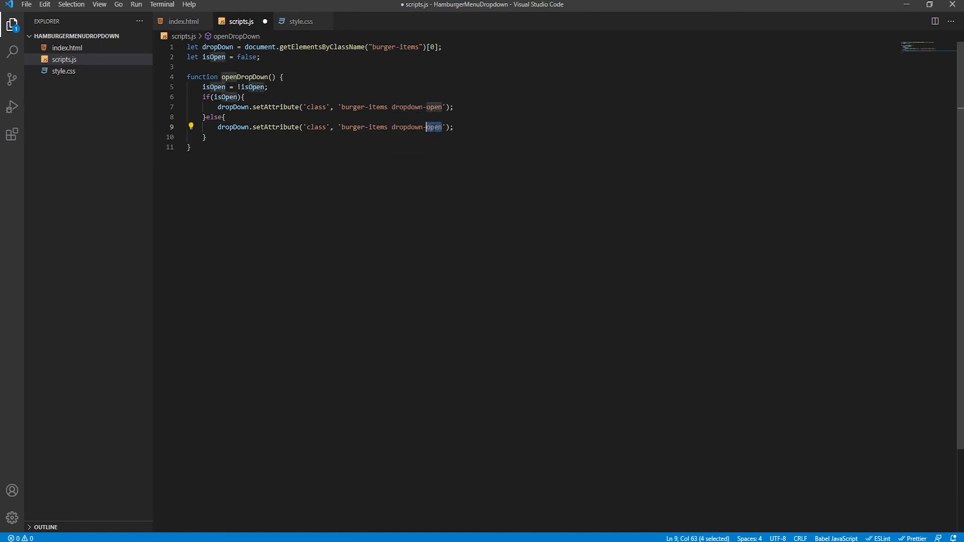
type("close")
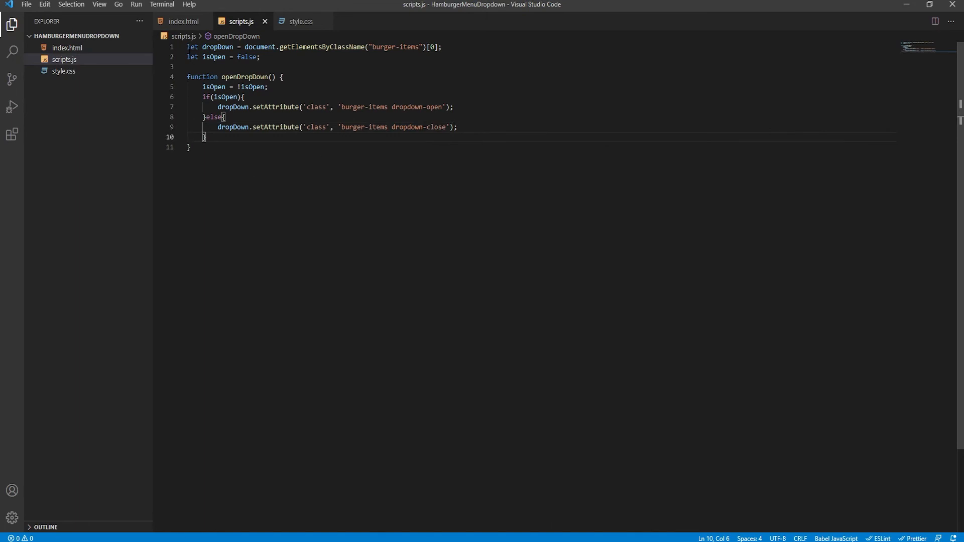
left_click(183, 21)
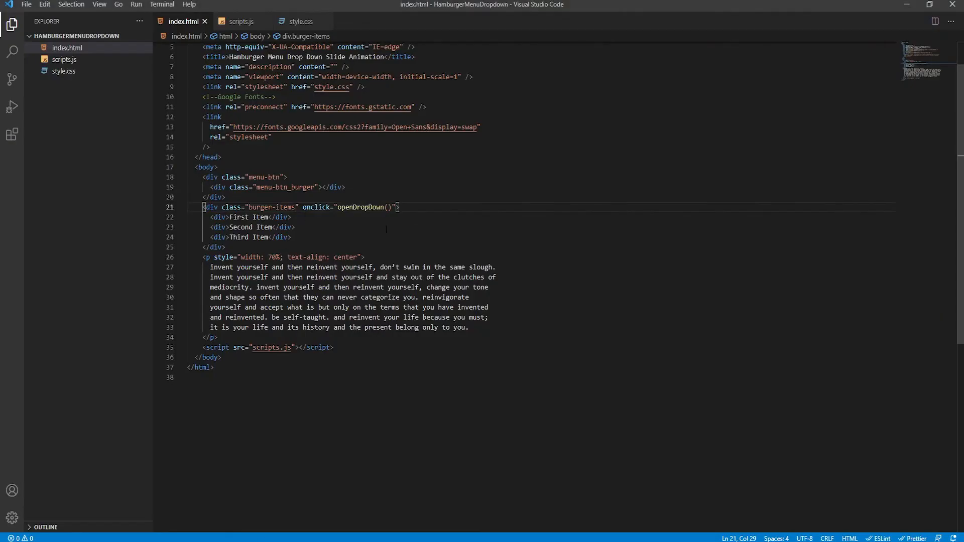
Add the hide class to the burger-items div and cut its onclick="openDropDown()" attribute.
type("hide")
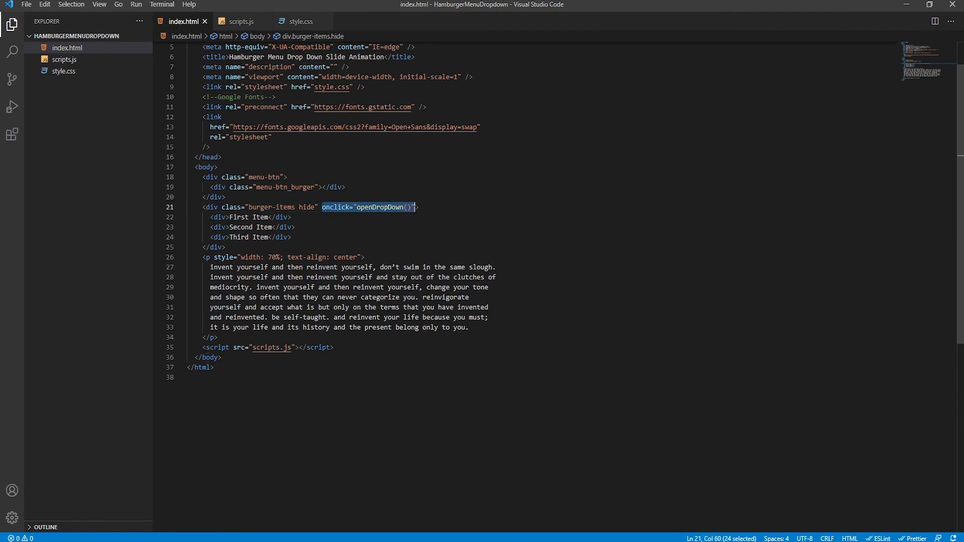
key("Delete")
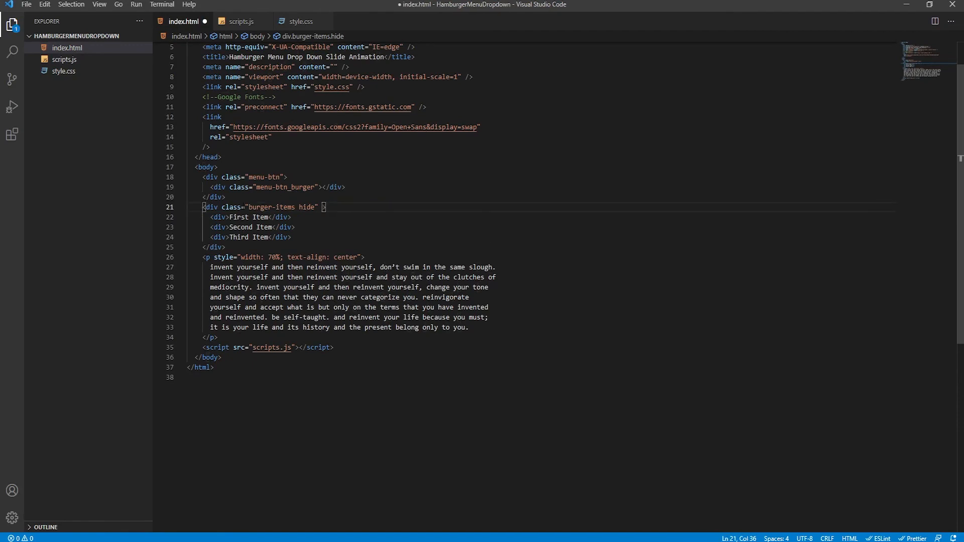
type("onclick=\"openDropDown()\"")
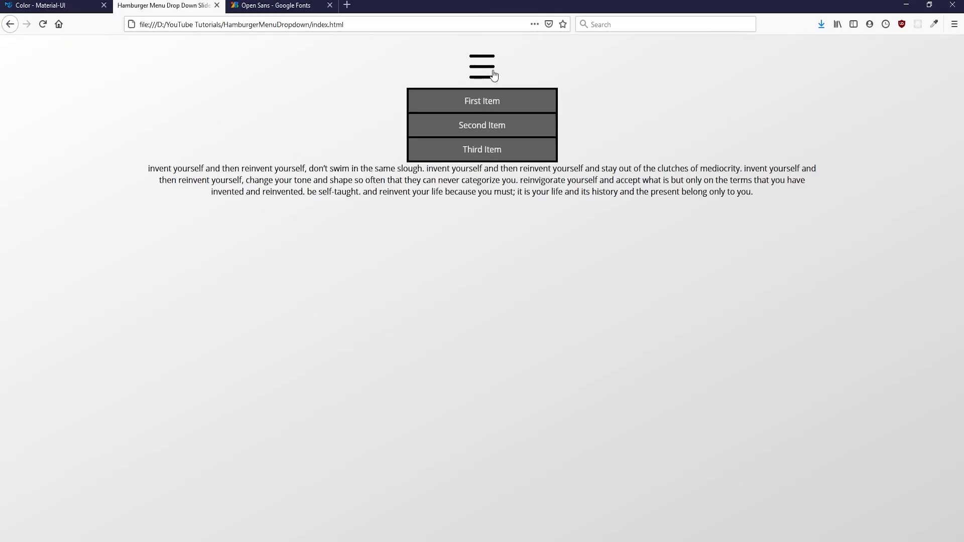
left_click(481, 66)
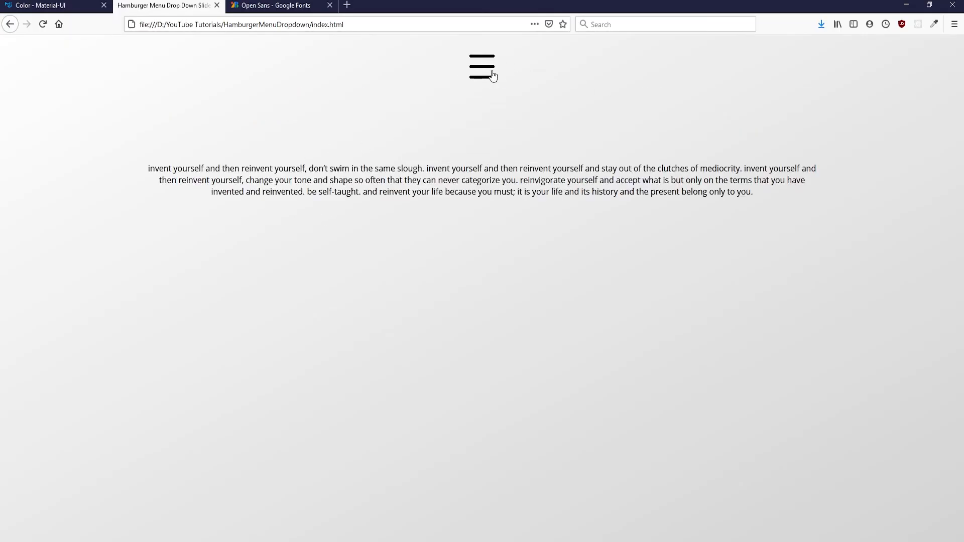
left_click(482, 66)
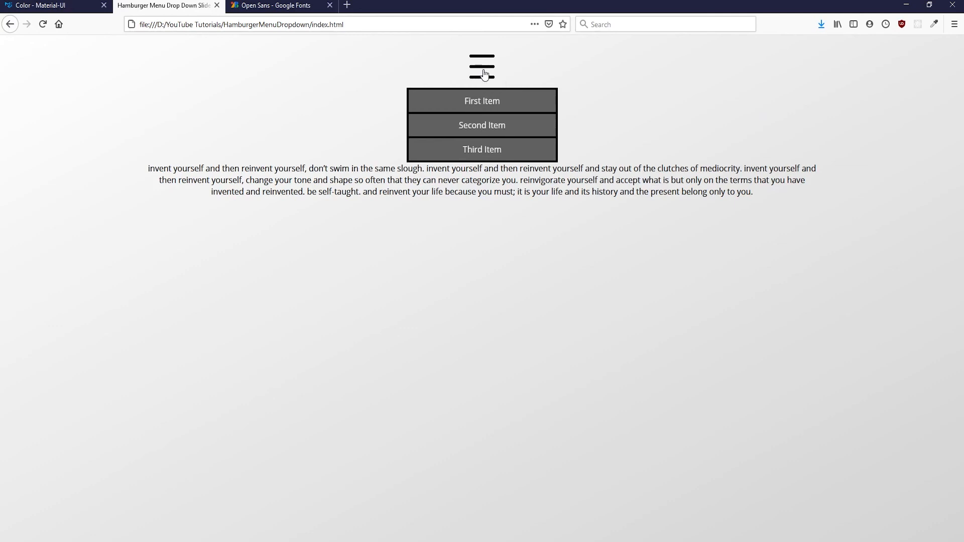
left_click(482, 66)
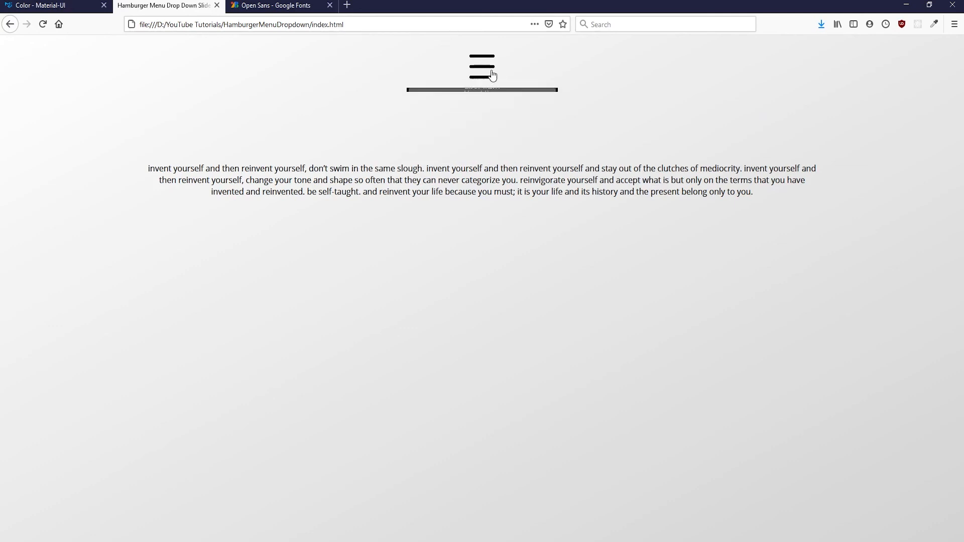
left_click(482, 69)
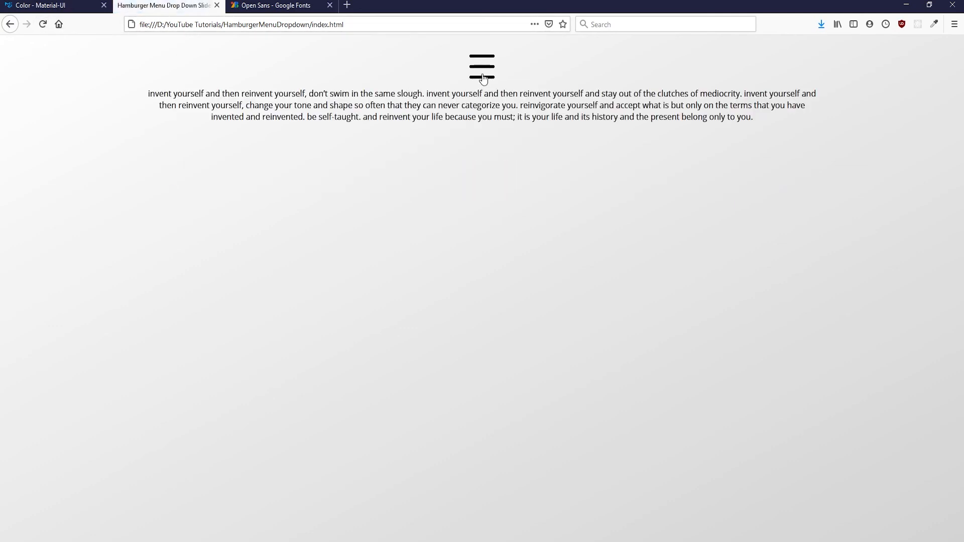
left_click(482, 66)
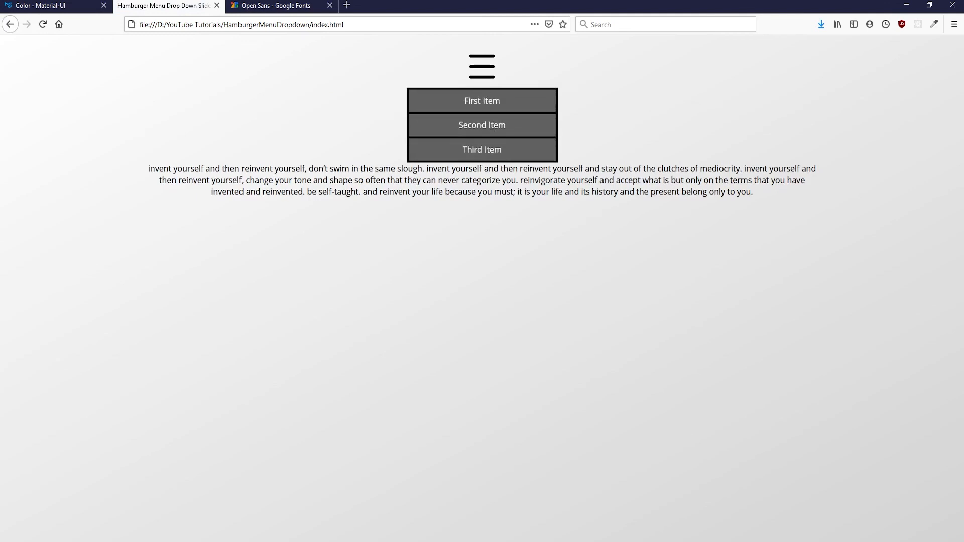
left_click_drag(483, 100, 483, 149)
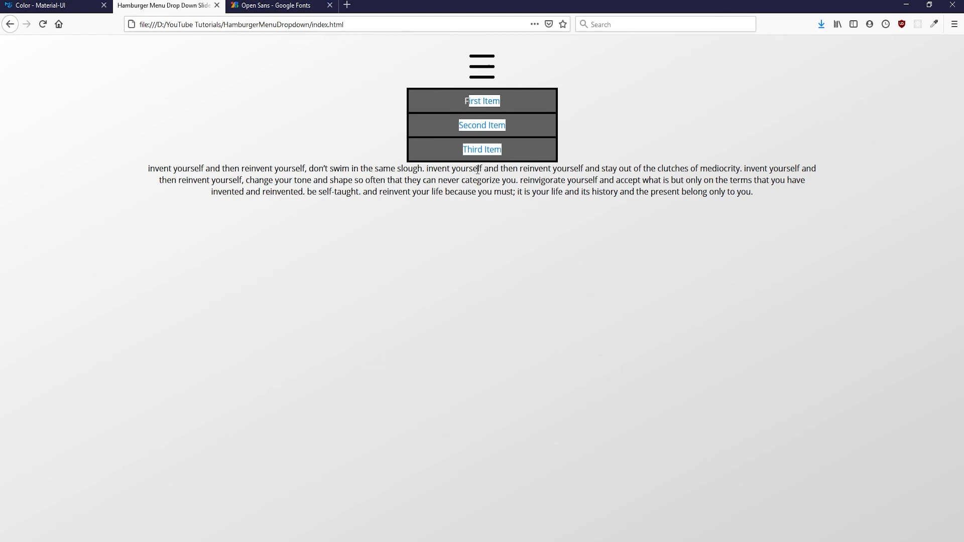
left_click(481, 66)
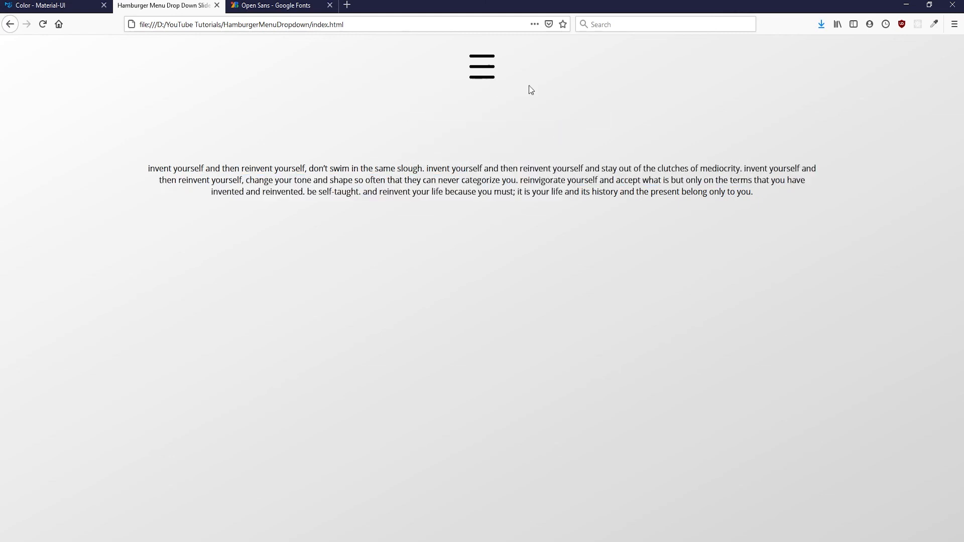
left_click(482, 67)
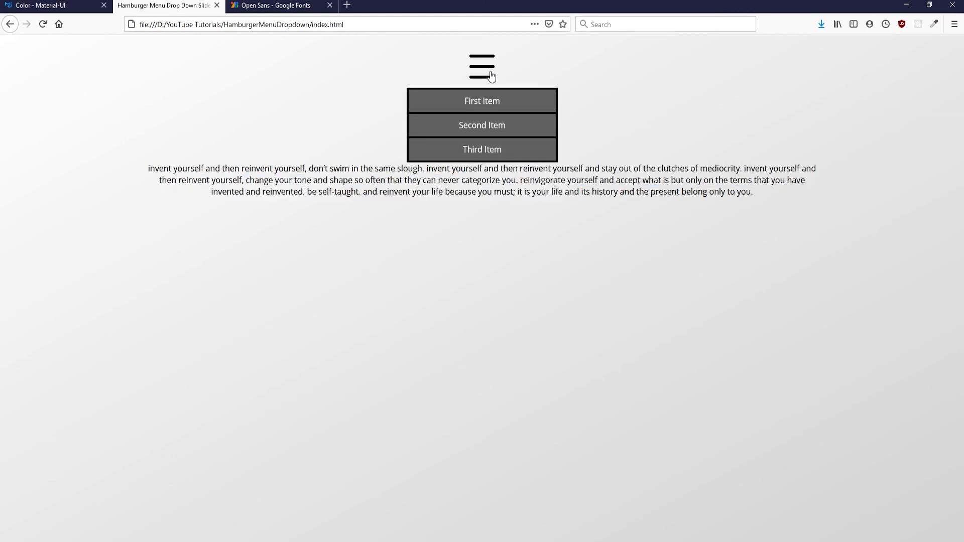
mouse_move(516, 80)
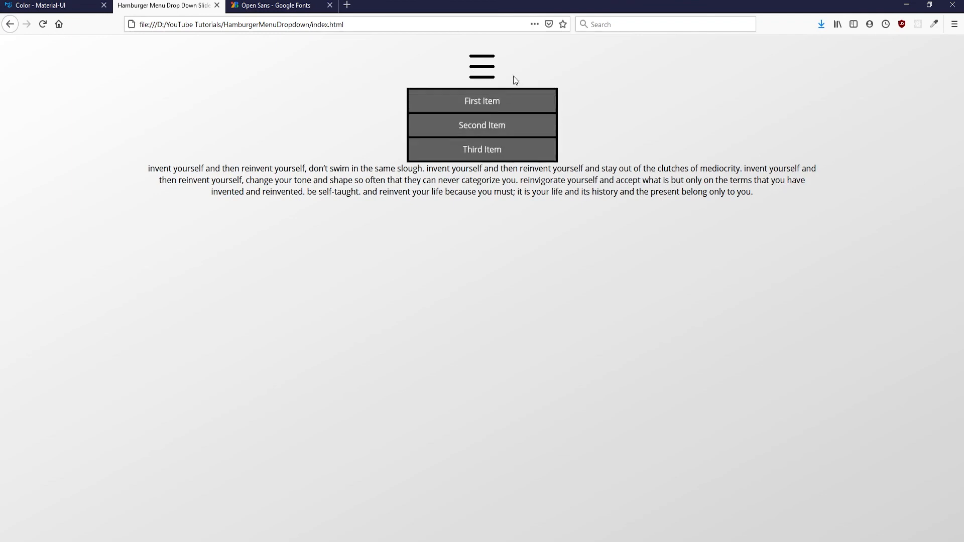
left_click(482, 66)
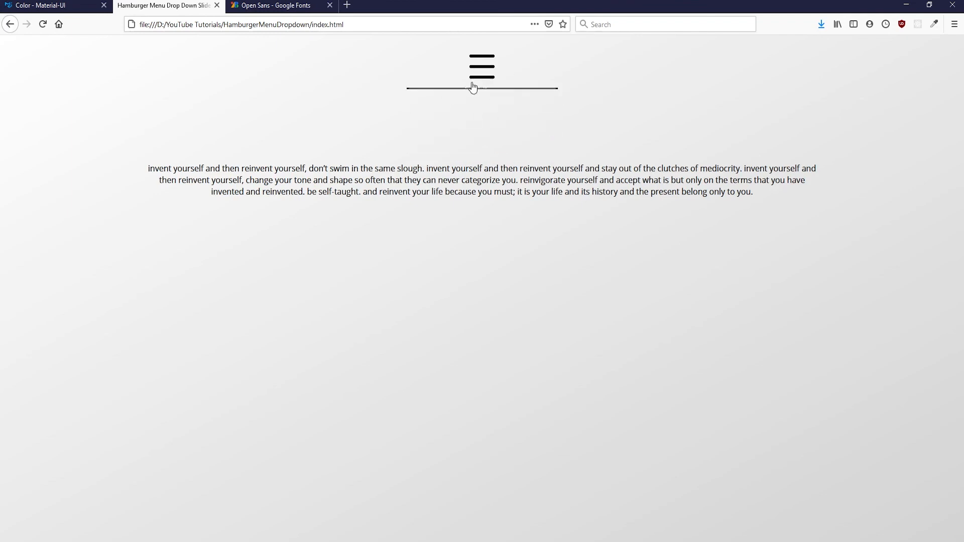
left_click(482, 66)
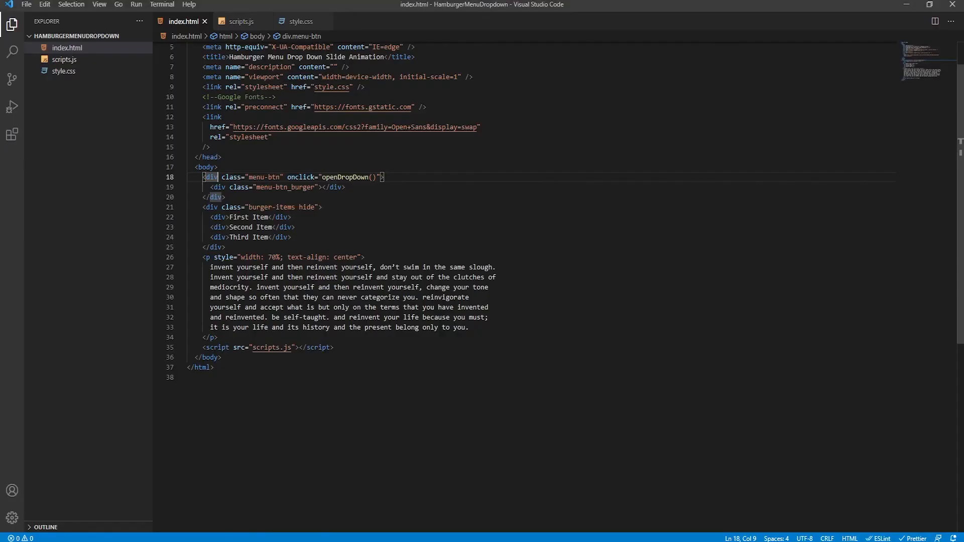
Add a height declaration to the .burger-items rule in style.css and save the stylesheet.
left_click(241, 21)
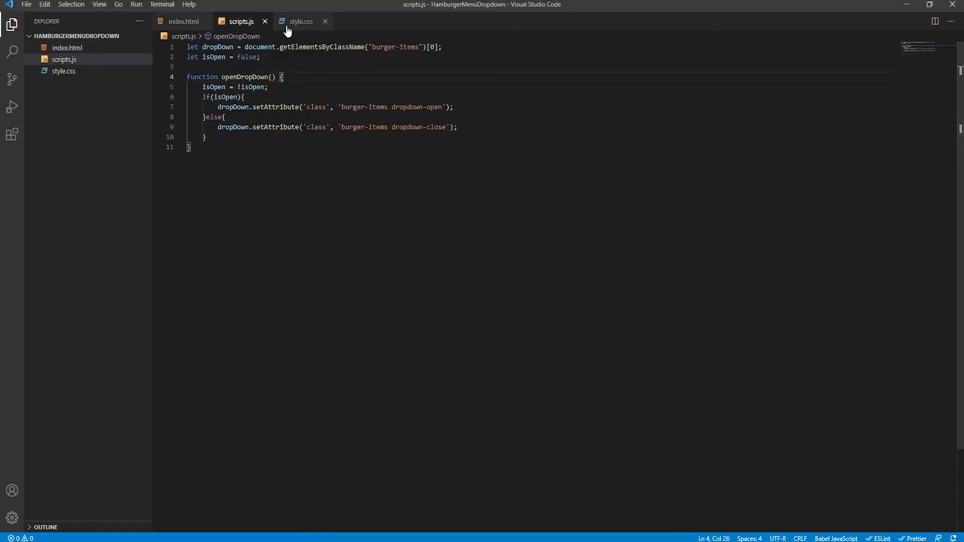
left_click(301, 21)
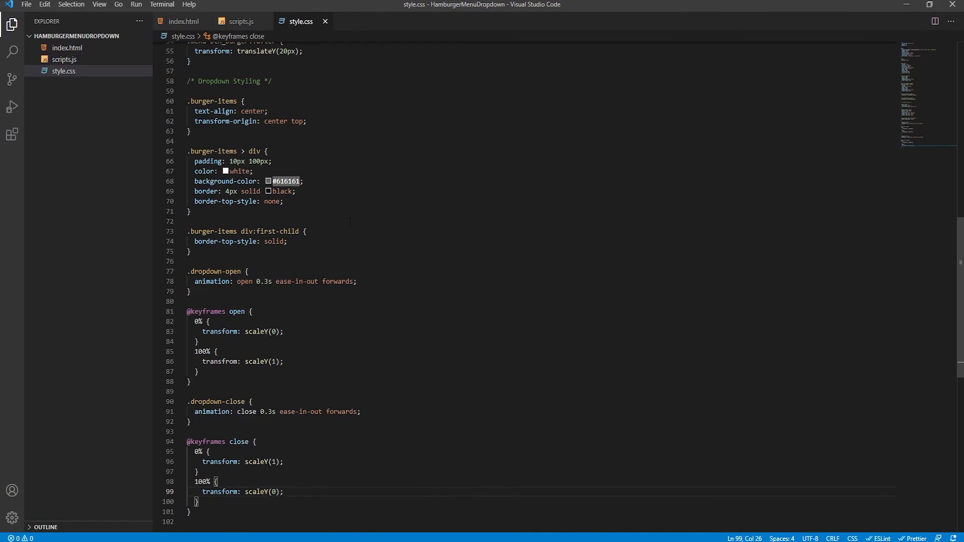
left_click(308, 120)
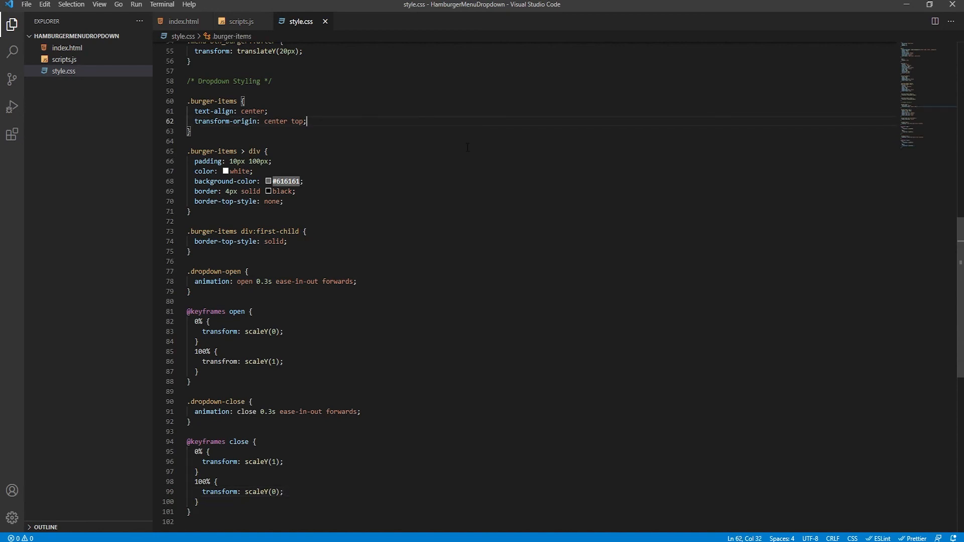
type("height:")
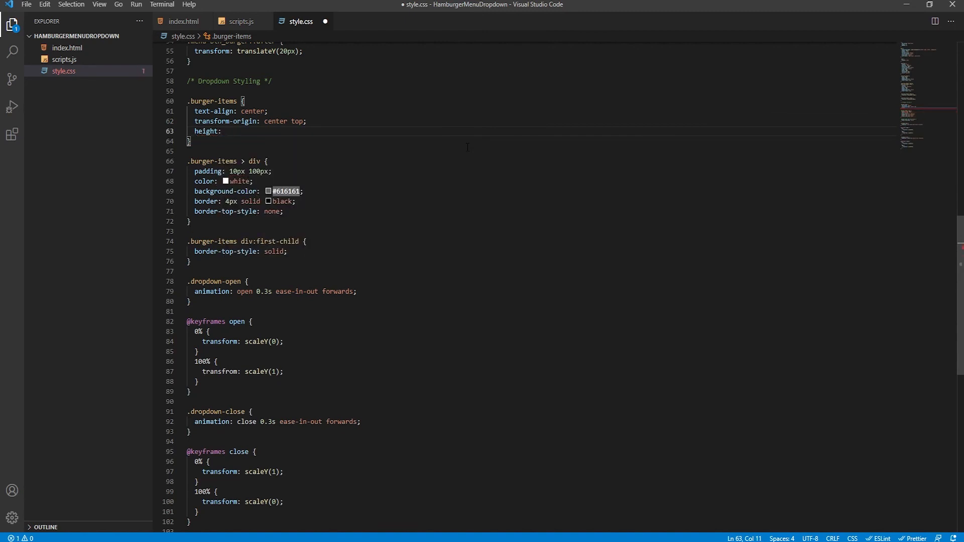
type("1")
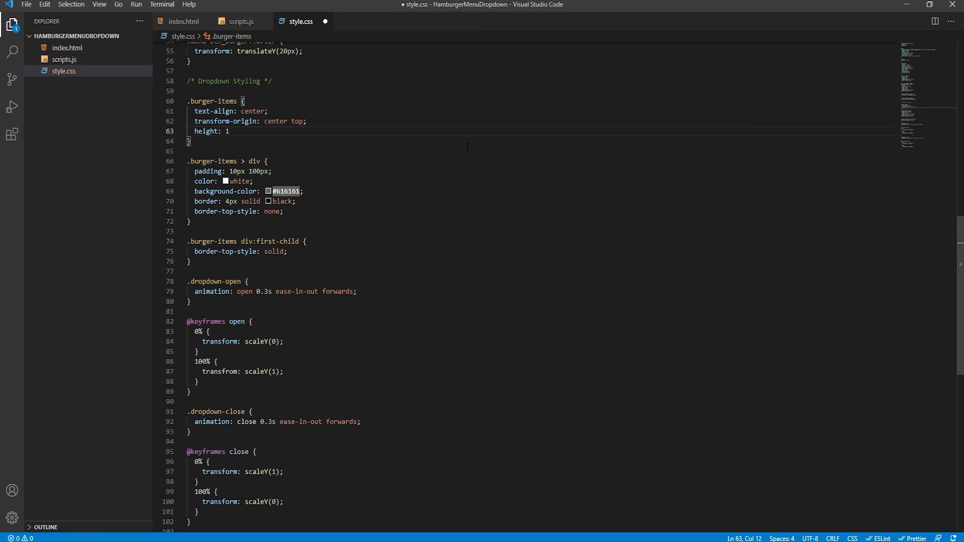
type("20px;")
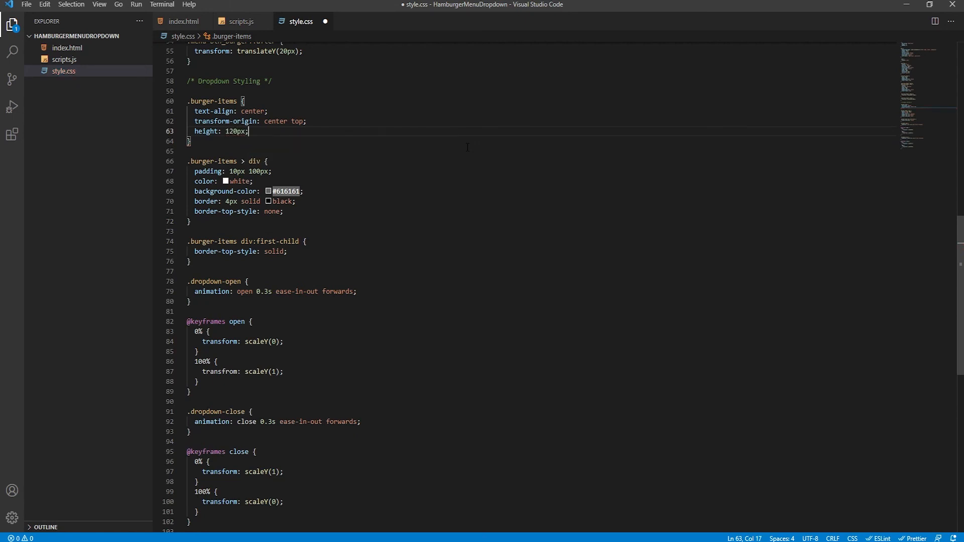
key("Ctrl+s")
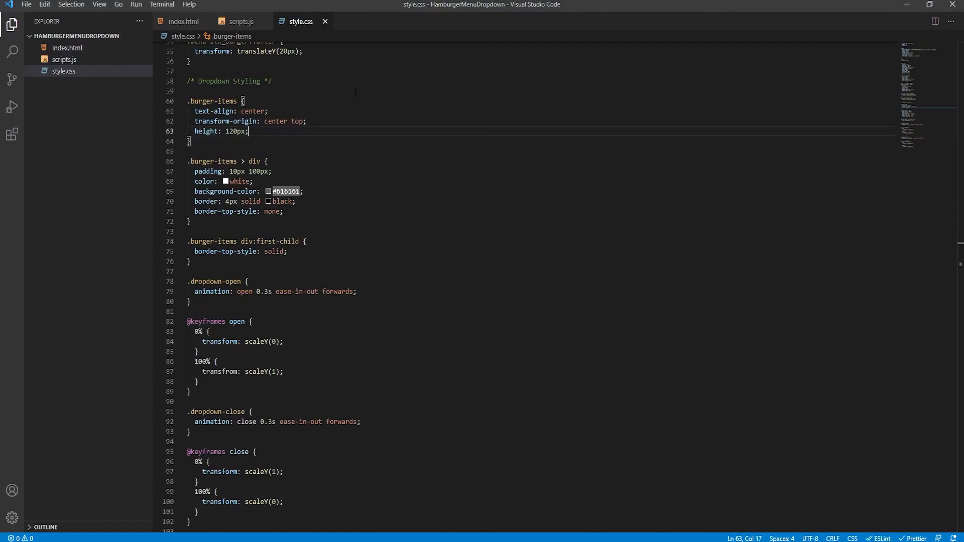
Adjust the height to 150px and restore the hide class on the items div in index.html.
left_click(185, 21)
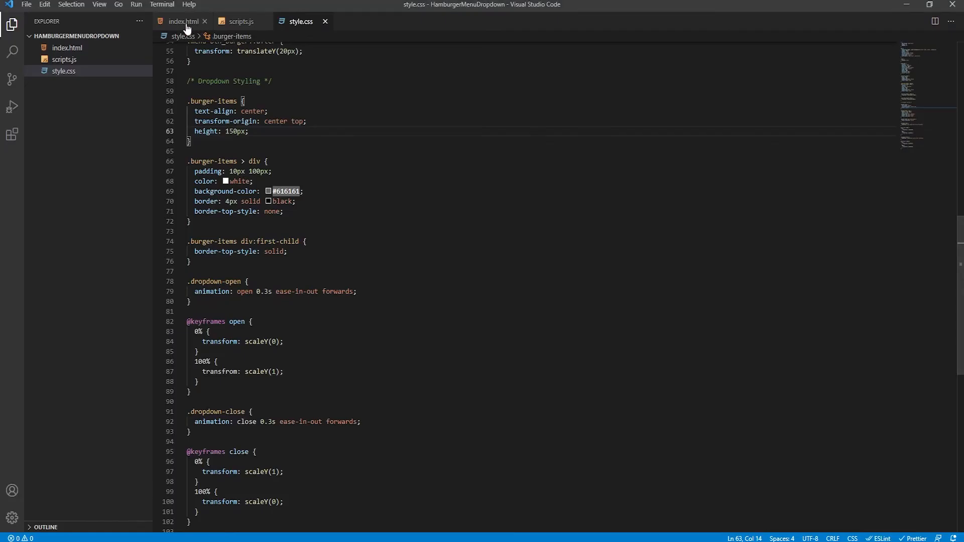
left_click(190, 21)
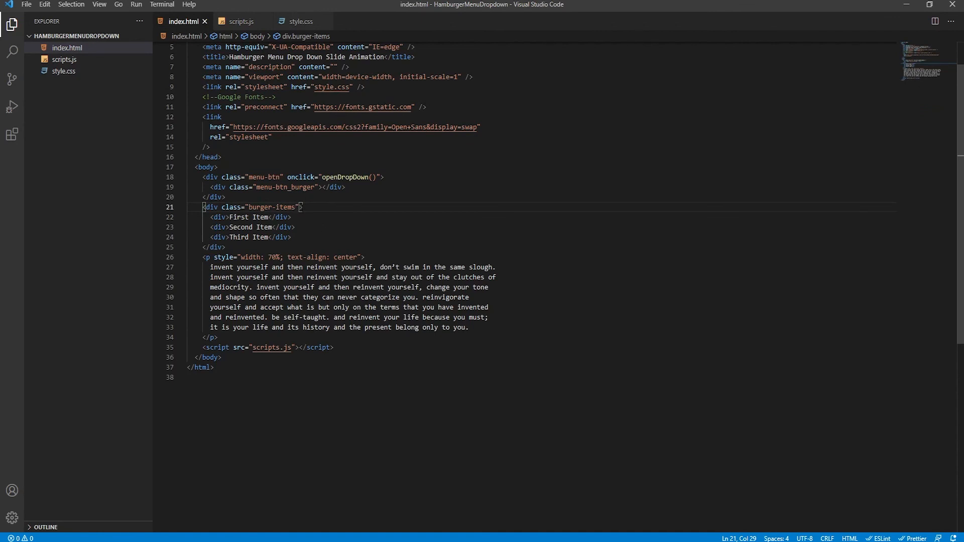
type("hide")
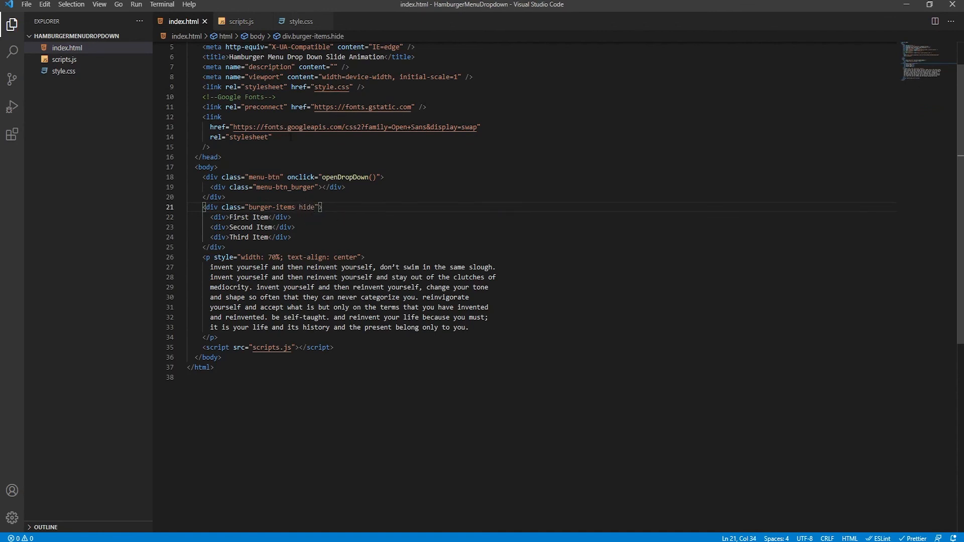
left_click(300, 21)
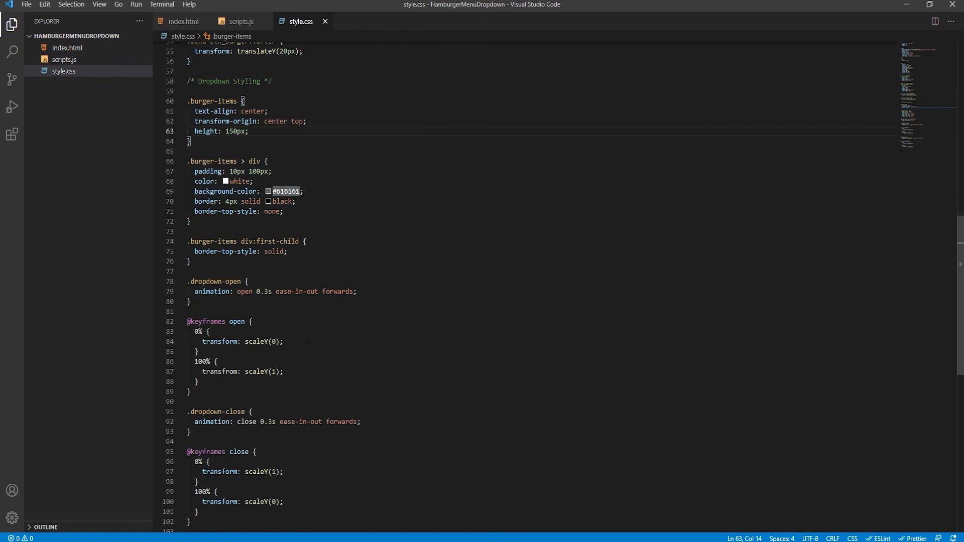
scroll("down", 3)
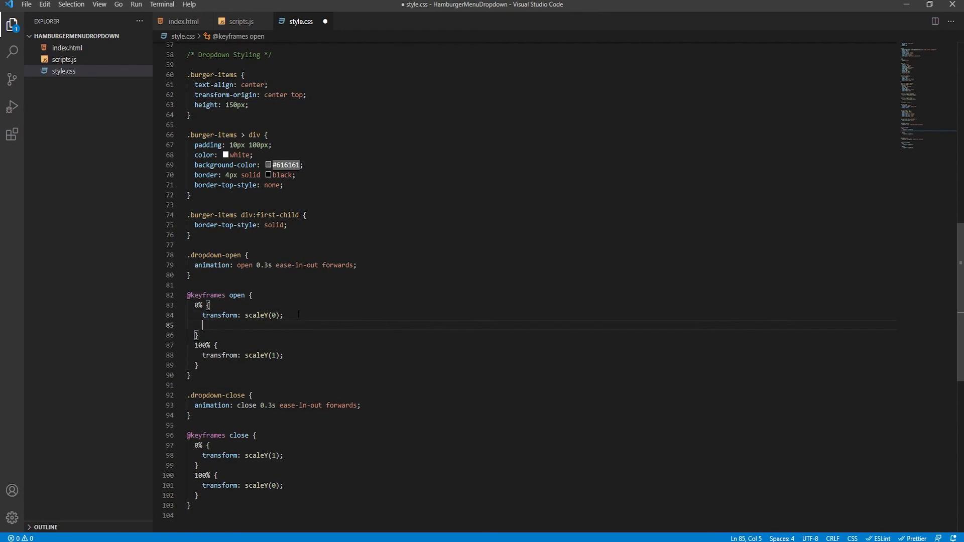
type("max-height: ;")
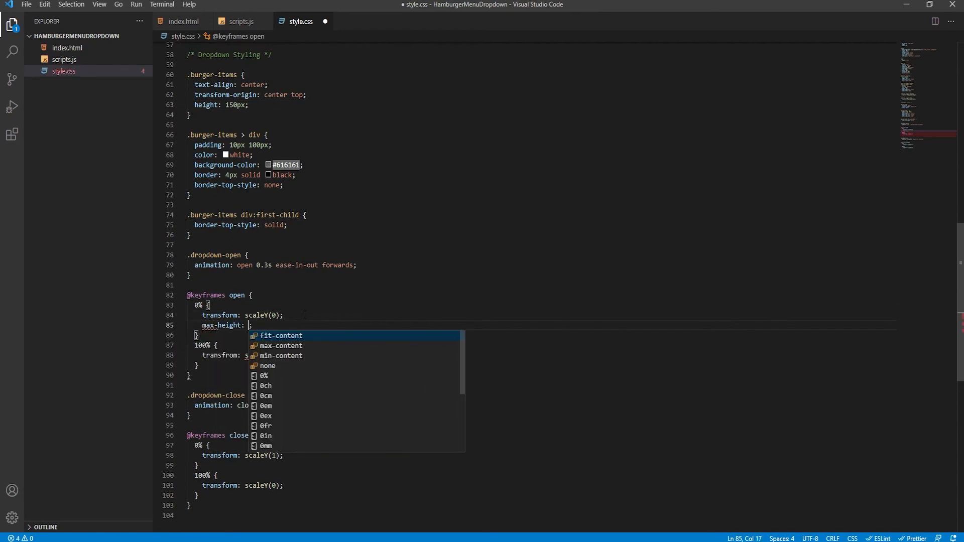
type("0")
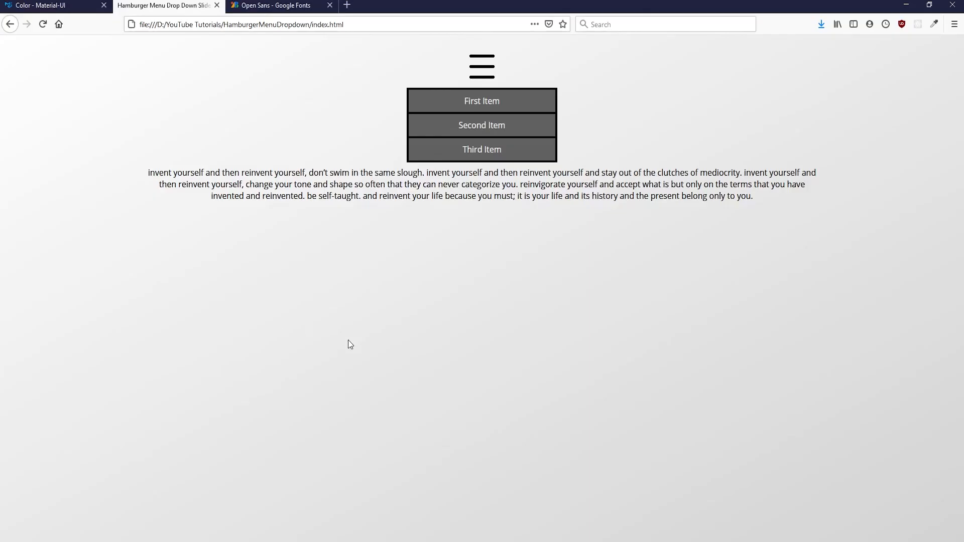
left_click_drag(376, 184, 475, 195)
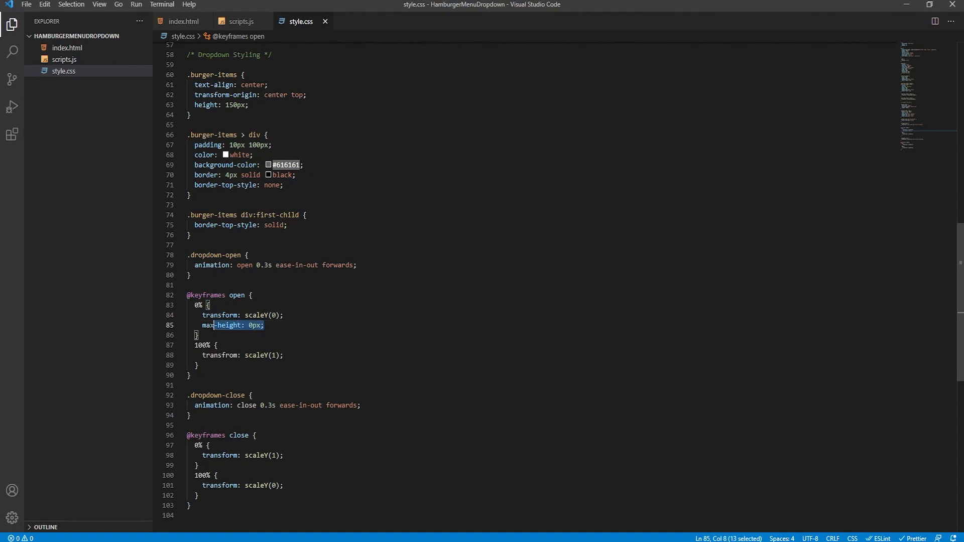
left_click(283, 355)
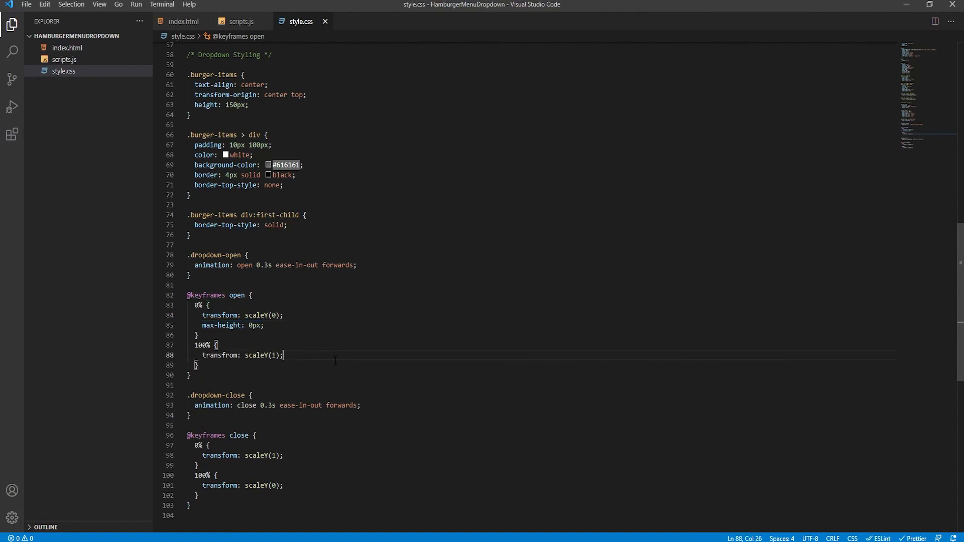
type("max-height: 0px;")
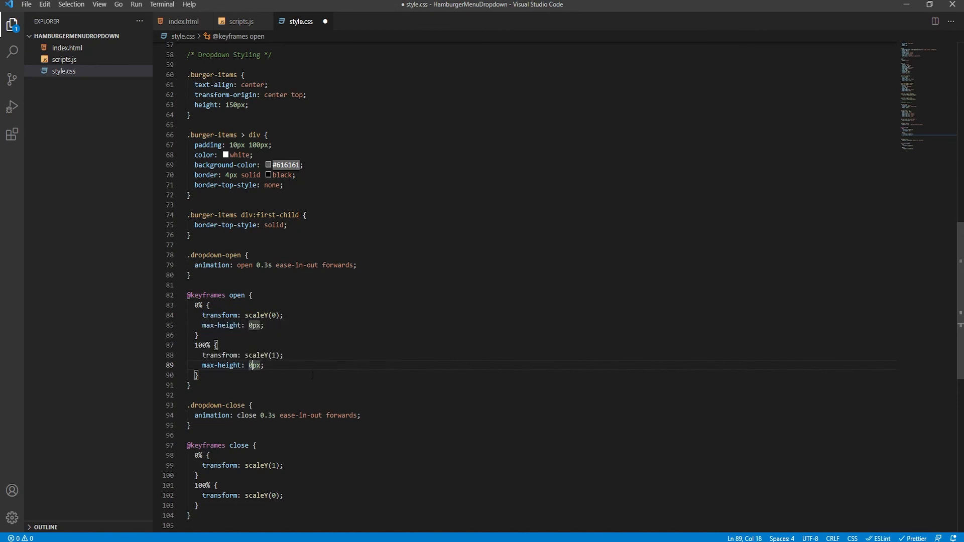
type("15")
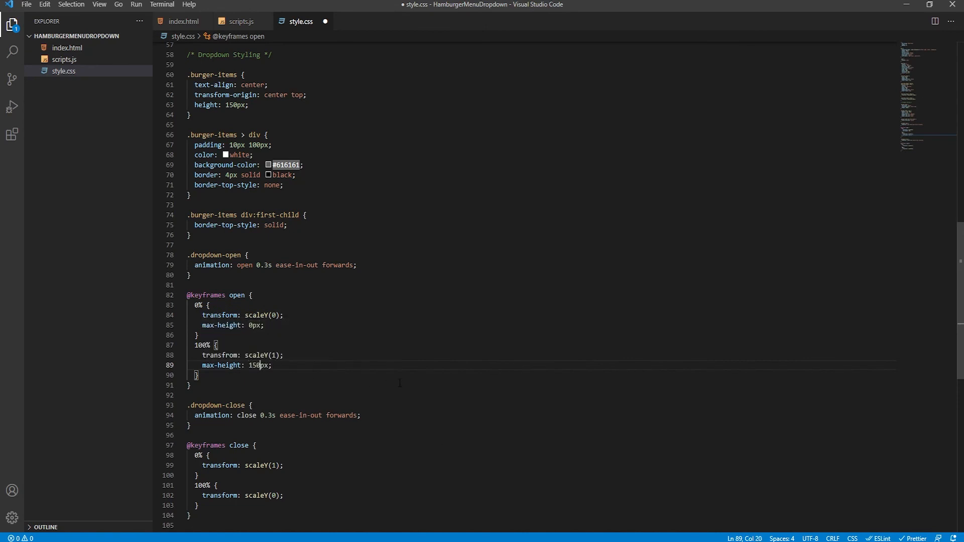
key("Ctrl+s")
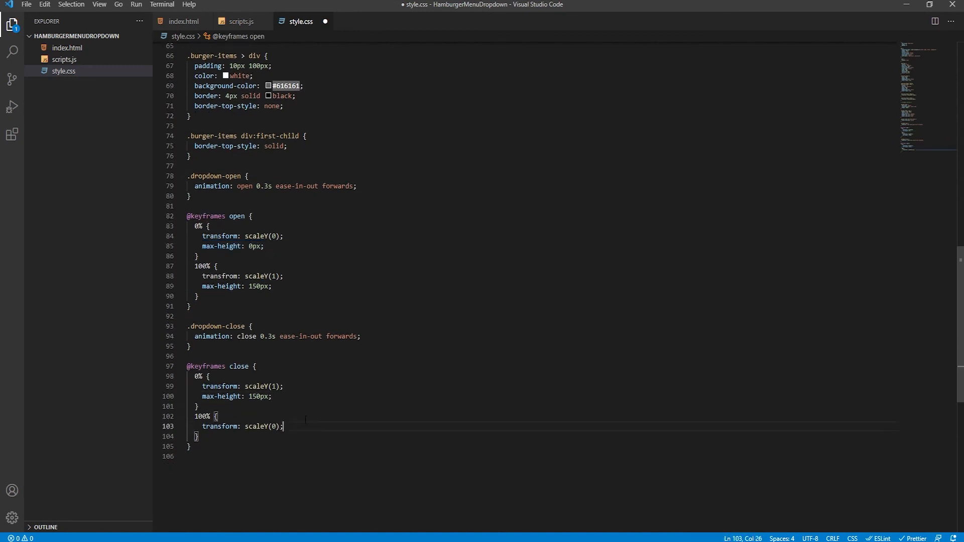
type("max-height: 0px;")
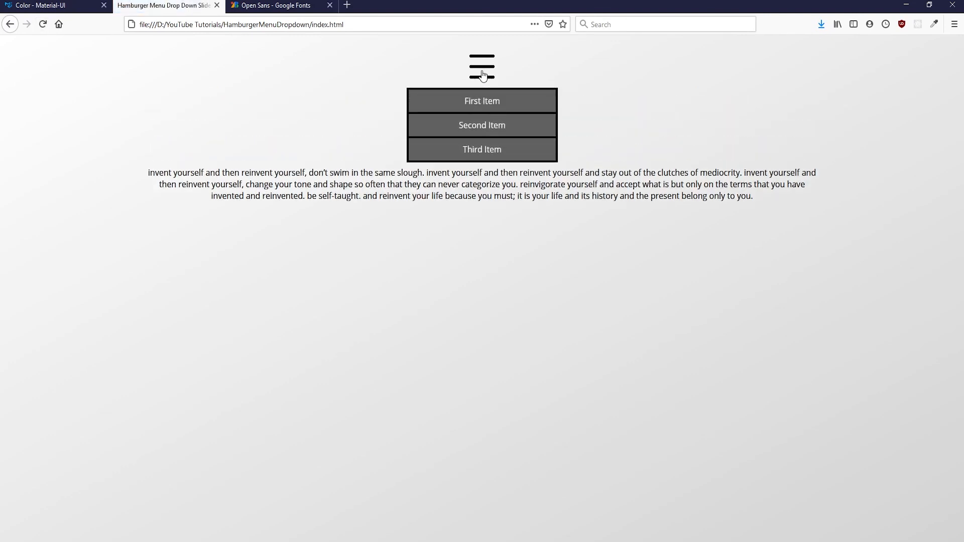
Collapse the dropdown via the hamburger icon so the paragraph slides back up beneath it.
left_click(482, 66)
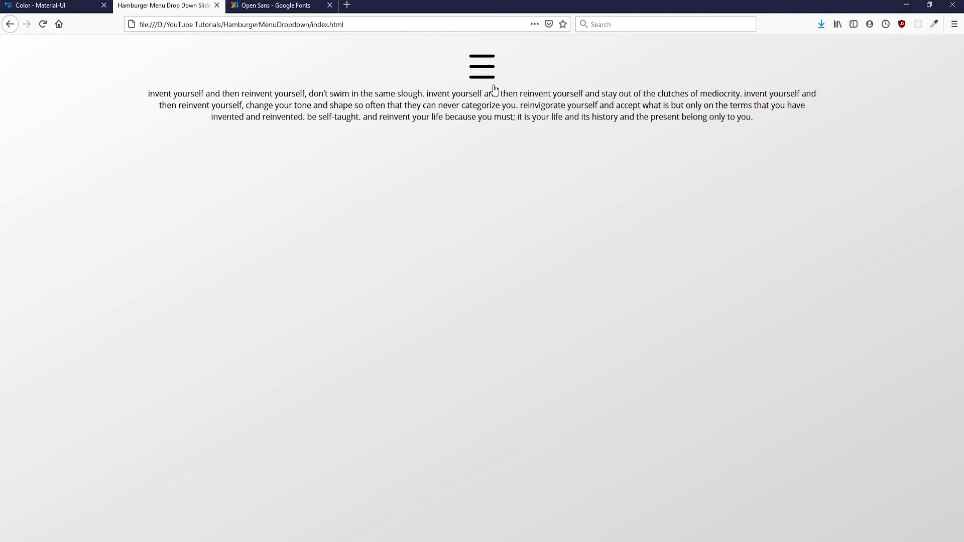
mouse_move(550, 121)
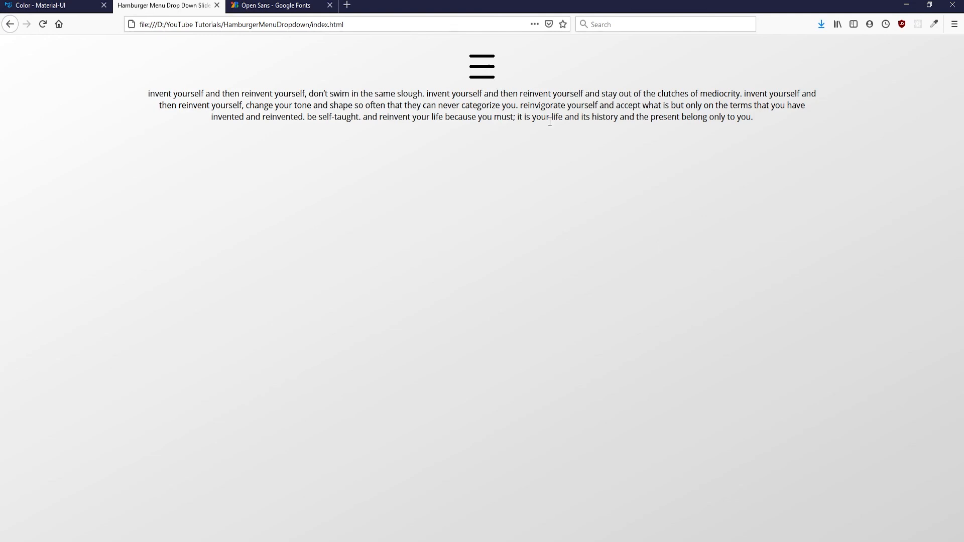
mouse_move(571, 137)
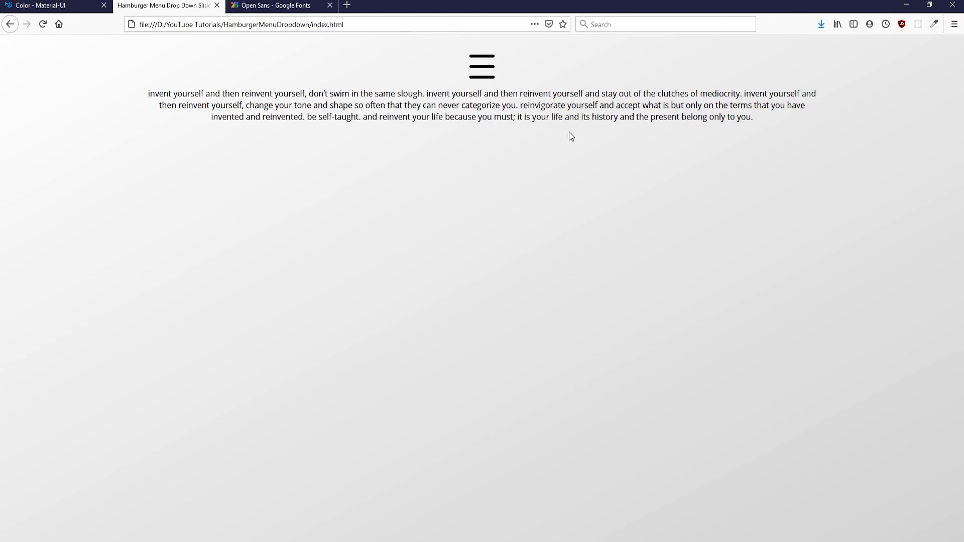
mouse_move(578, 136)
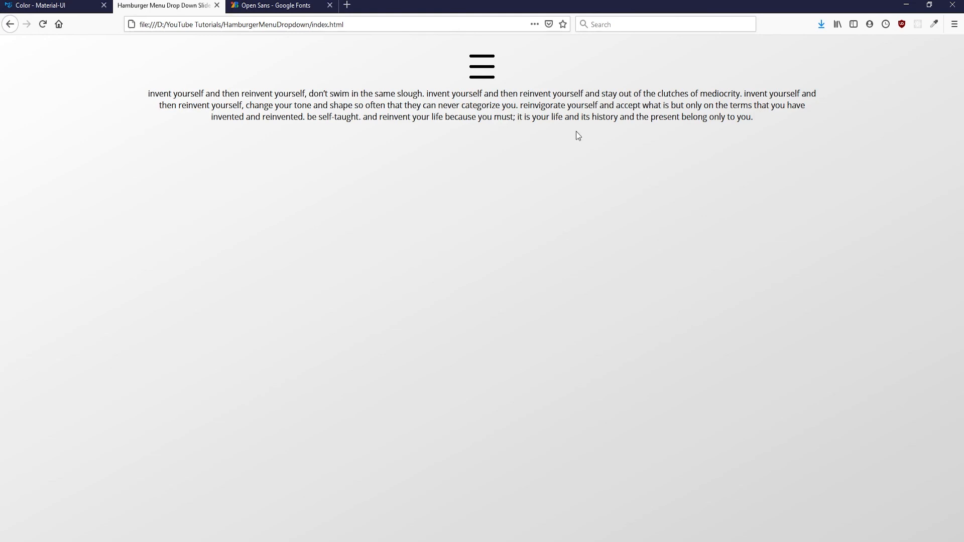